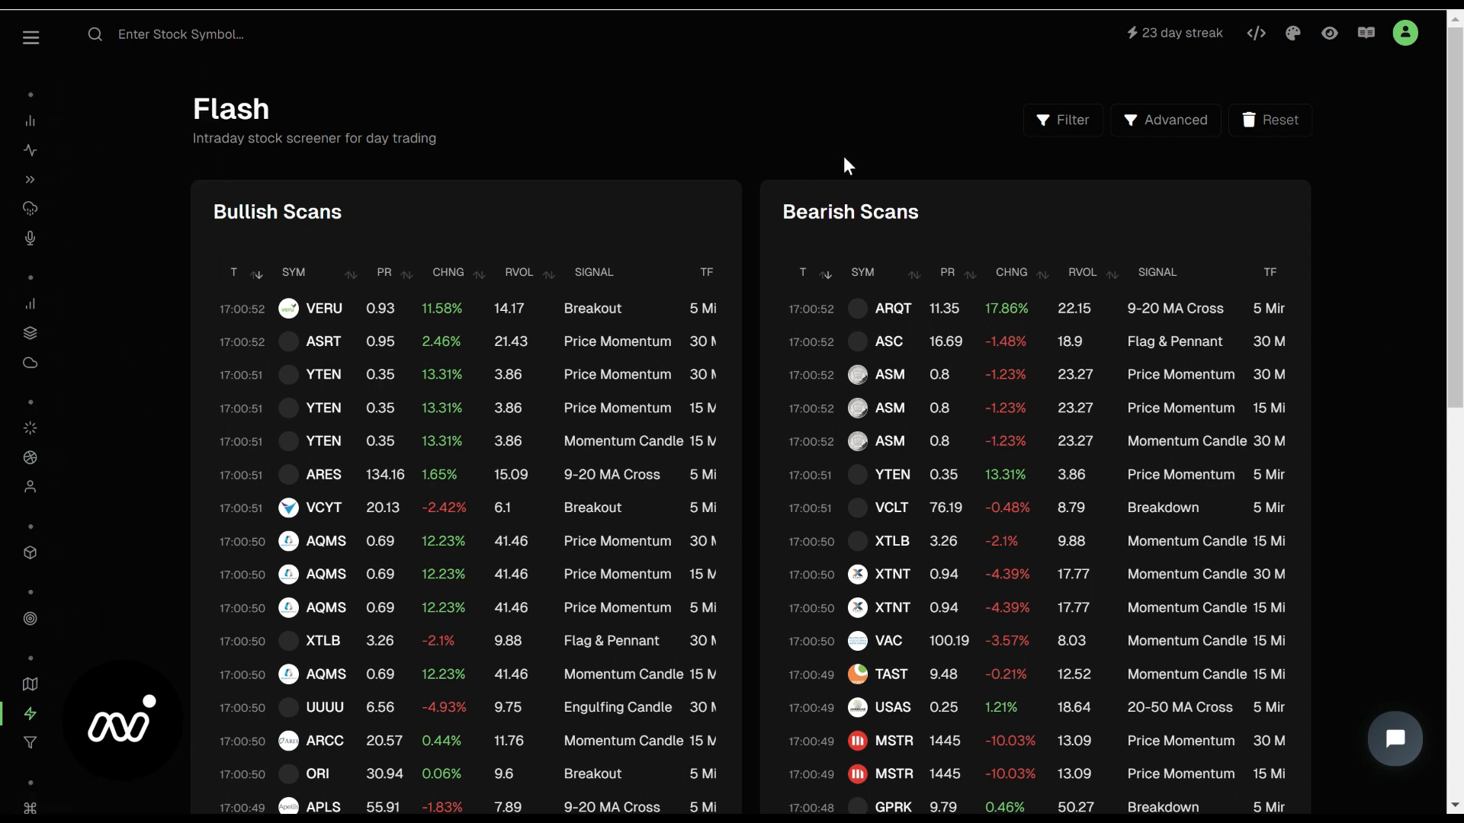
pyautogui.moveTo(774, 150)
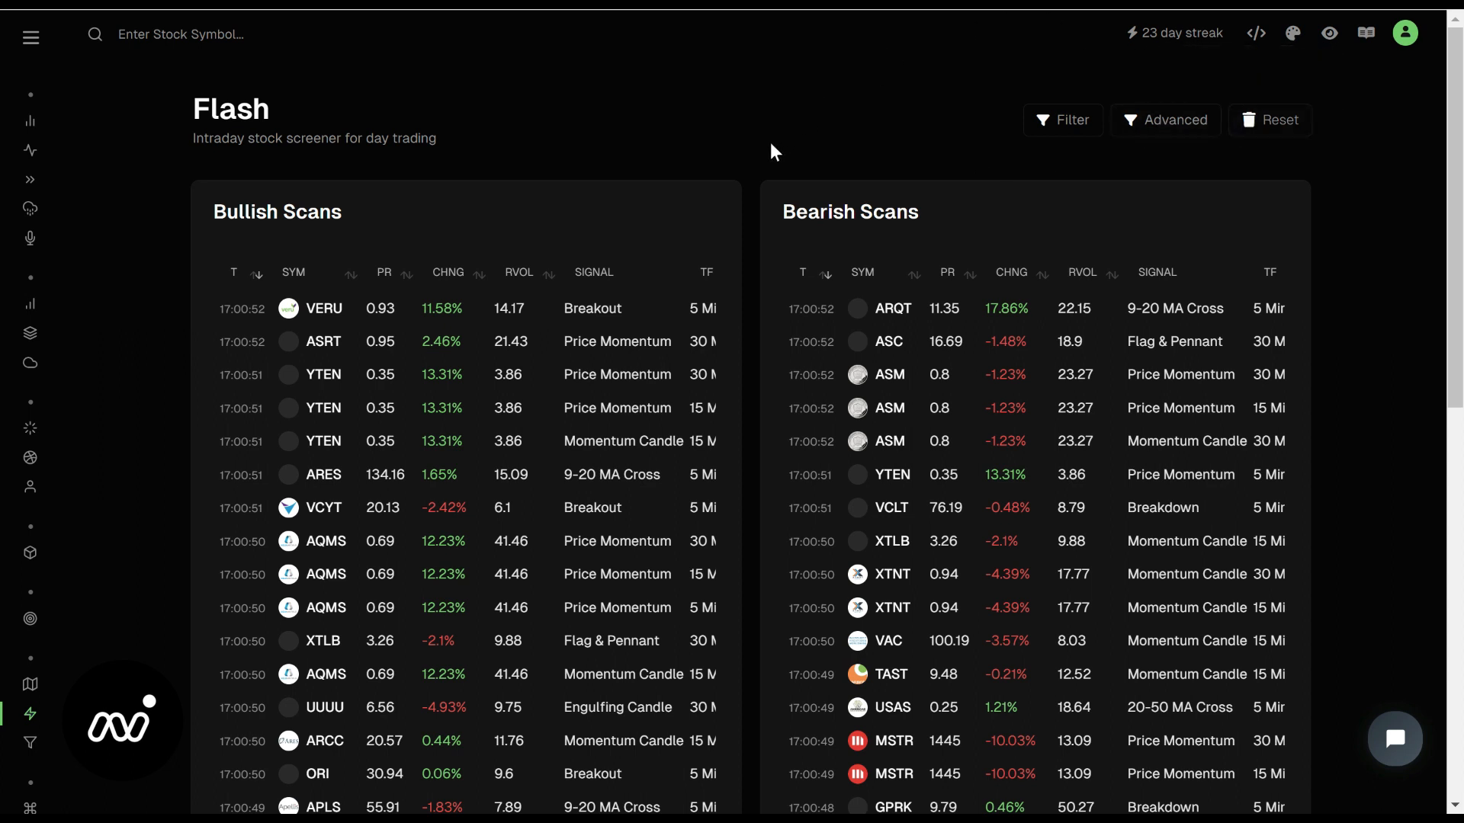
# Set a 15.00 minimum price in Advanced Filtering to exclude low-priced stocks
pyautogui.click(1164, 119)
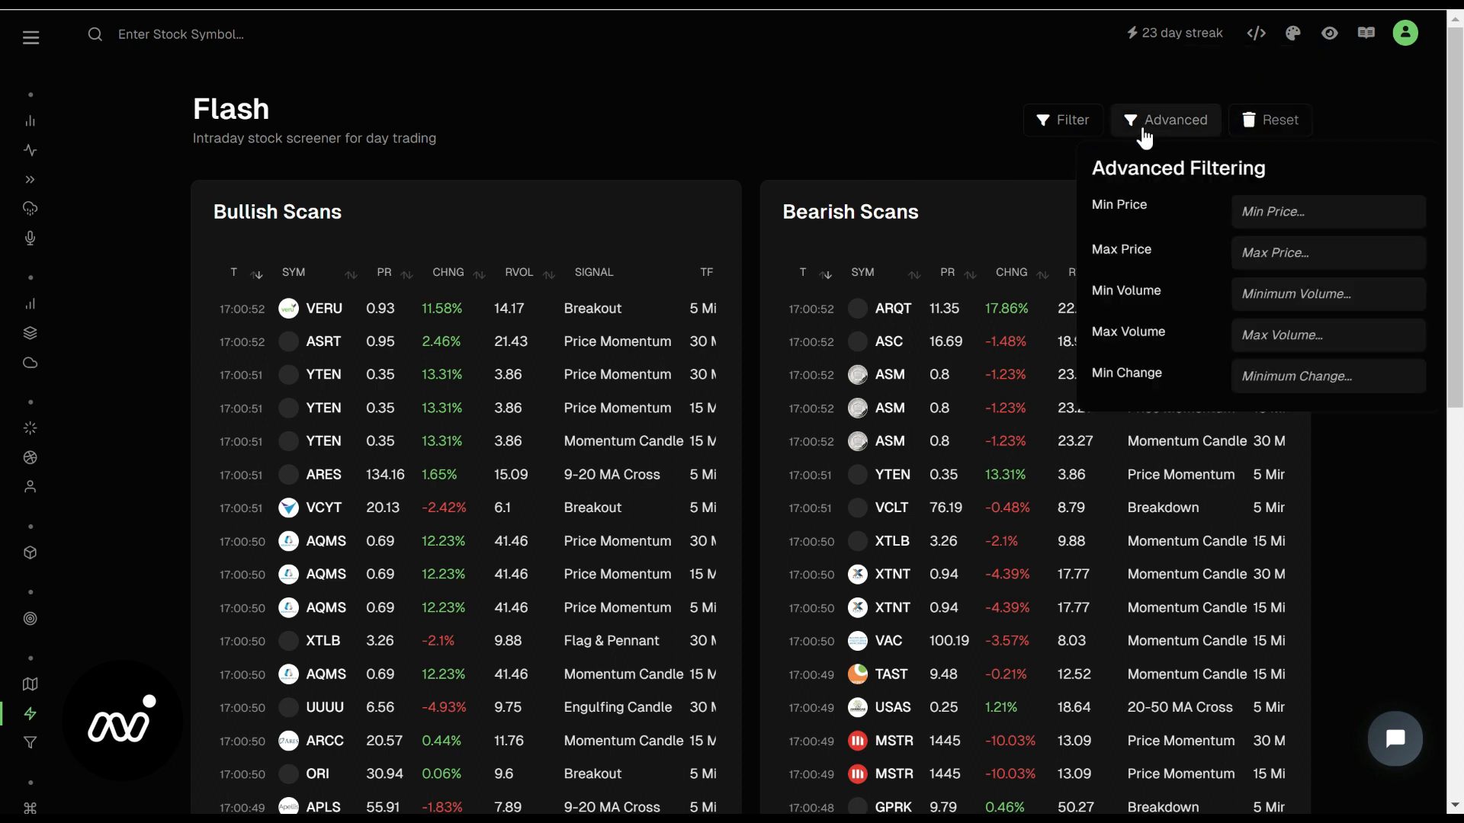
pyautogui.moveTo(1210, 215)
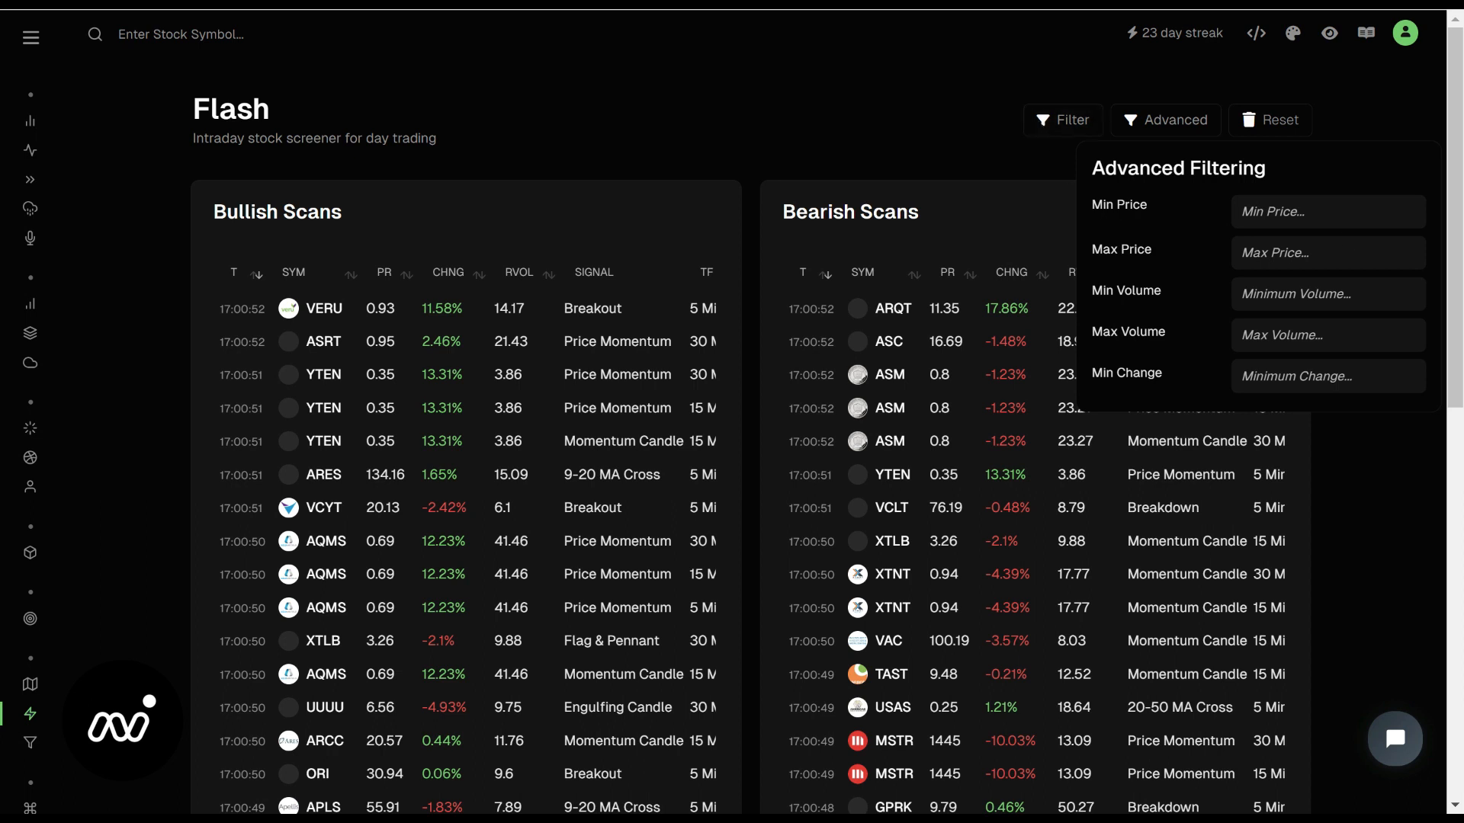
pyautogui.write('15.00')
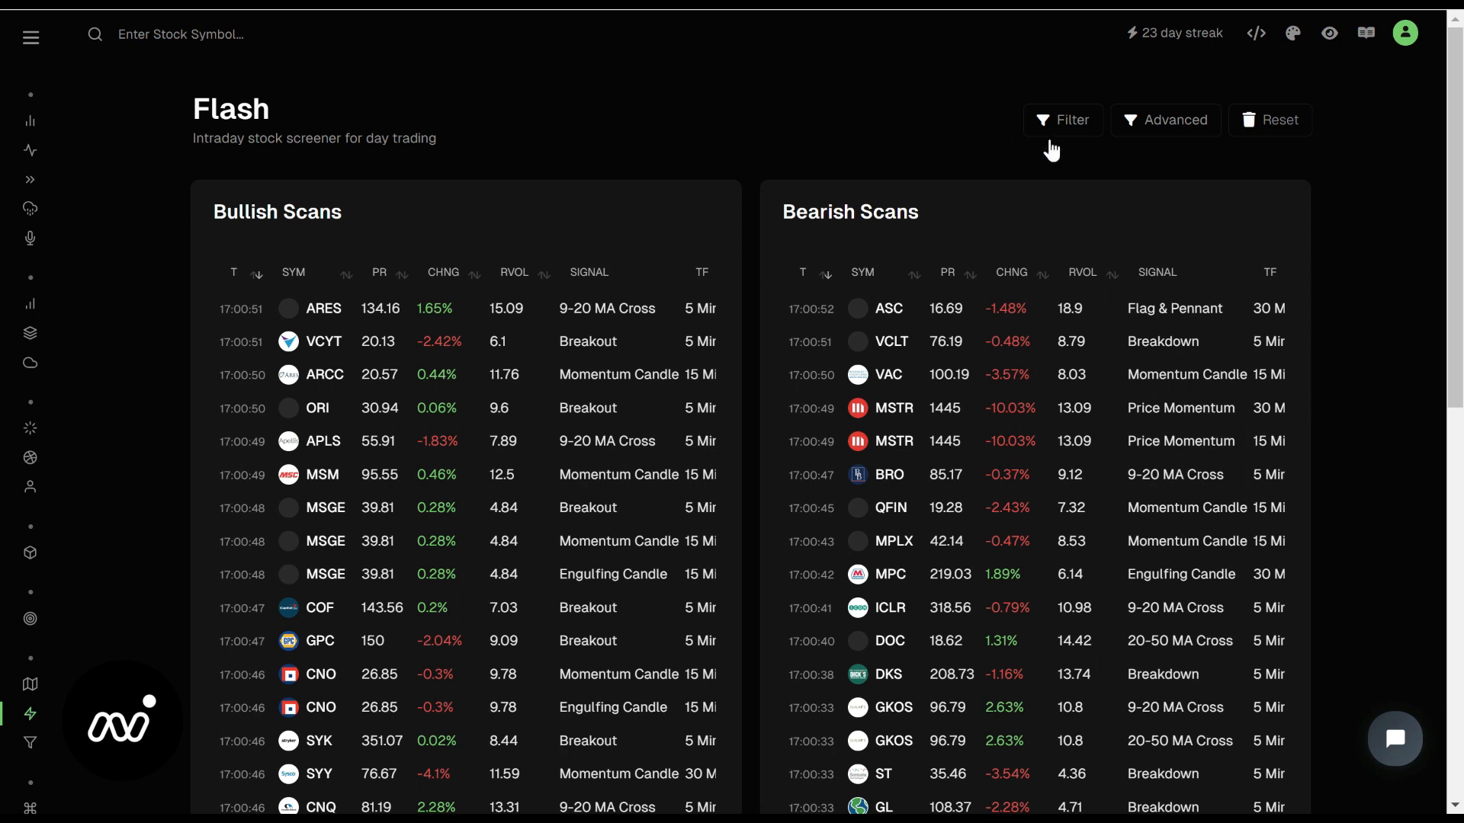
# Apply the Volume Shelf Launchpad chip from Momentum Setups as the basic filter
pyautogui.click(1061, 119)
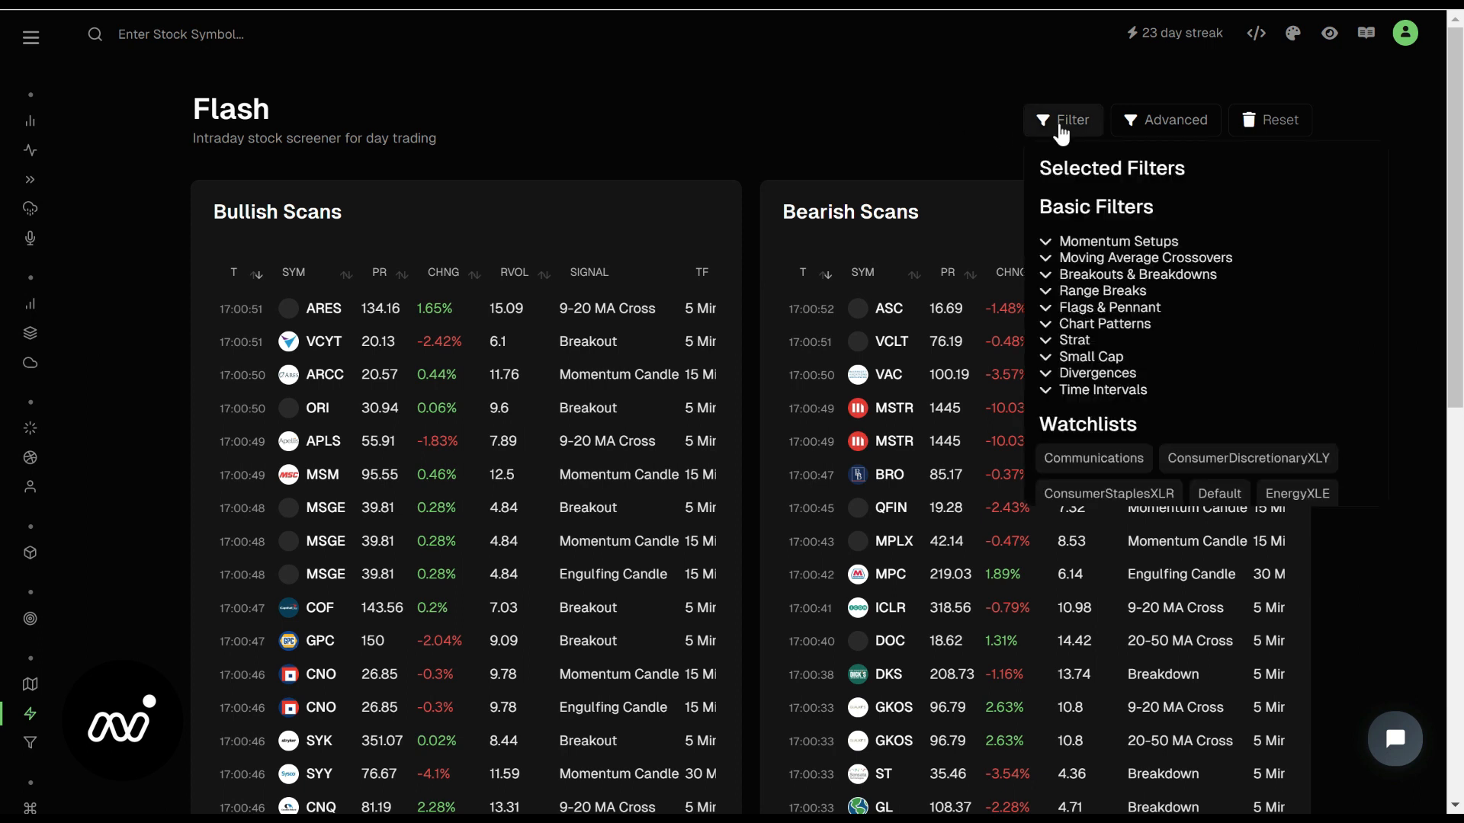
pyautogui.moveTo(1053, 363)
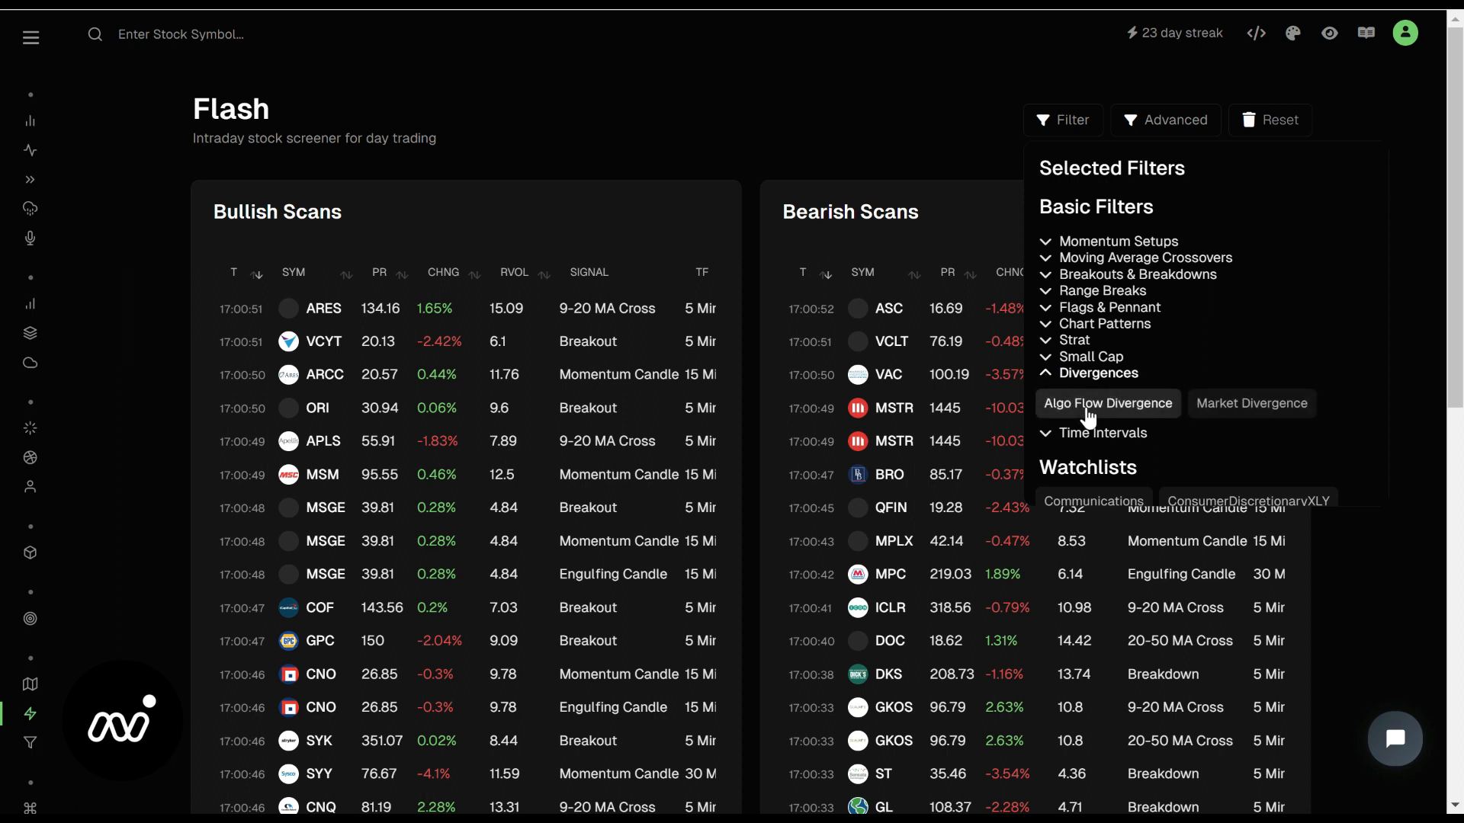
pyautogui.moveTo(1133, 418)
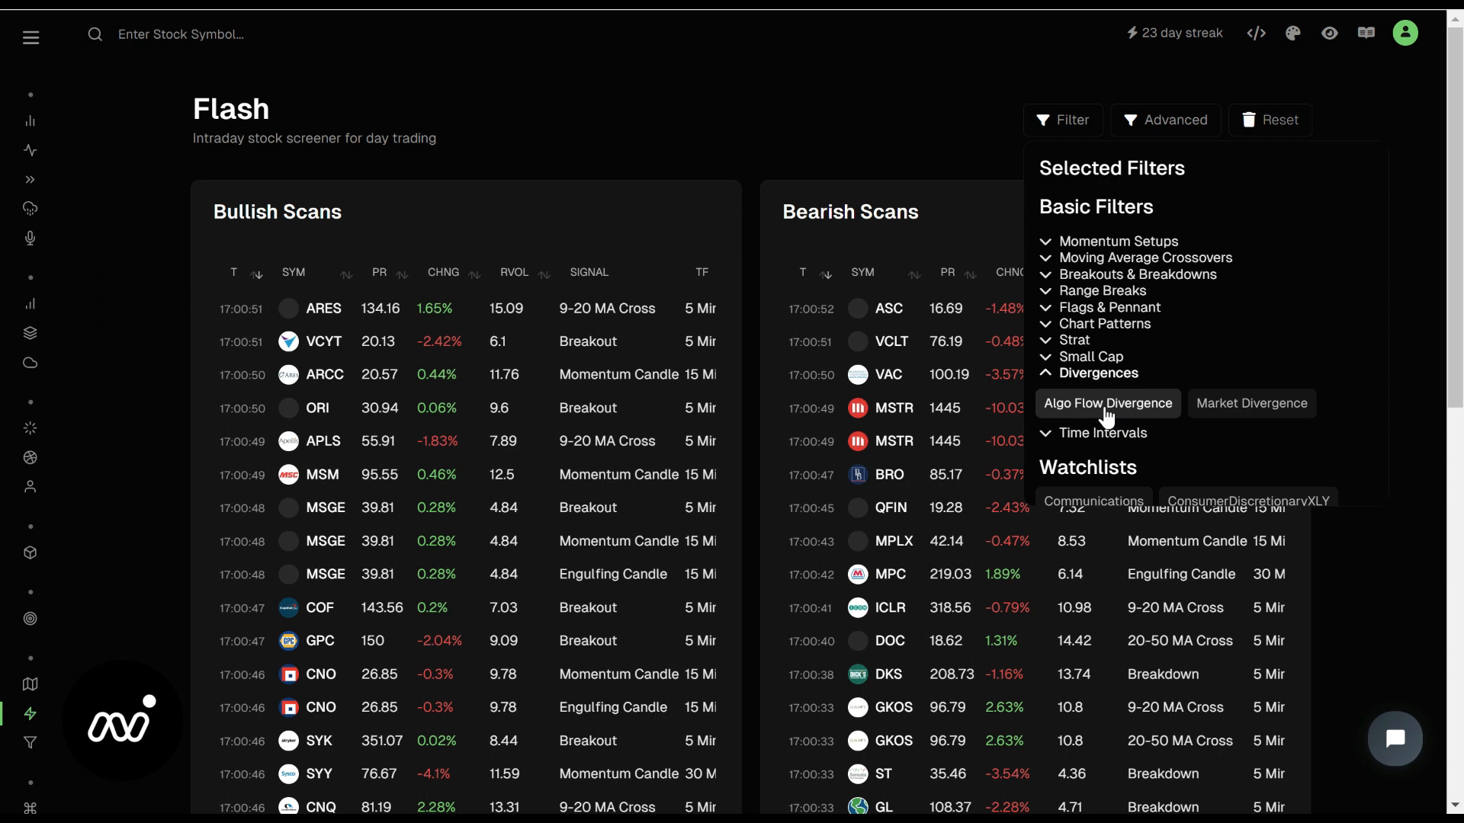
pyautogui.moveTo(1024, 243)
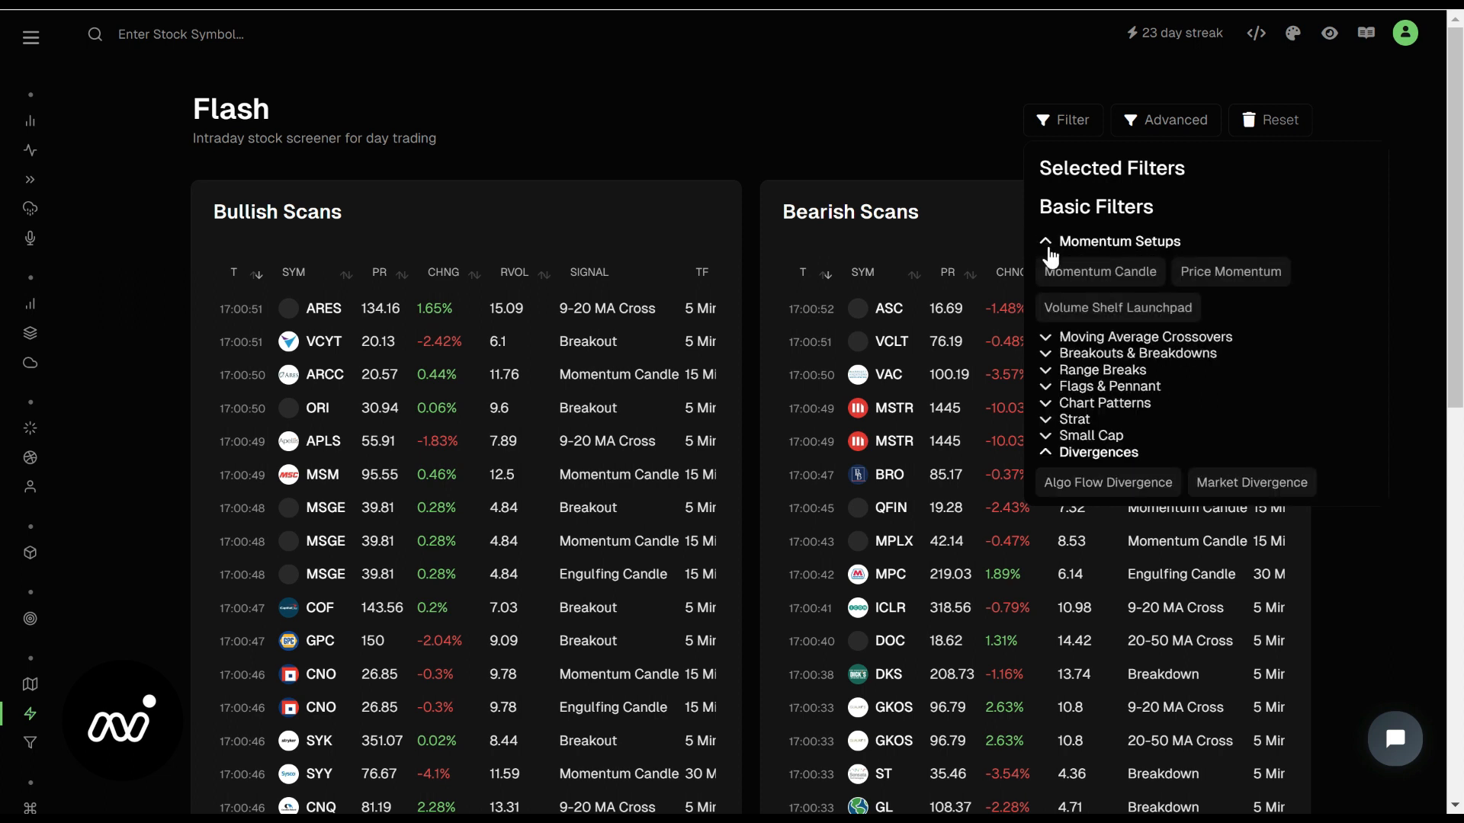
pyautogui.moveTo(1032, 310)
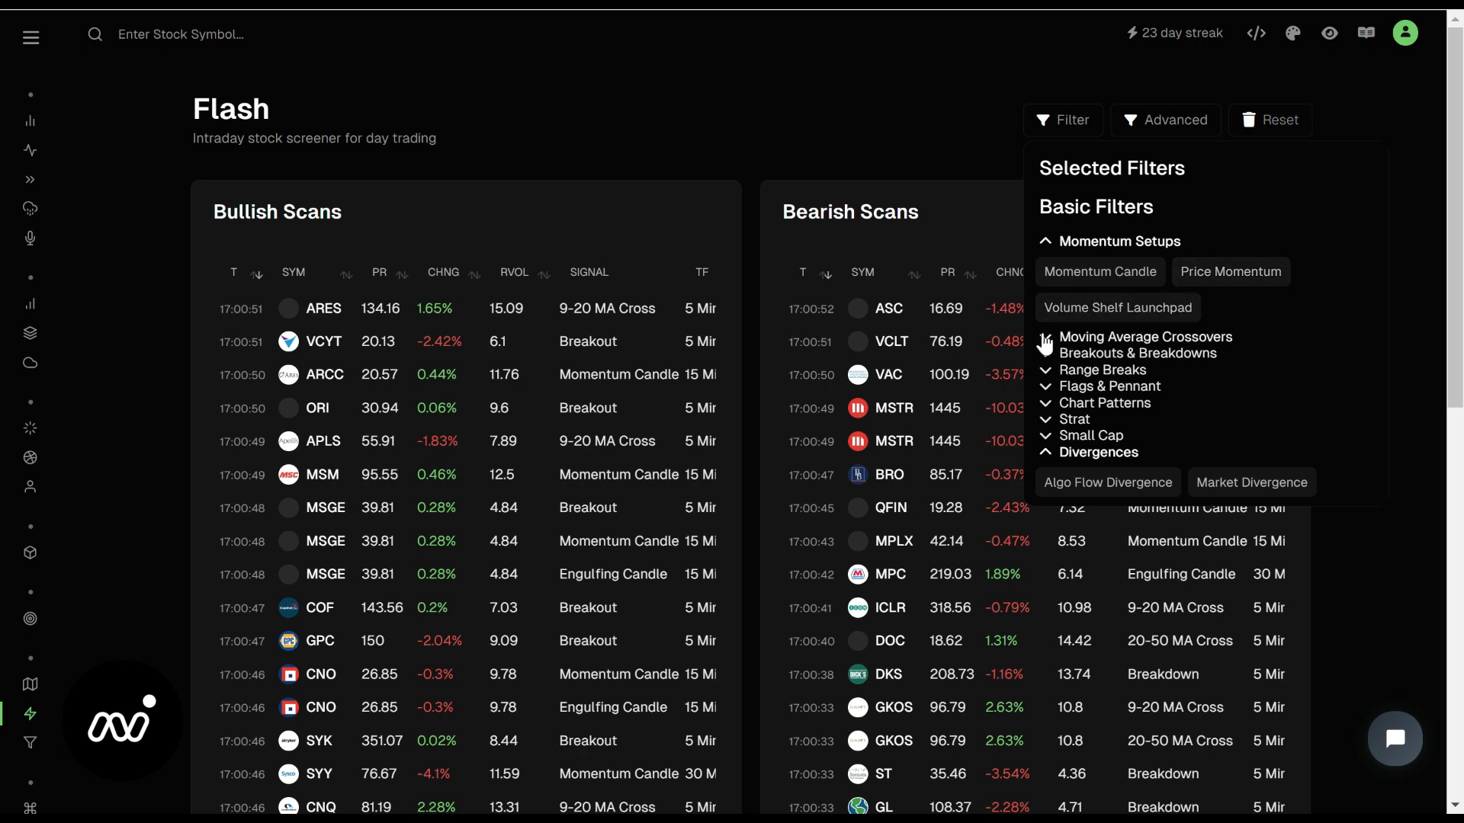
pyautogui.moveTo(1048, 343)
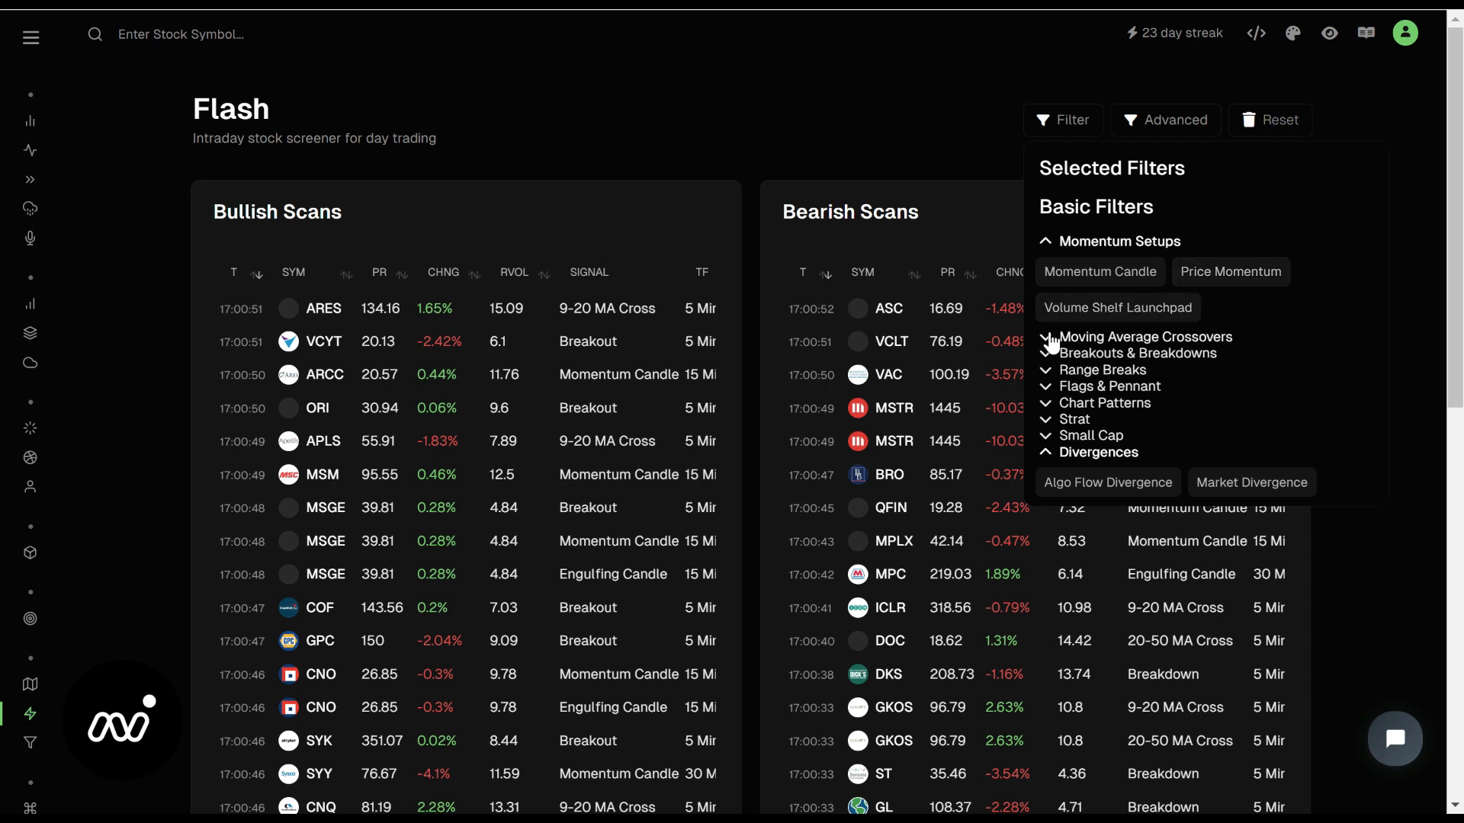
pyautogui.click(1075, 419)
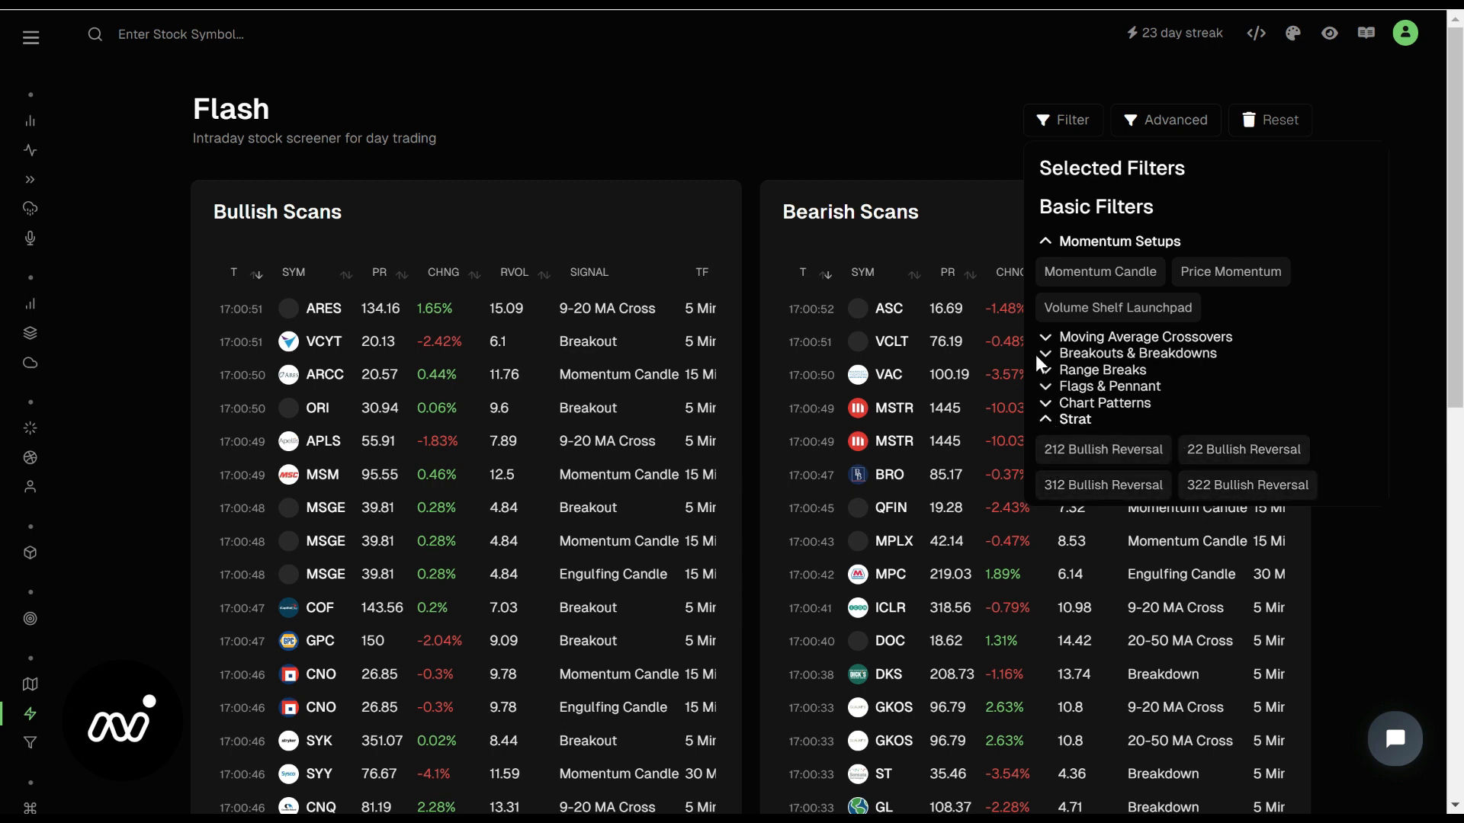
pyautogui.moveTo(1174, 314)
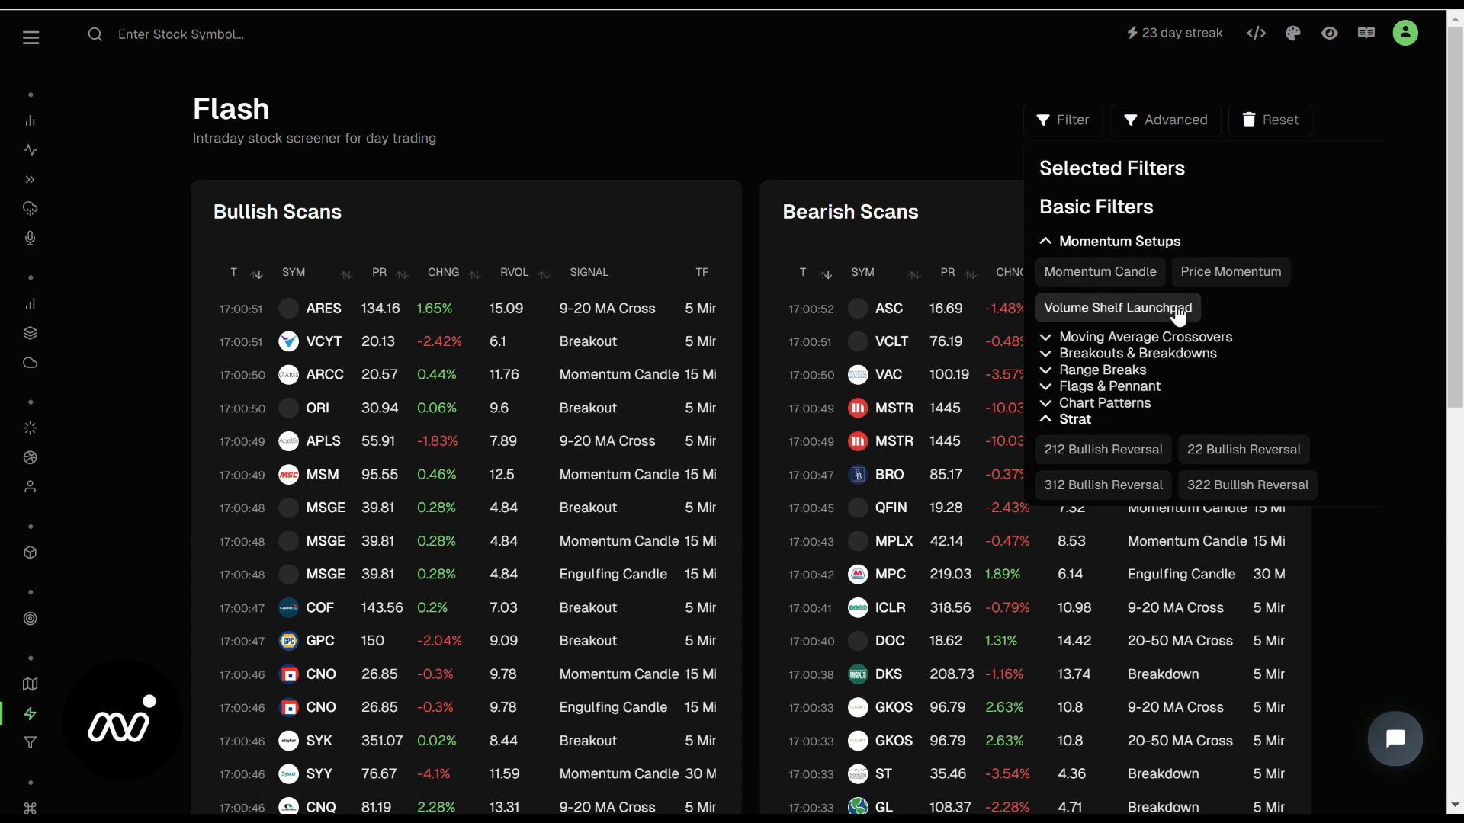
pyautogui.moveTo(1125, 317)
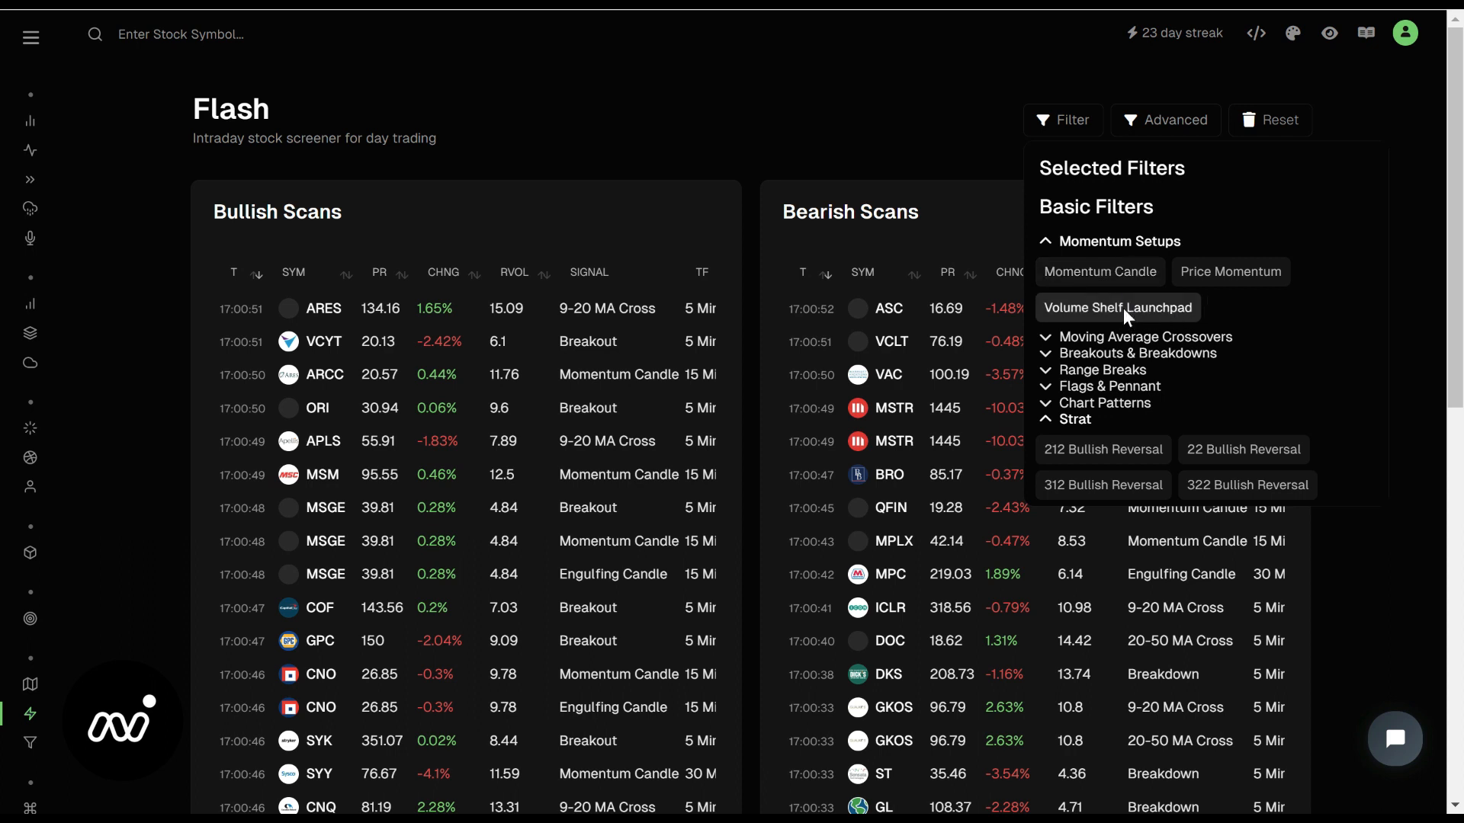
pyautogui.click(1118, 307)
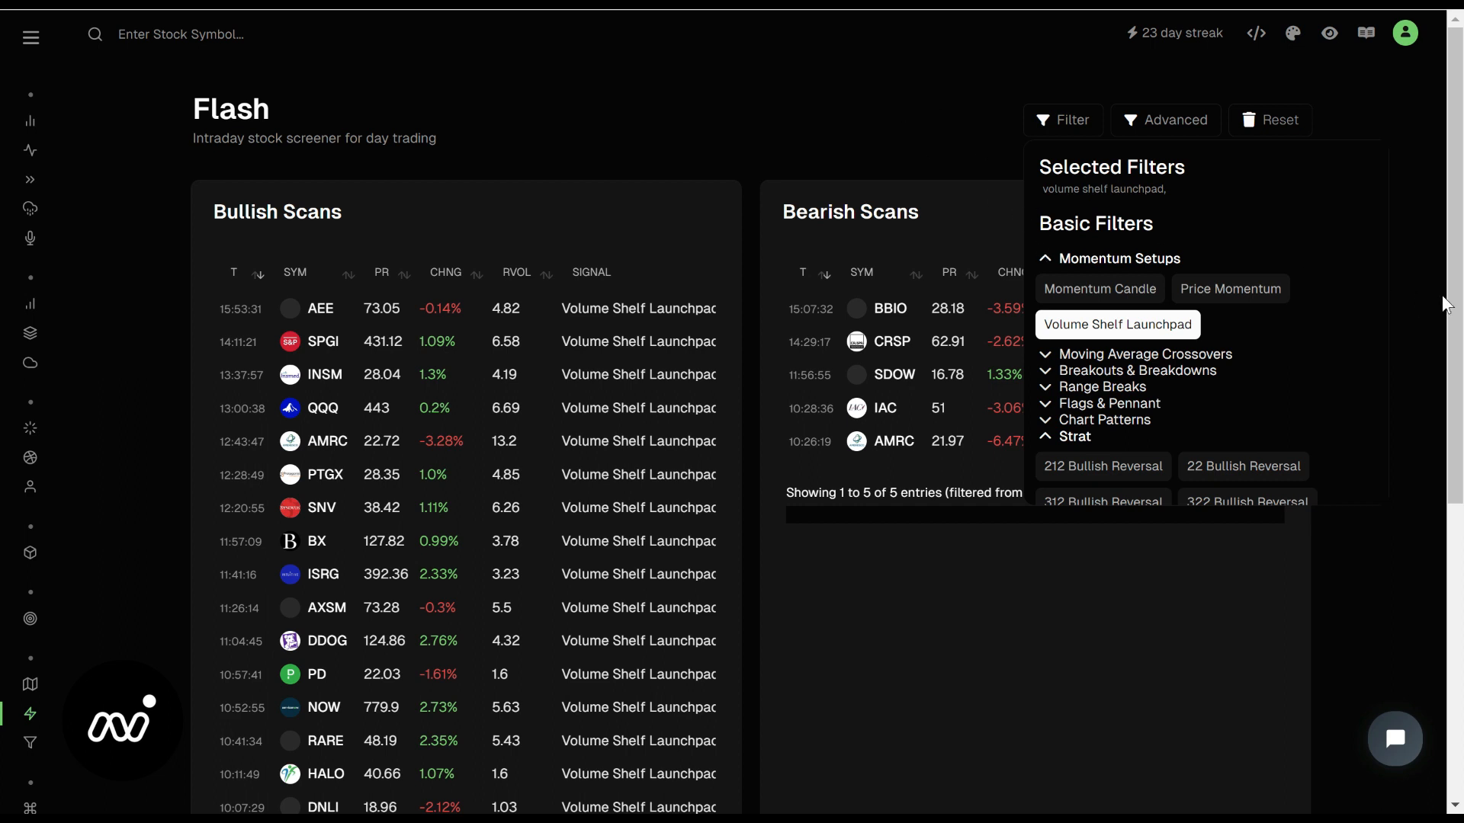
# Review the Volume Shelf Launchpad results, then clear that filter
pyautogui.click(1062, 119)
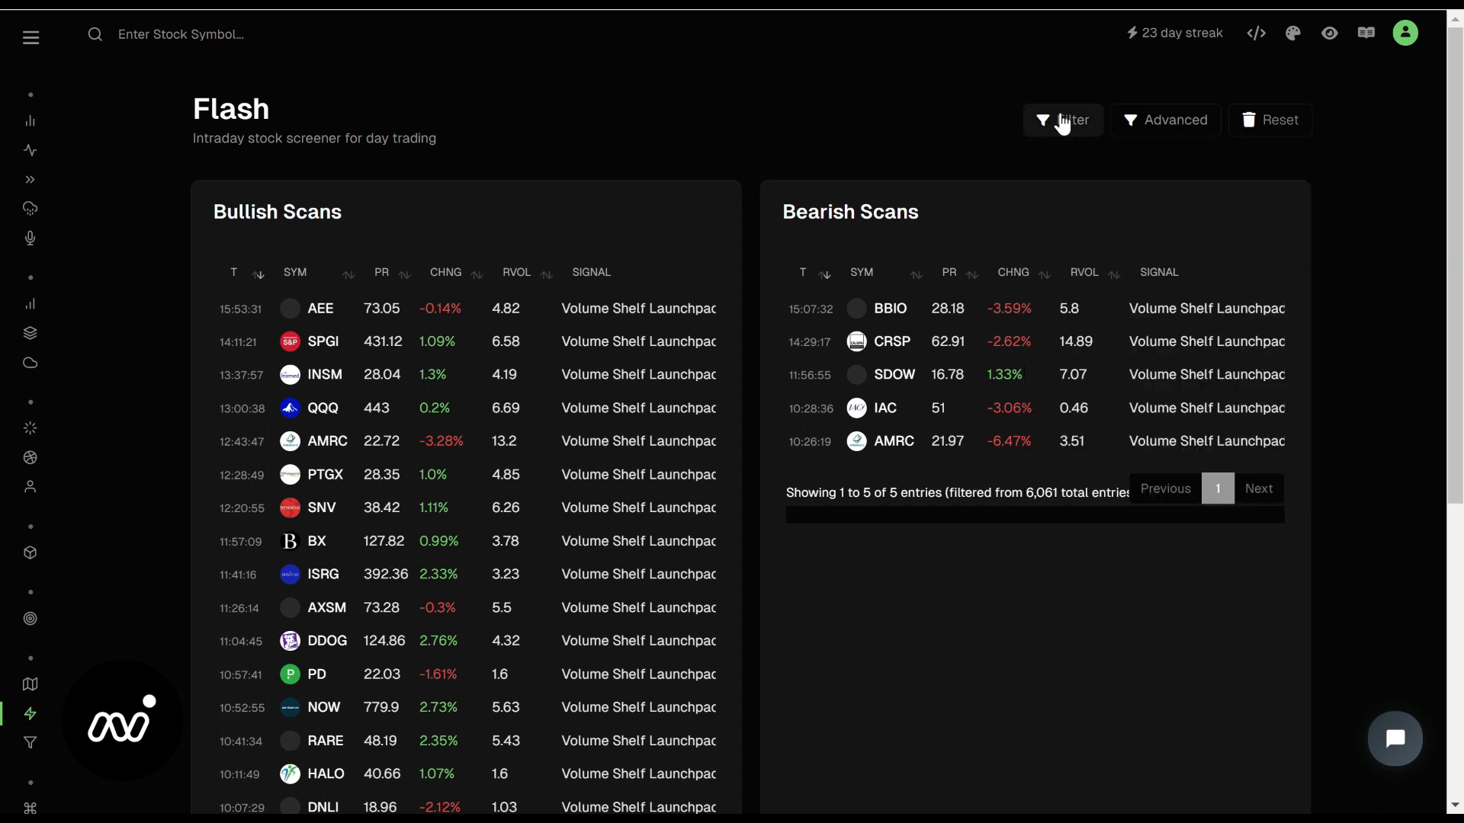
pyautogui.scroll(-3)
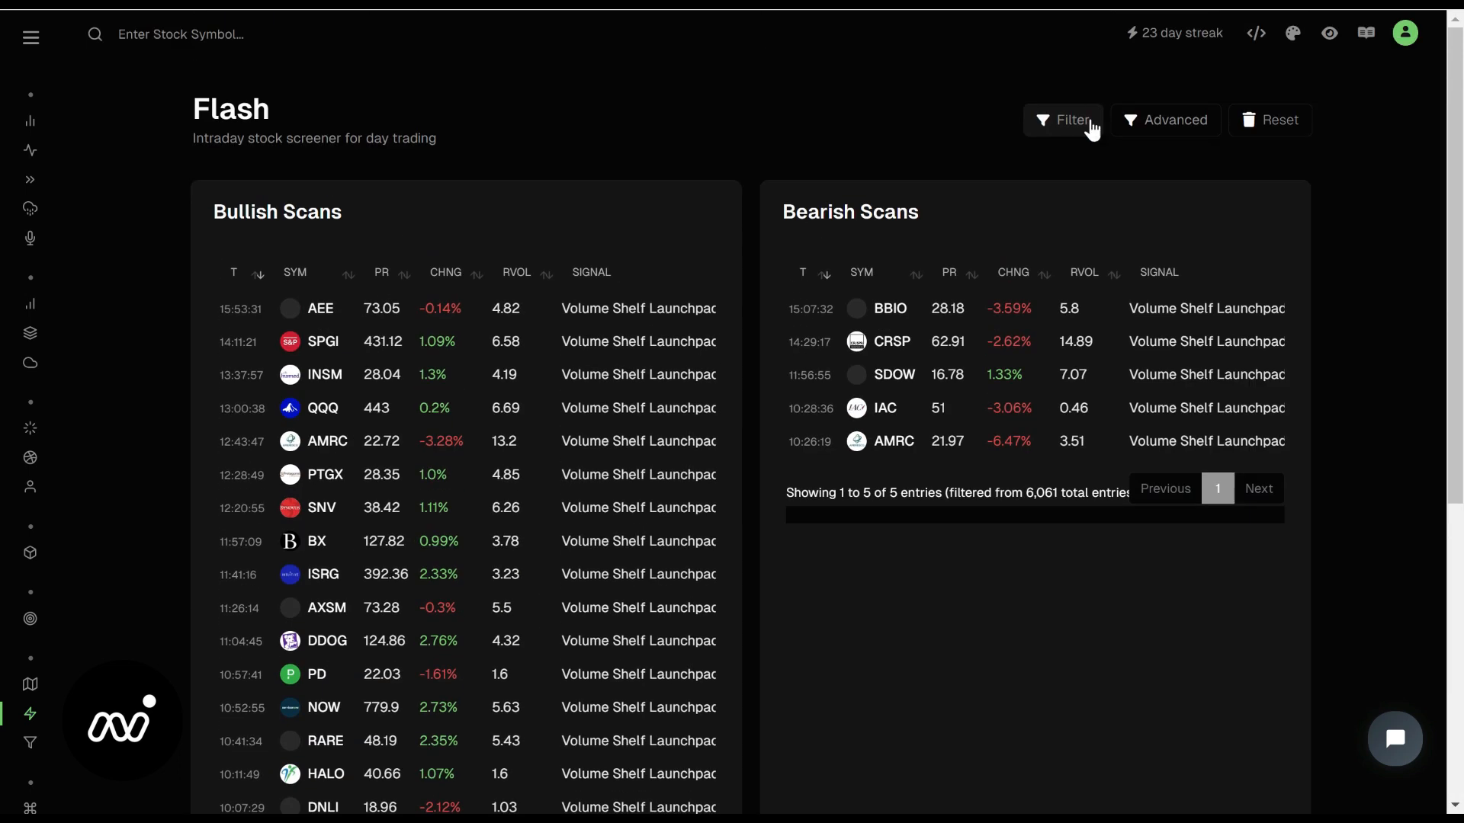
pyautogui.click(1063, 119)
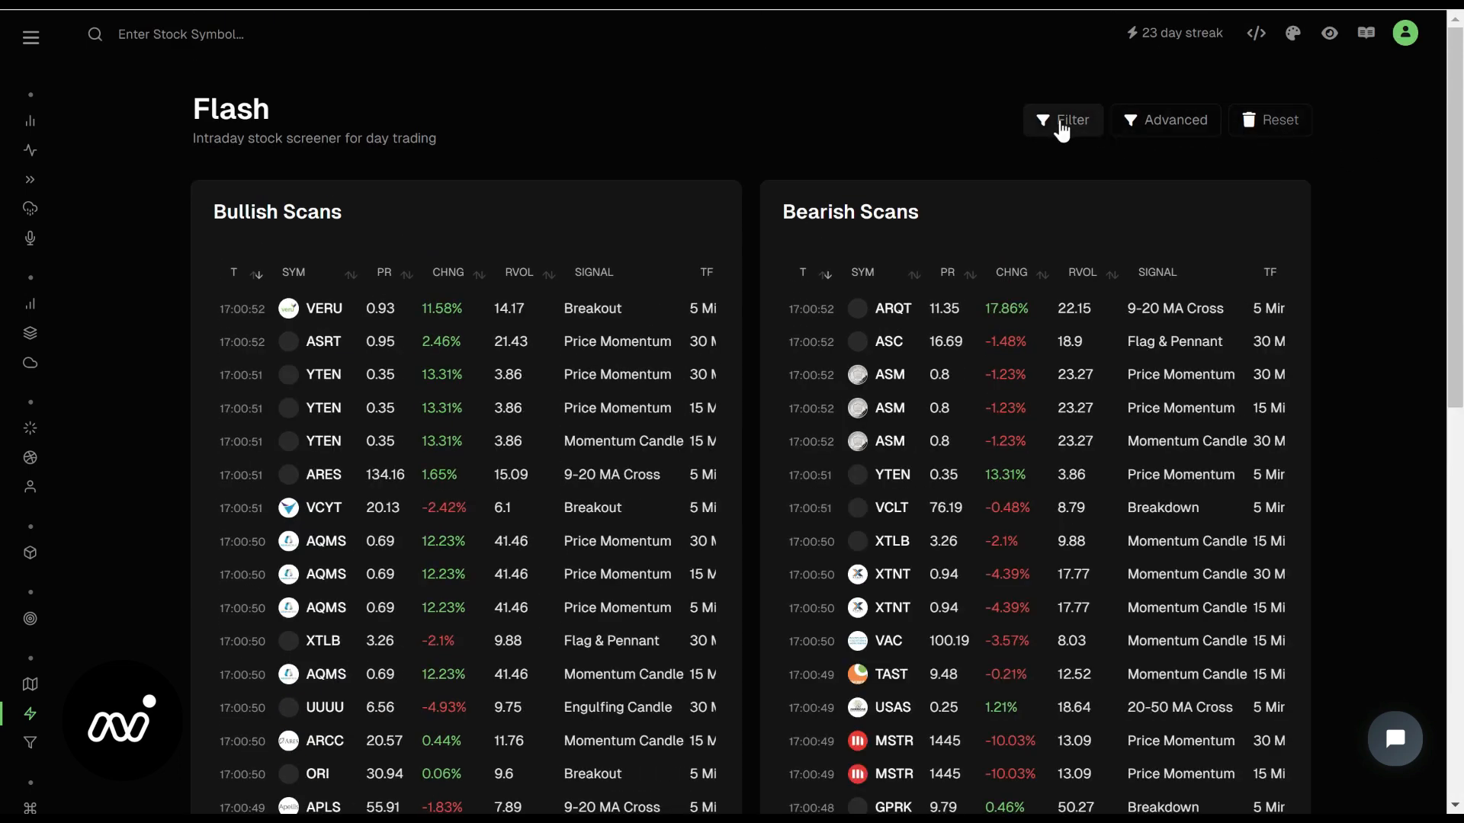
# Apply Algo Flow Divergence from the Divergences category as the active filter
pyautogui.click(1062, 119)
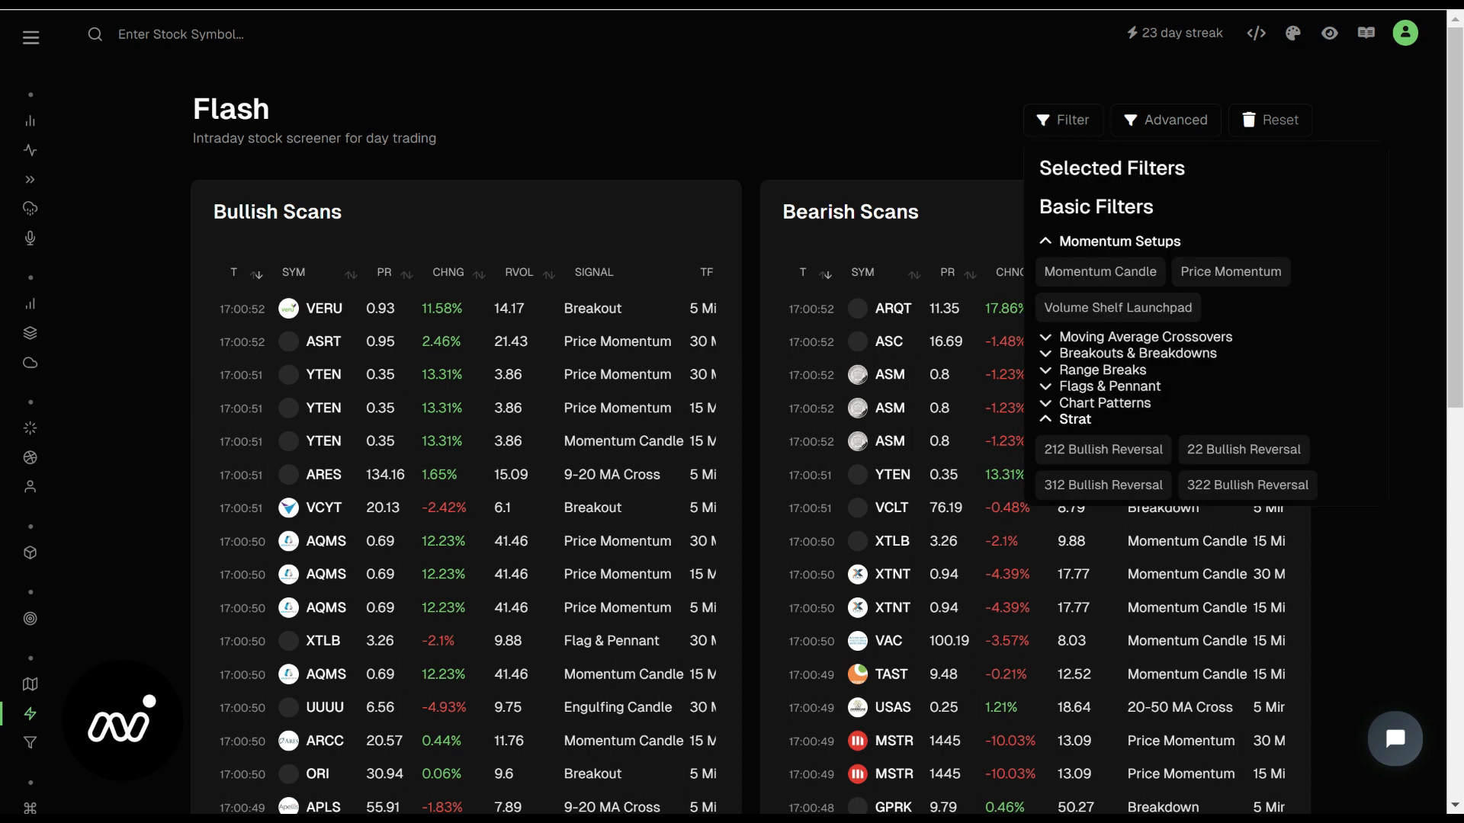
pyautogui.moveTo(1078, 392)
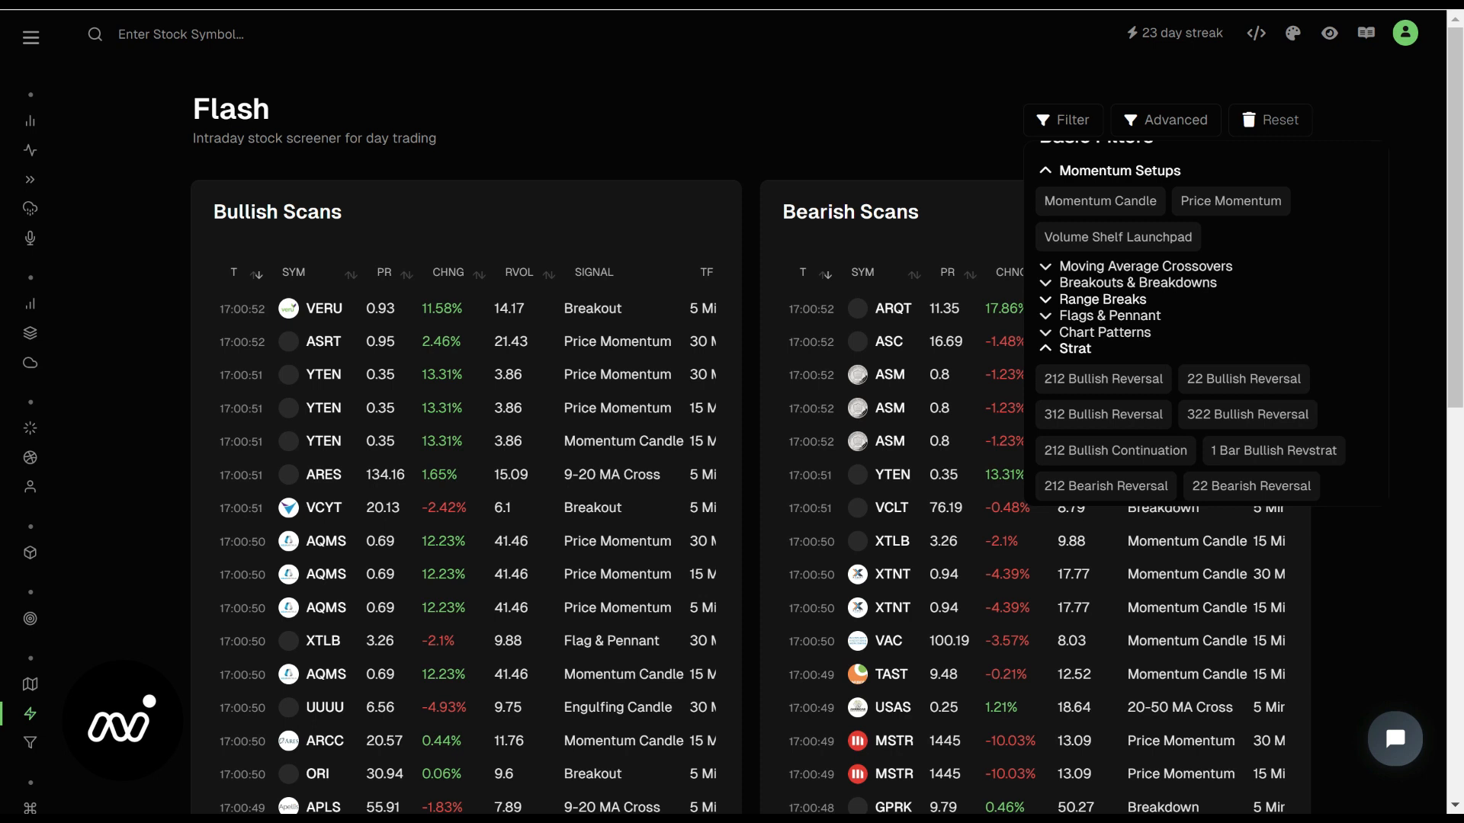
pyautogui.scroll(-3)
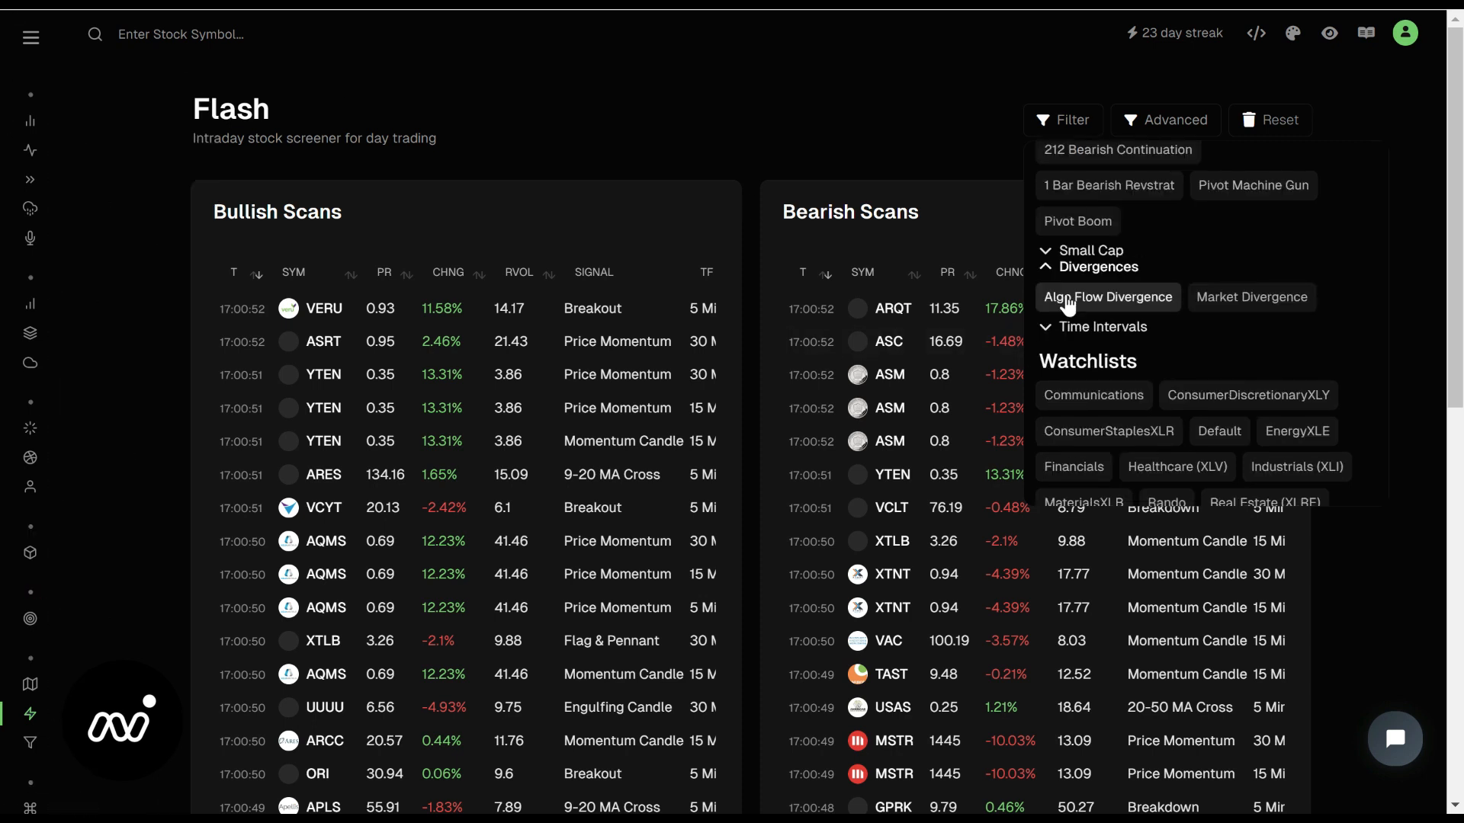
pyautogui.click(1107, 298)
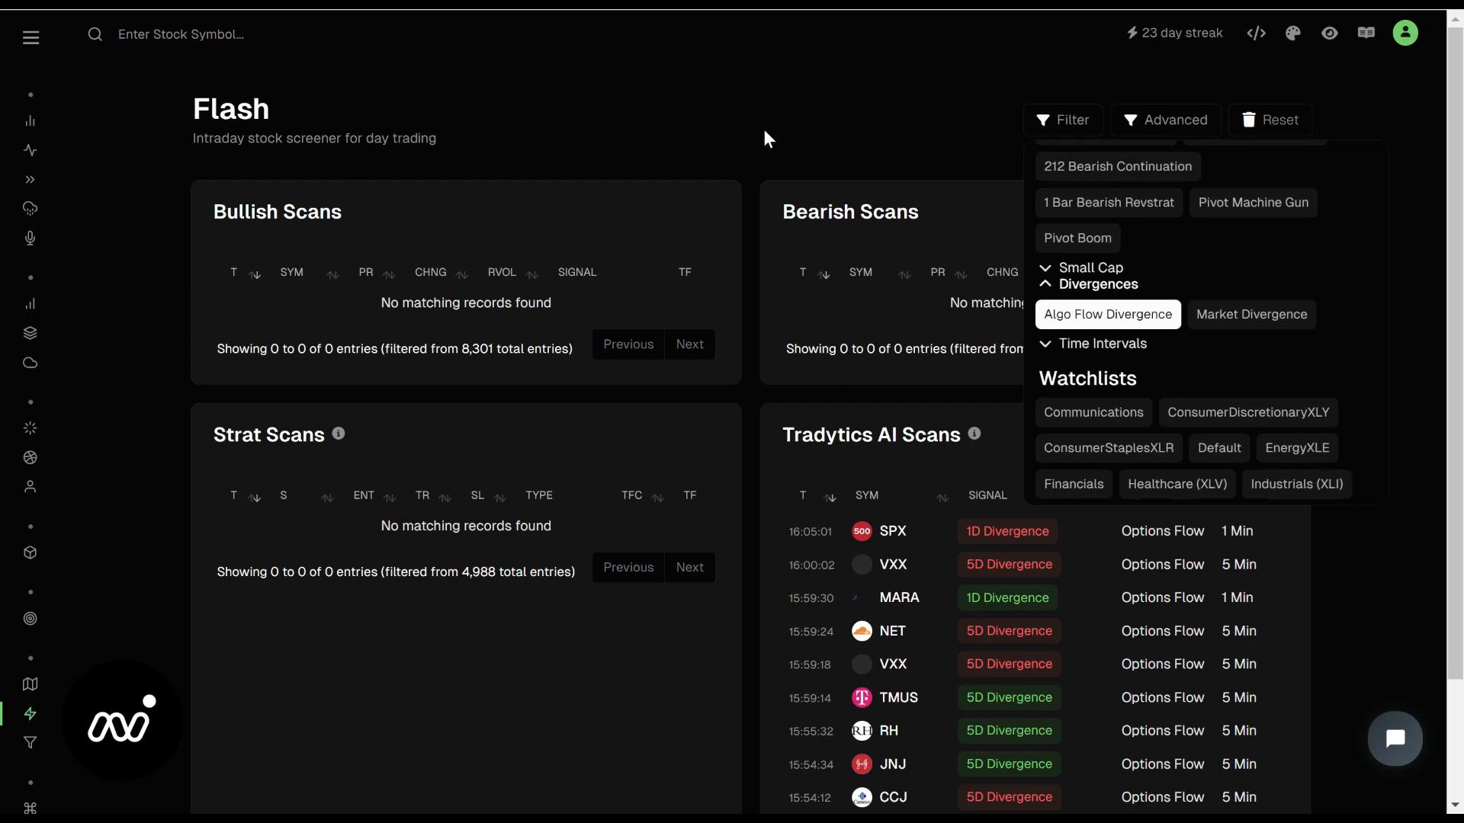
pyautogui.click(1063, 119)
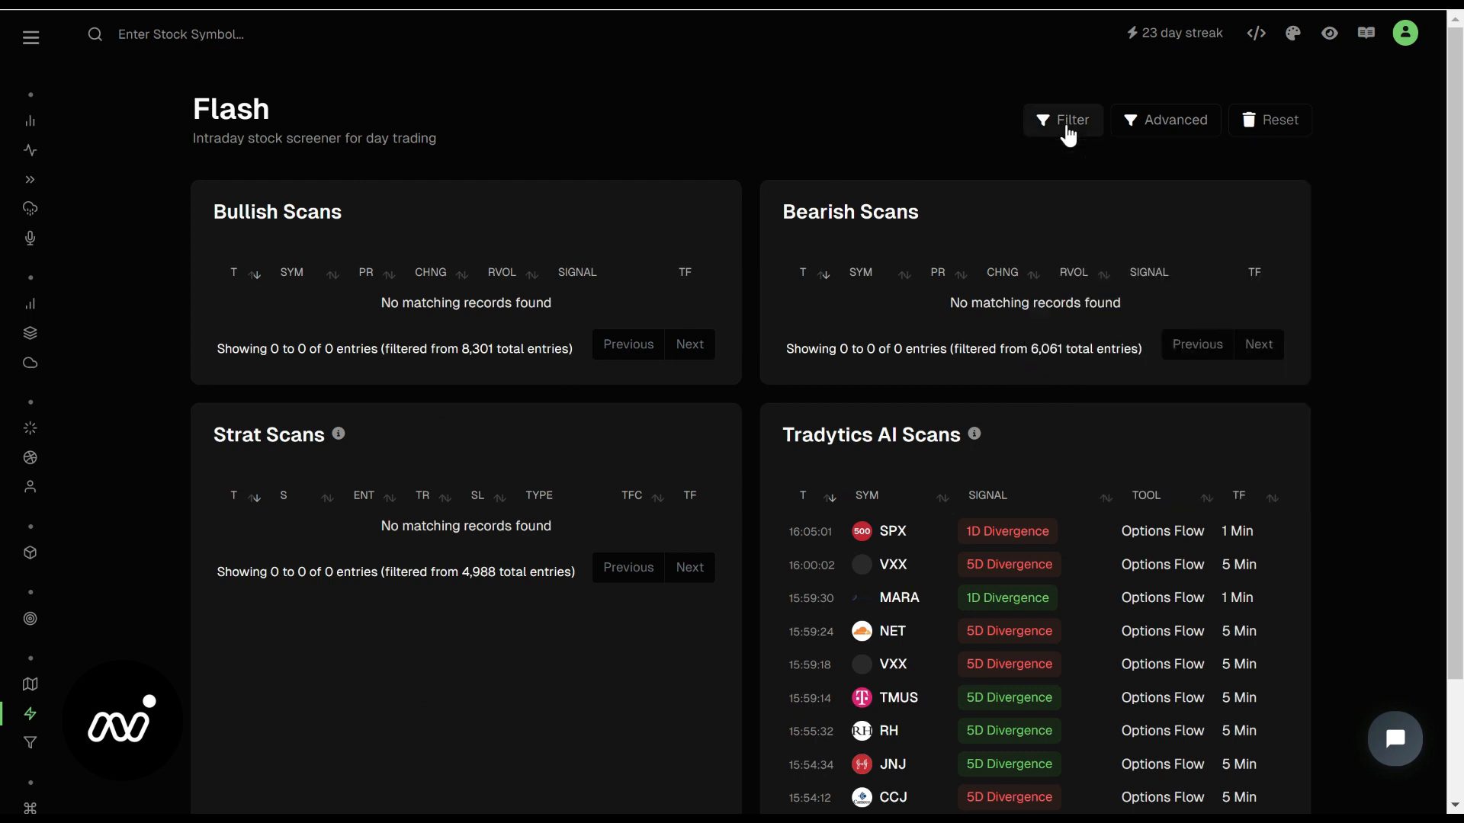
pyautogui.scroll(-3)
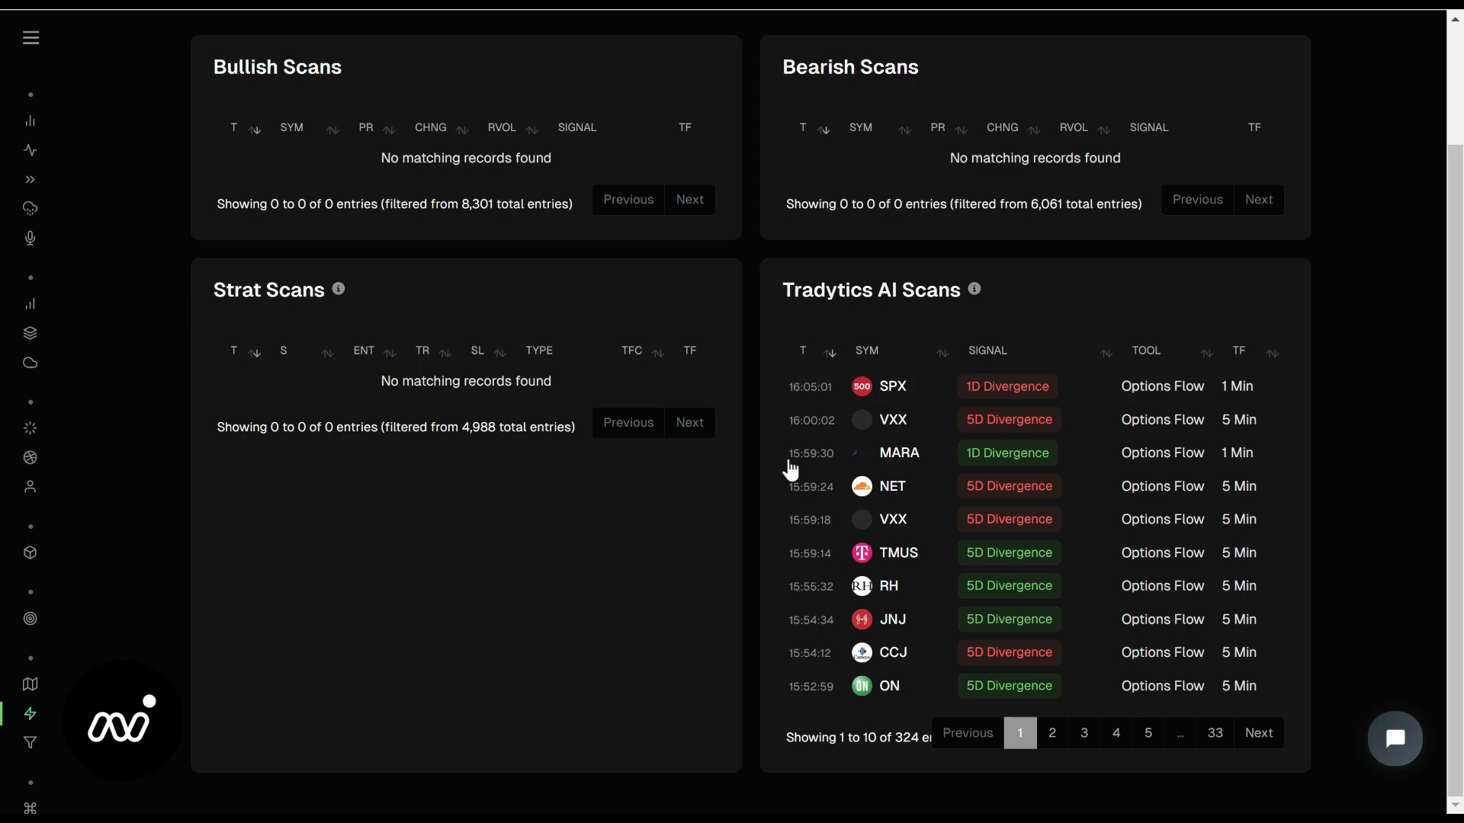
pyautogui.moveTo(1110, 630)
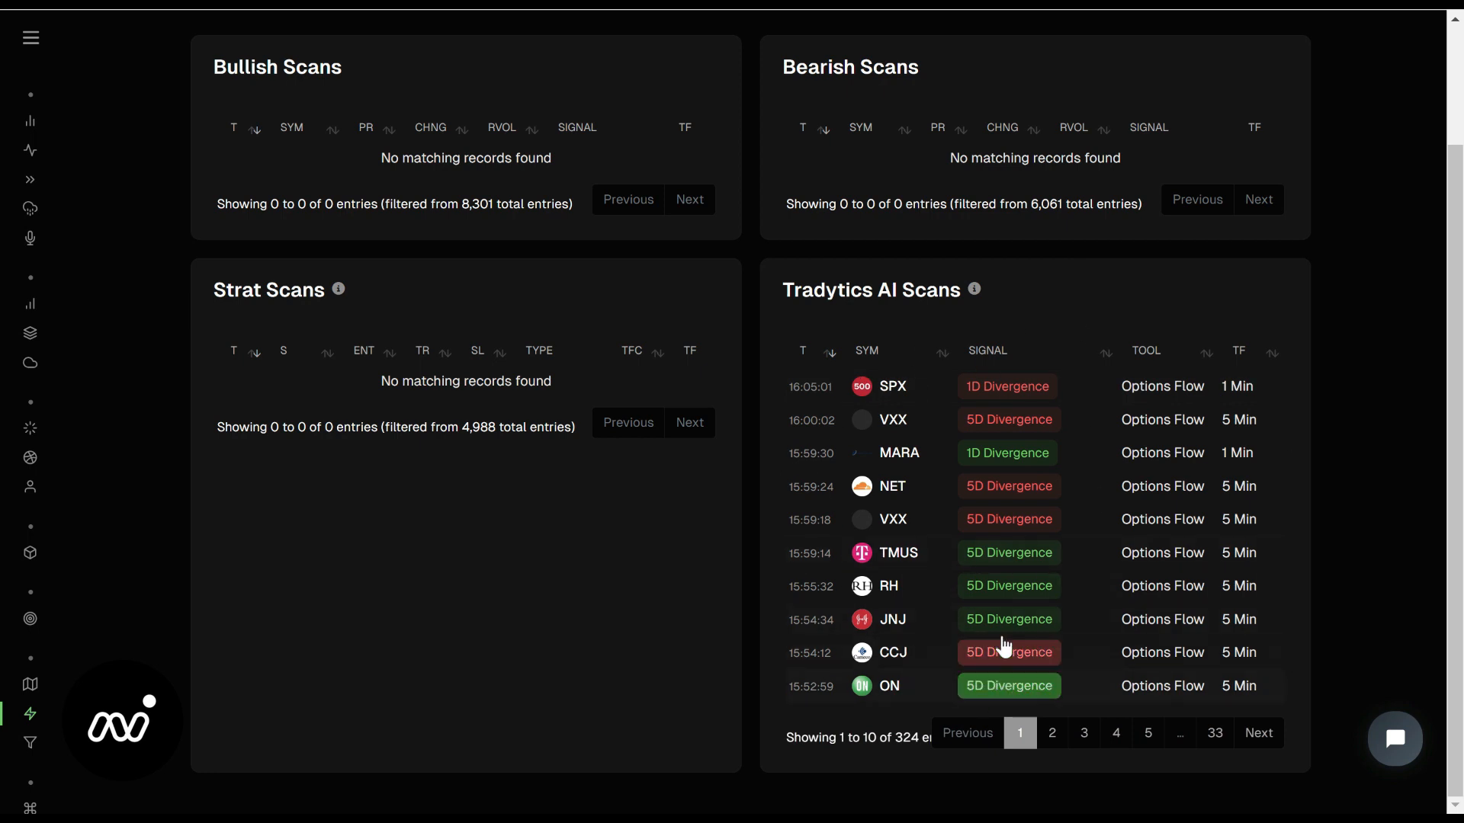
pyautogui.moveTo(1026, 689)
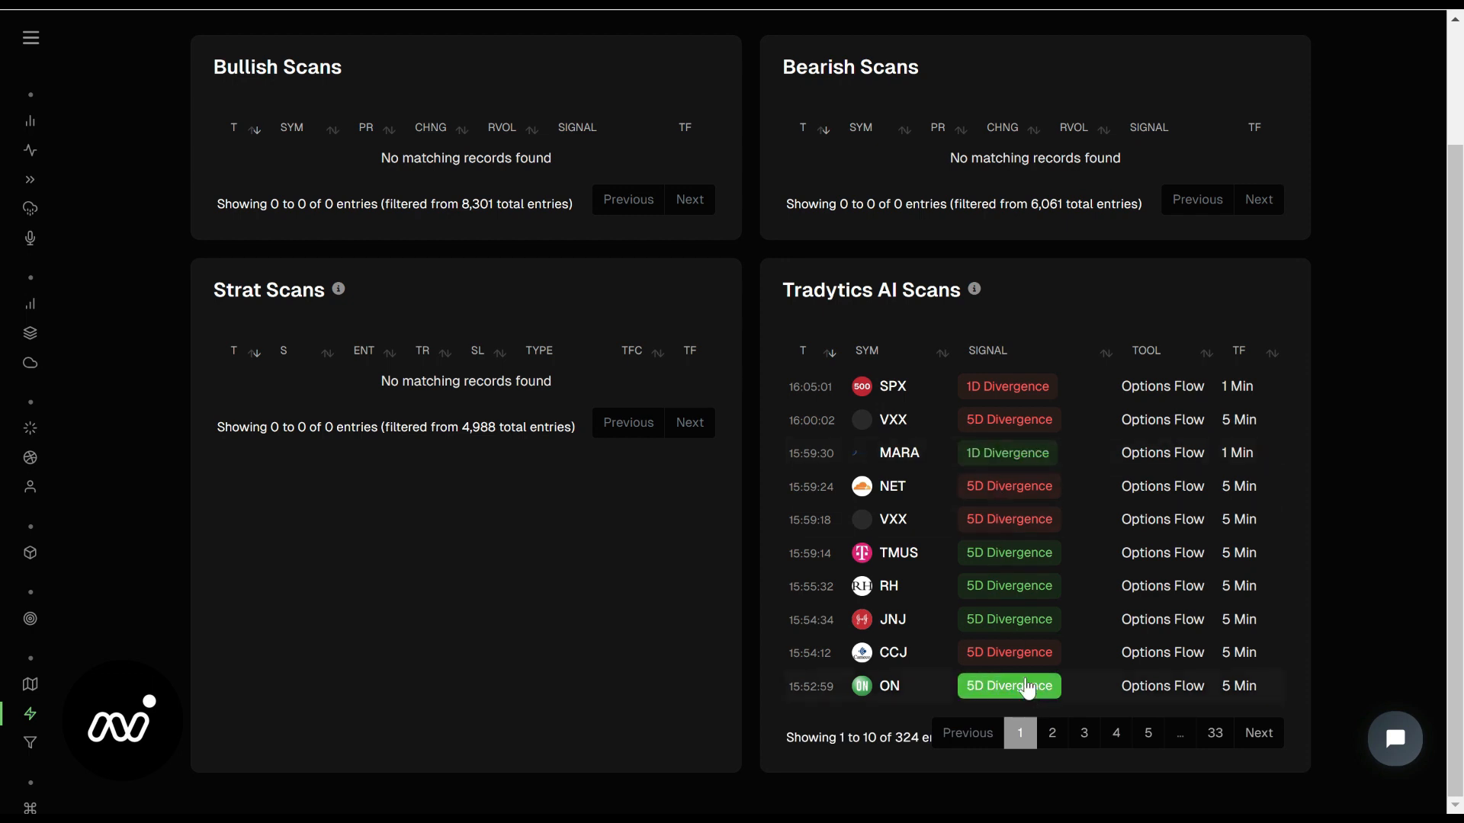
pyautogui.moveTo(1128, 552)
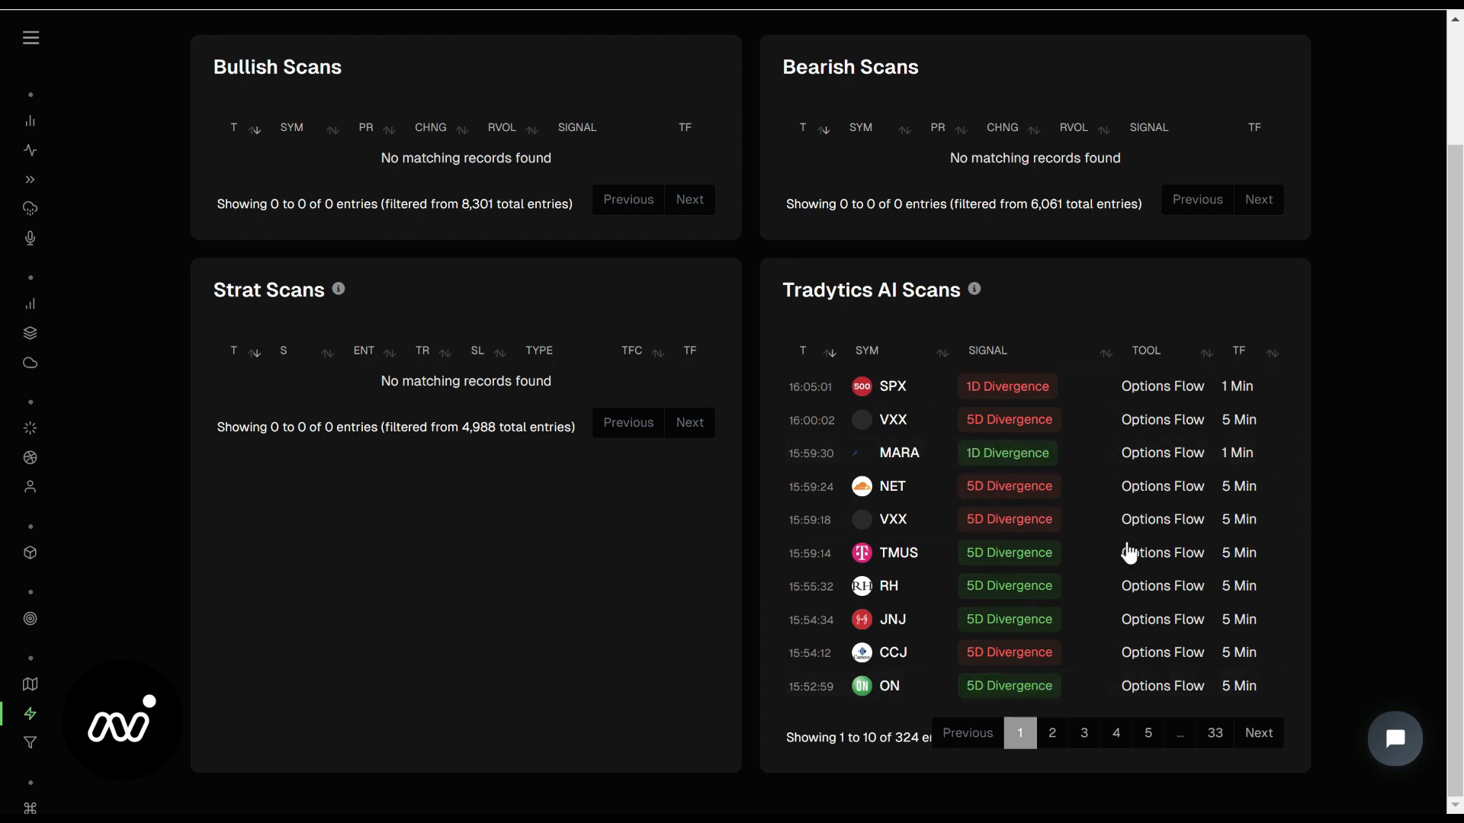
pyautogui.moveTo(873, 391)
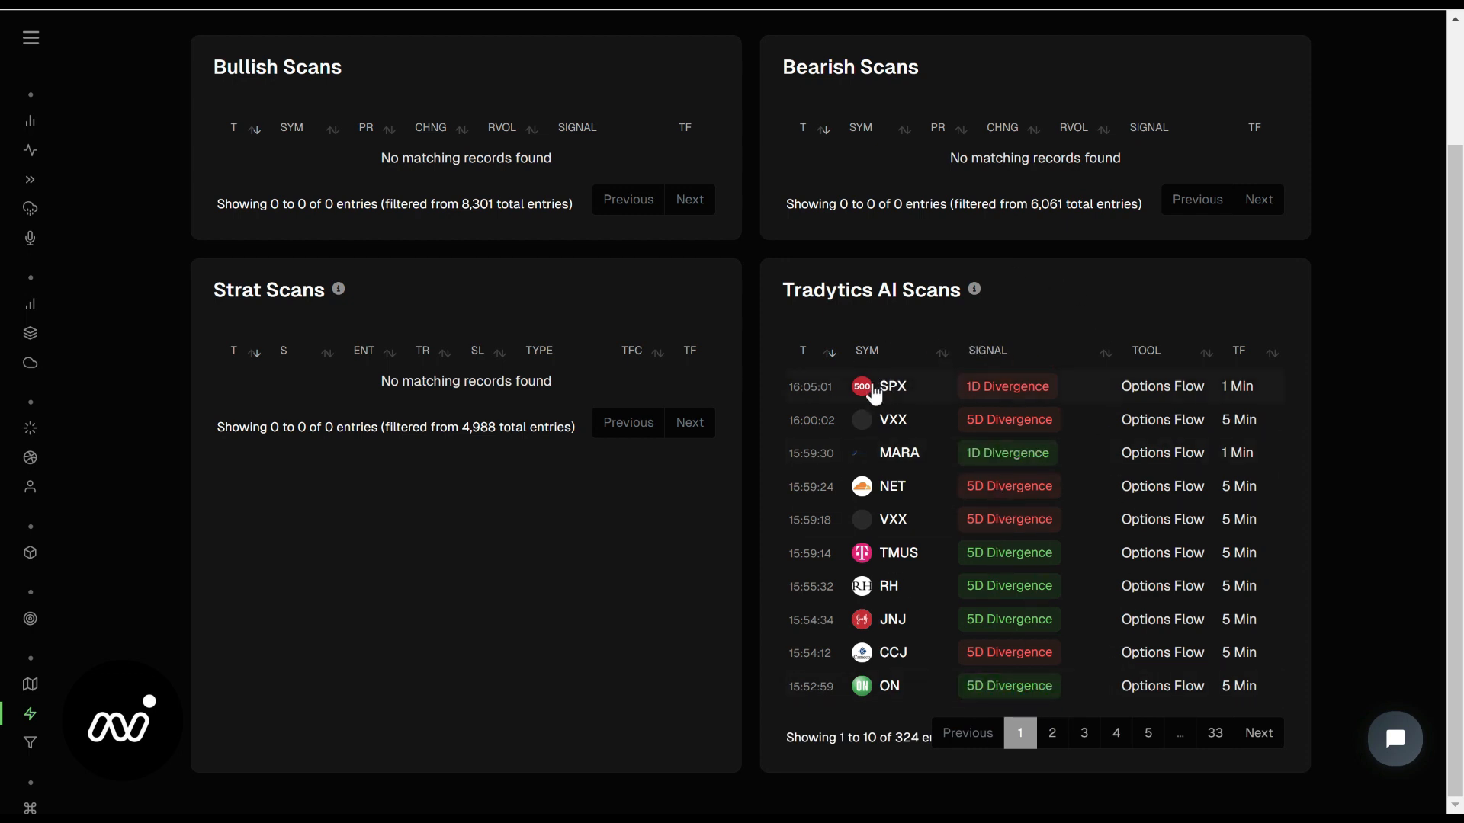
pyautogui.moveTo(934, 477)
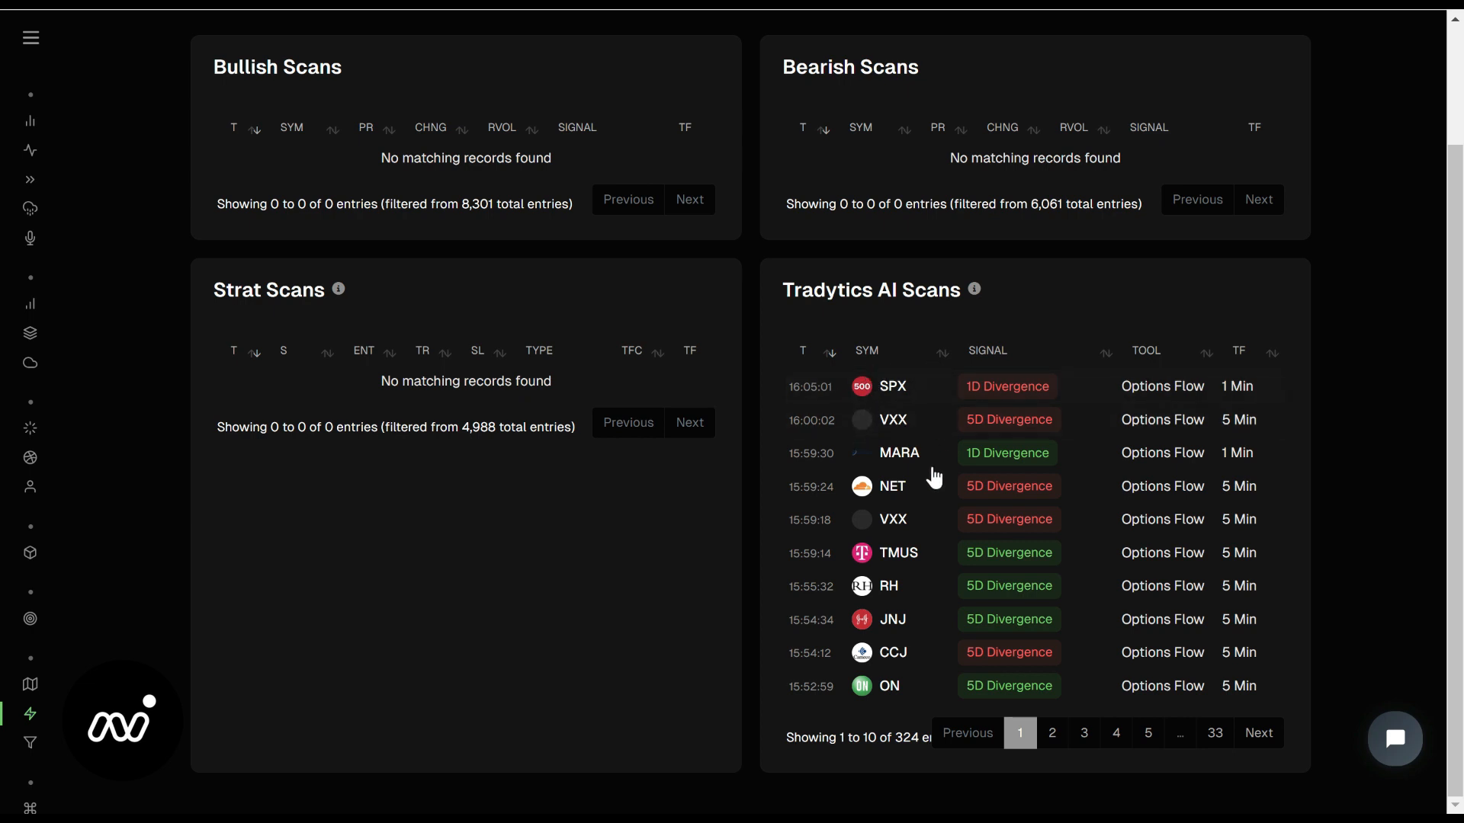
pyautogui.moveTo(1181, 512)
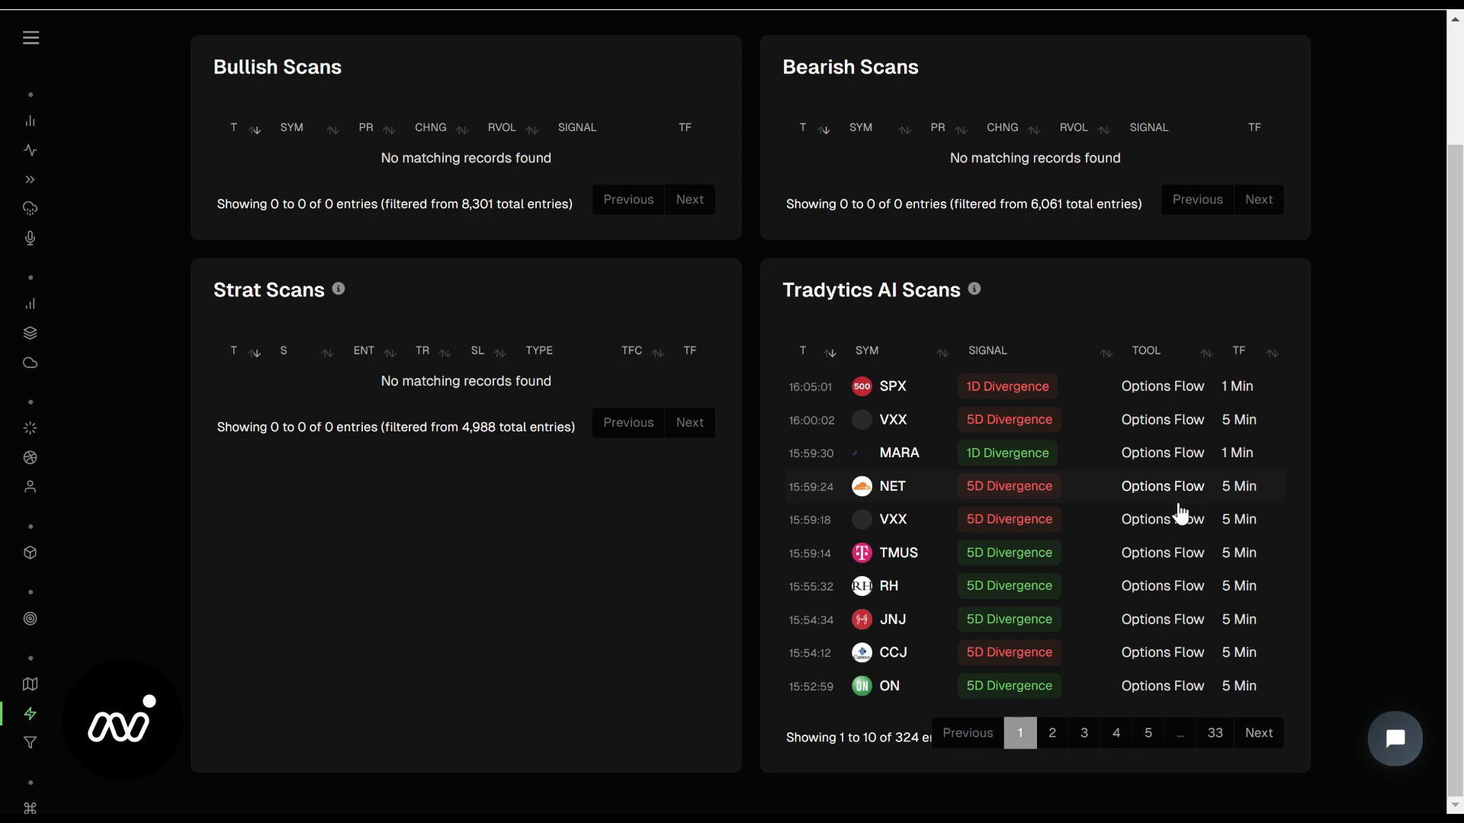
pyautogui.moveTo(919, 654)
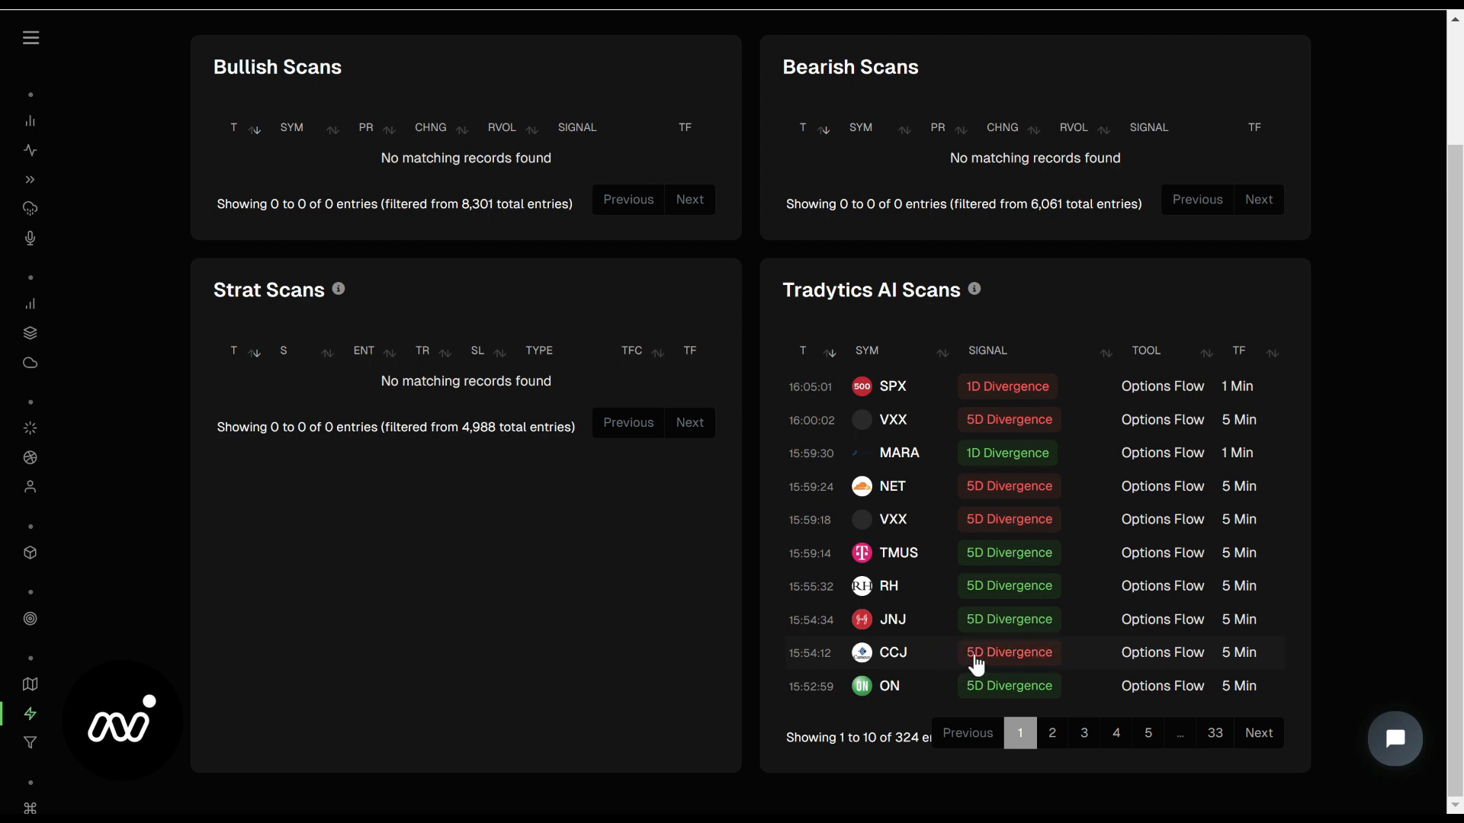
pyautogui.moveTo(893, 401)
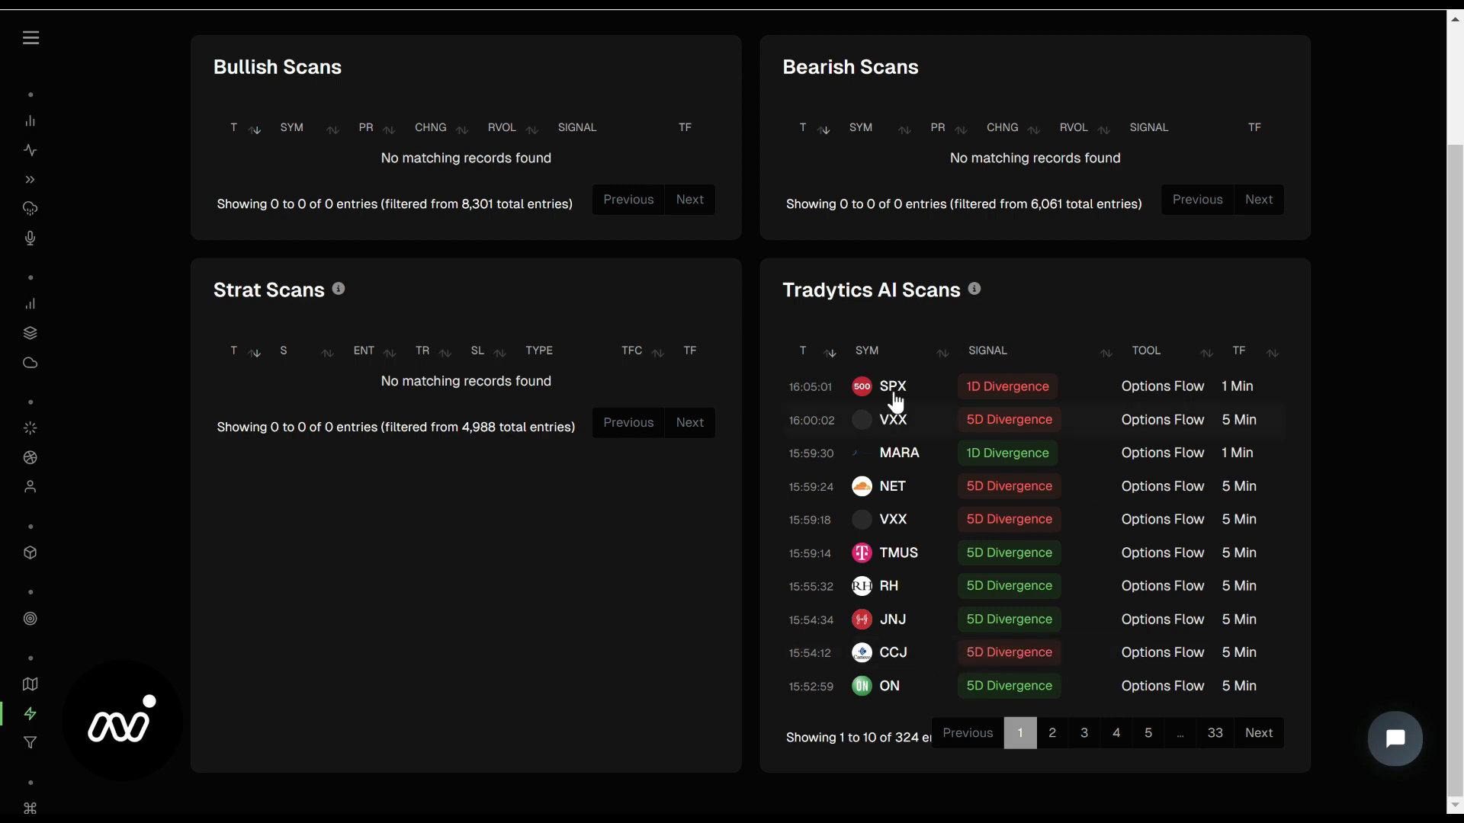
pyautogui.moveTo(927, 333)
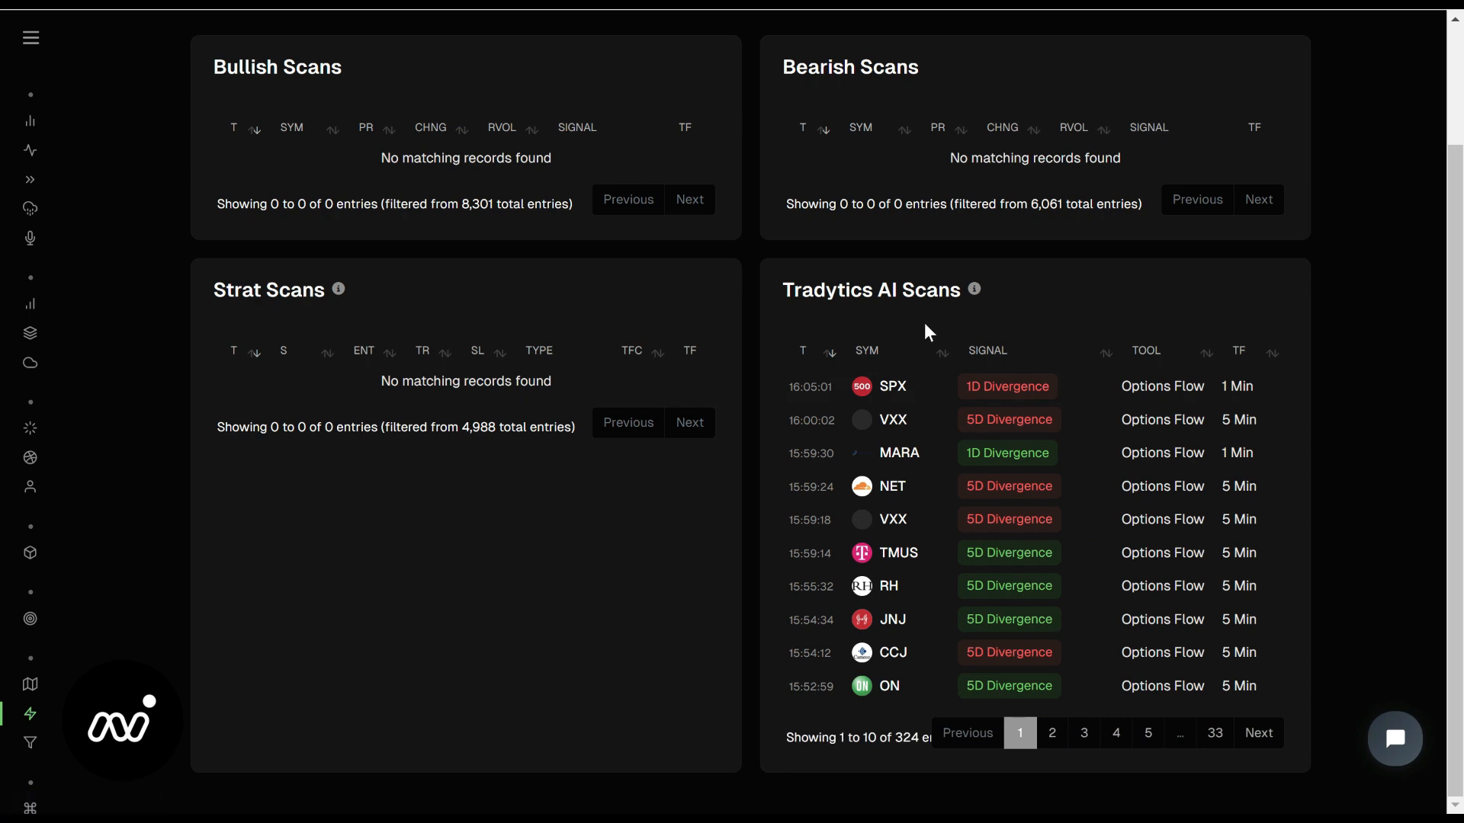
pyautogui.click(1050, 734)
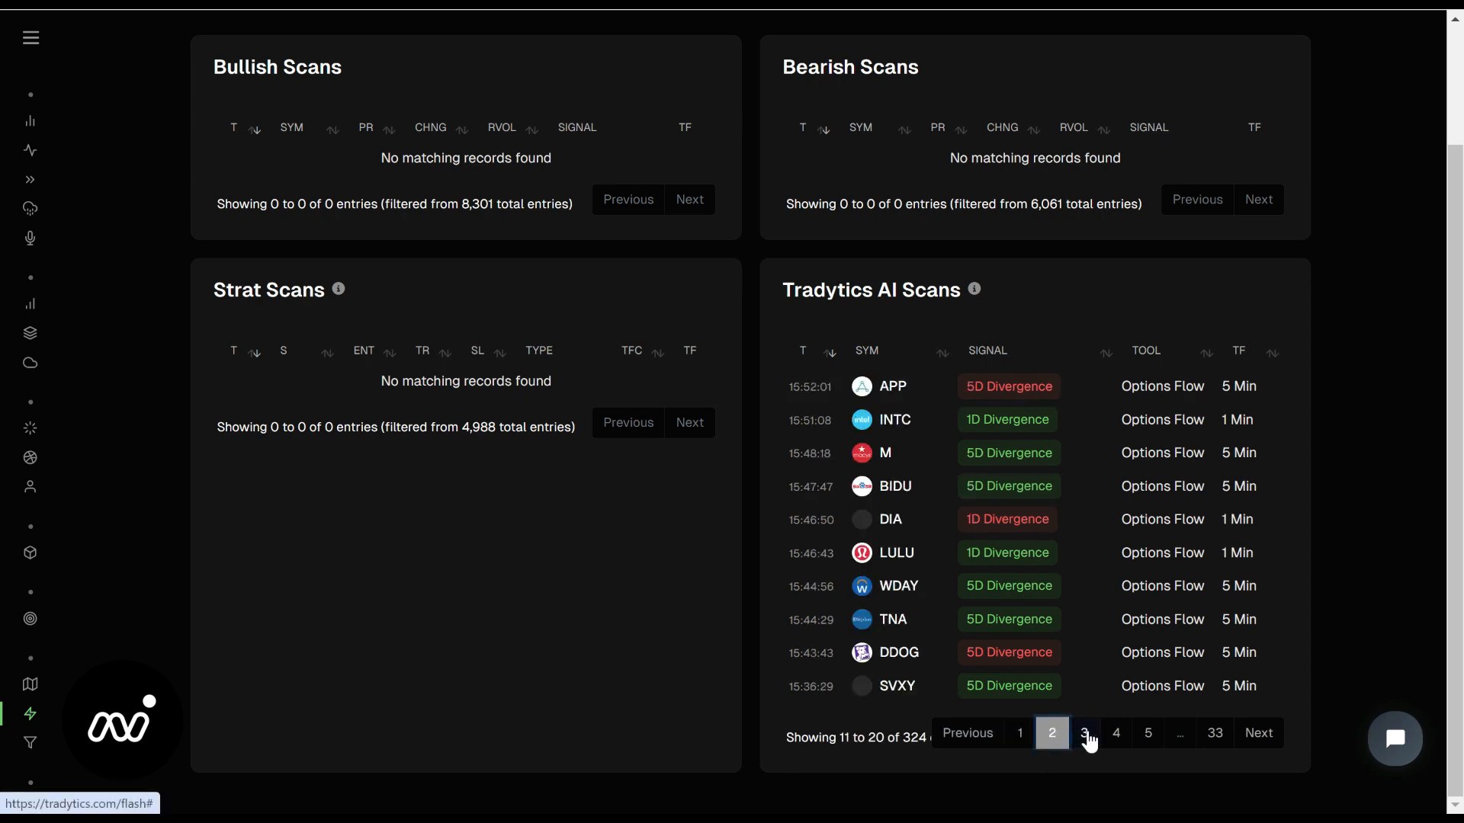
pyautogui.click(1083, 734)
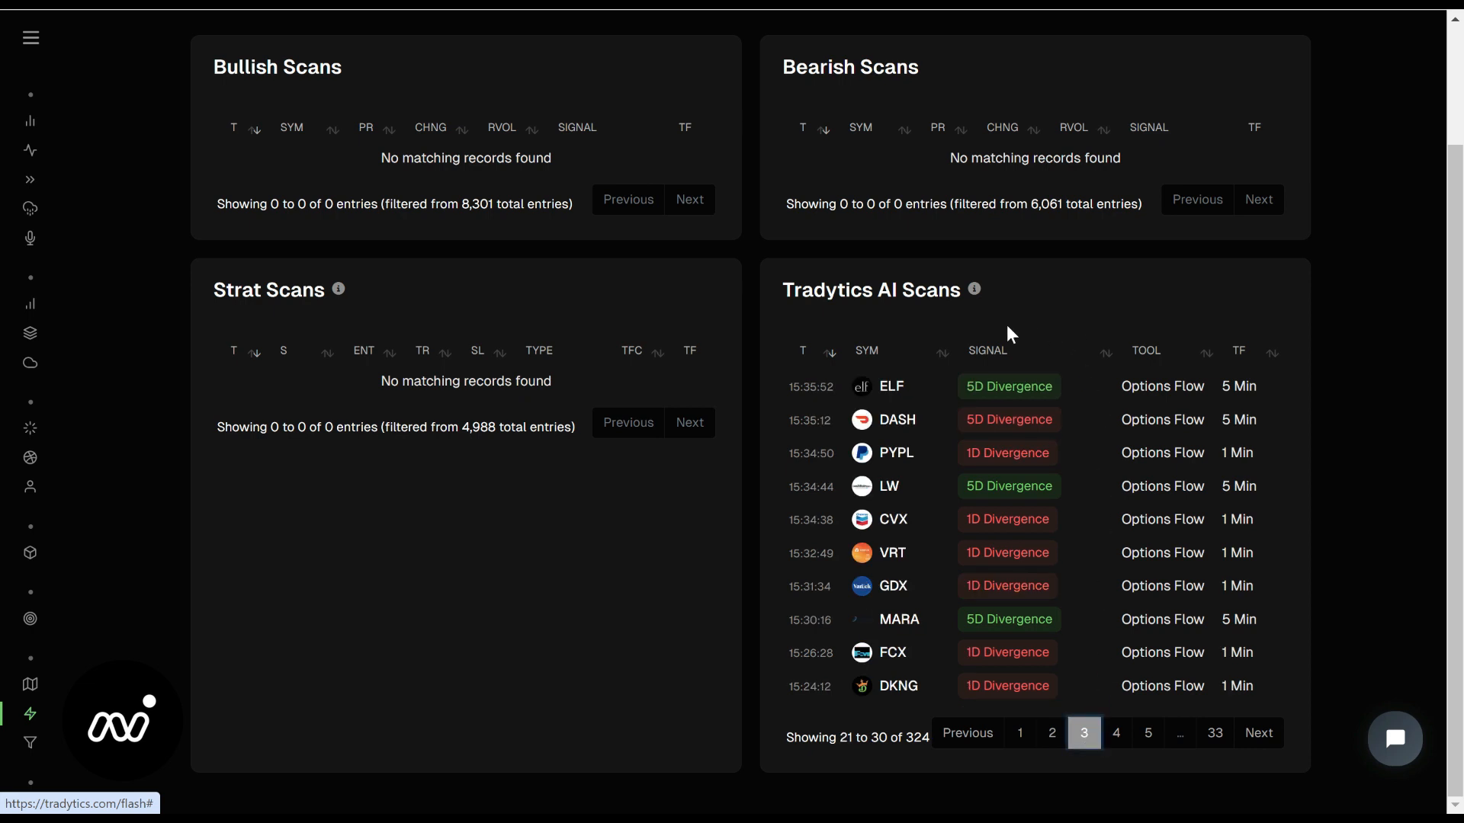
pyautogui.moveTo(889, 348)
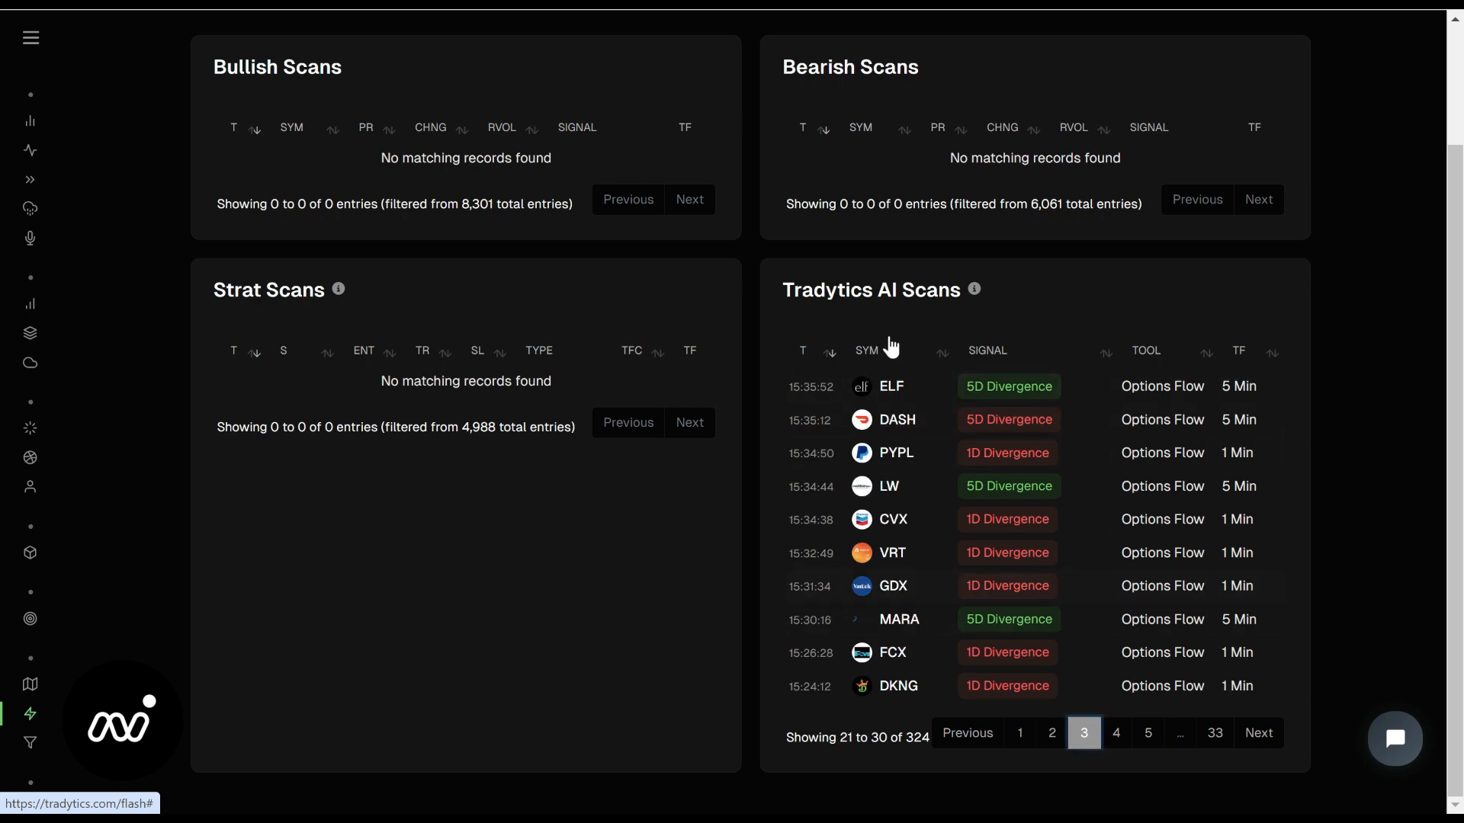
pyautogui.moveTo(940, 674)
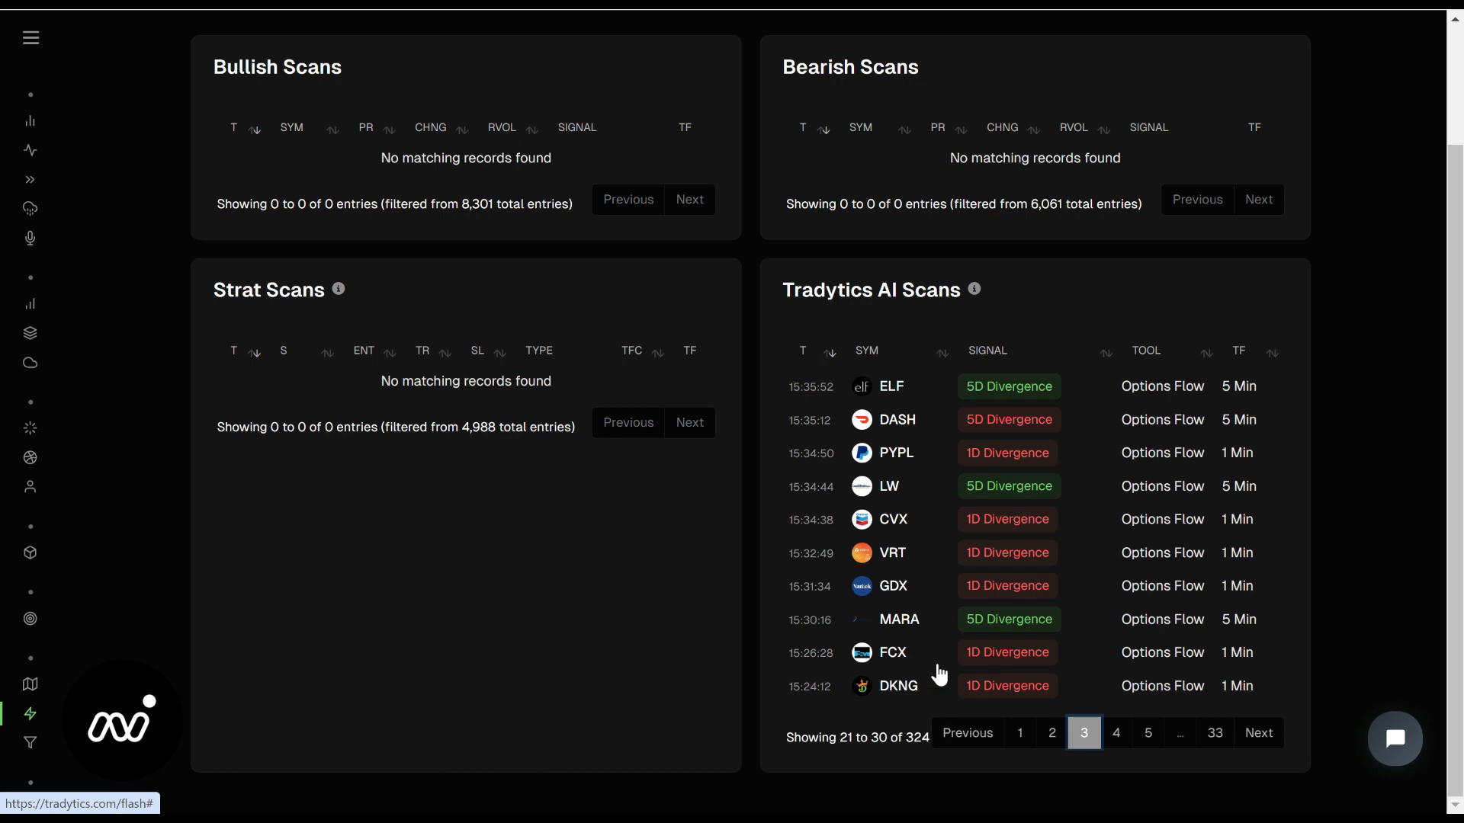
pyautogui.moveTo(1113, 738)
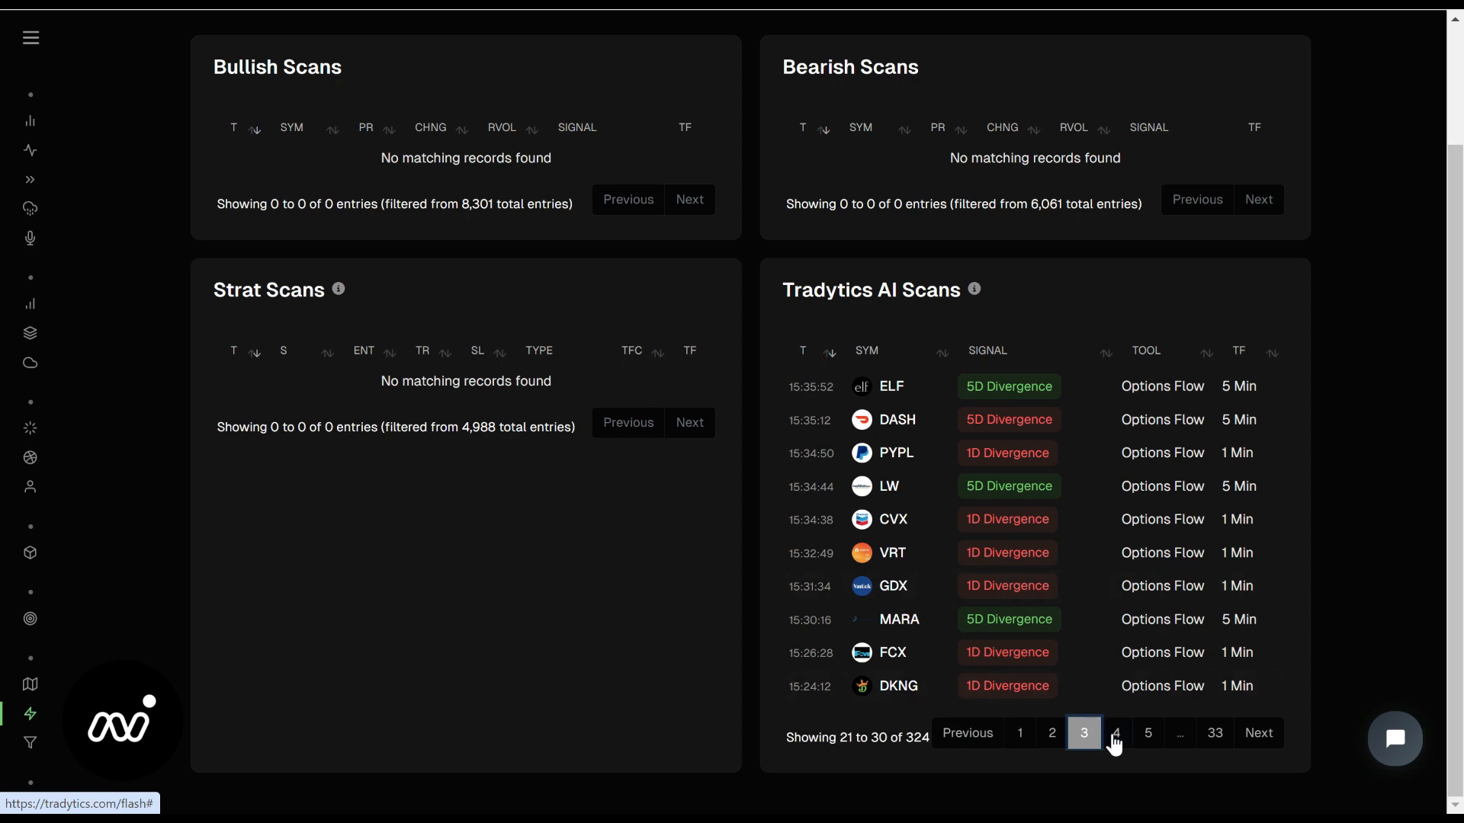
pyautogui.moveTo(1008, 386)
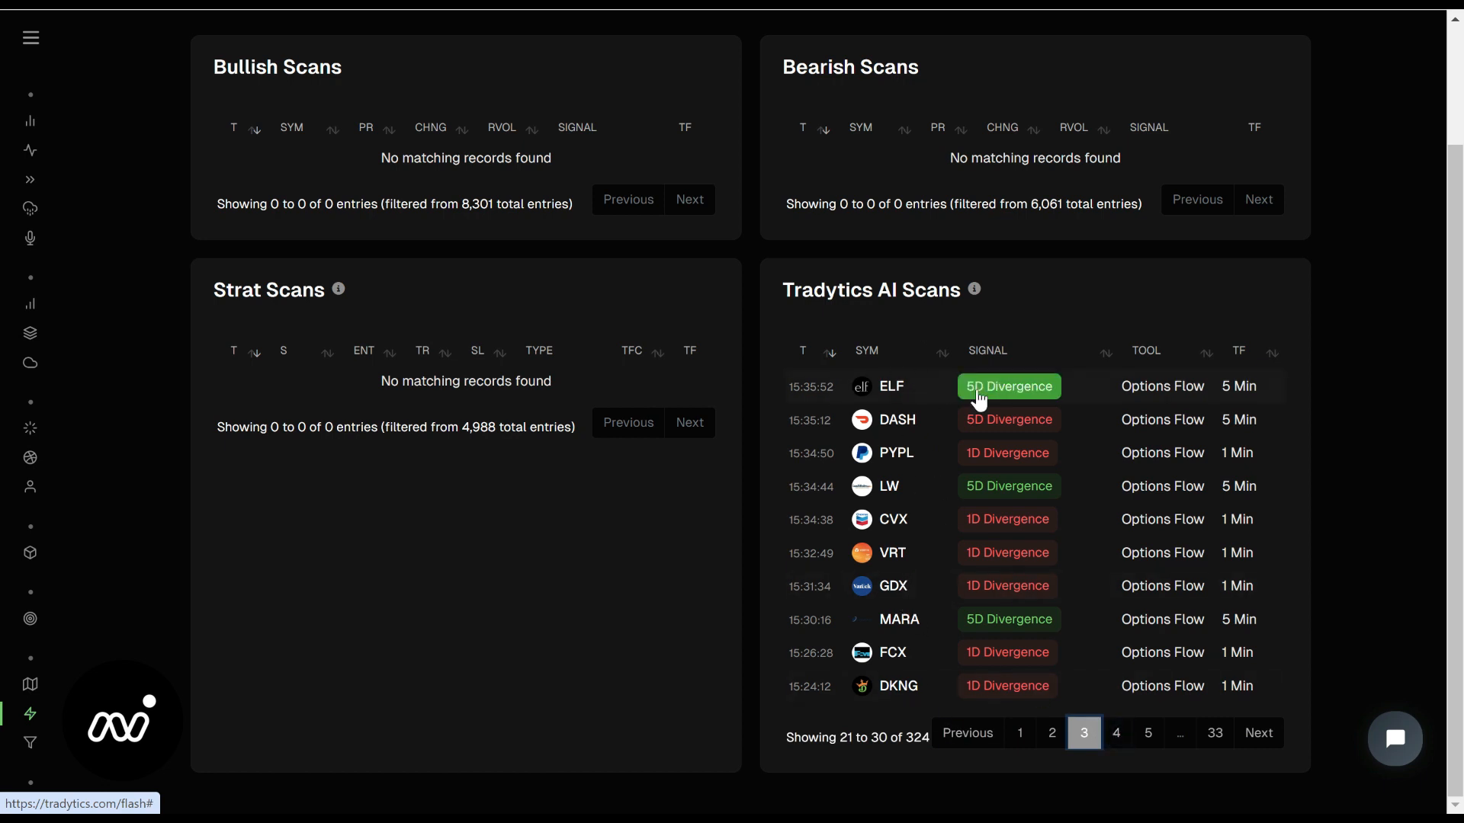
pyautogui.moveTo(1006, 651)
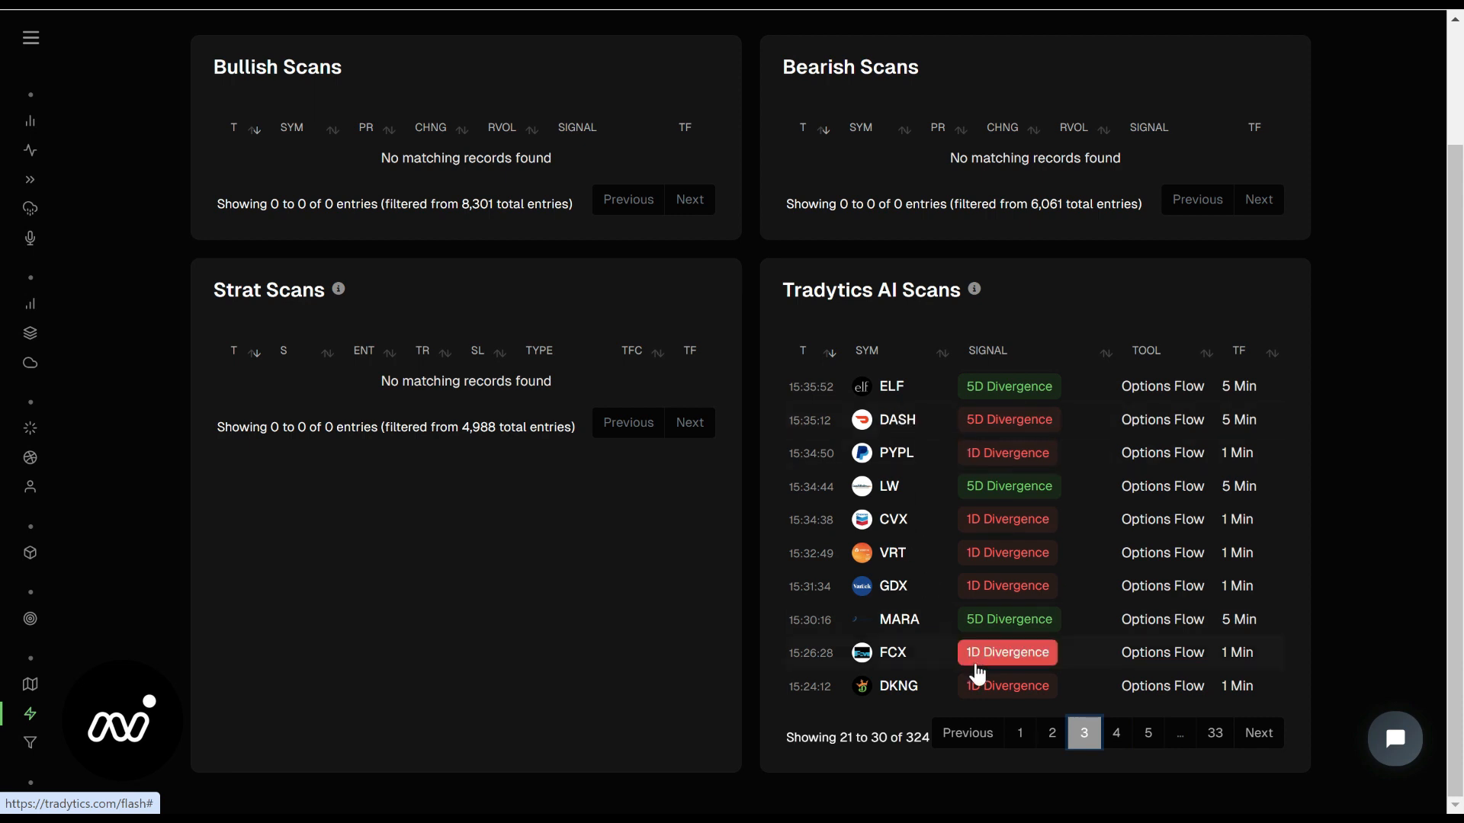
pyautogui.click(1020, 733)
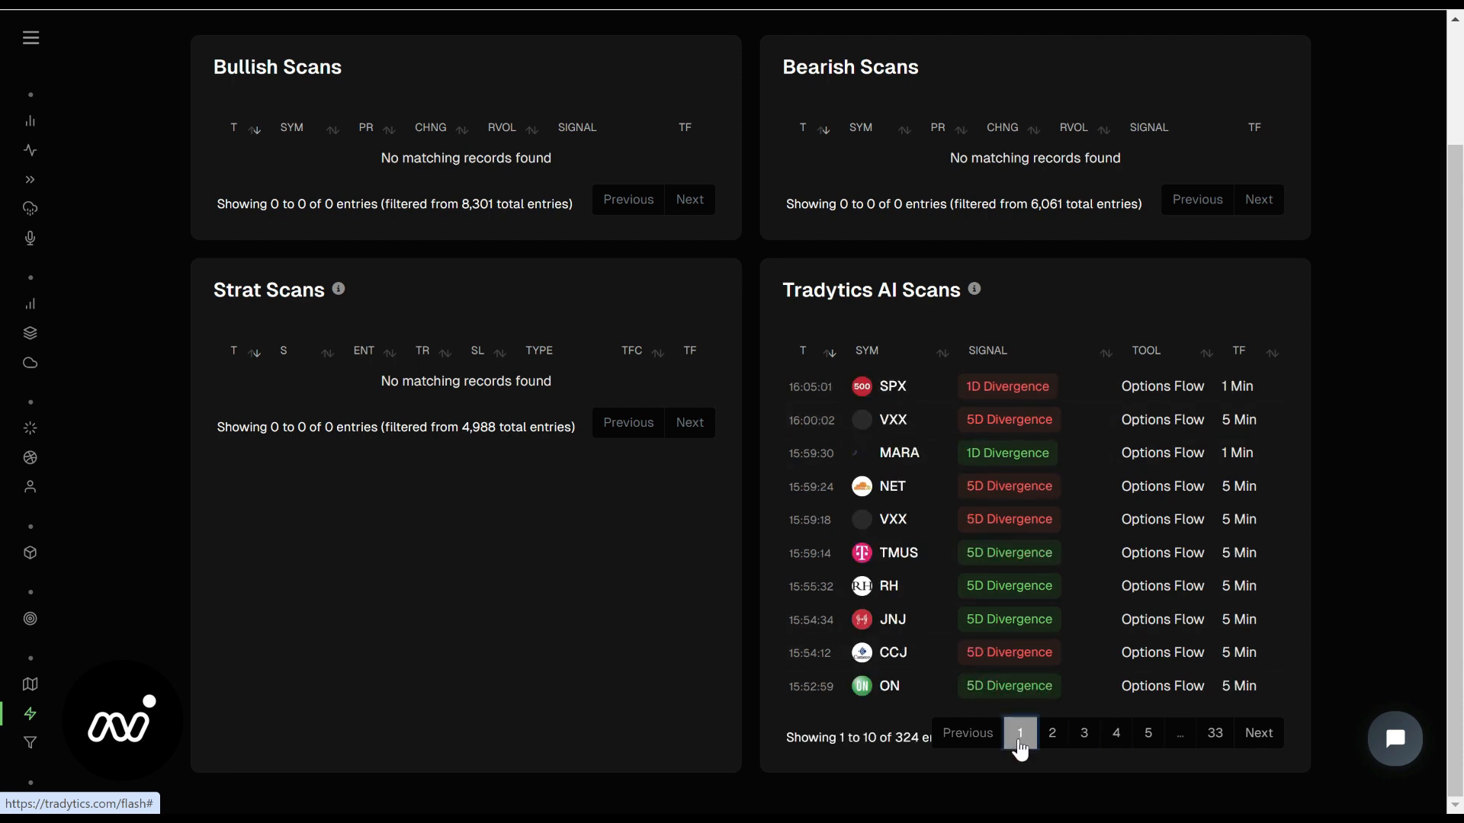
pyautogui.moveTo(1052, 737)
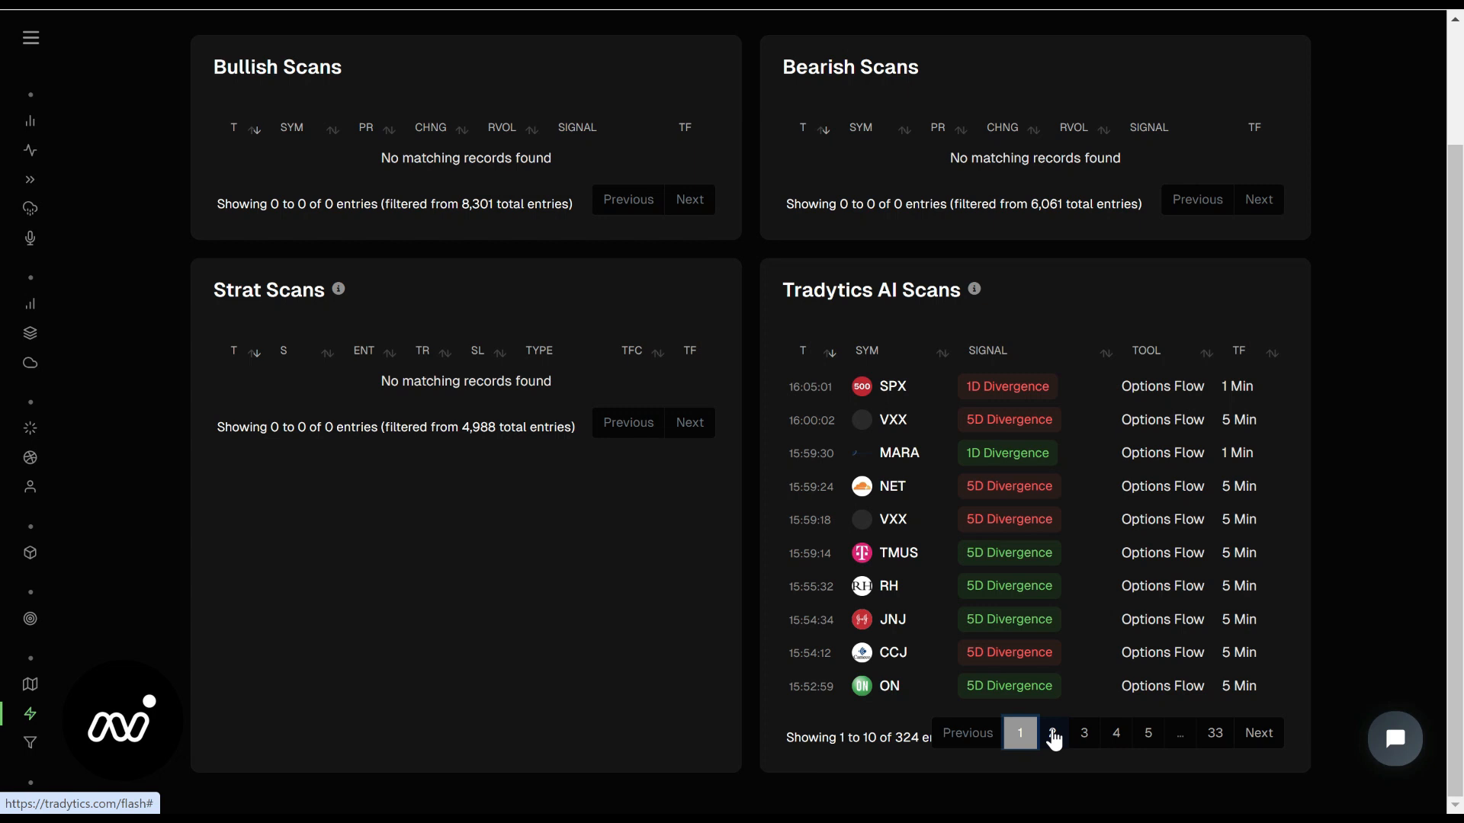
pyautogui.click(1082, 733)
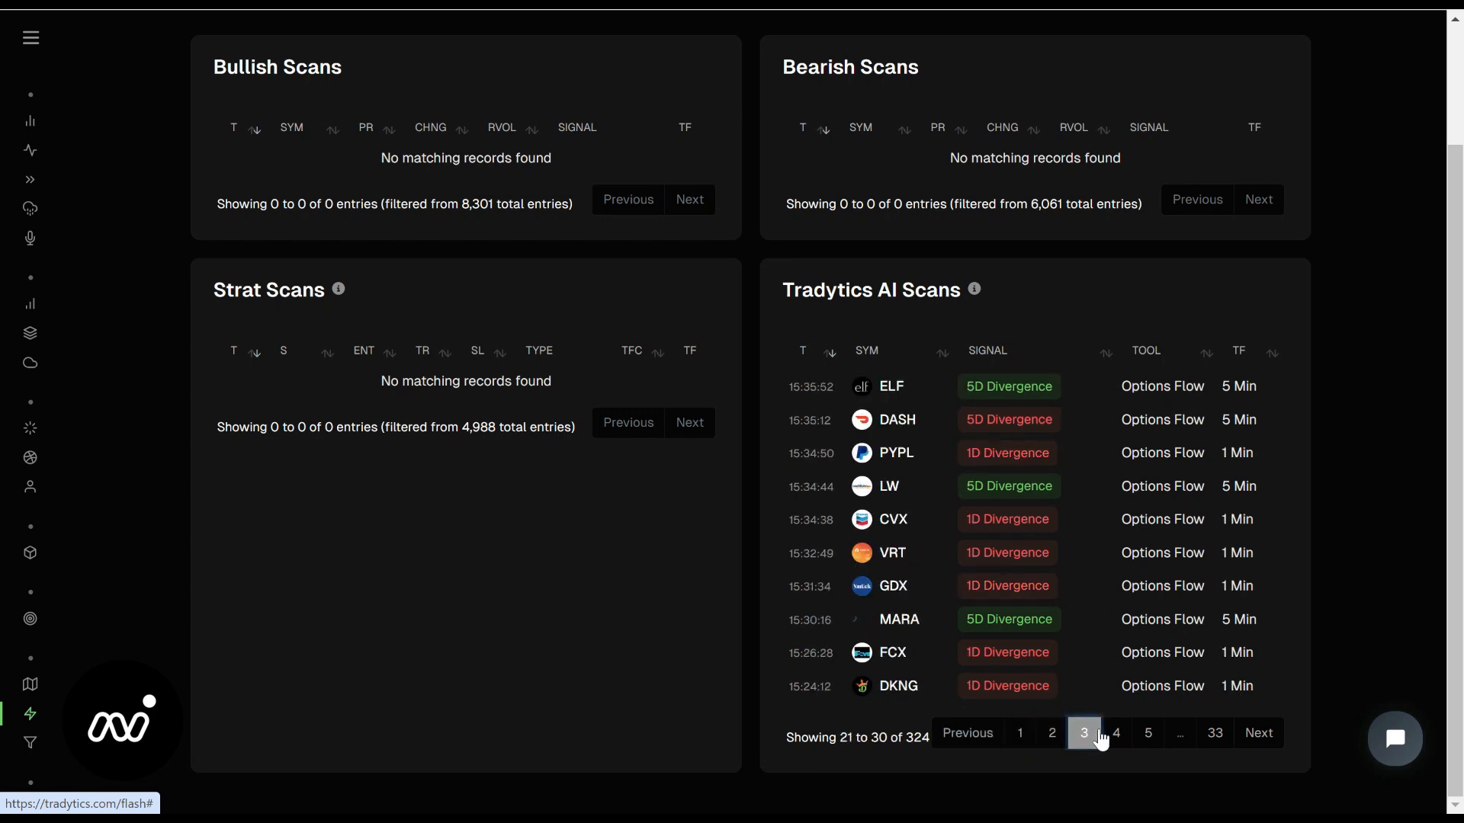
pyautogui.click(1116, 733)
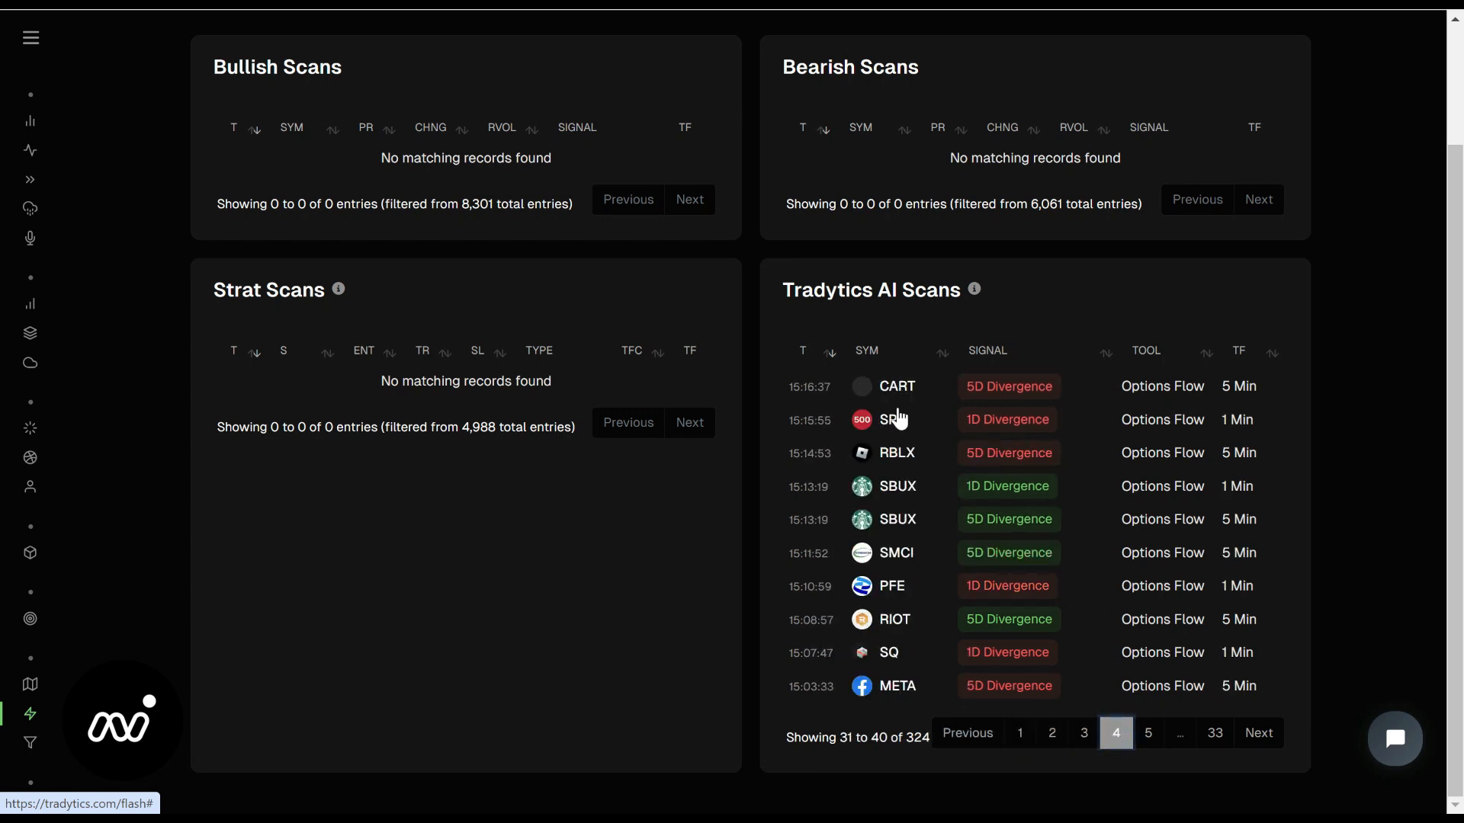
pyautogui.moveTo(928, 696)
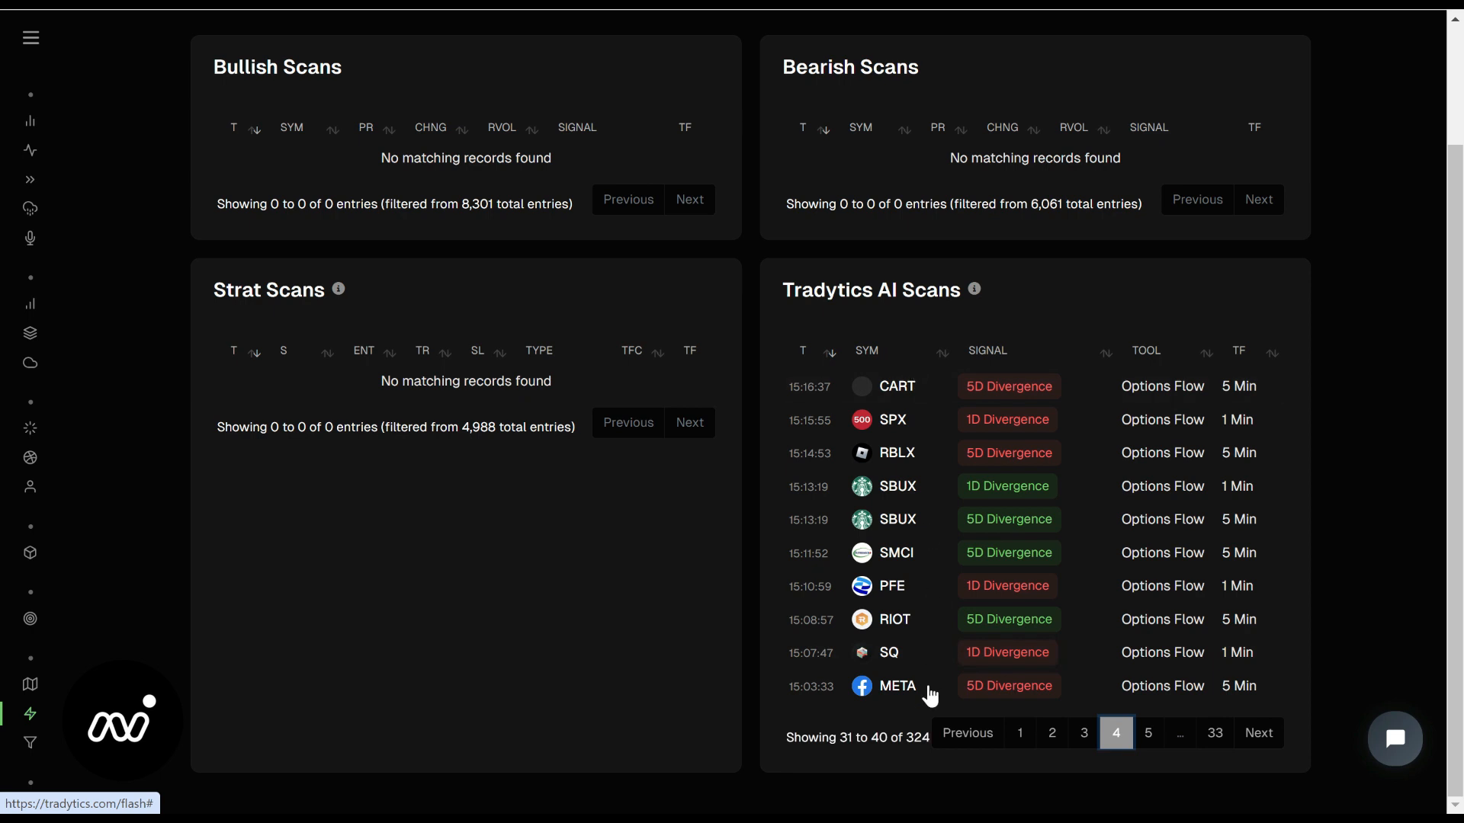
pyautogui.moveTo(913, 373)
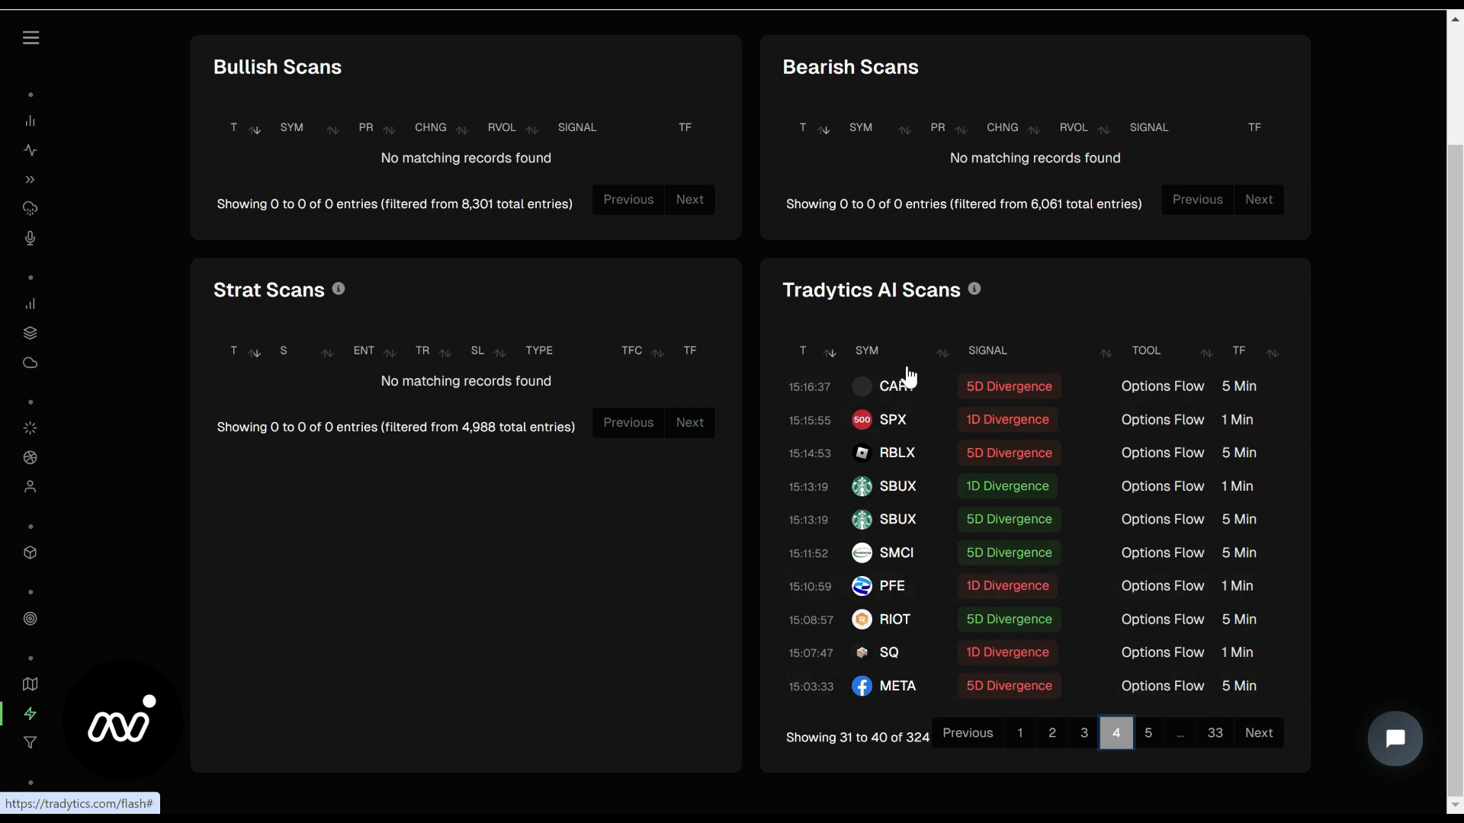
pyautogui.click(1114, 733)
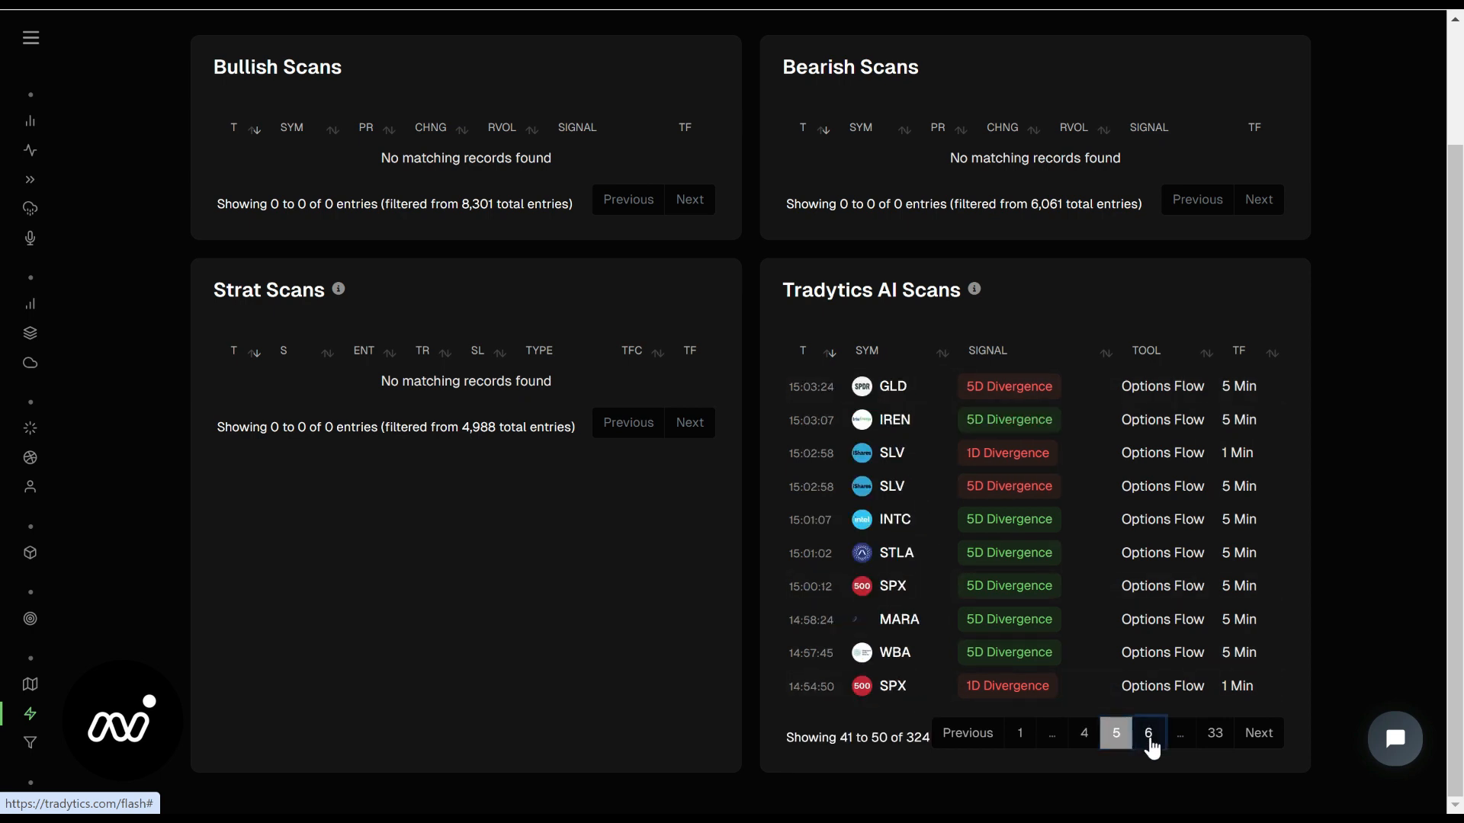
pyautogui.moveTo(893, 453)
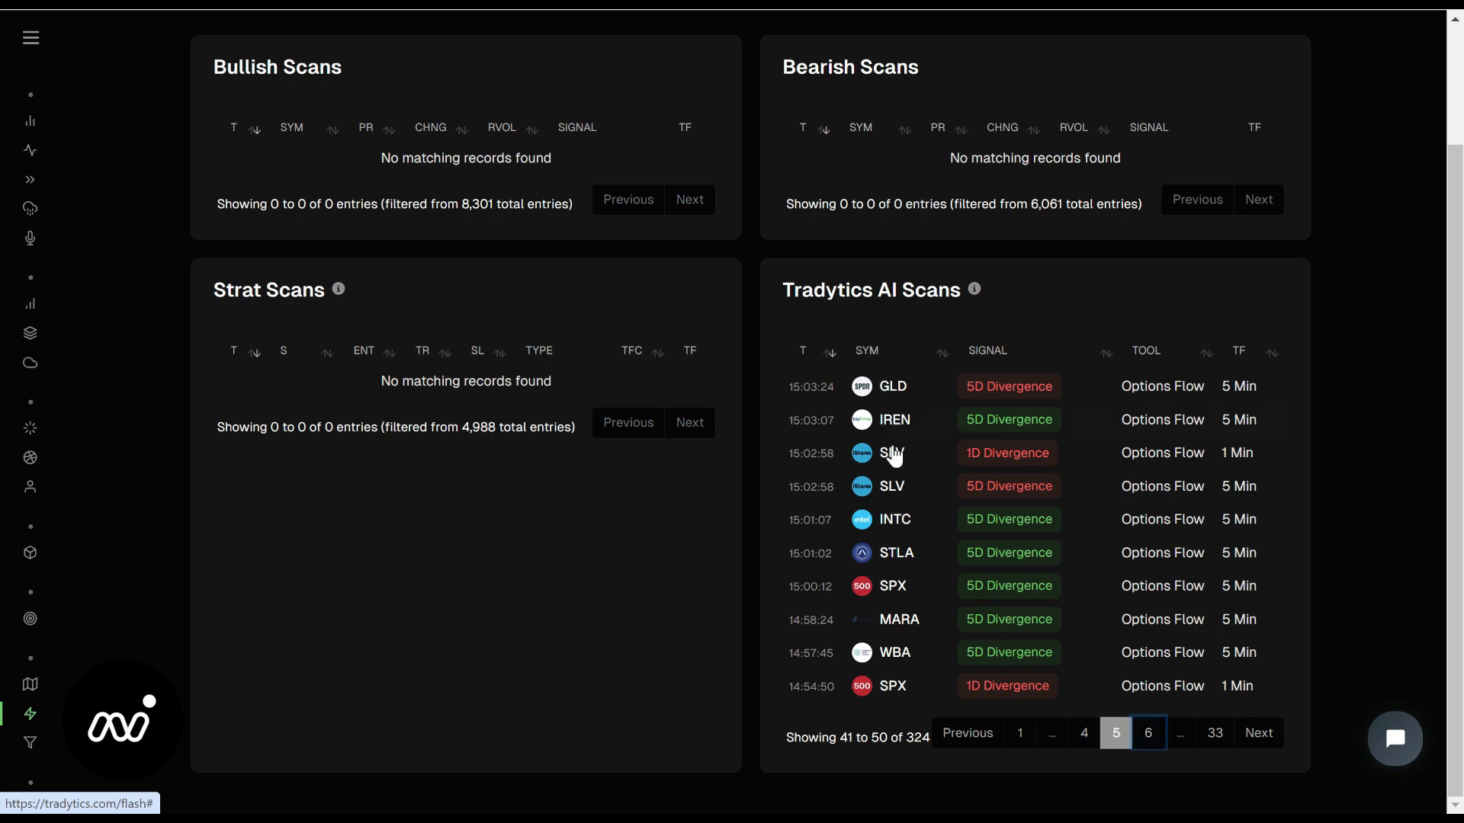
pyautogui.moveTo(901, 477)
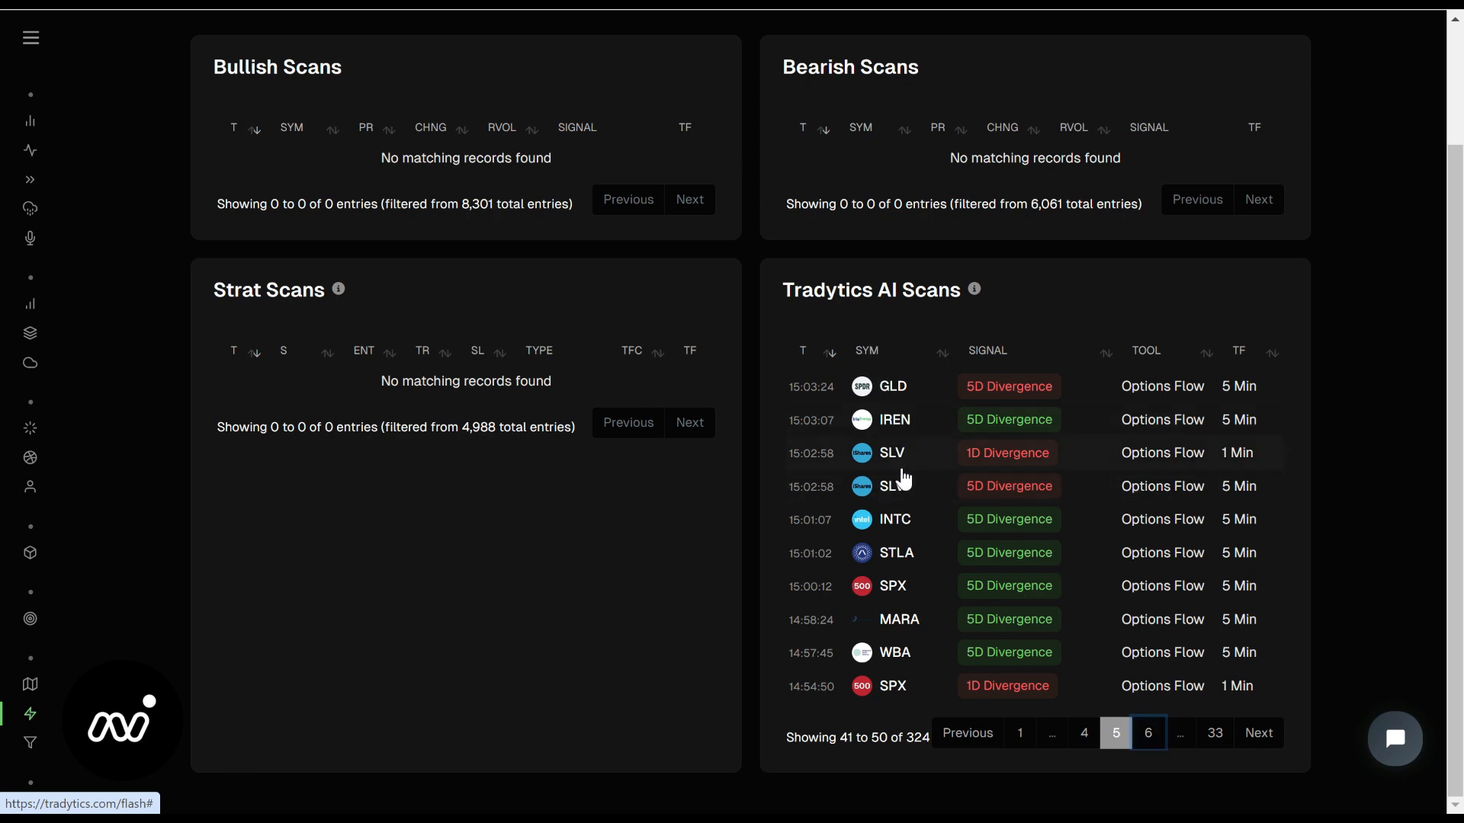
pyautogui.moveTo(1006, 453)
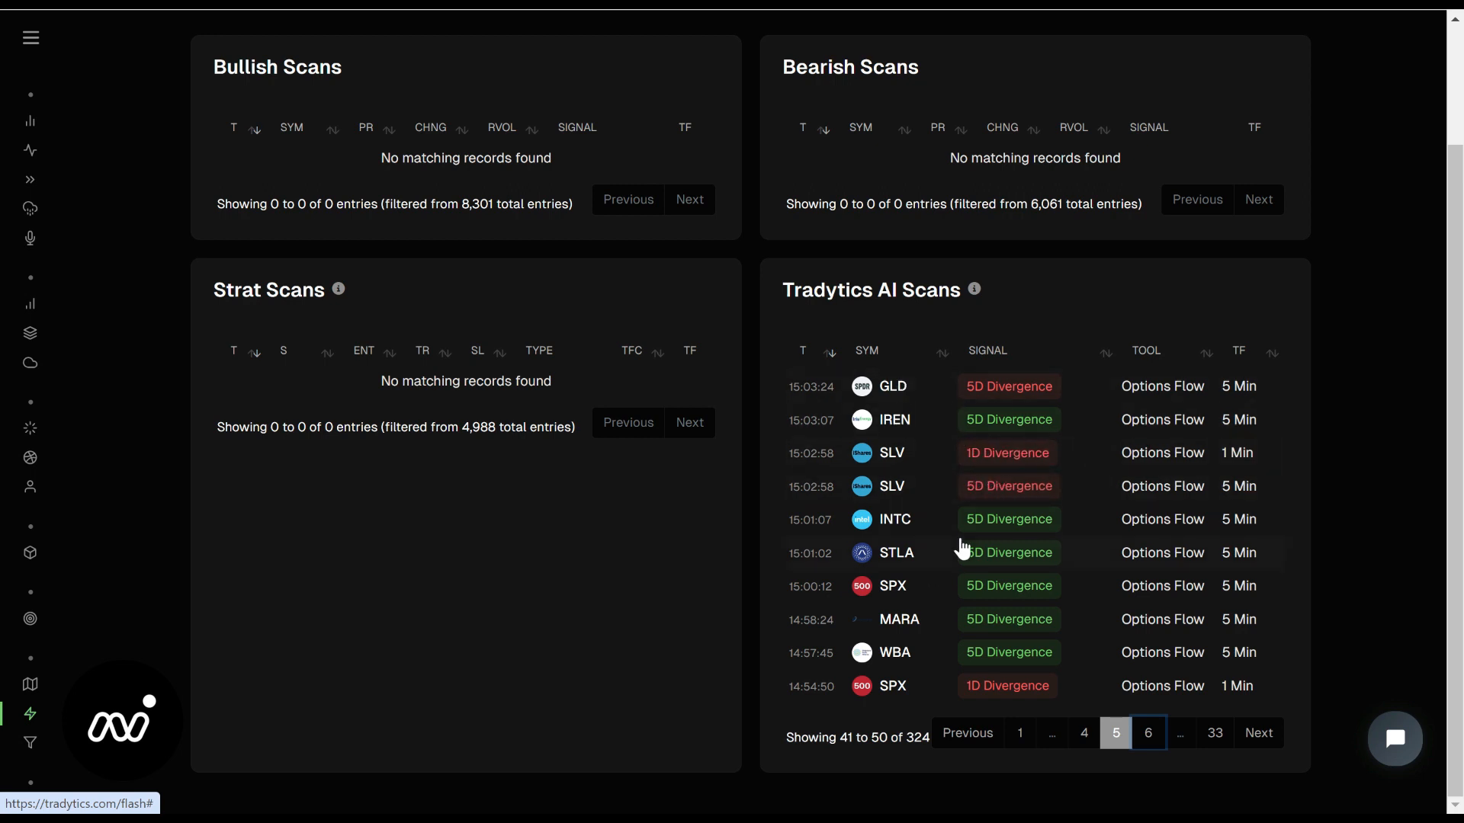
pyautogui.click(1020, 733)
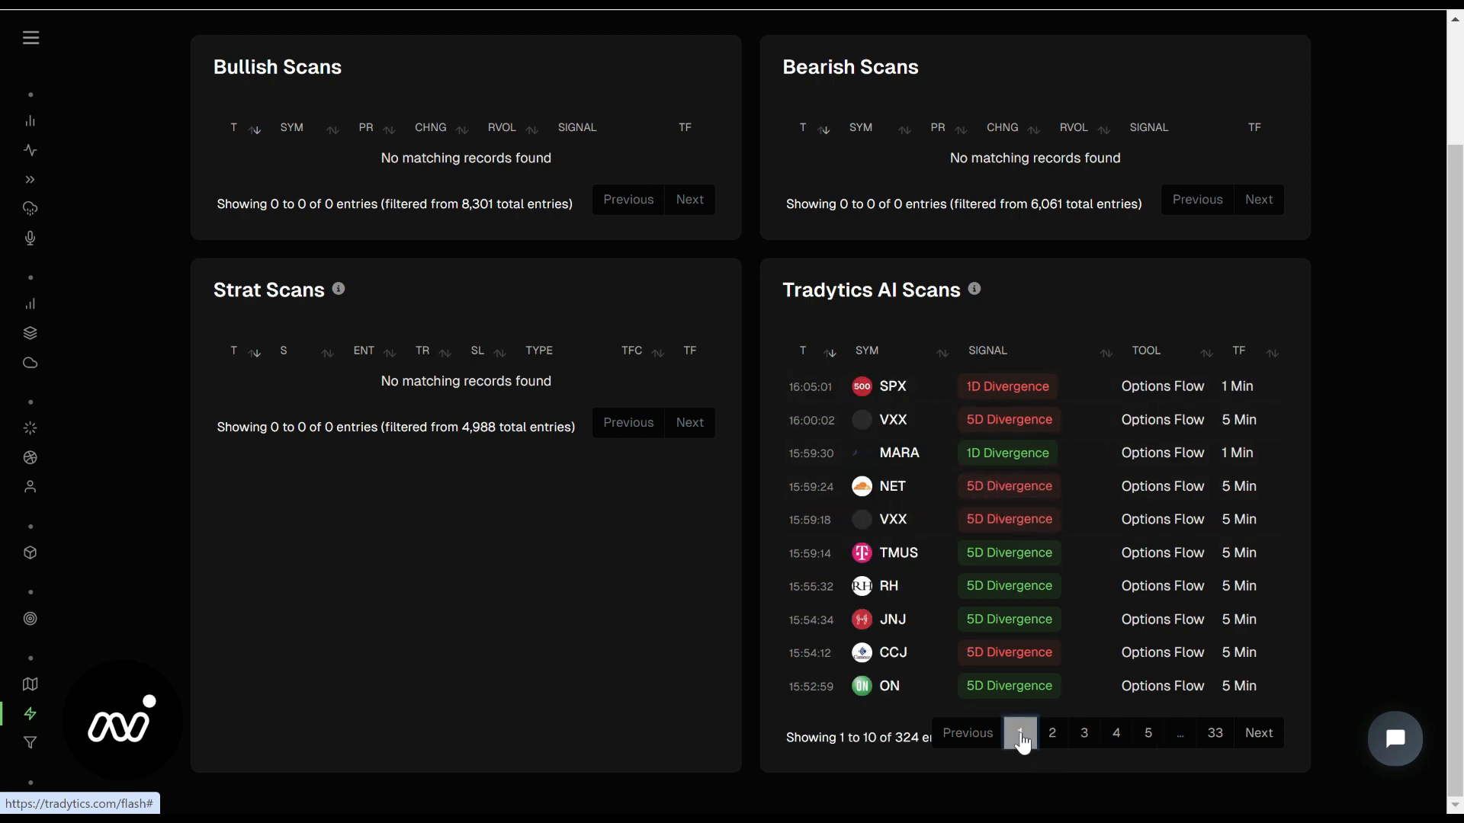
pyautogui.moveTo(1119, 320)
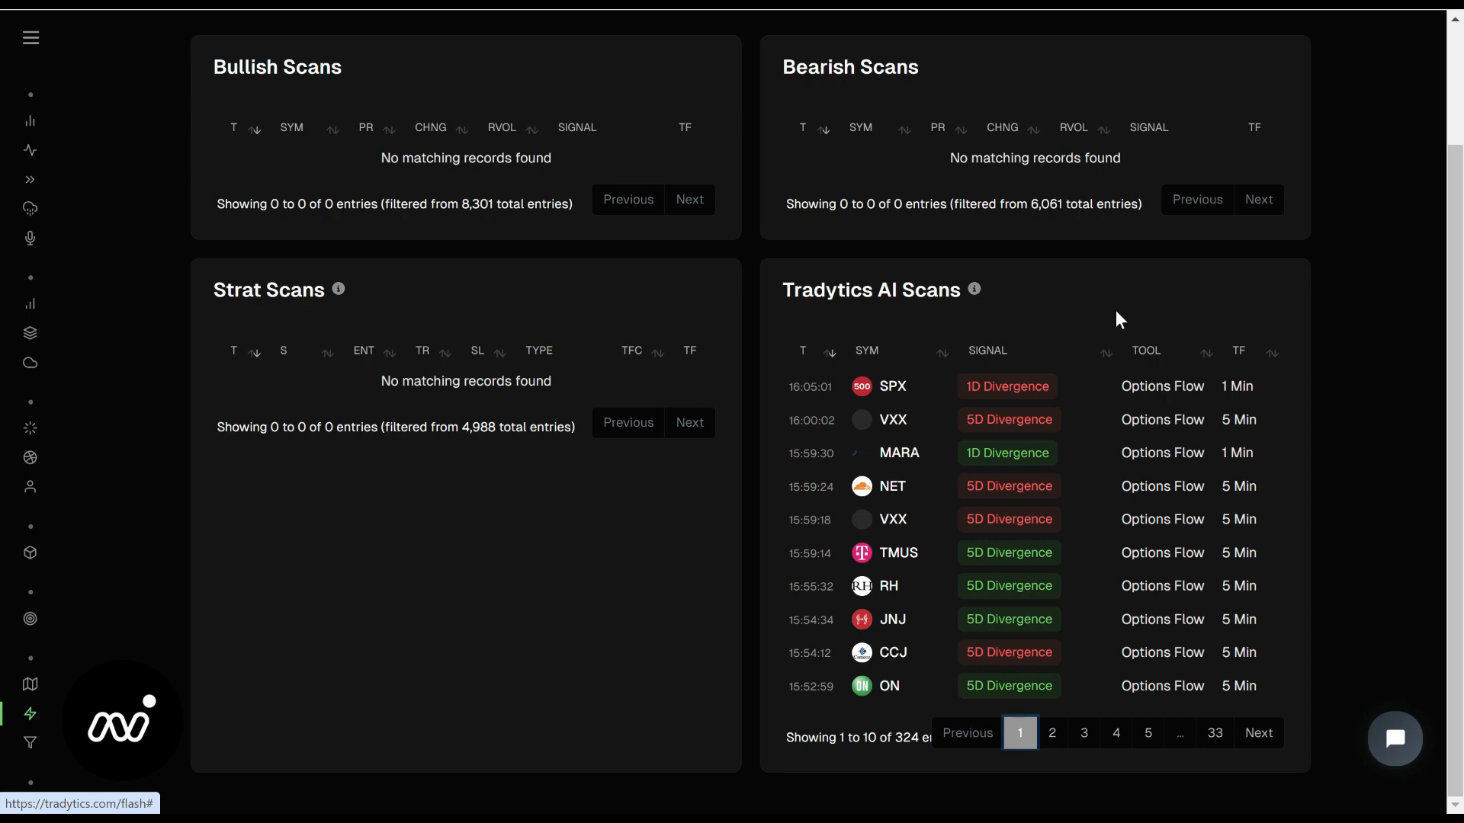
pyautogui.moveTo(917, 318)
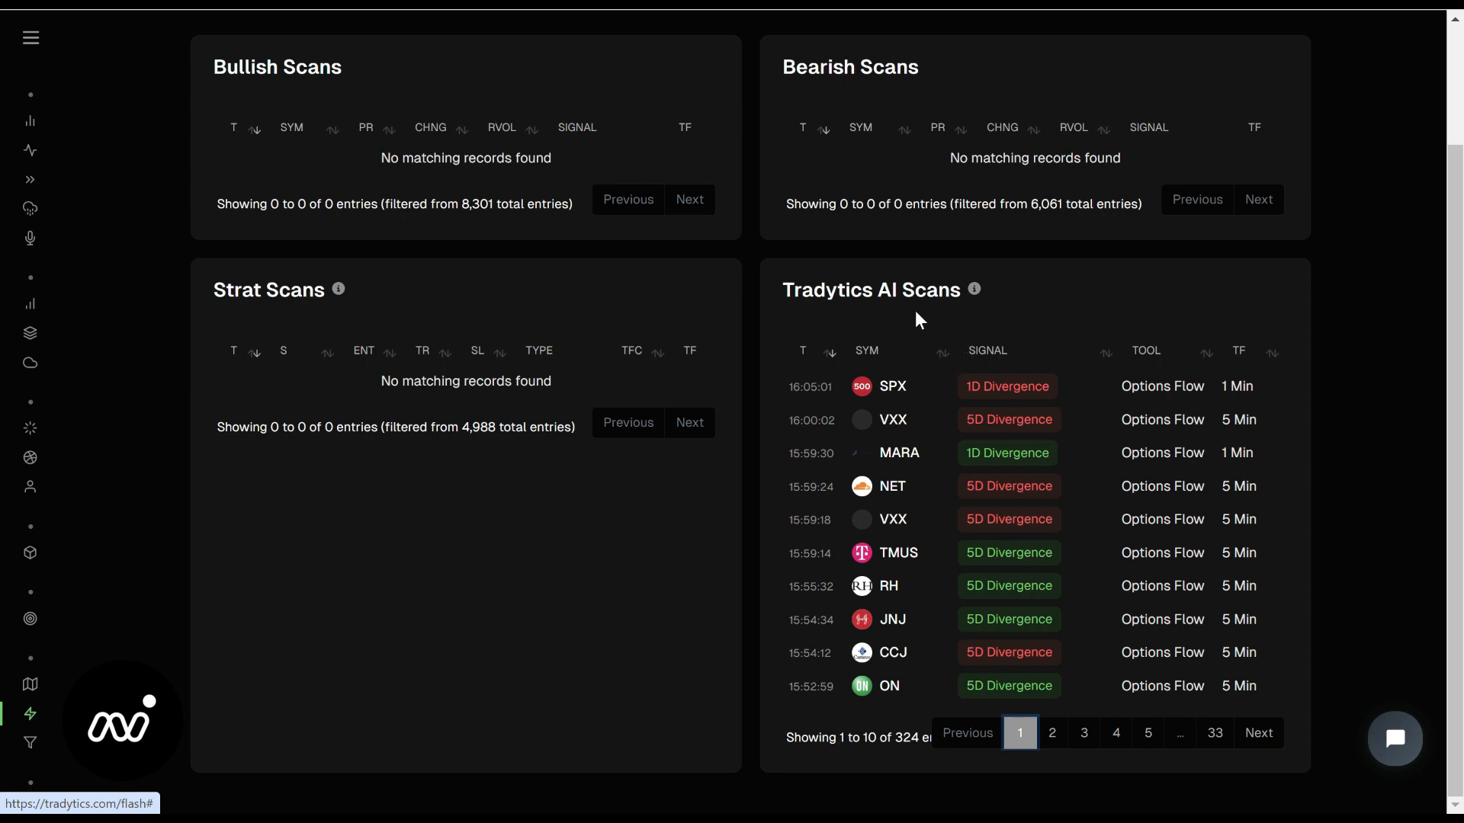
pyautogui.moveTo(918, 318)
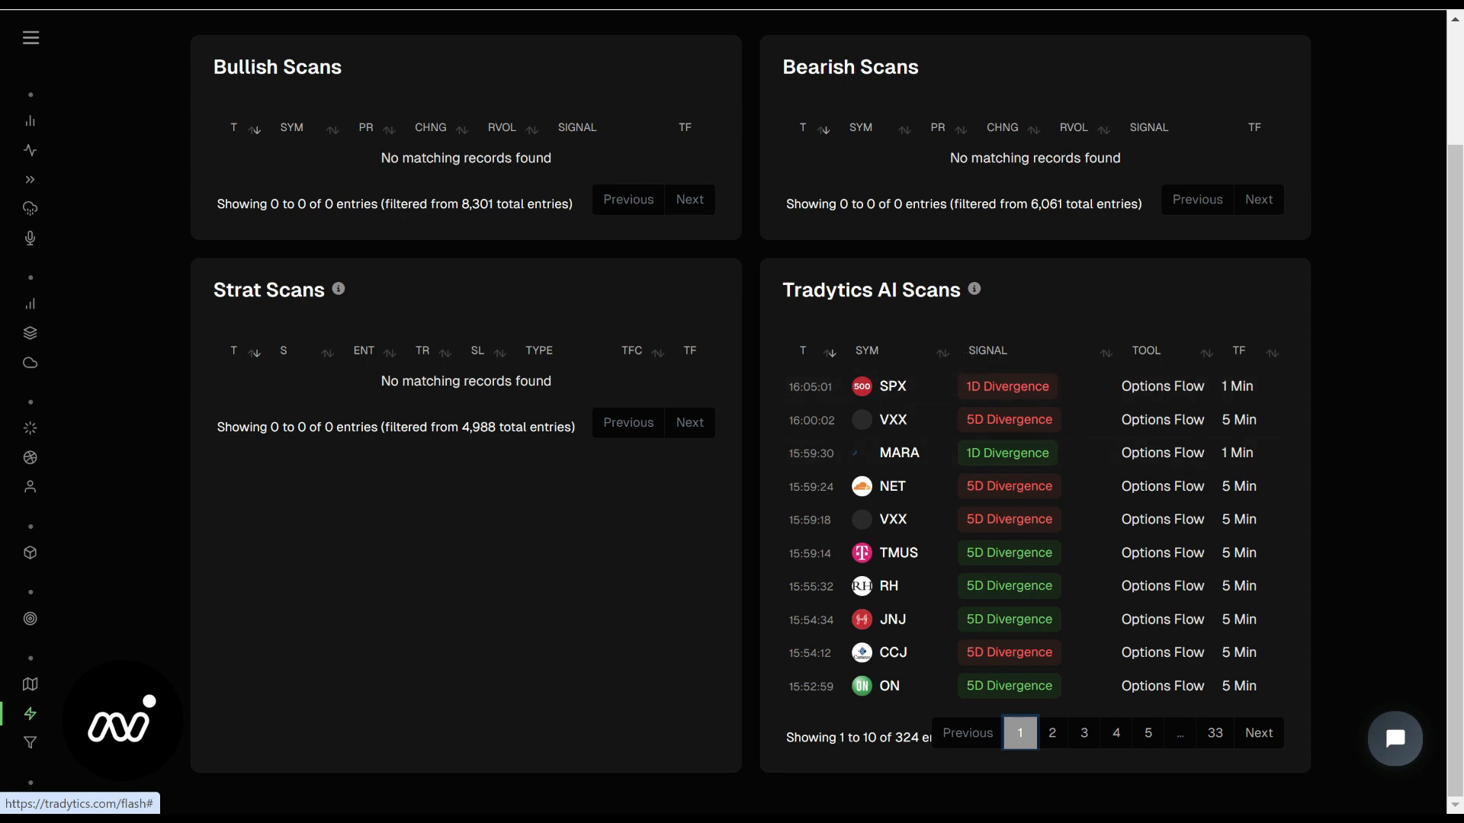
pyautogui.scroll(3)
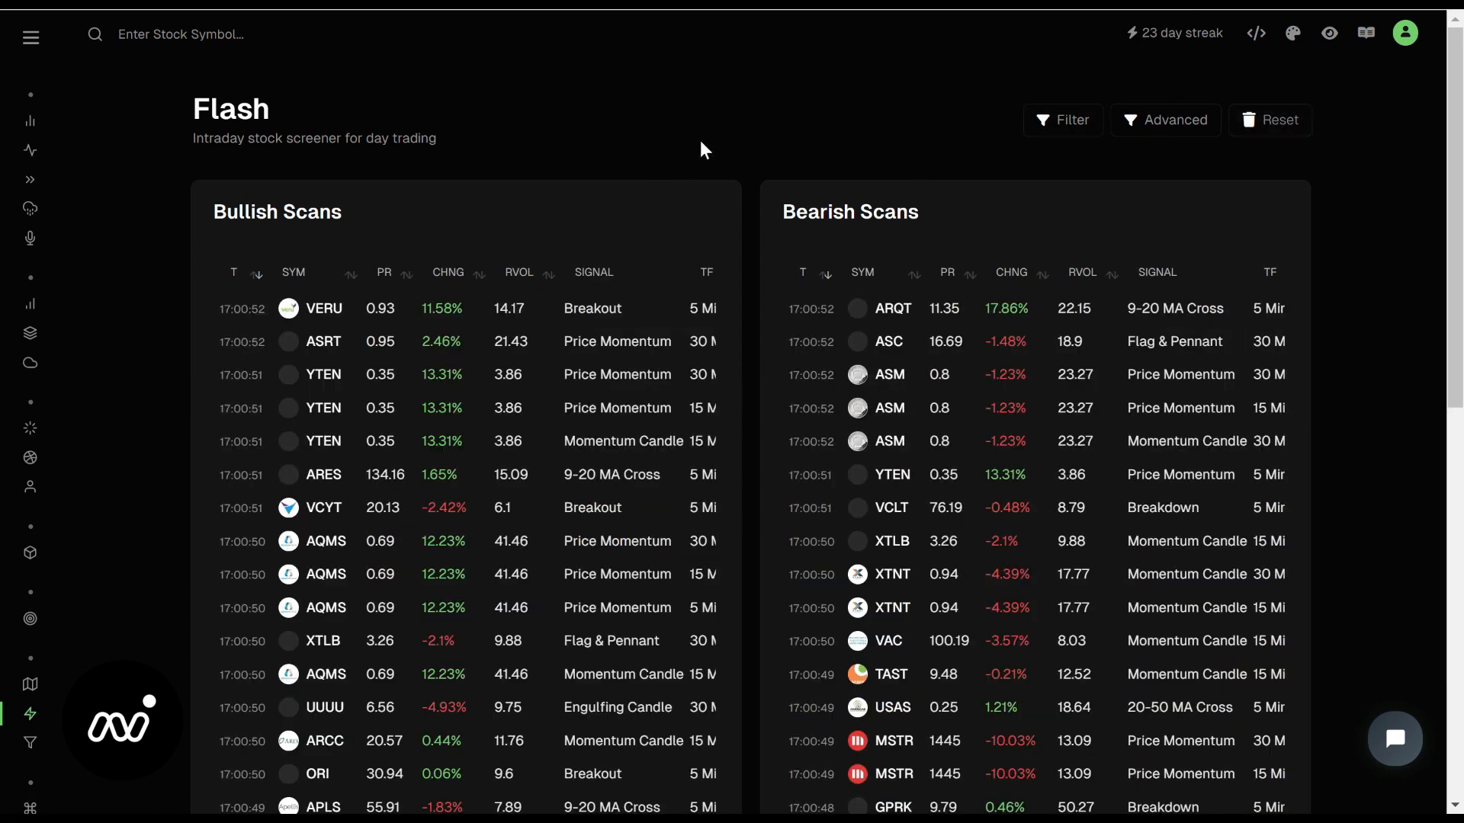
pyautogui.moveTo(314, 263)
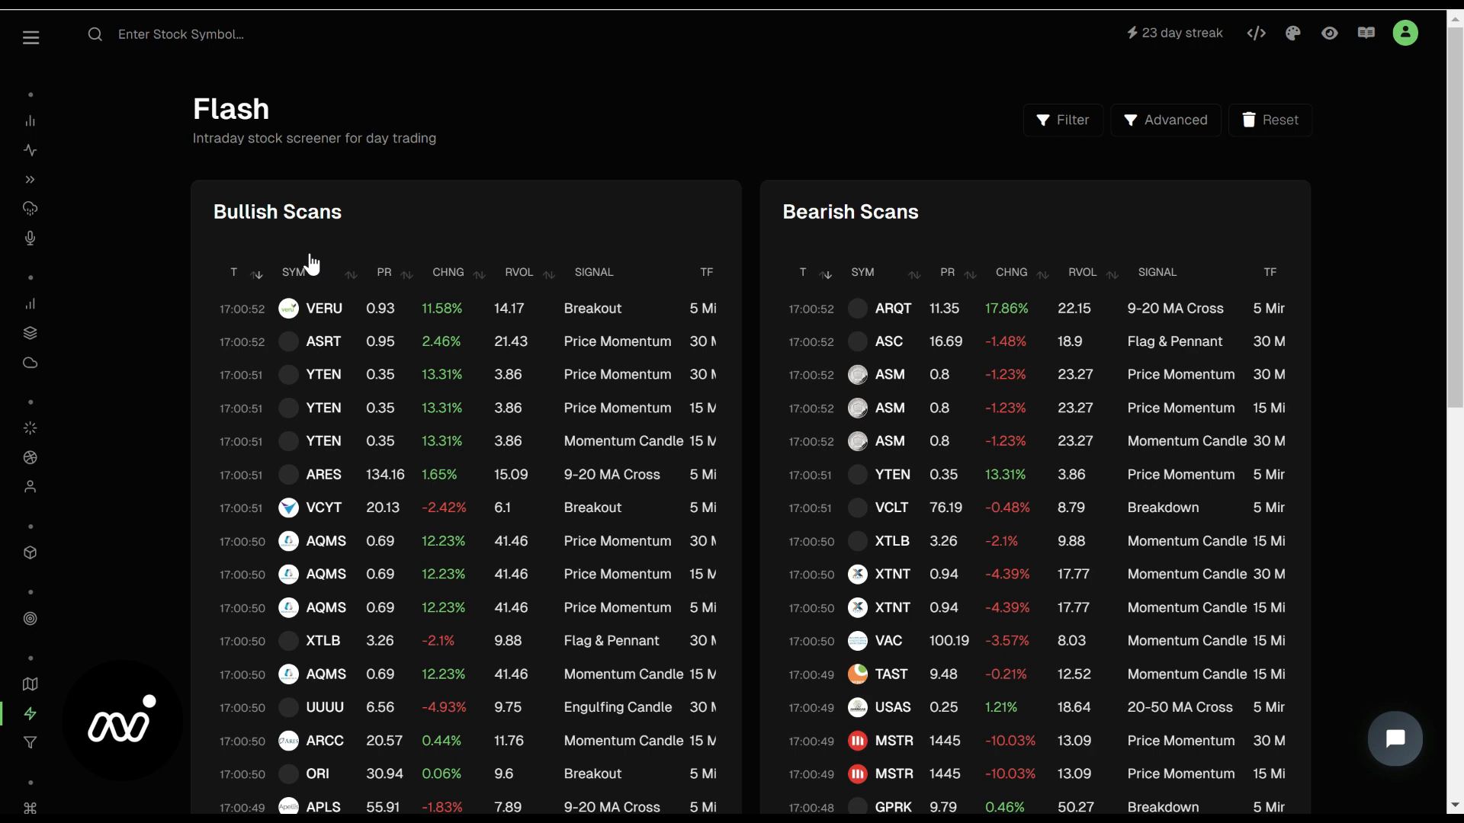
pyautogui.moveTo(693, 93)
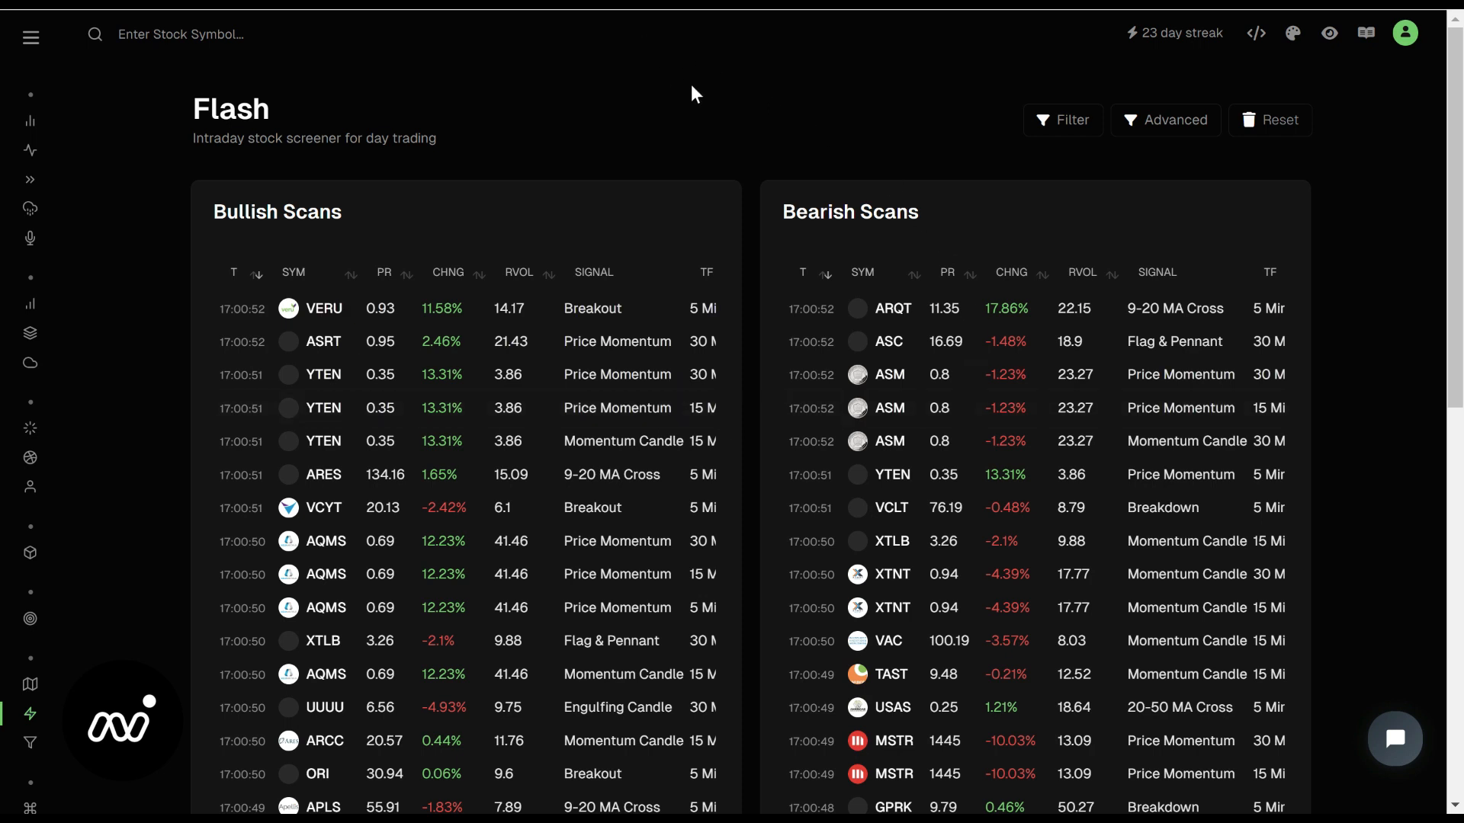
pyautogui.moveTo(1128, 340)
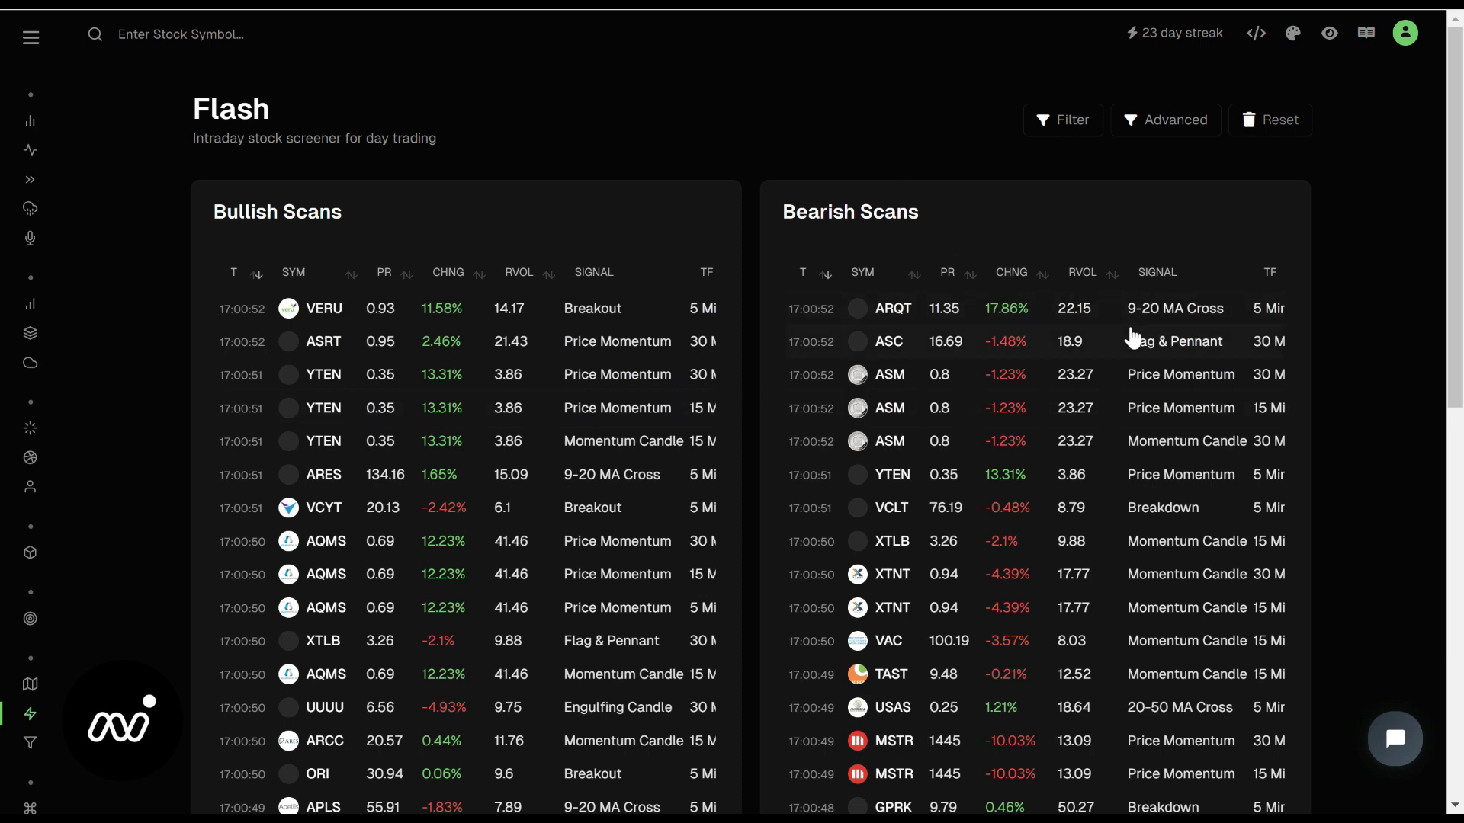
pyautogui.moveTo(695, 476)
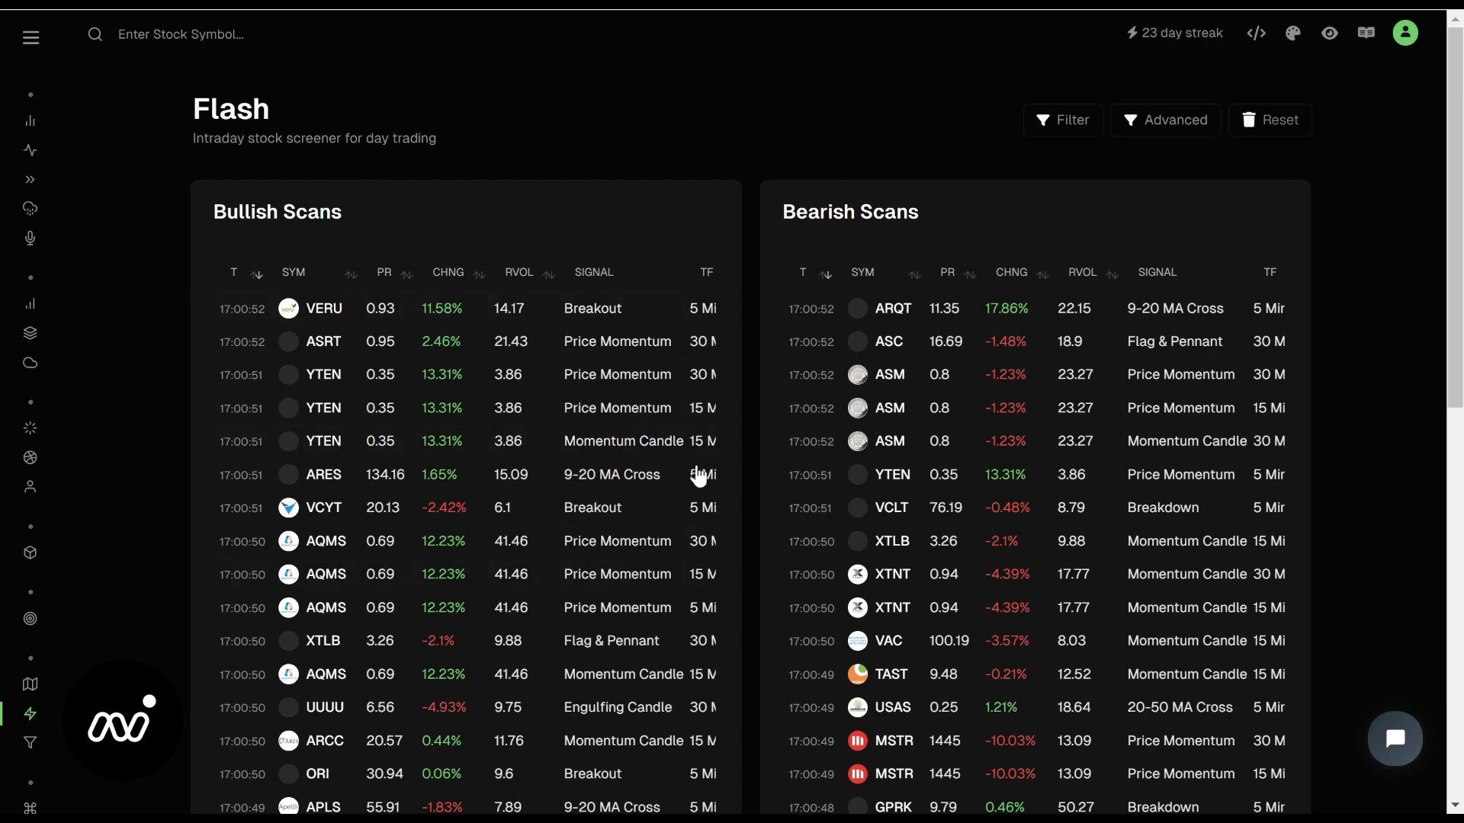
pyautogui.moveTo(418, 282)
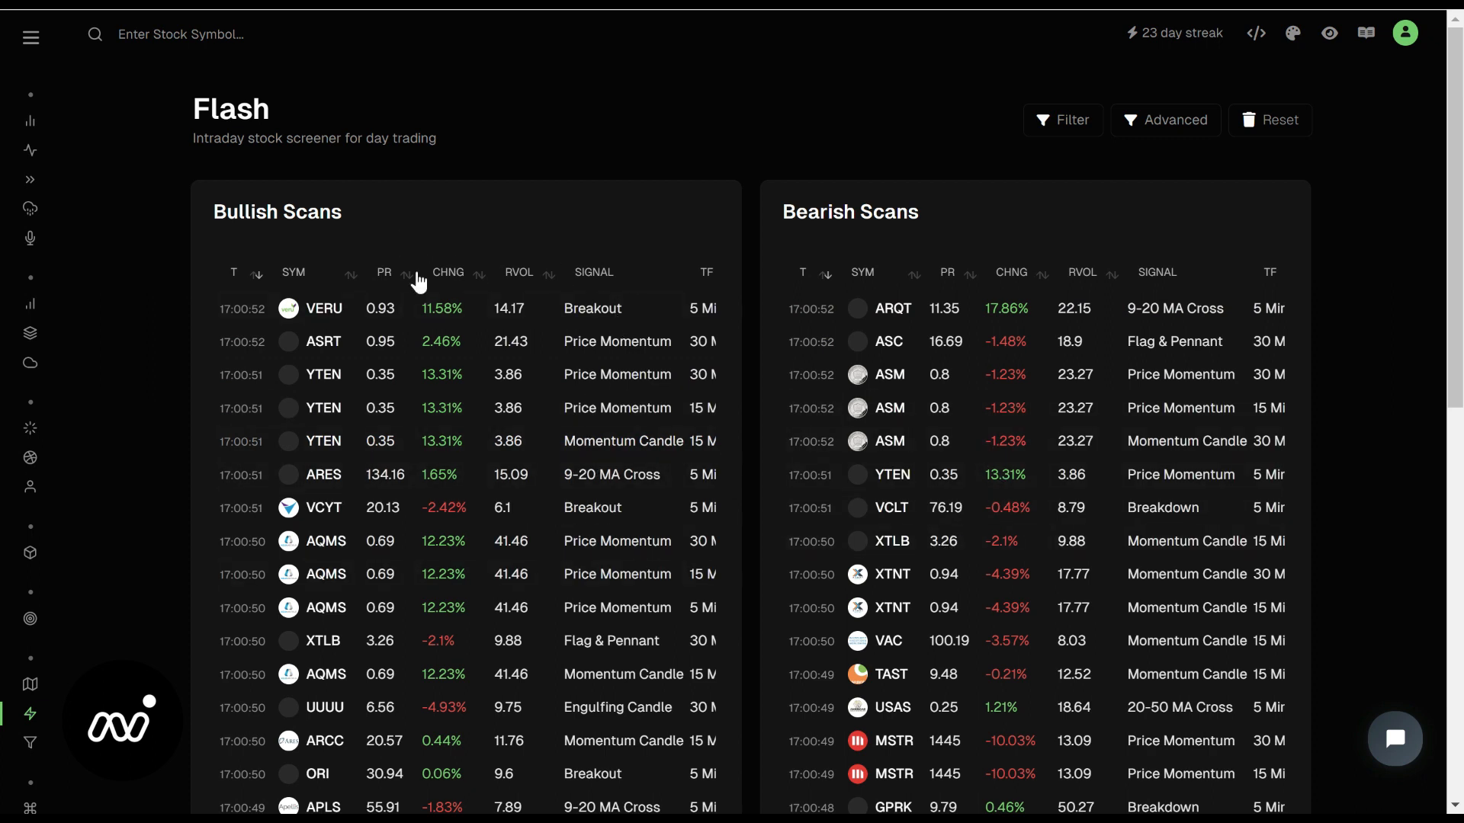
# Sort Bullish Scans by RVOL highest first and Bearish Scans by RVOL
pyautogui.click(510, 272)
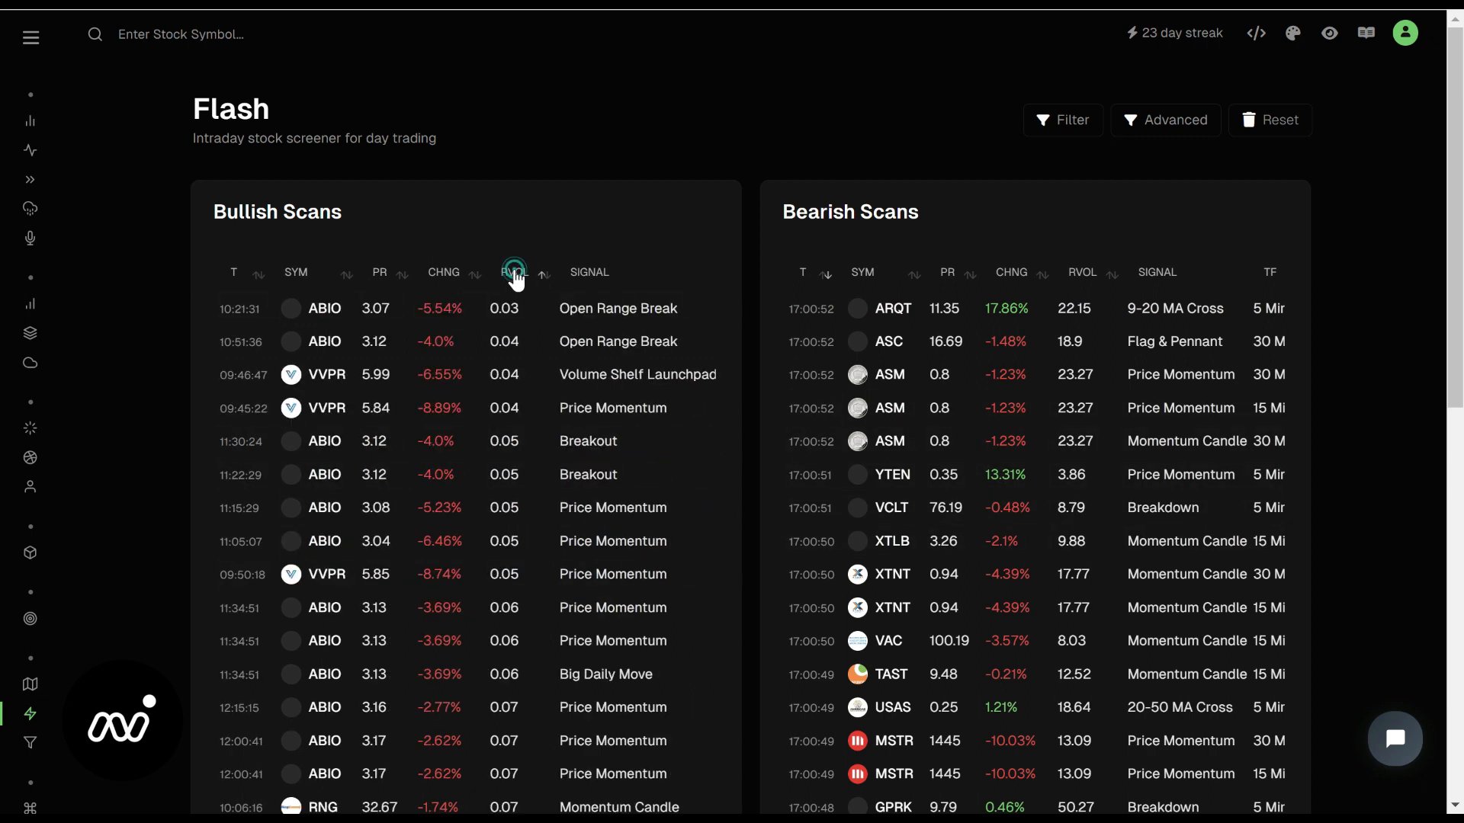
pyautogui.click(510, 271)
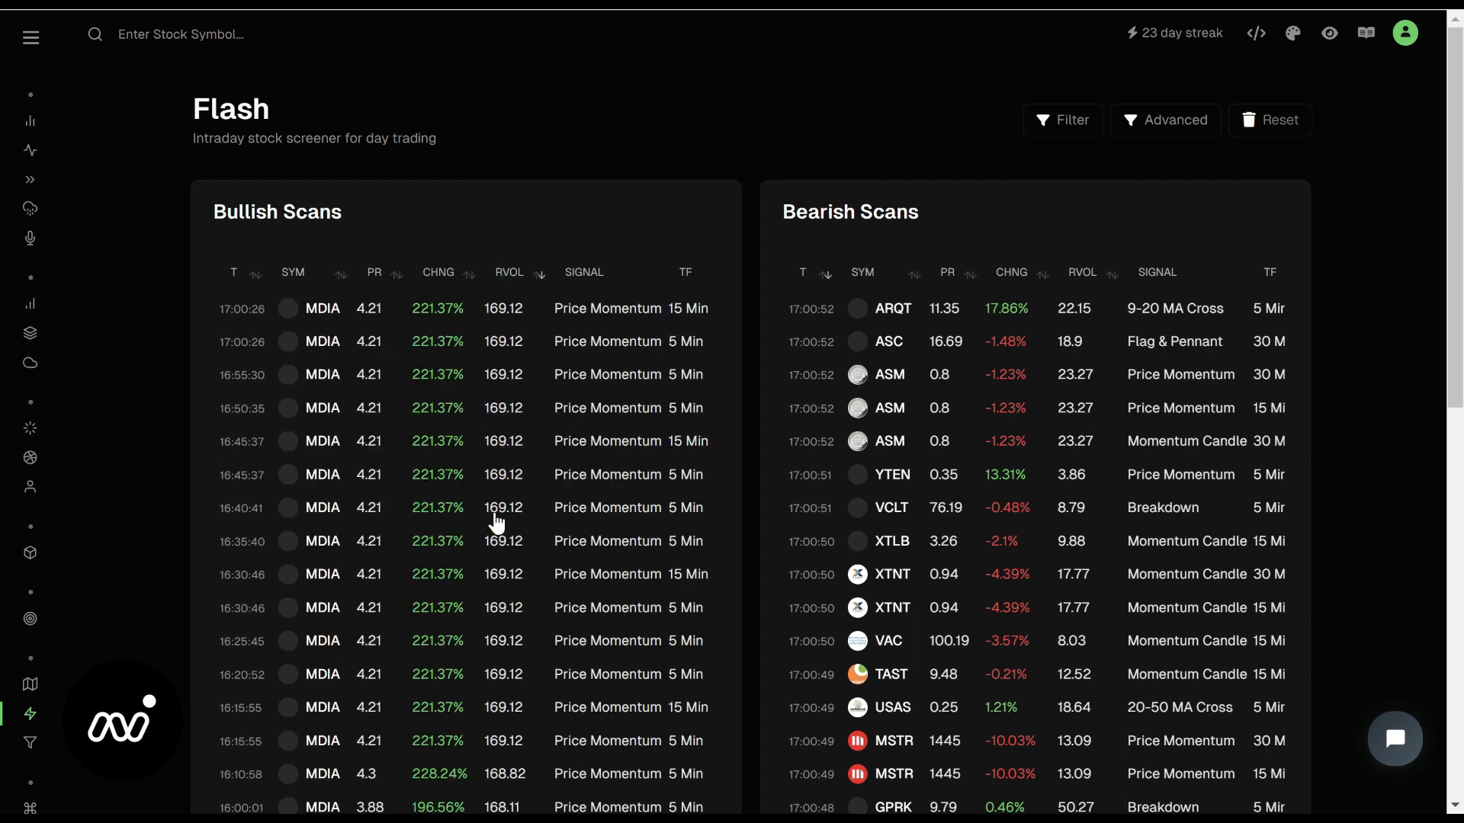
pyautogui.moveTo(553, 553)
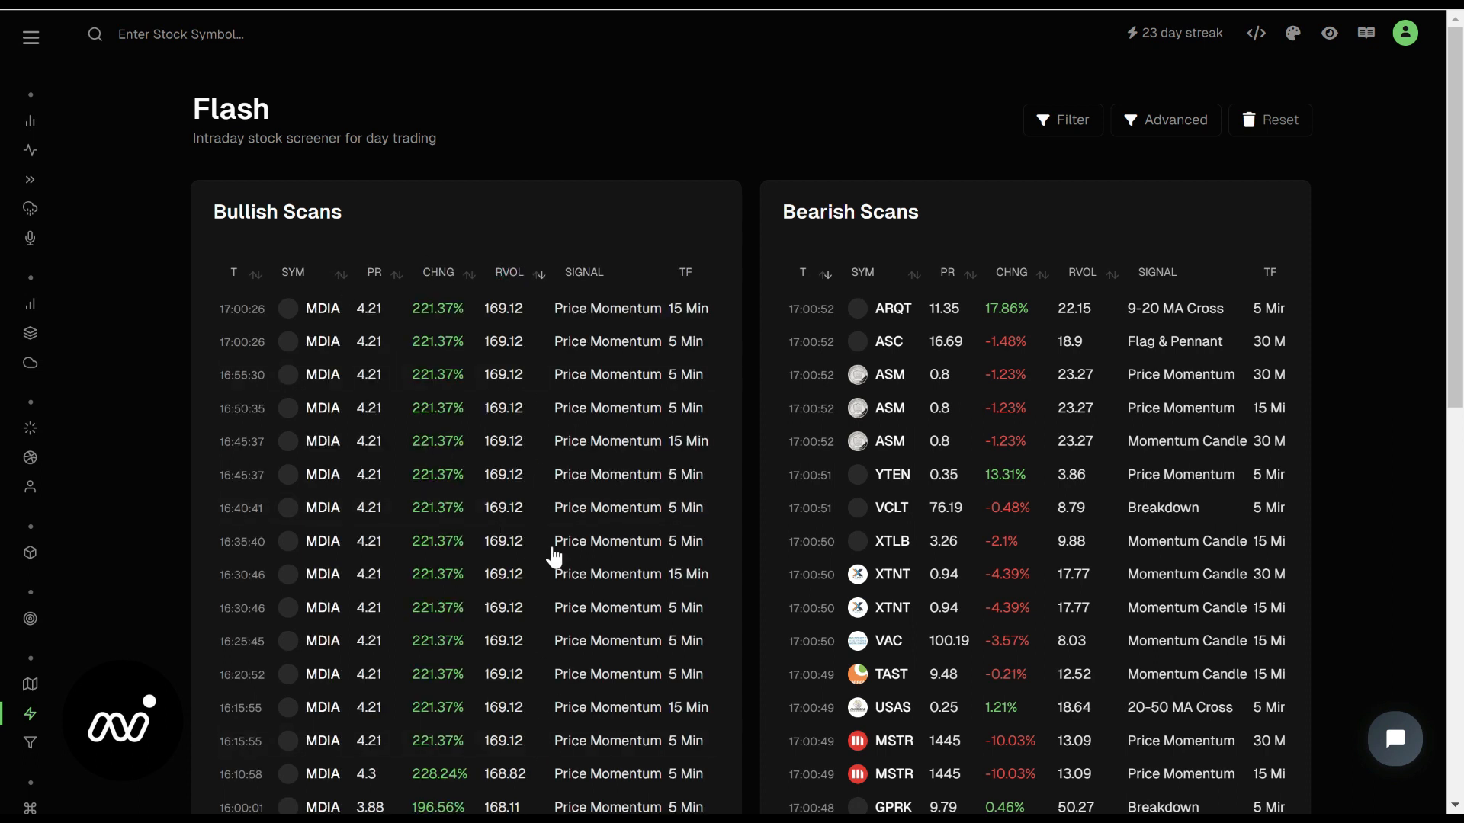
pyautogui.moveTo(530, 518)
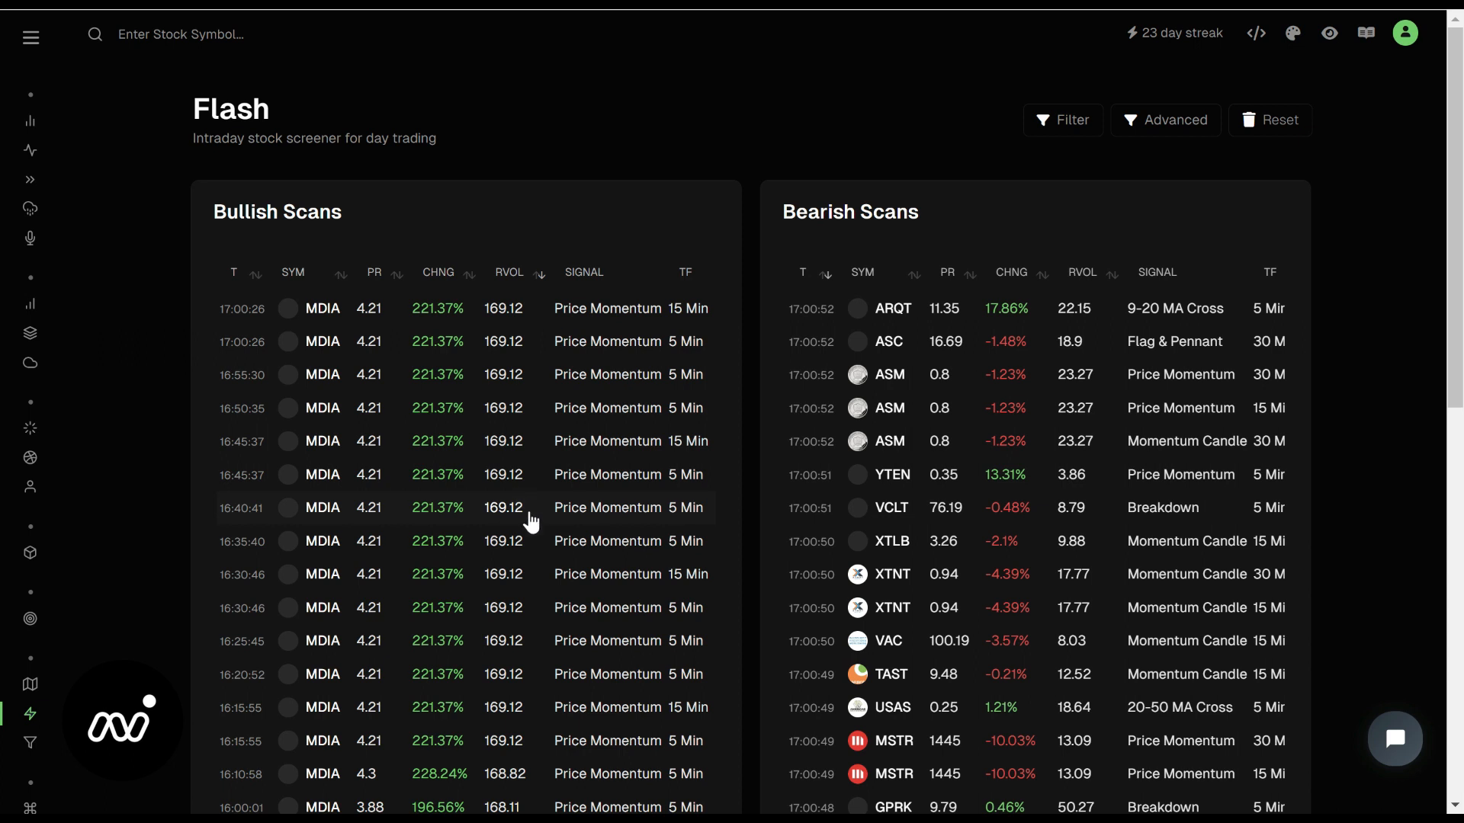
pyautogui.moveTo(957, 290)
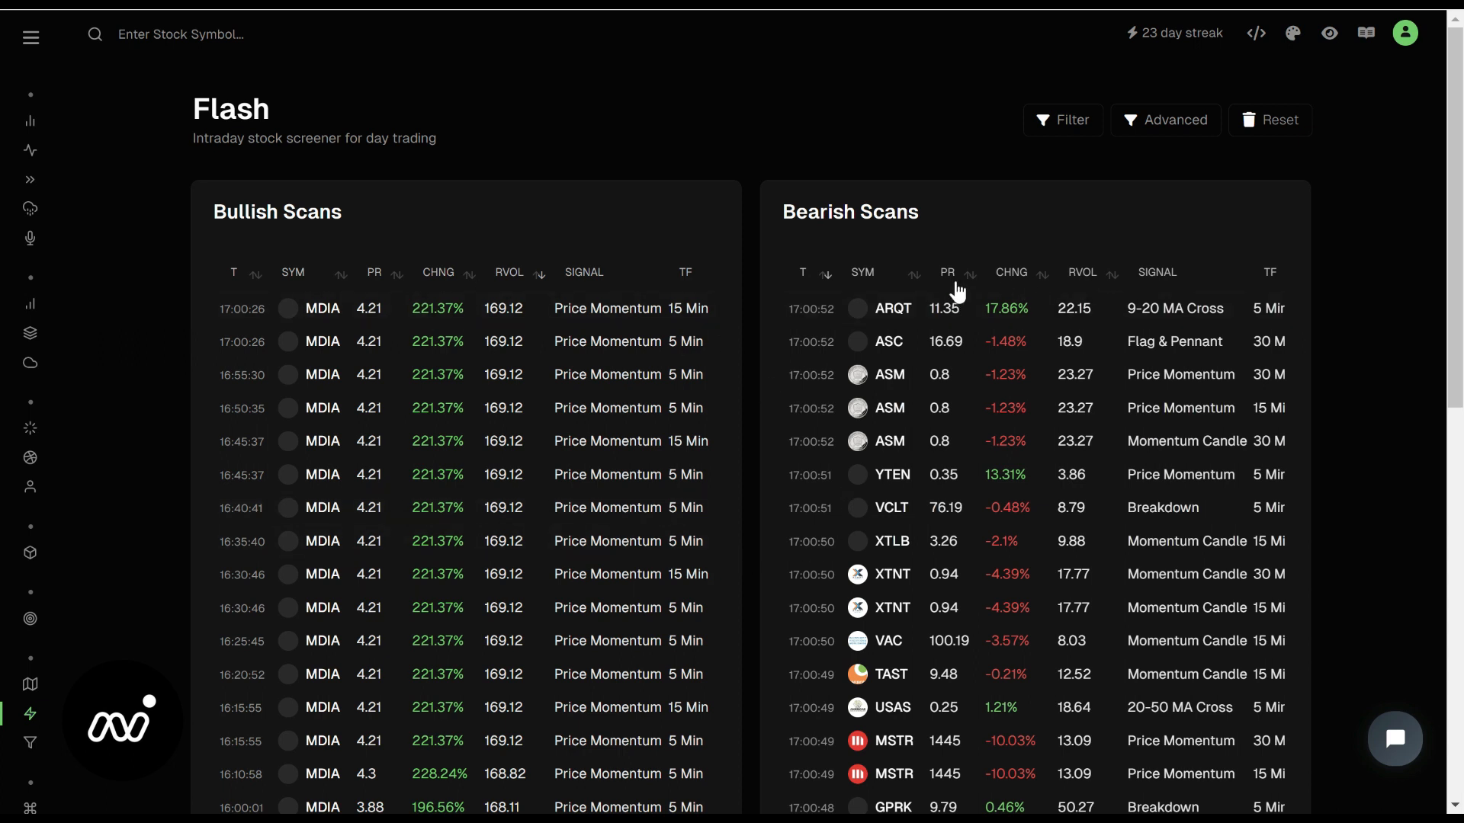
pyautogui.click(1082, 272)
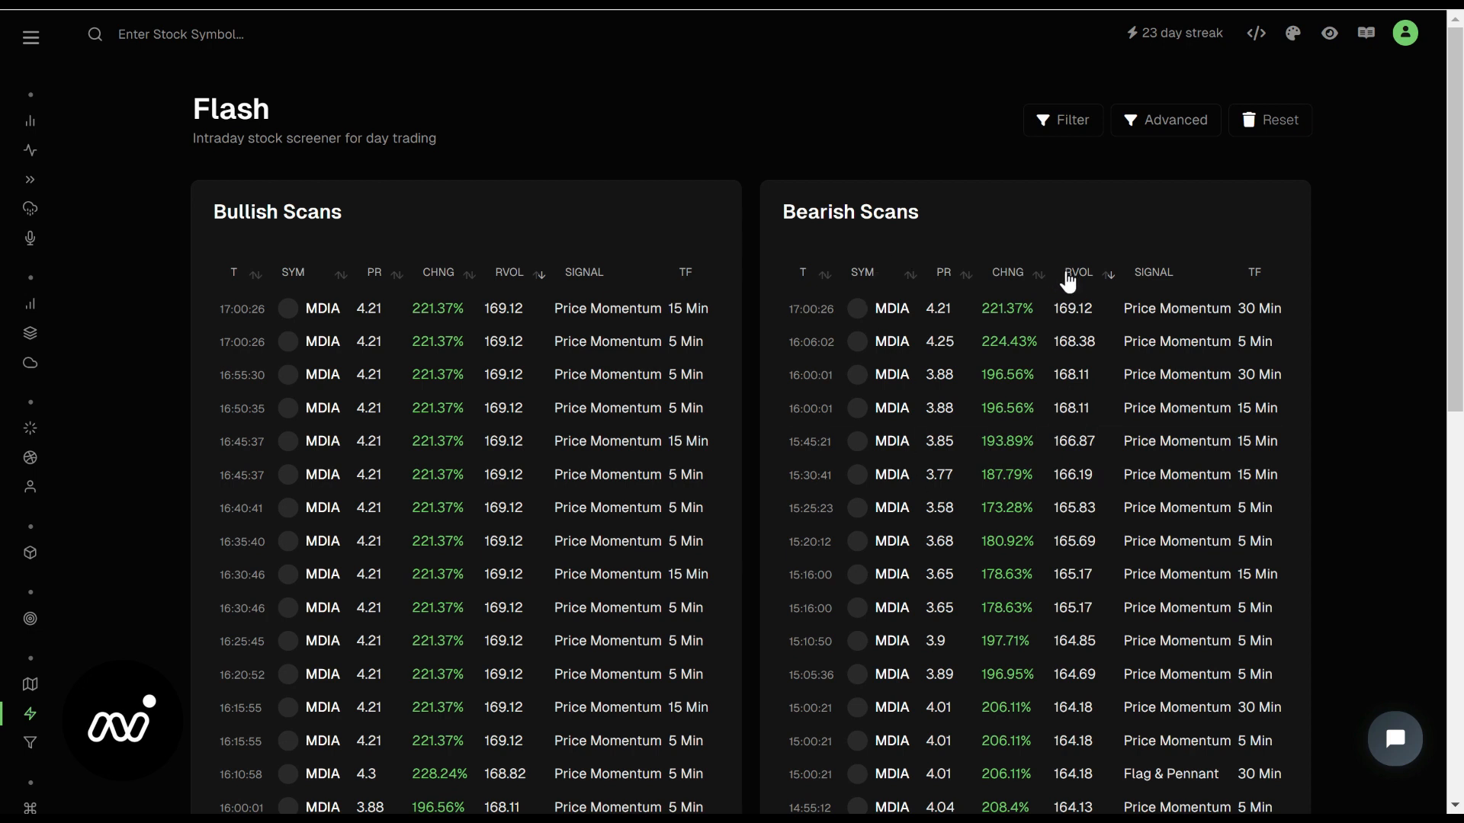
pyautogui.scroll(-3)
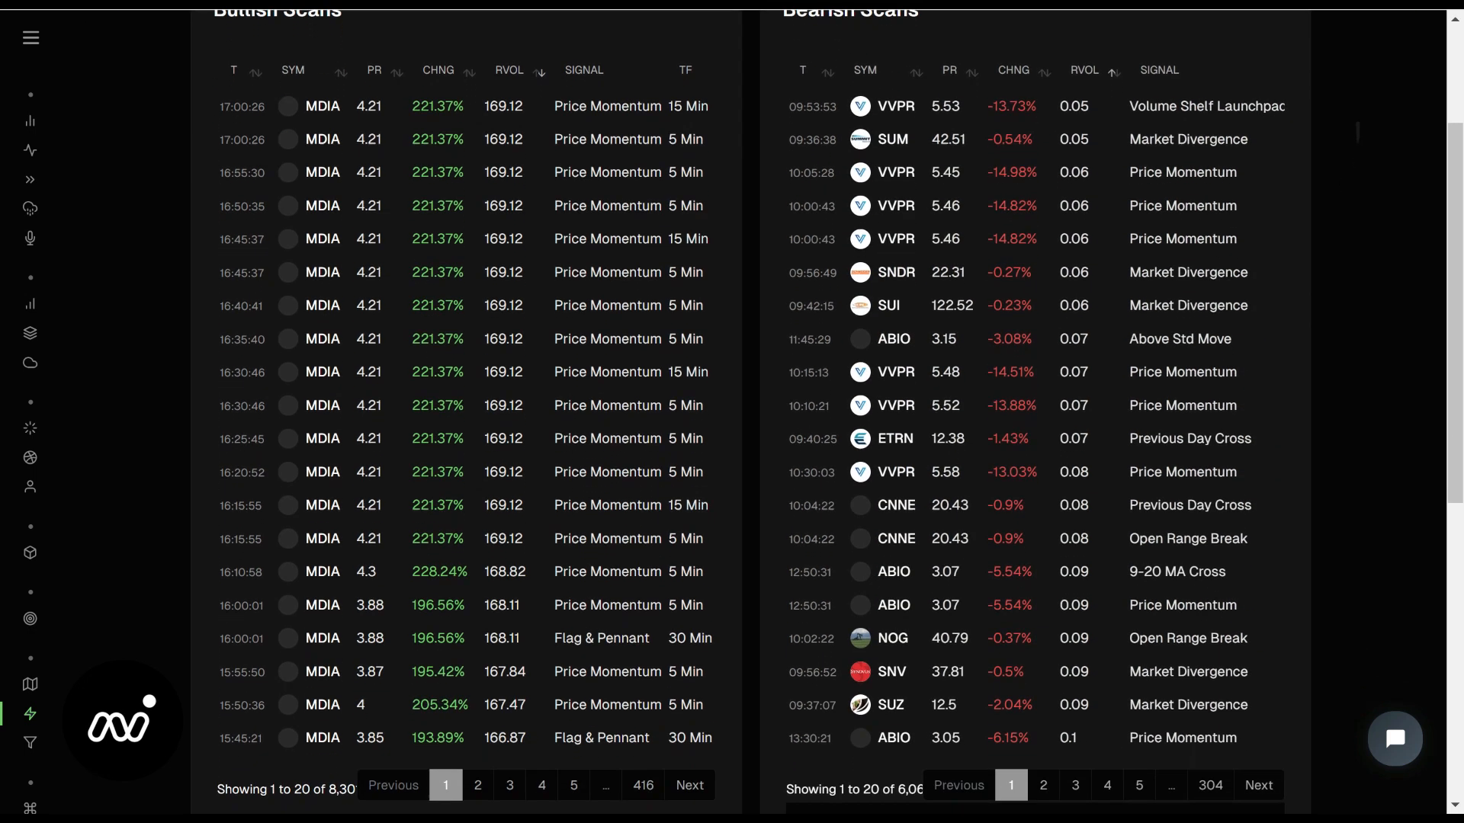
# Scroll to the Strat Scans and AI Scans panels and sort Strat Scans by entry price
pyautogui.scroll(-3)
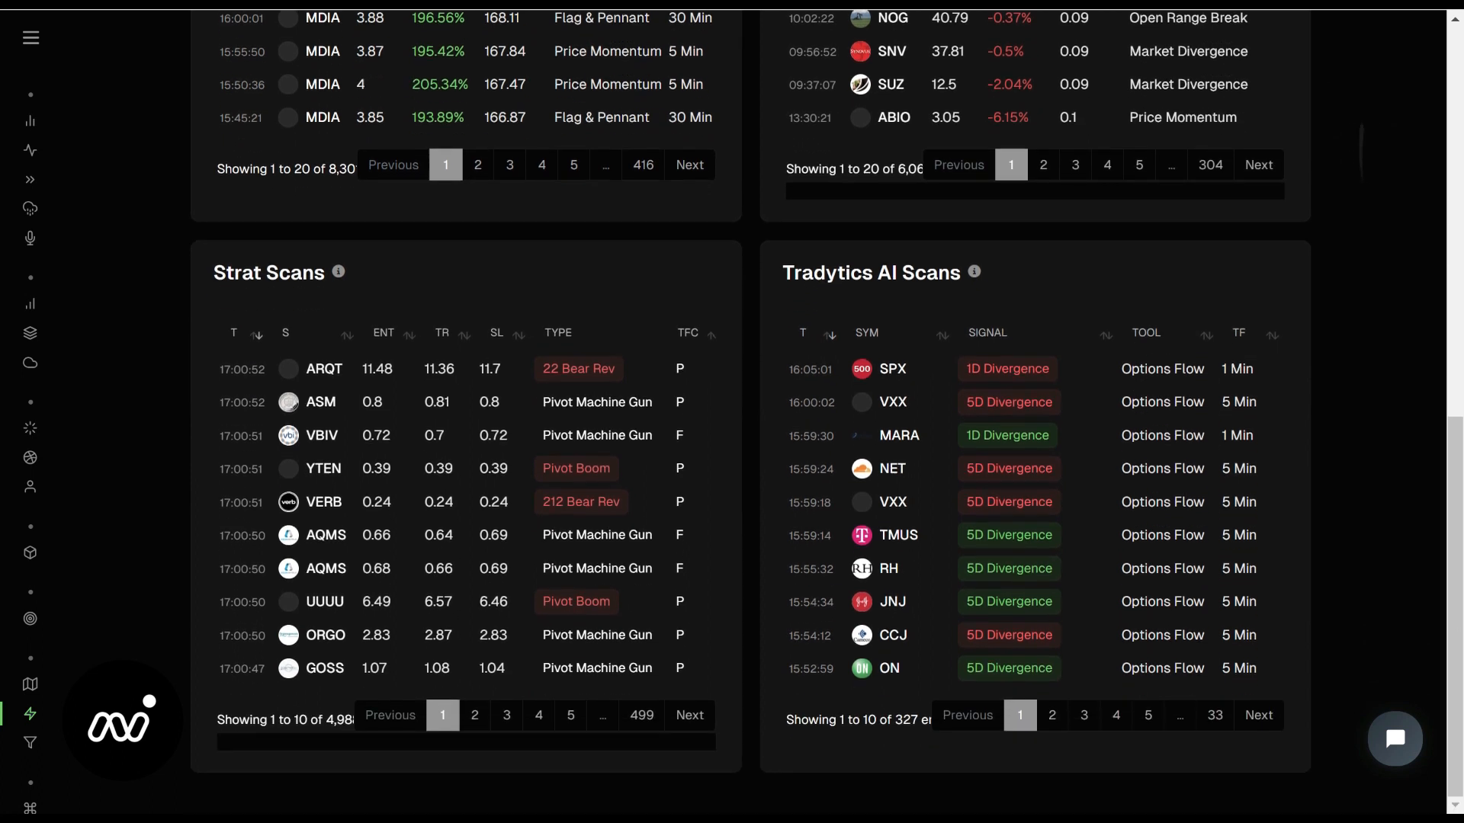
pyautogui.moveTo(439, 294)
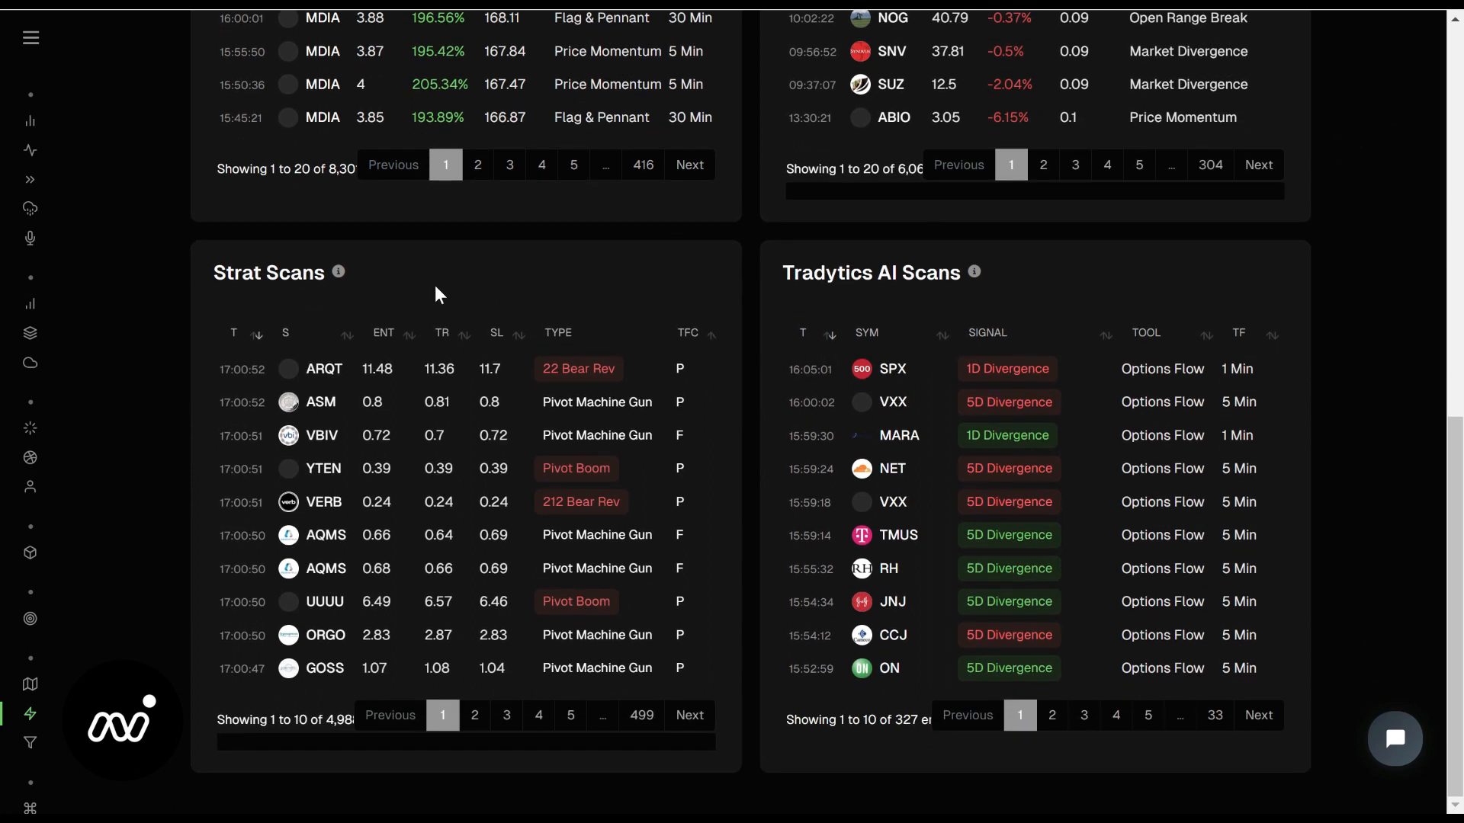
pyautogui.moveTo(470, 386)
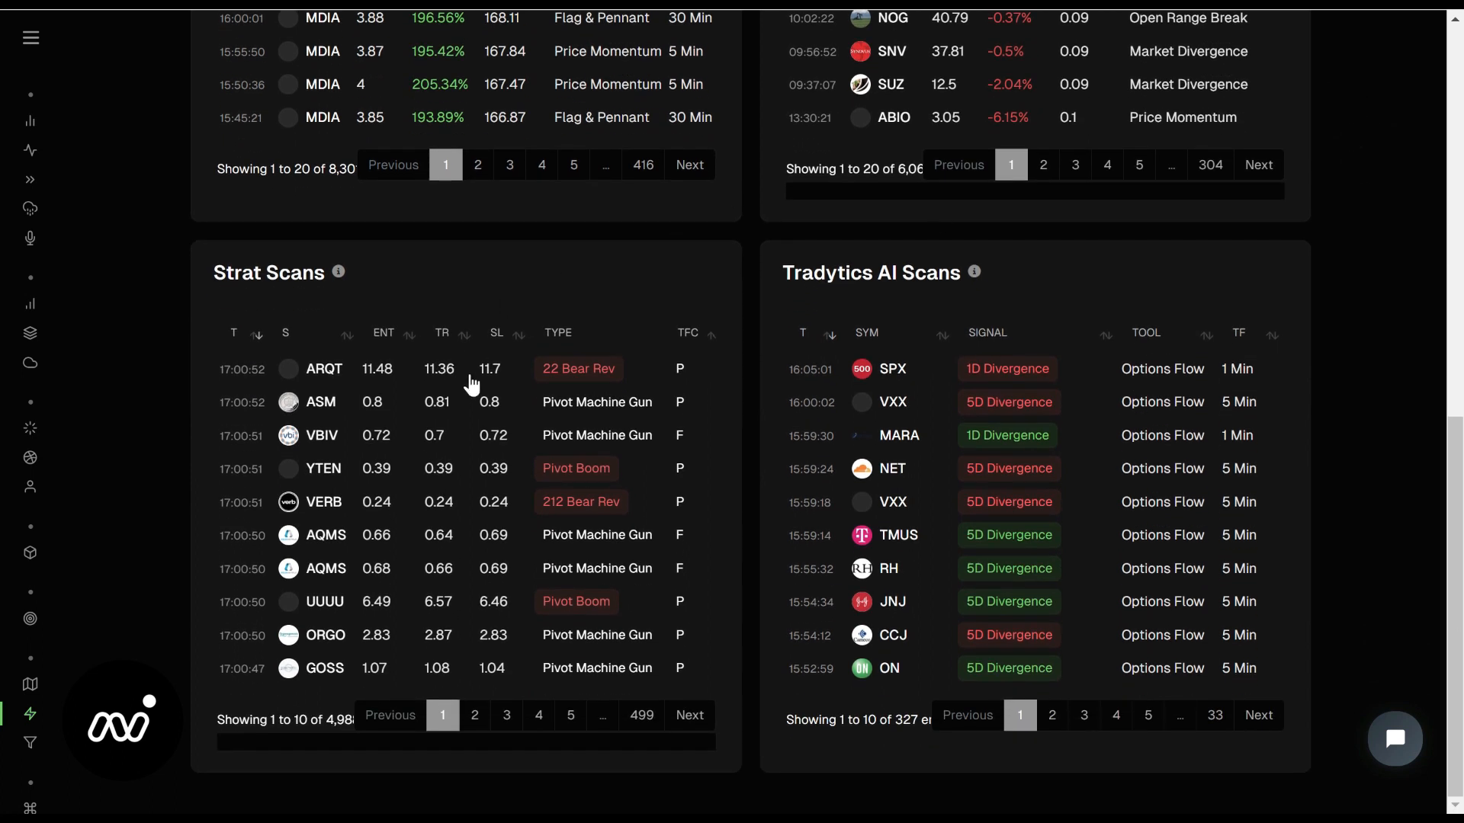
pyautogui.moveTo(686, 378)
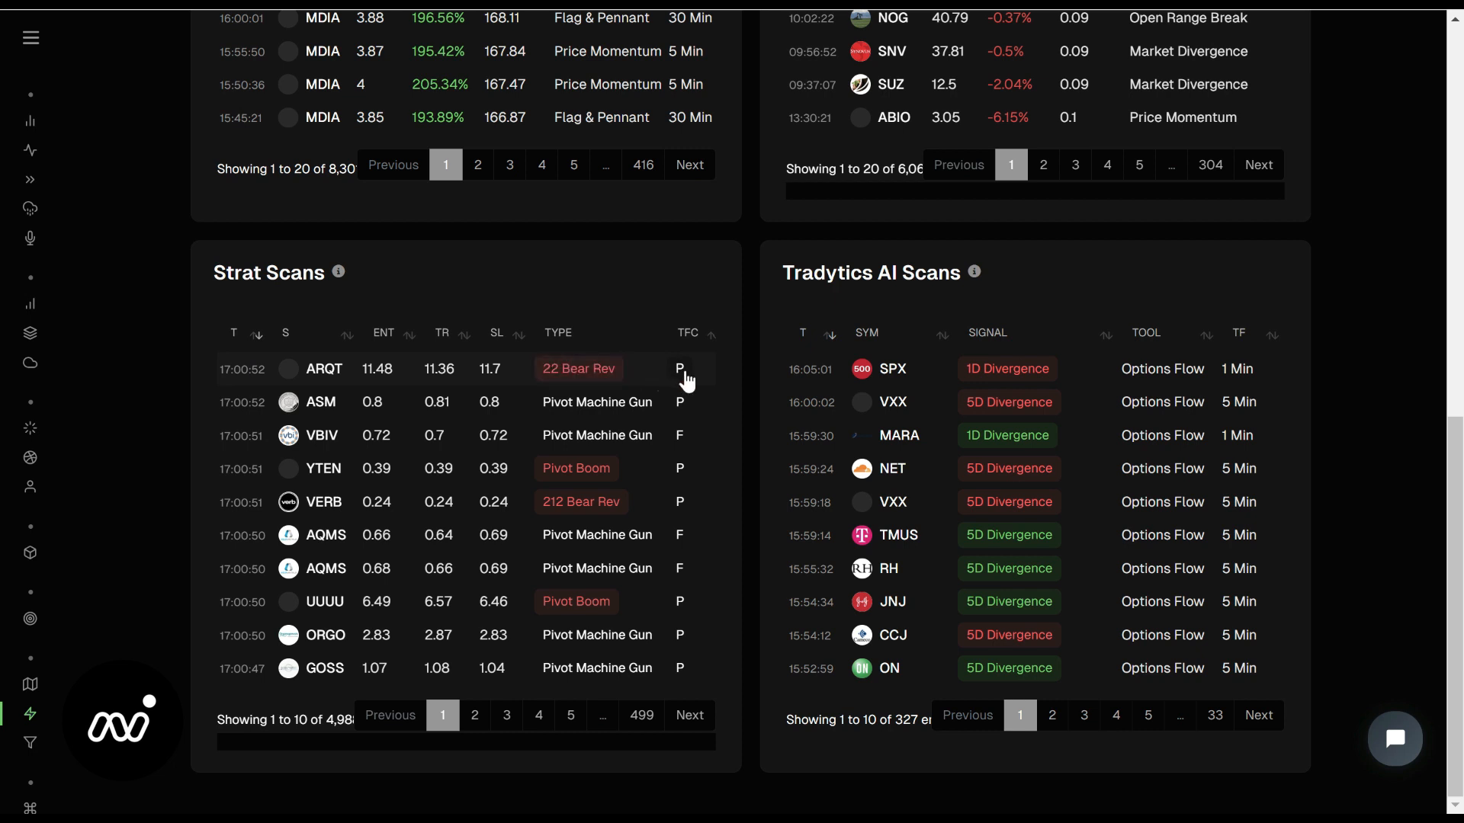
pyautogui.moveTo(427, 285)
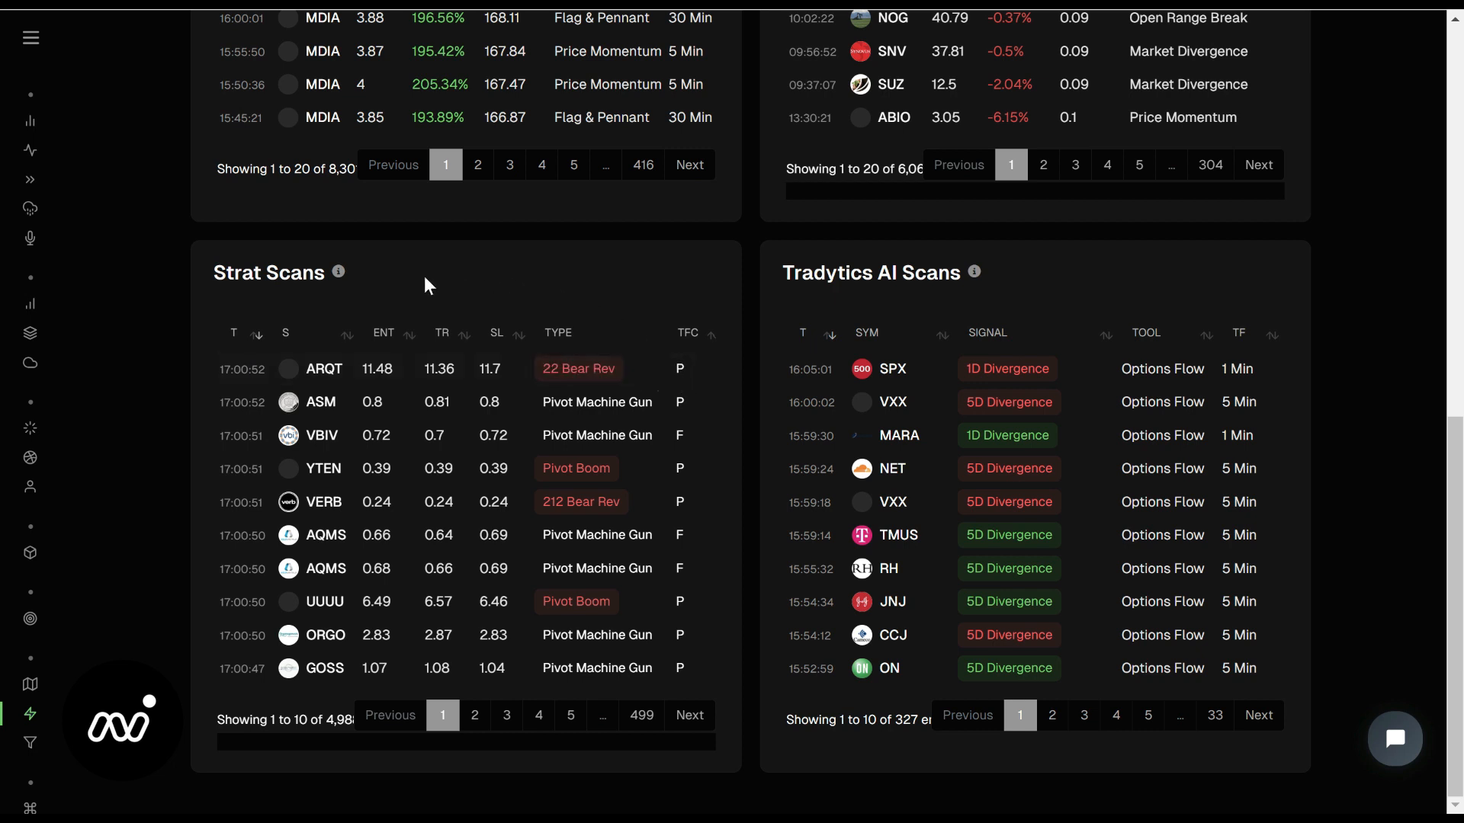
pyautogui.moveTo(439, 326)
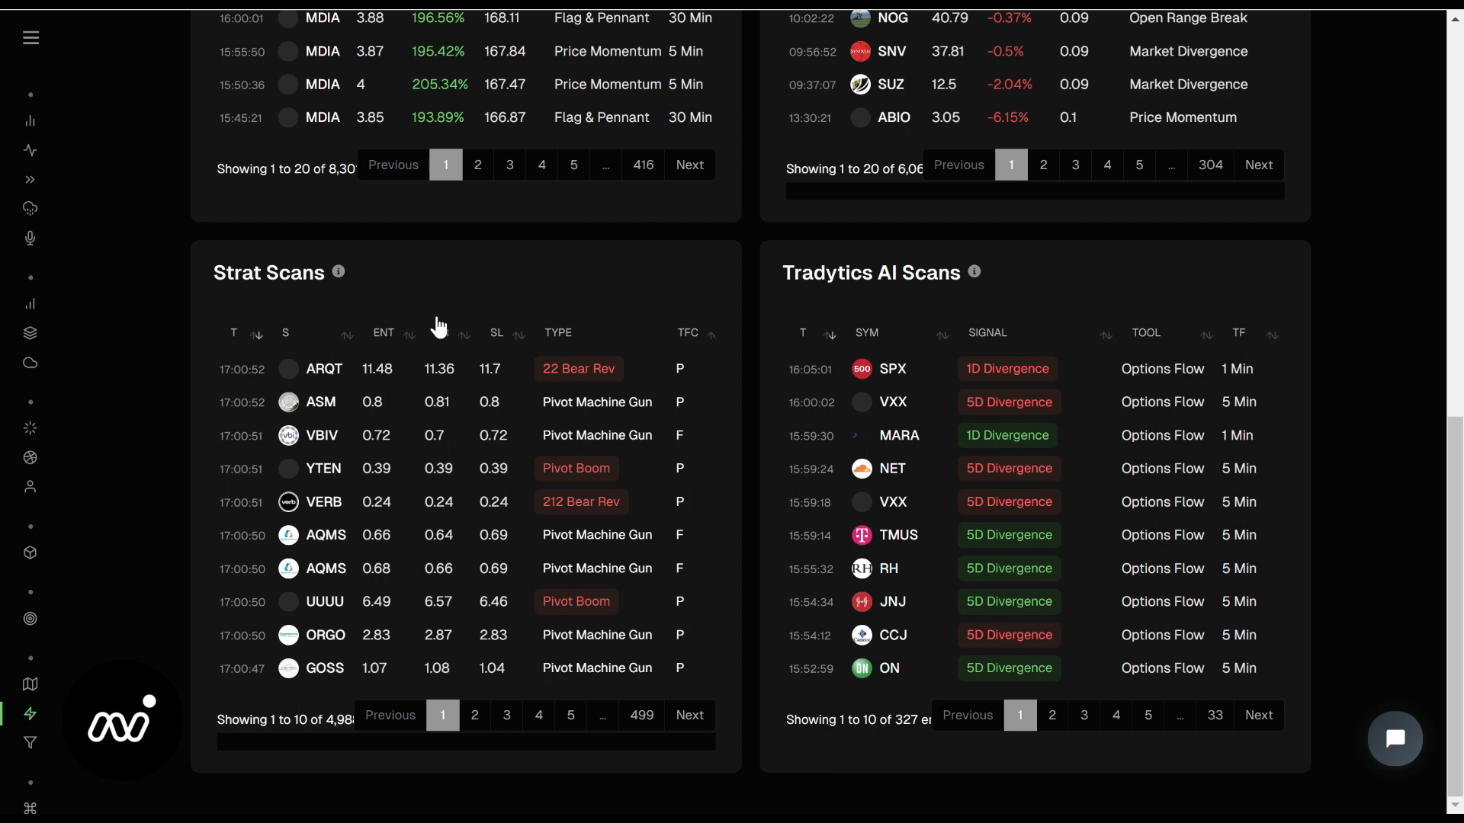
pyautogui.moveTo(527, 489)
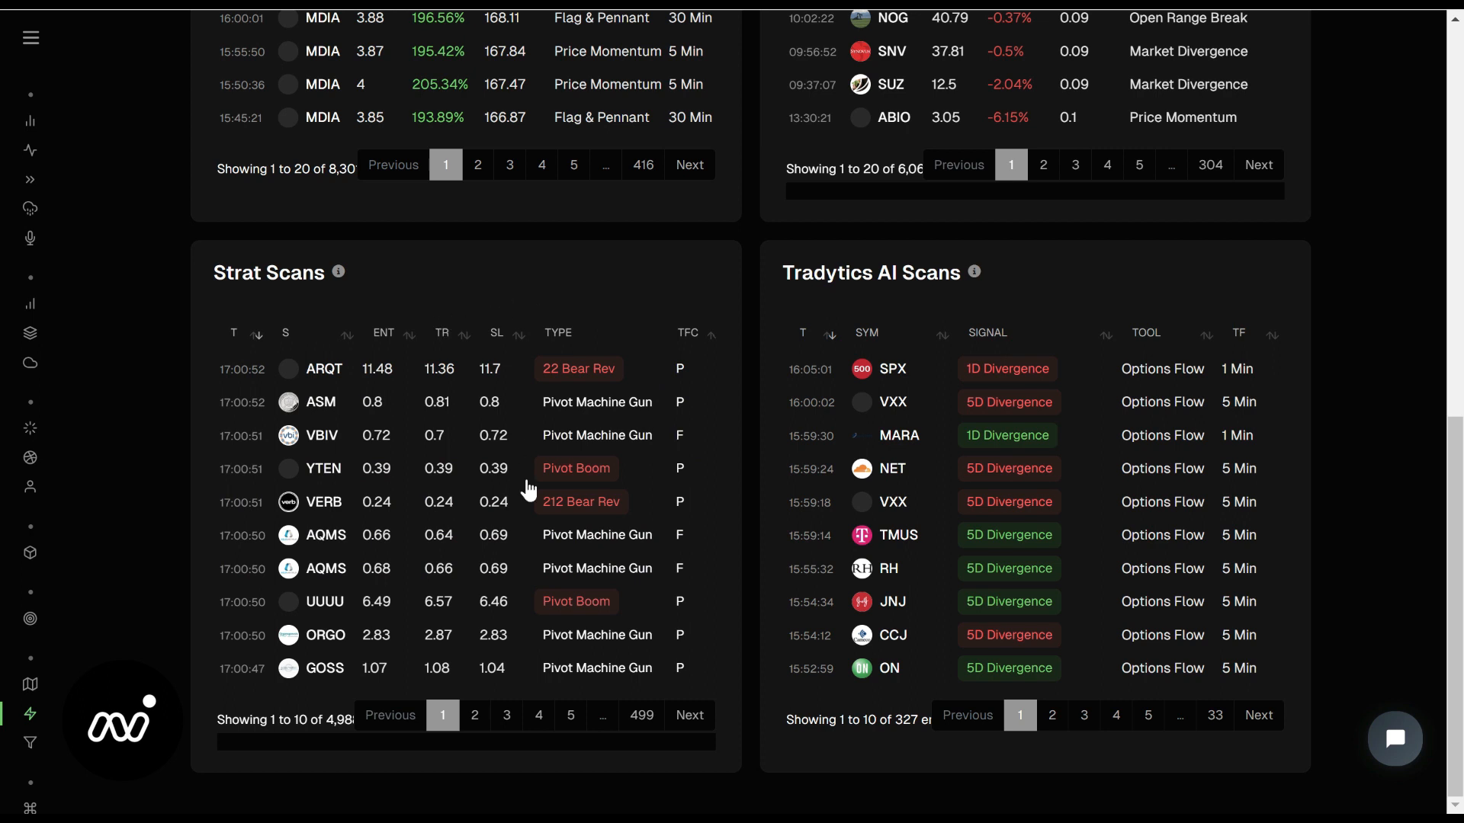
pyautogui.moveTo(392, 541)
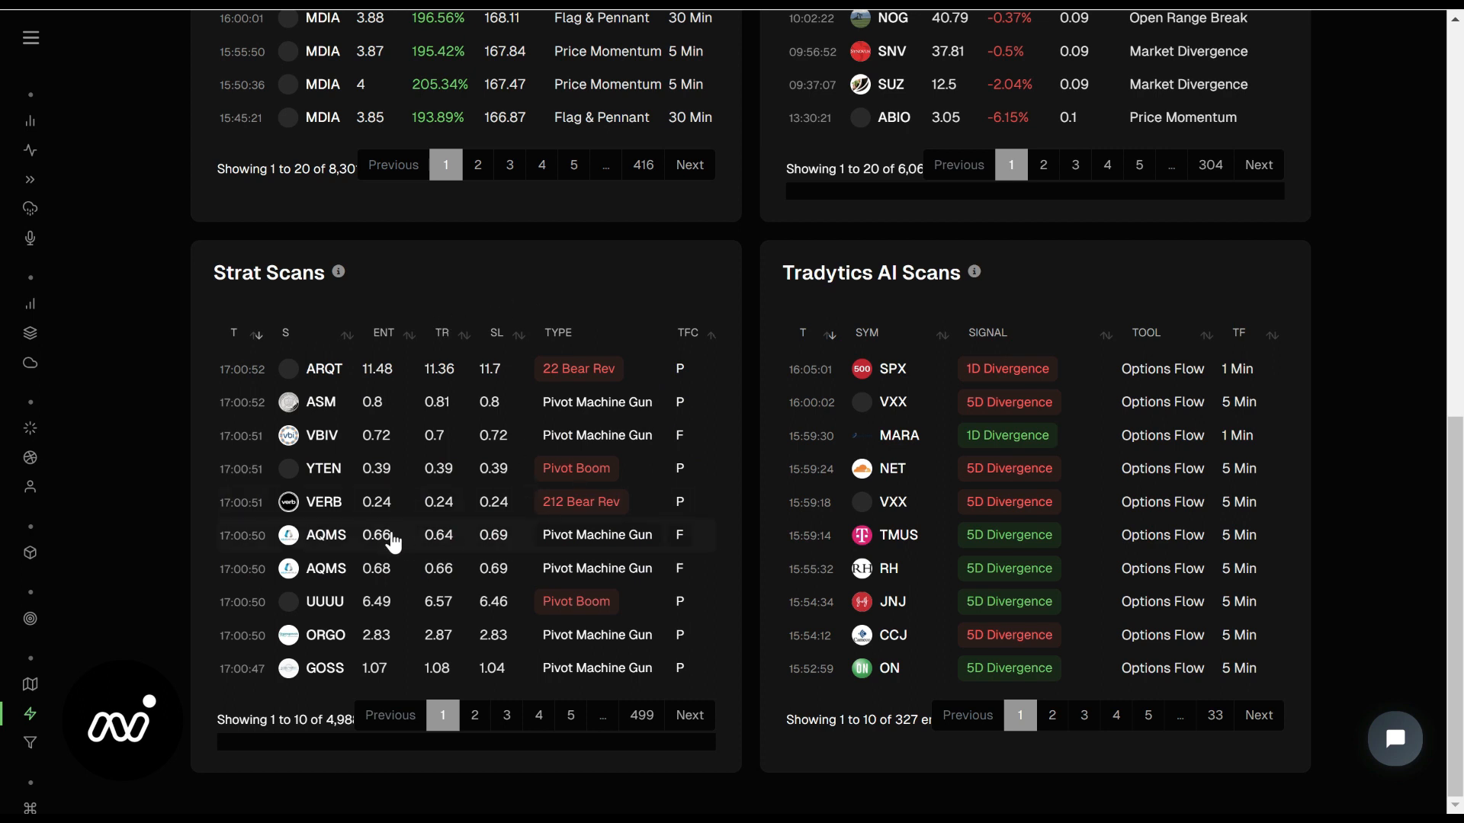
pyautogui.moveTo(466, 548)
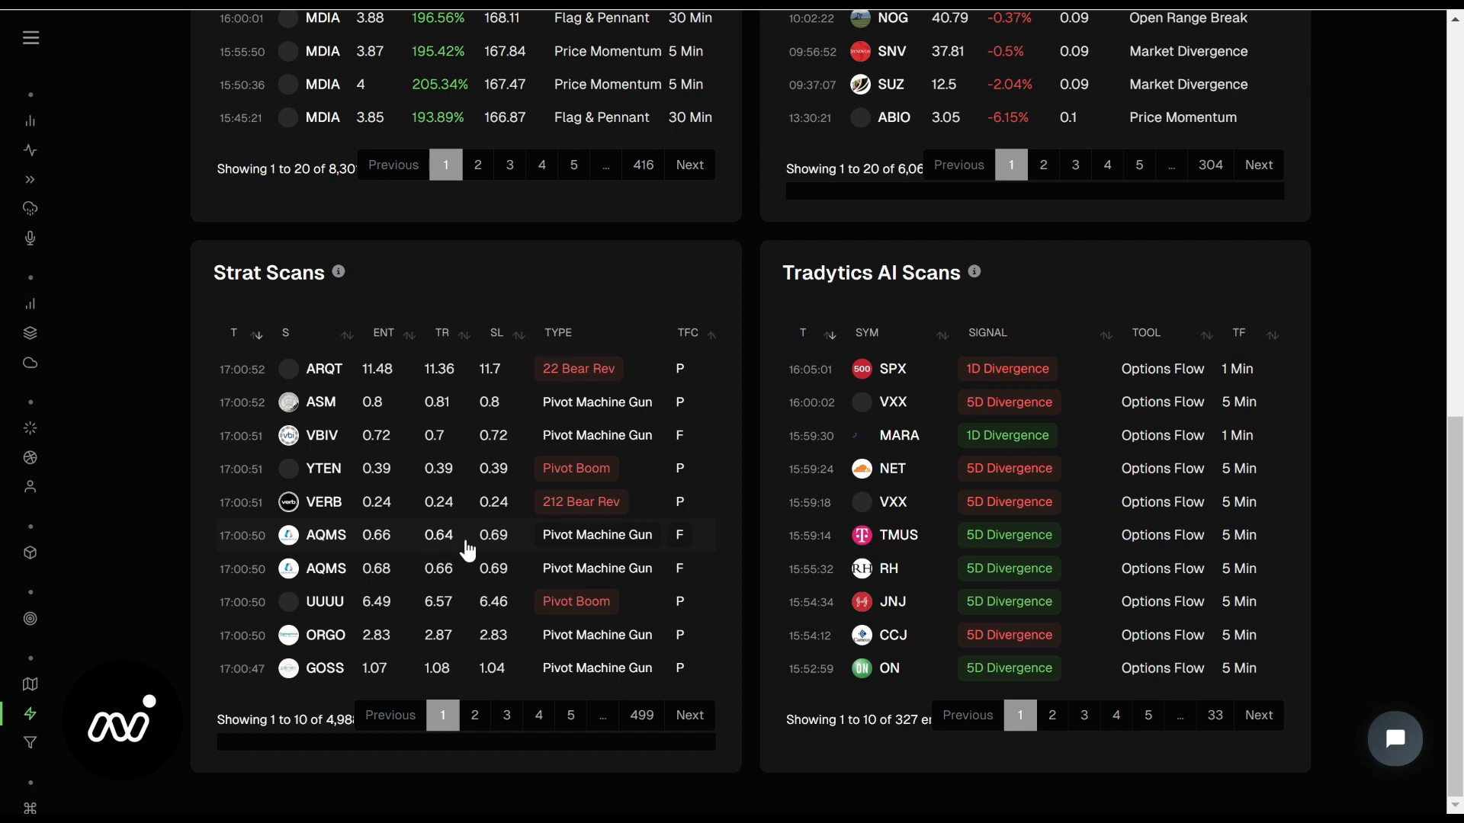
pyautogui.moveTo(414, 544)
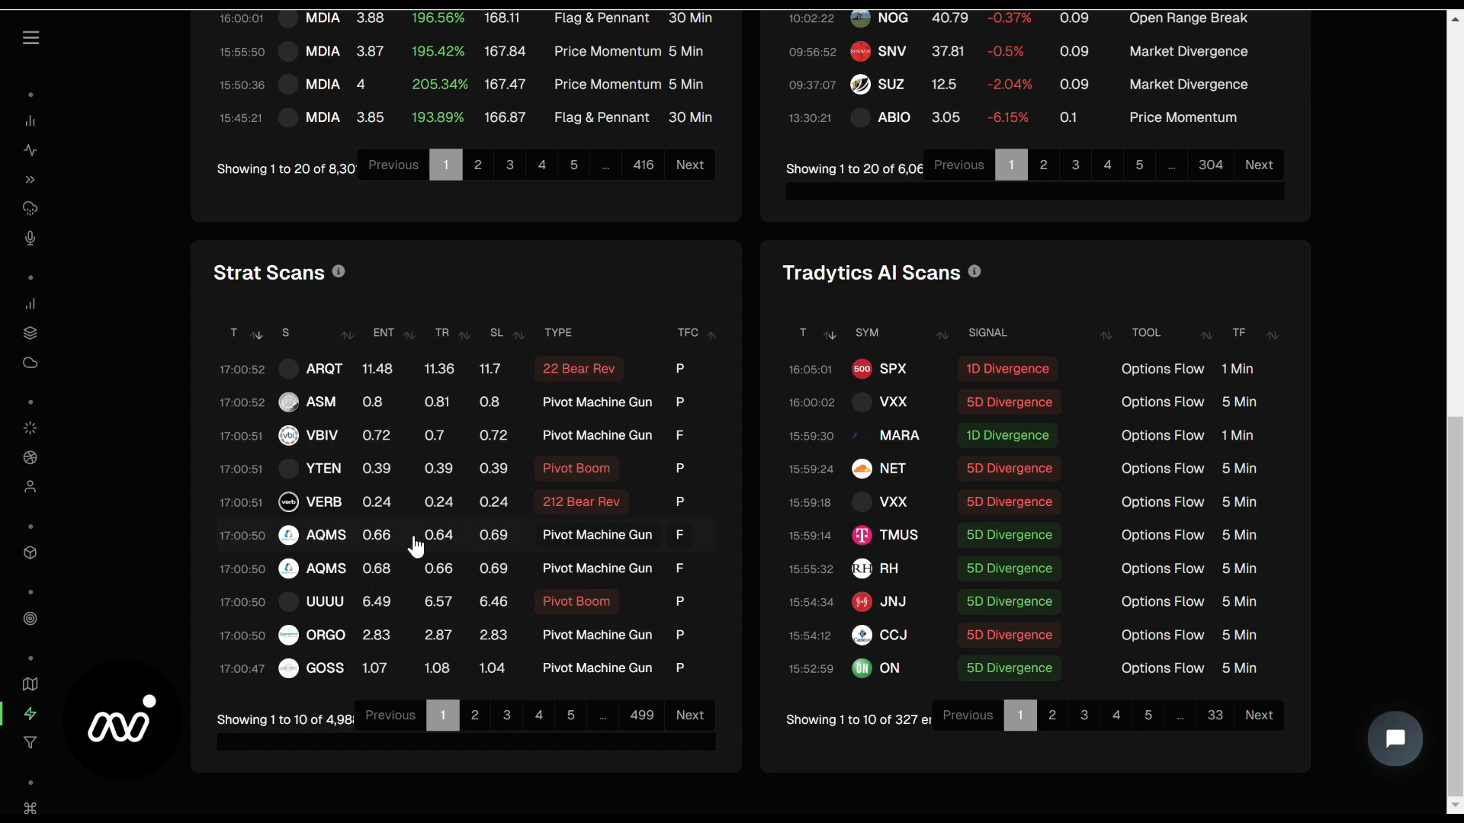
pyautogui.moveTo(532, 546)
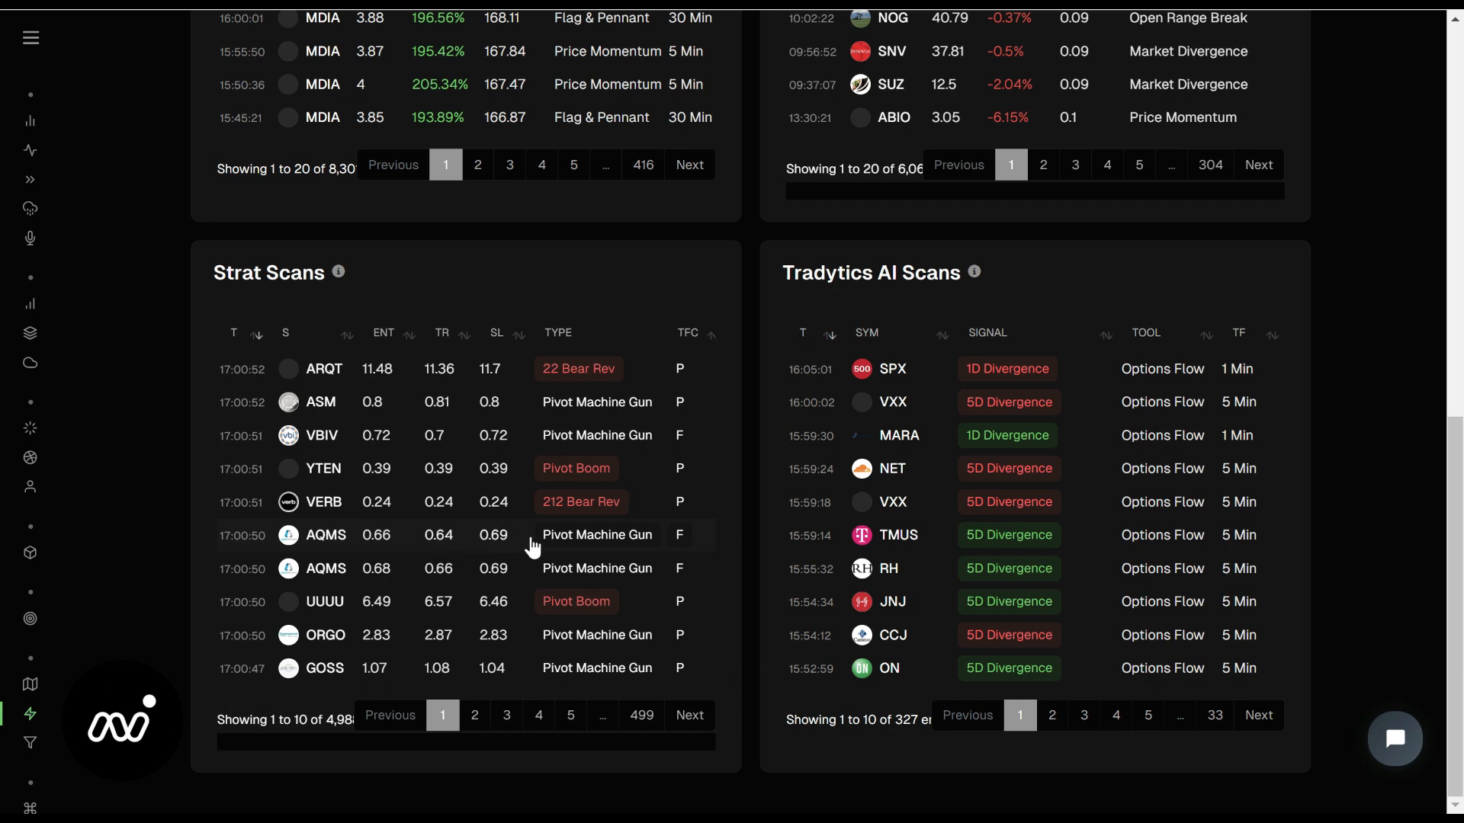
pyautogui.moveTo(531, 530)
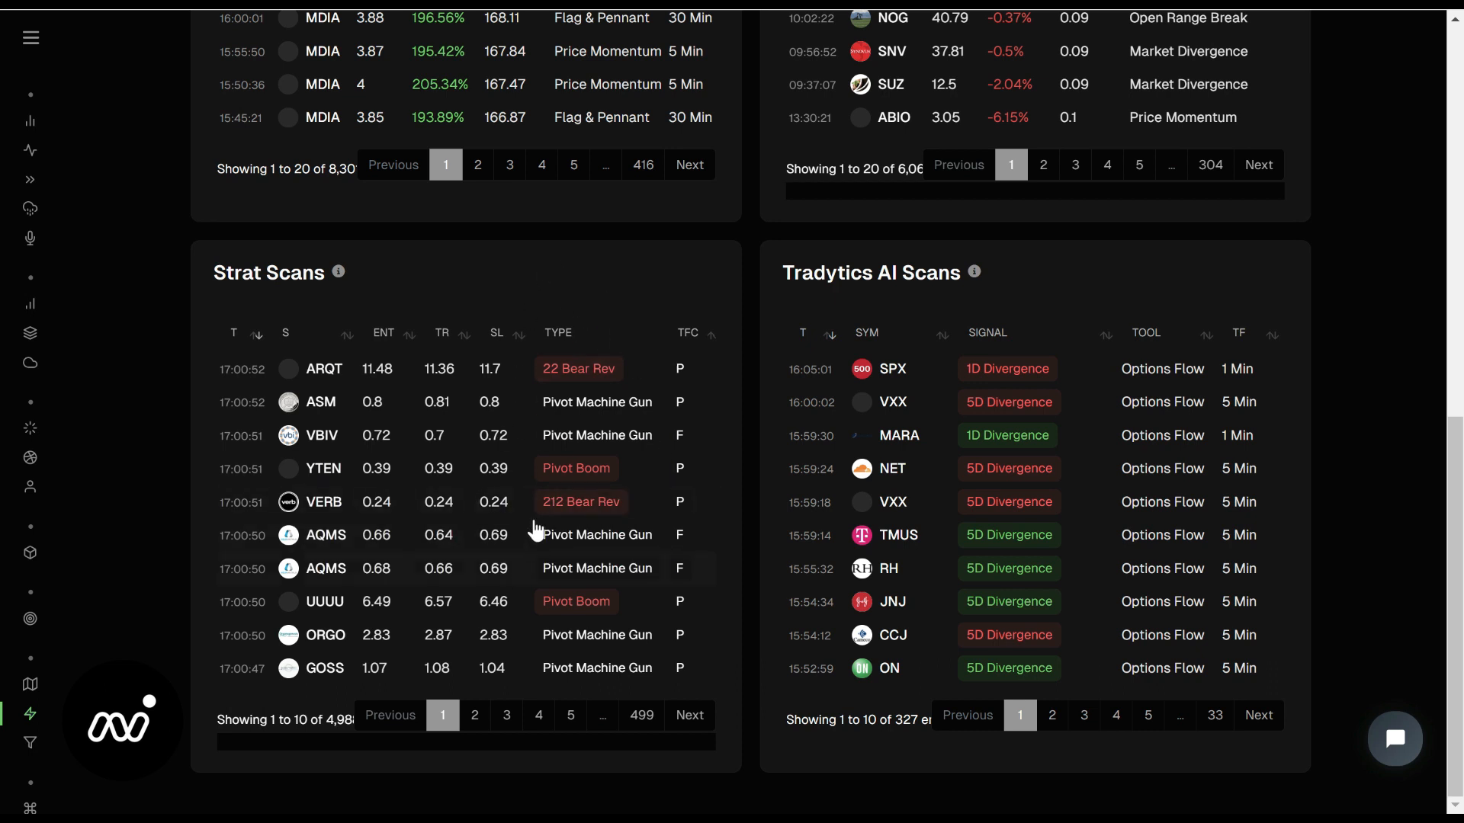
pyautogui.moveTo(540, 561)
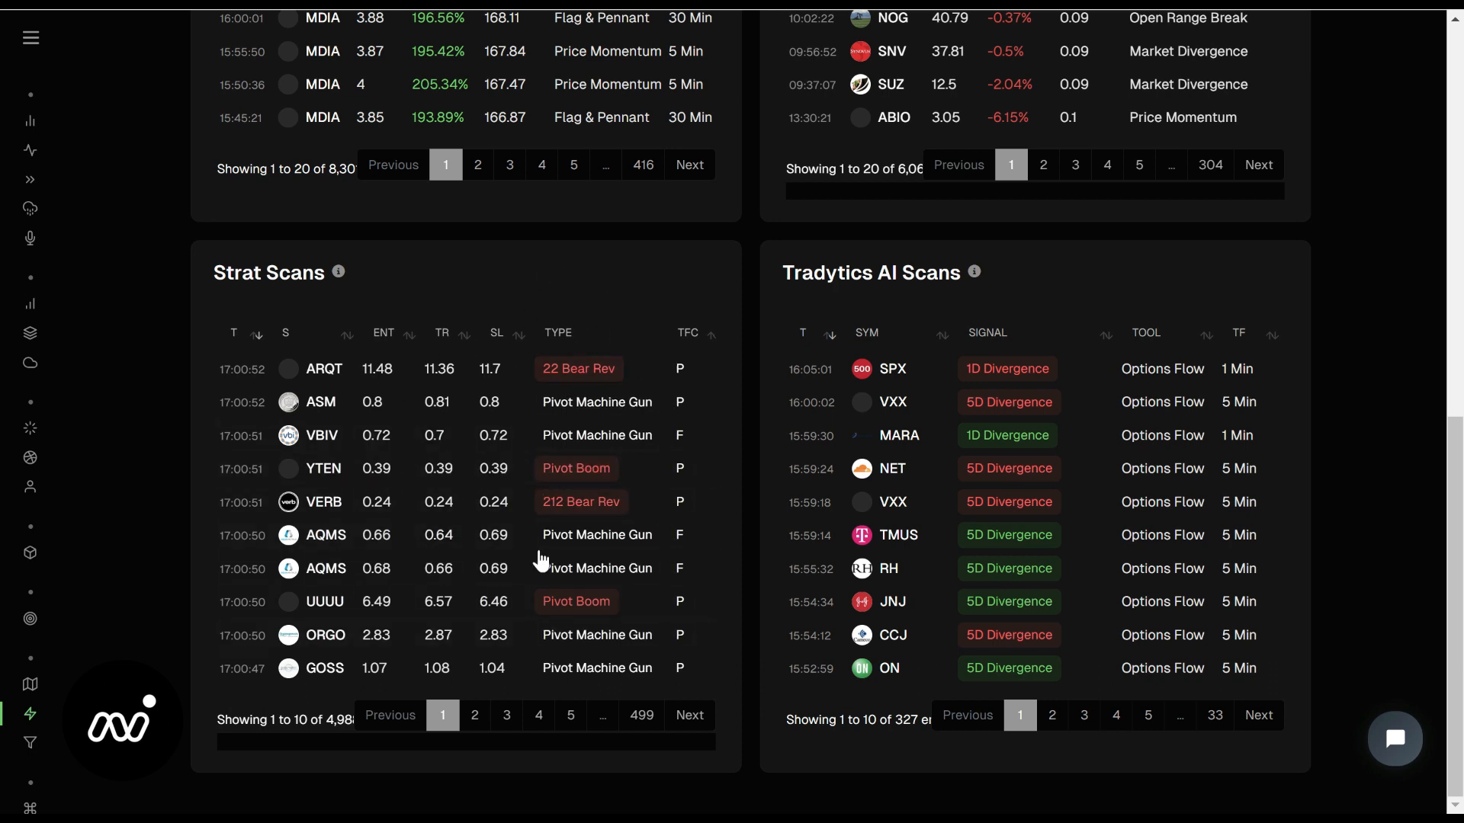
pyautogui.moveTo(382, 338)
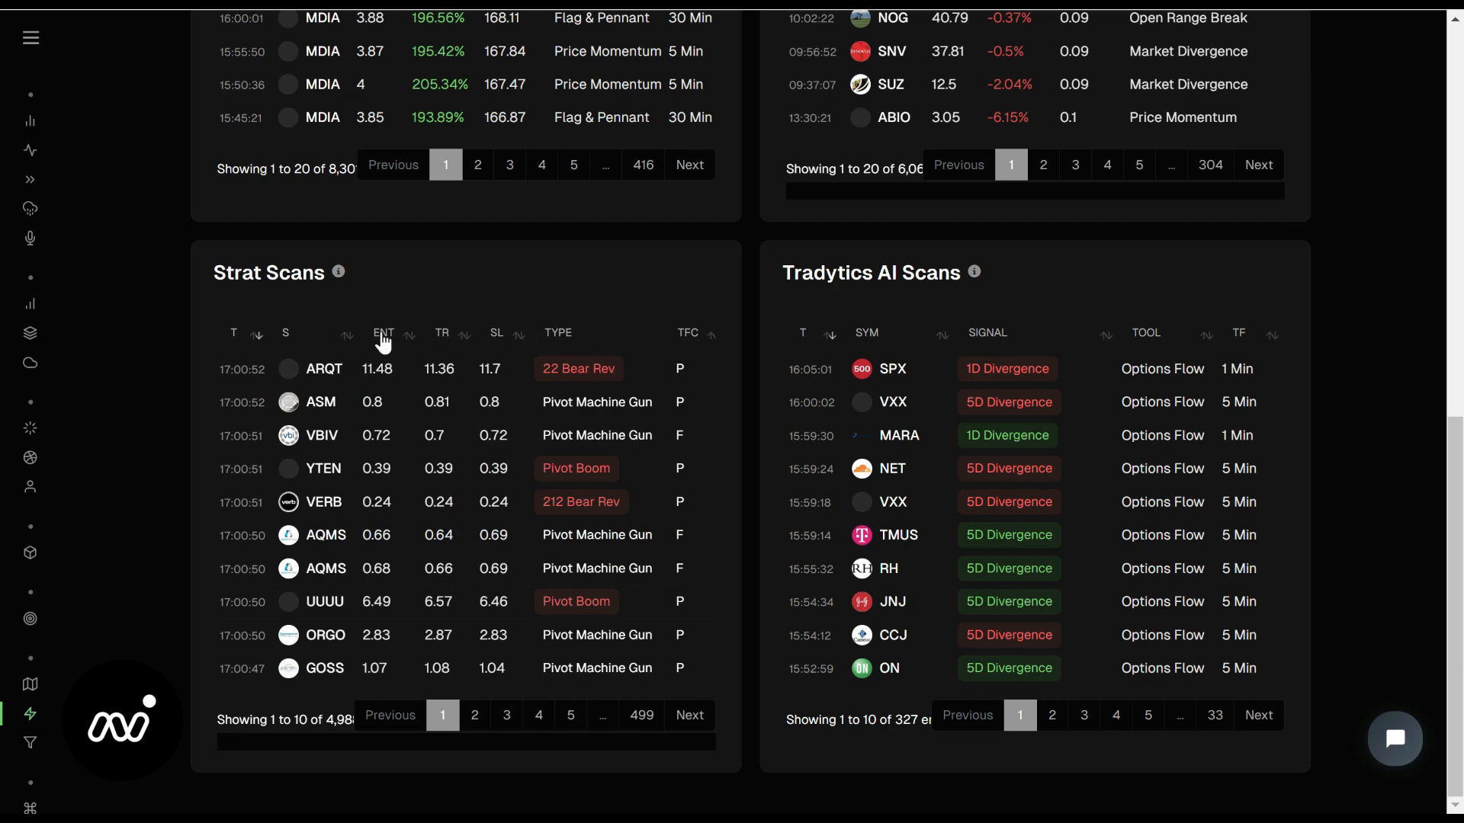
pyautogui.click(474, 715)
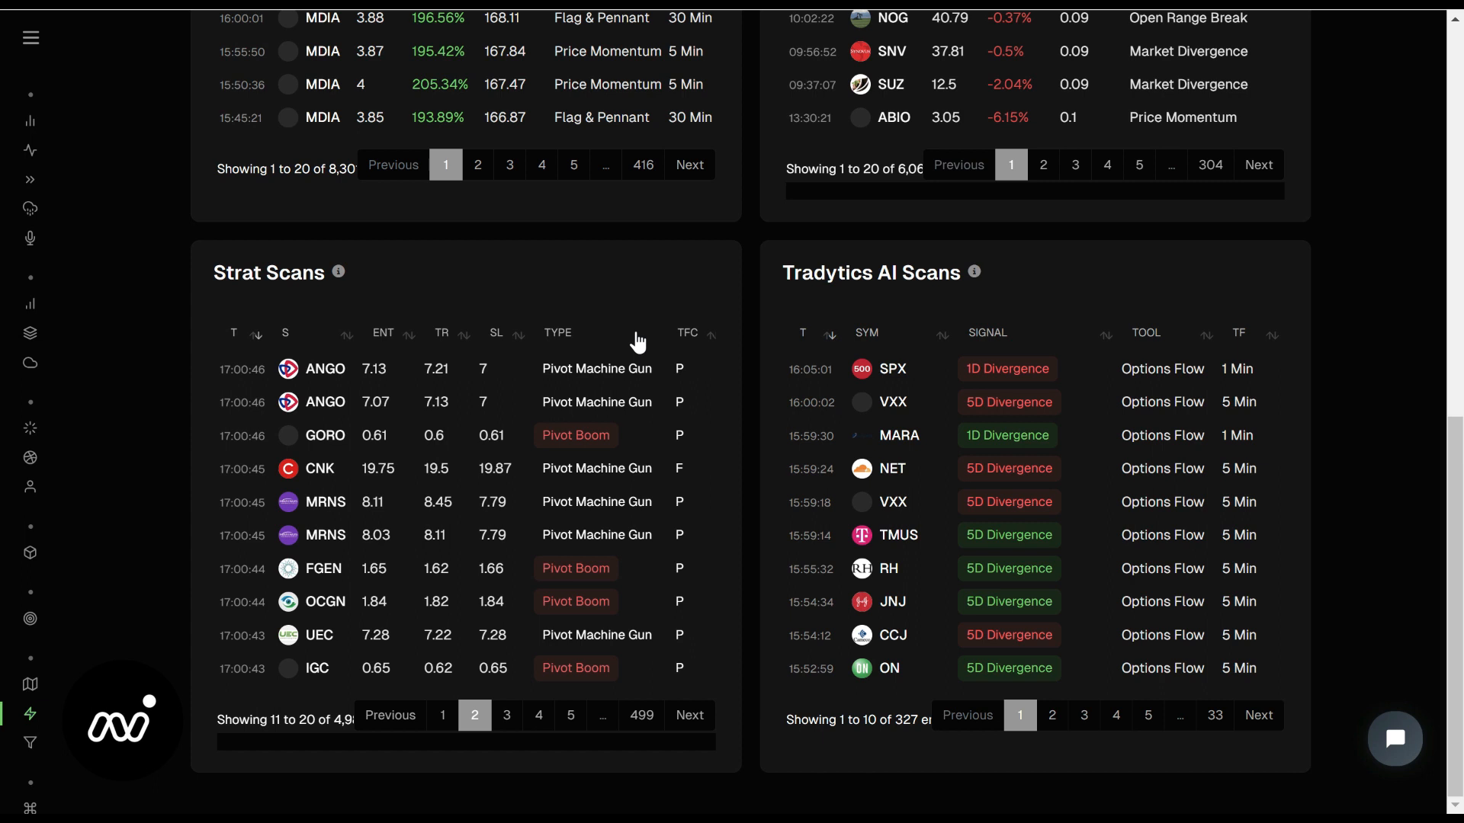
# Refresh the screener results and return to the Strat Scans panel
pyautogui.scroll(3)
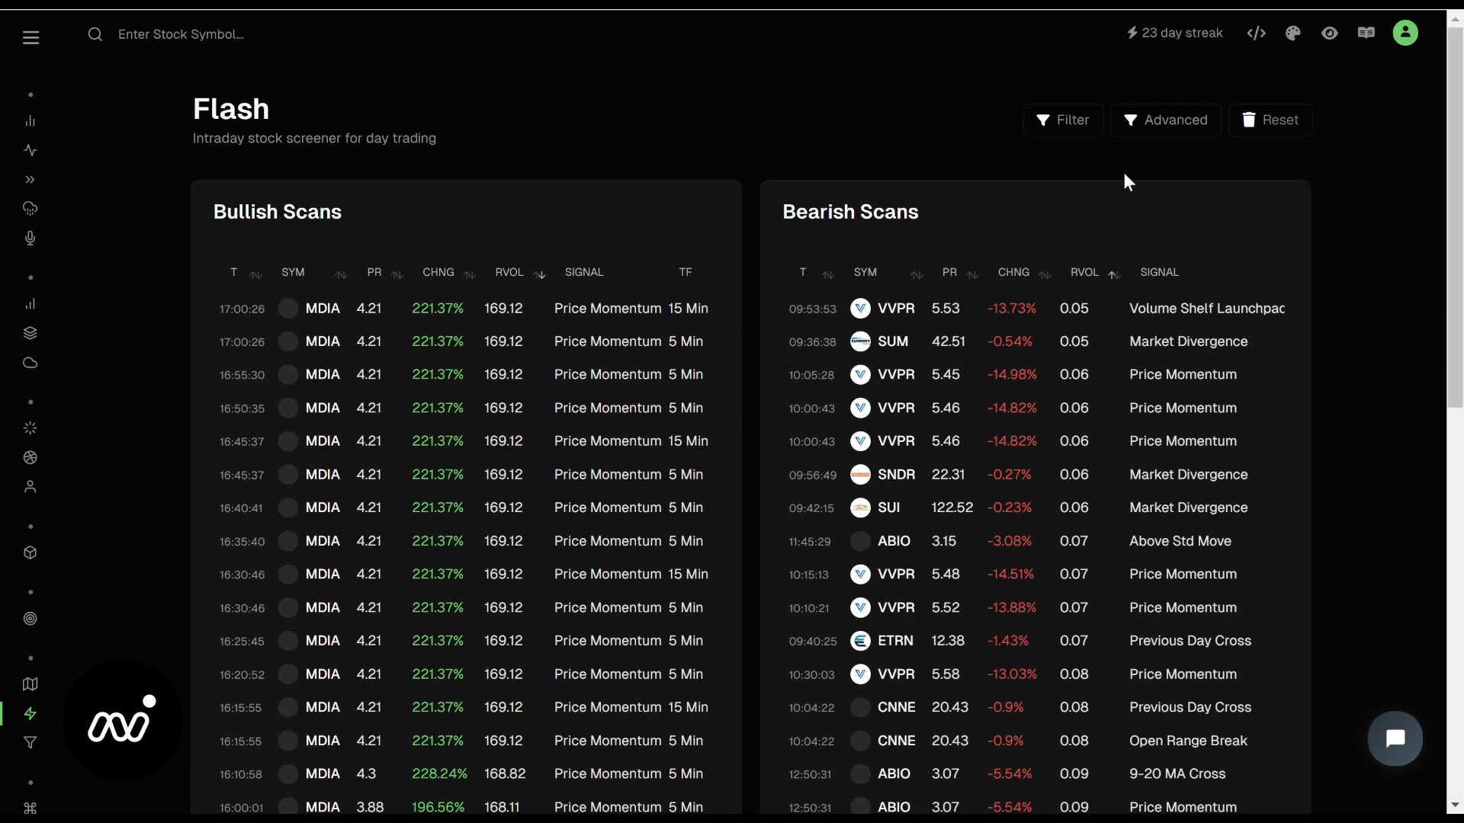
pyautogui.click(1166, 118)
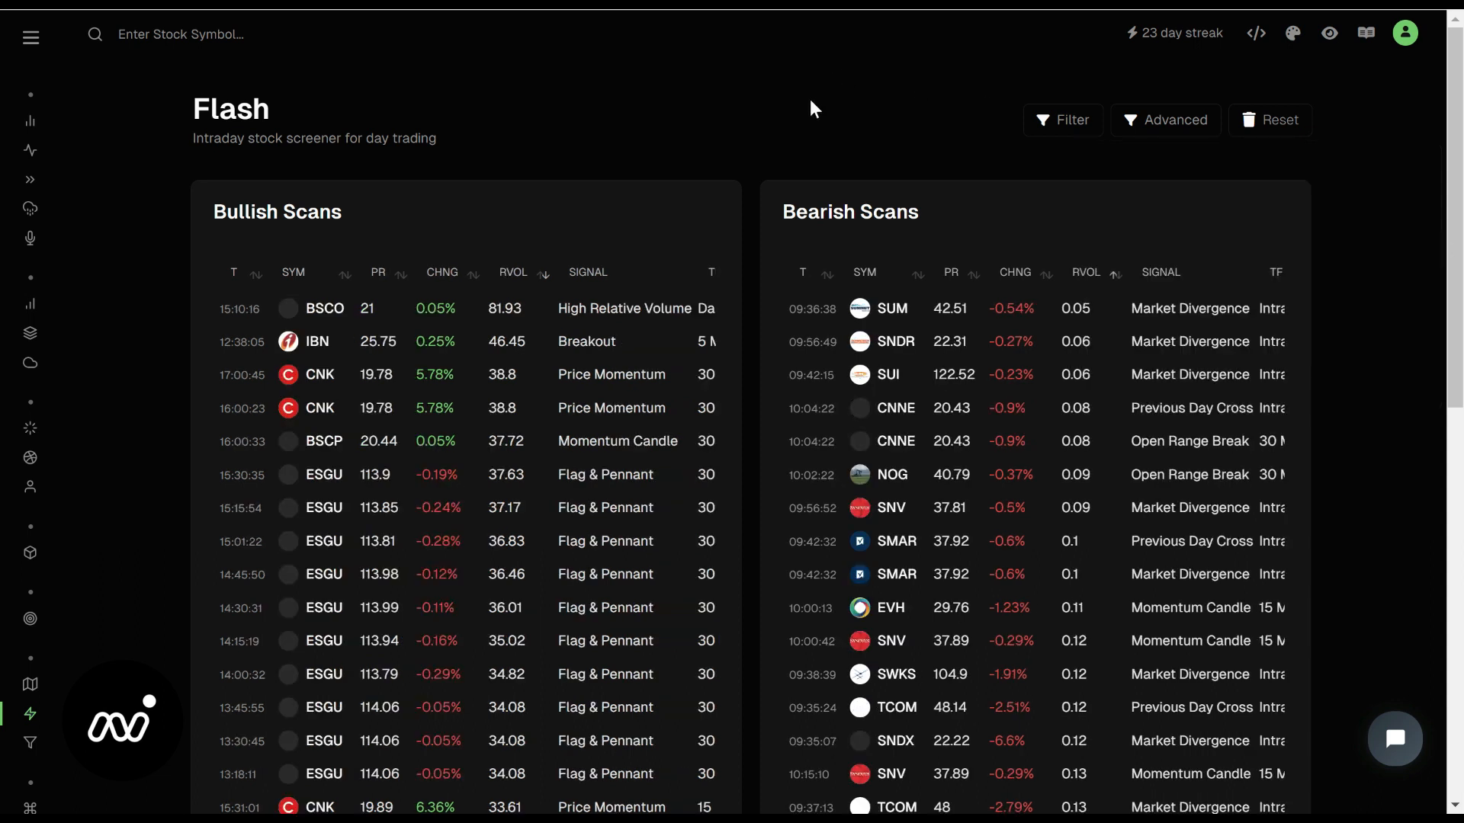
pyautogui.scroll(-3)
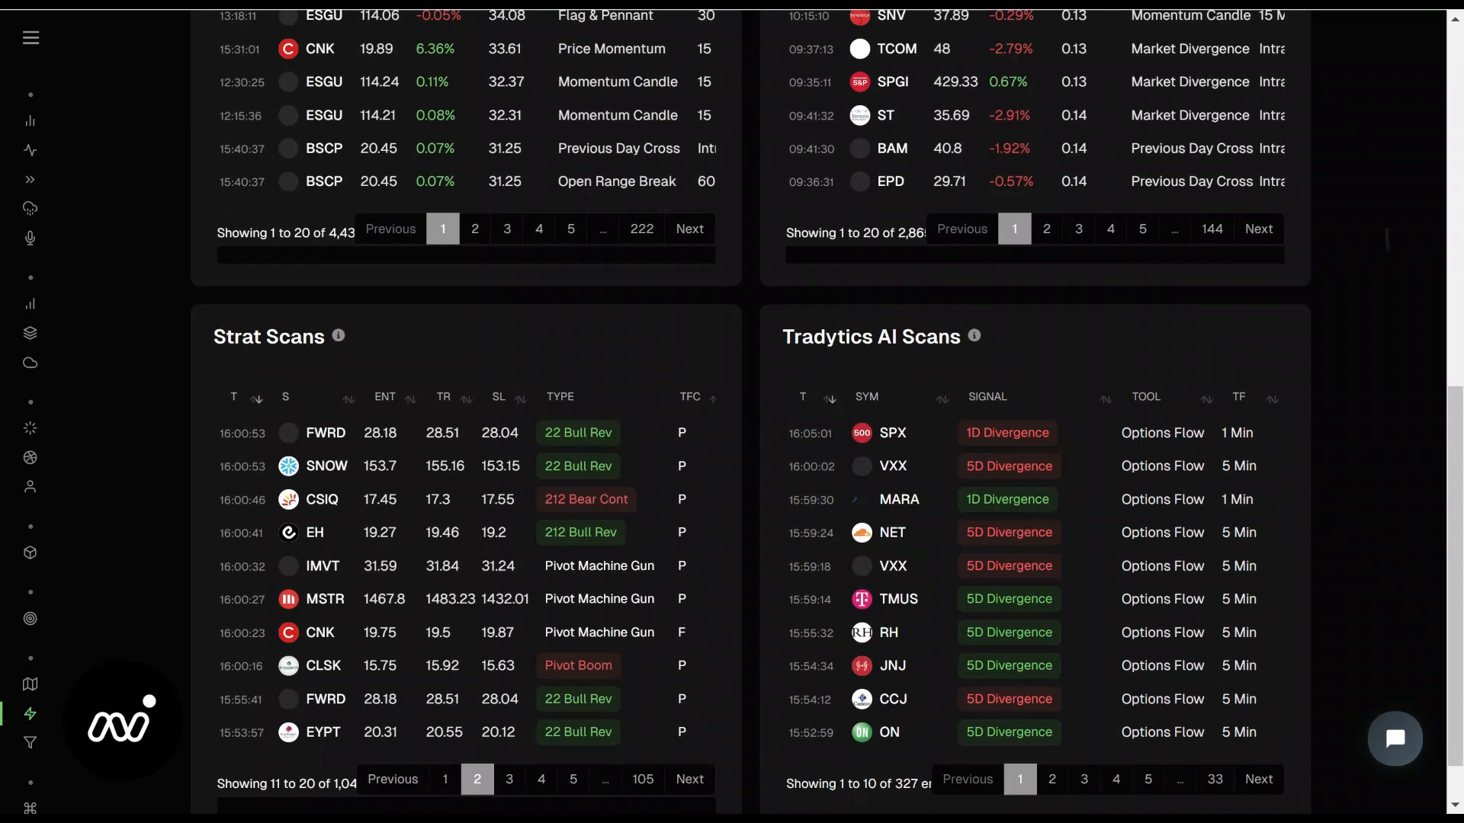
pyautogui.scroll(-3)
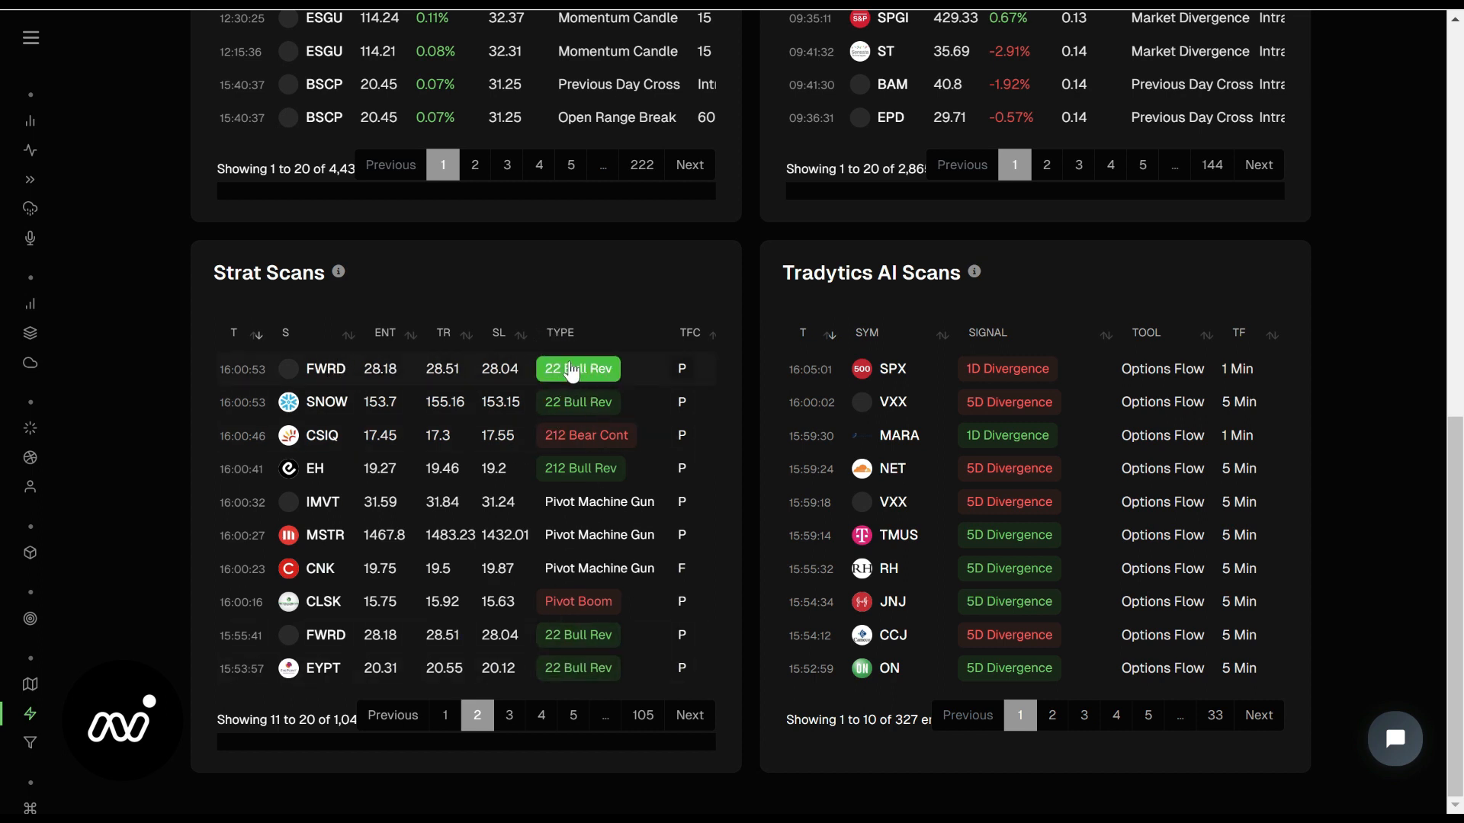
pyautogui.moveTo(290, 408)
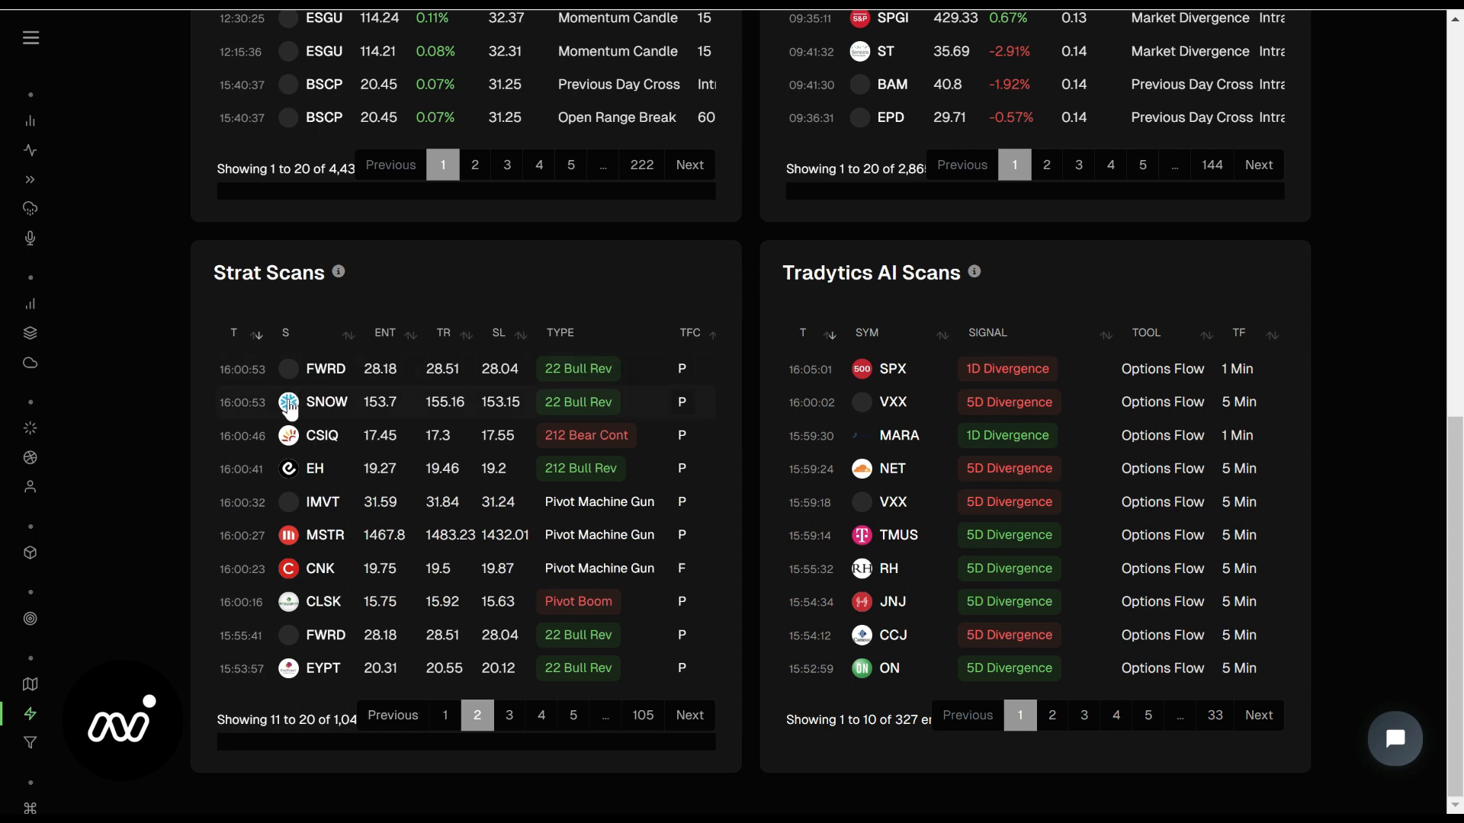
# View SNOW's Quick View net flow, then its price chart on a 1 Week range
pyautogui.click(326, 401)
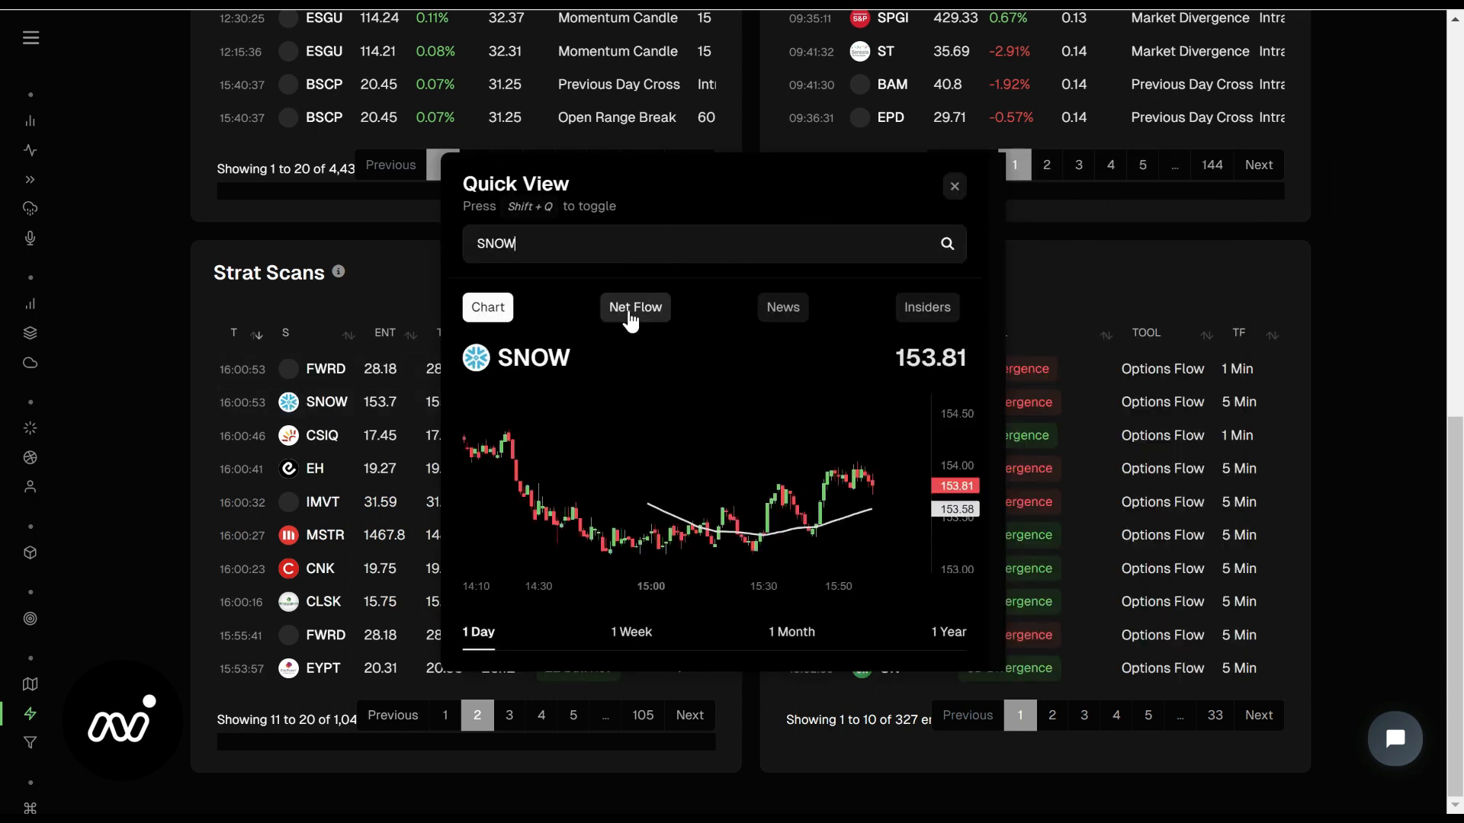
pyautogui.click(634, 306)
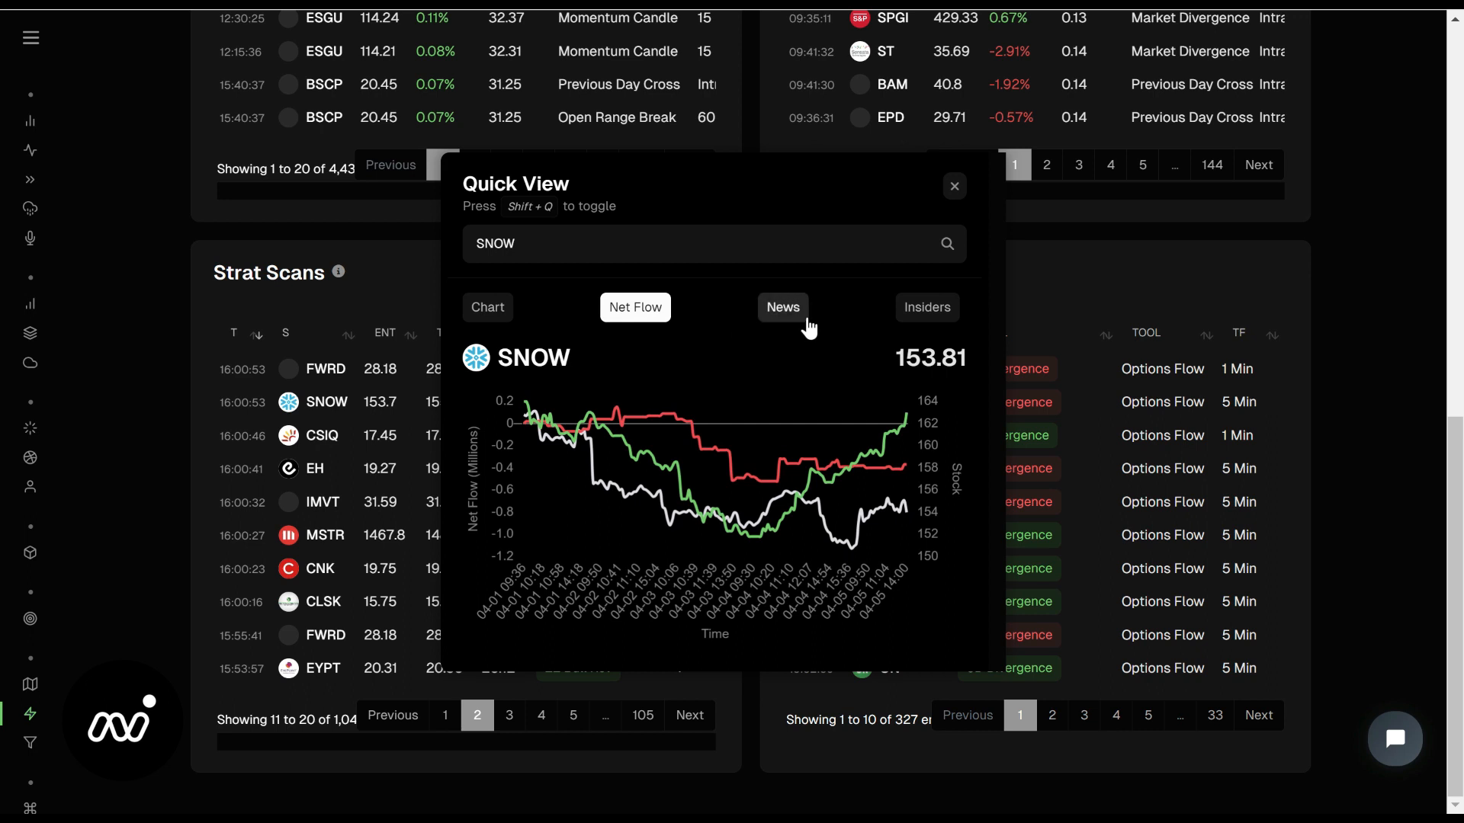
pyautogui.moveTo(622, 383)
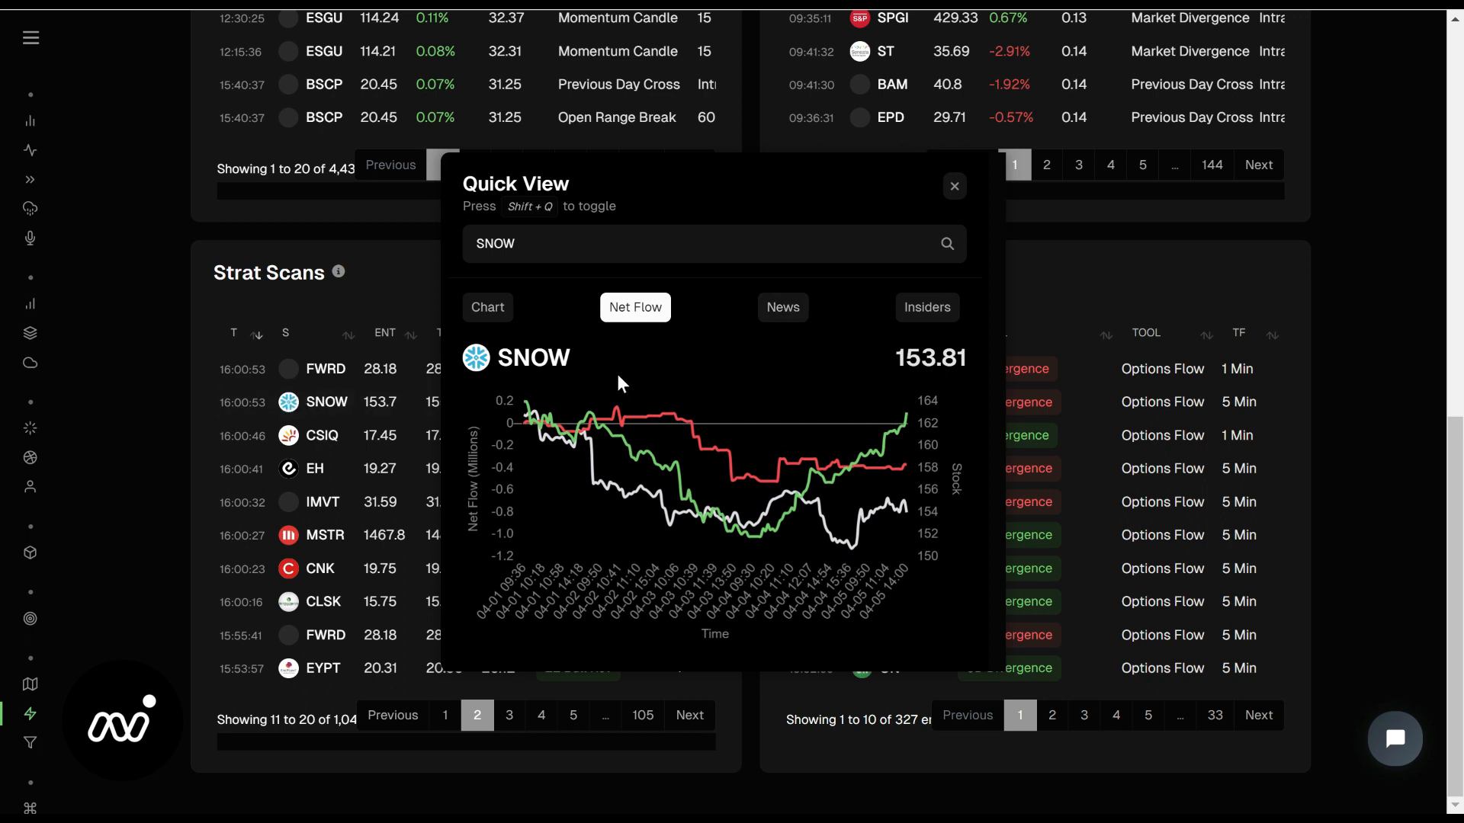
pyautogui.click(487, 307)
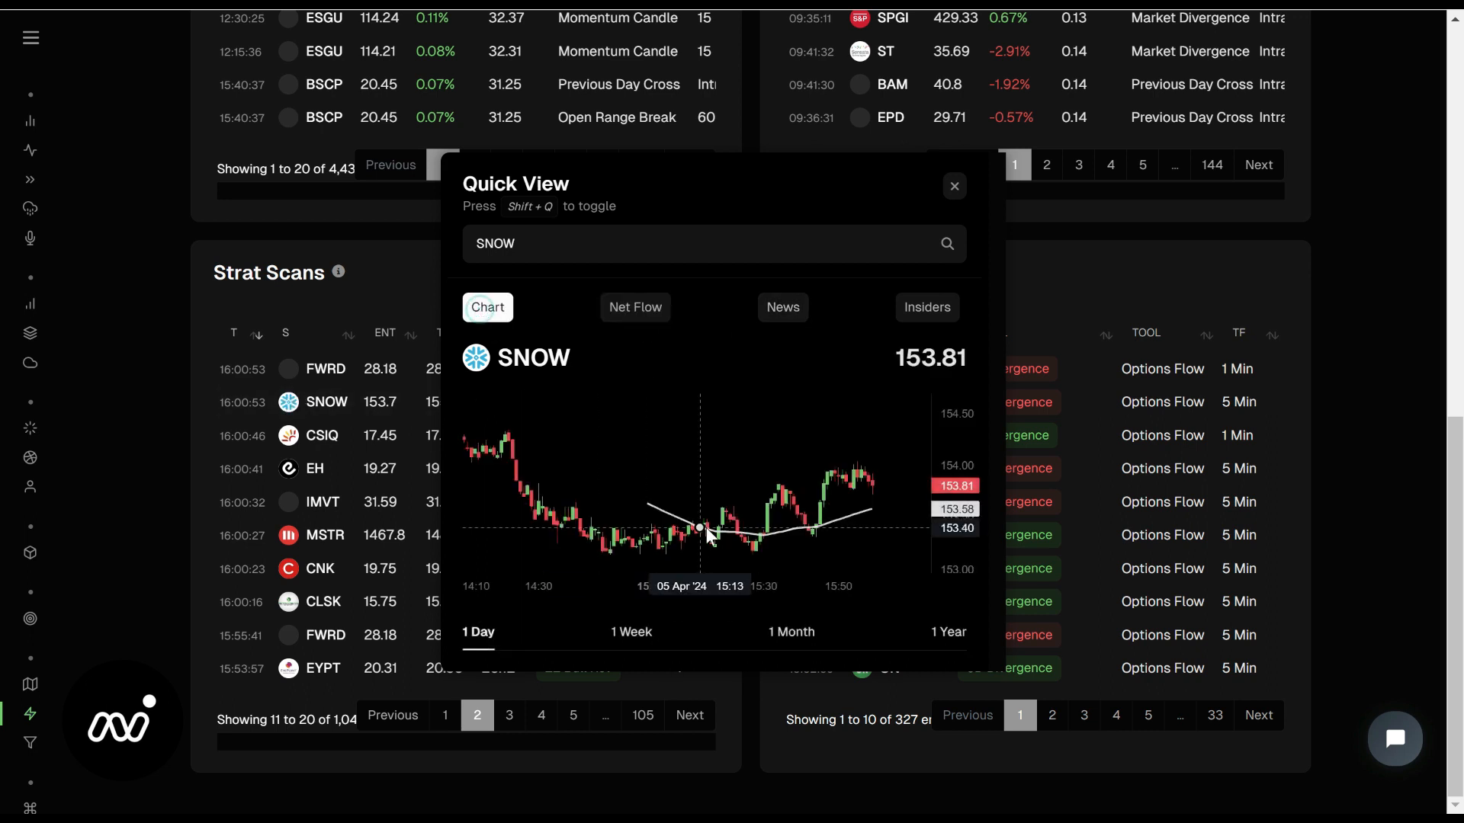
pyautogui.moveTo(632, 643)
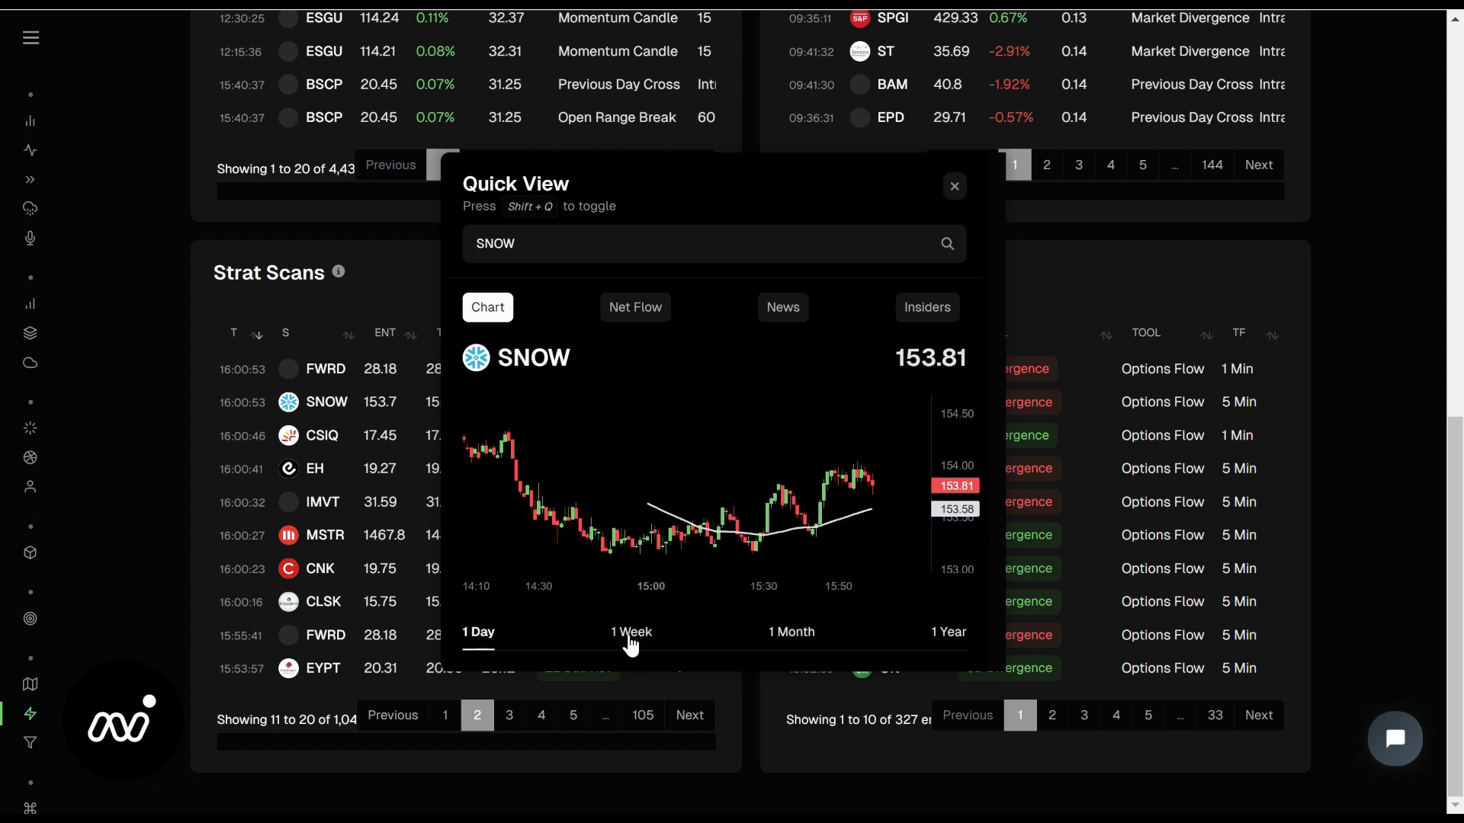
pyautogui.click(632, 631)
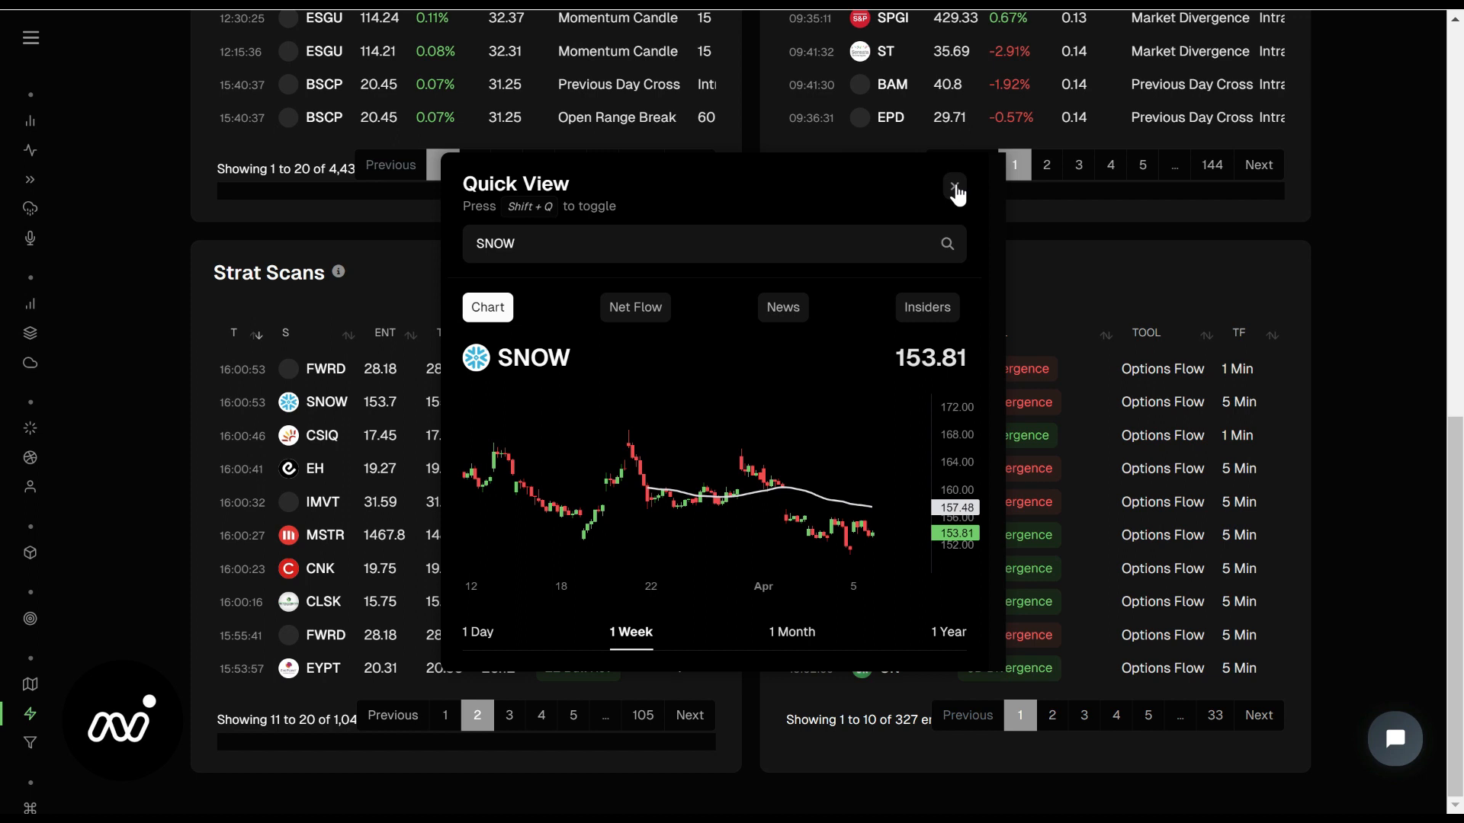
# Close the SNOW Quick View to return to the Strat Scans table
pyautogui.click(954, 189)
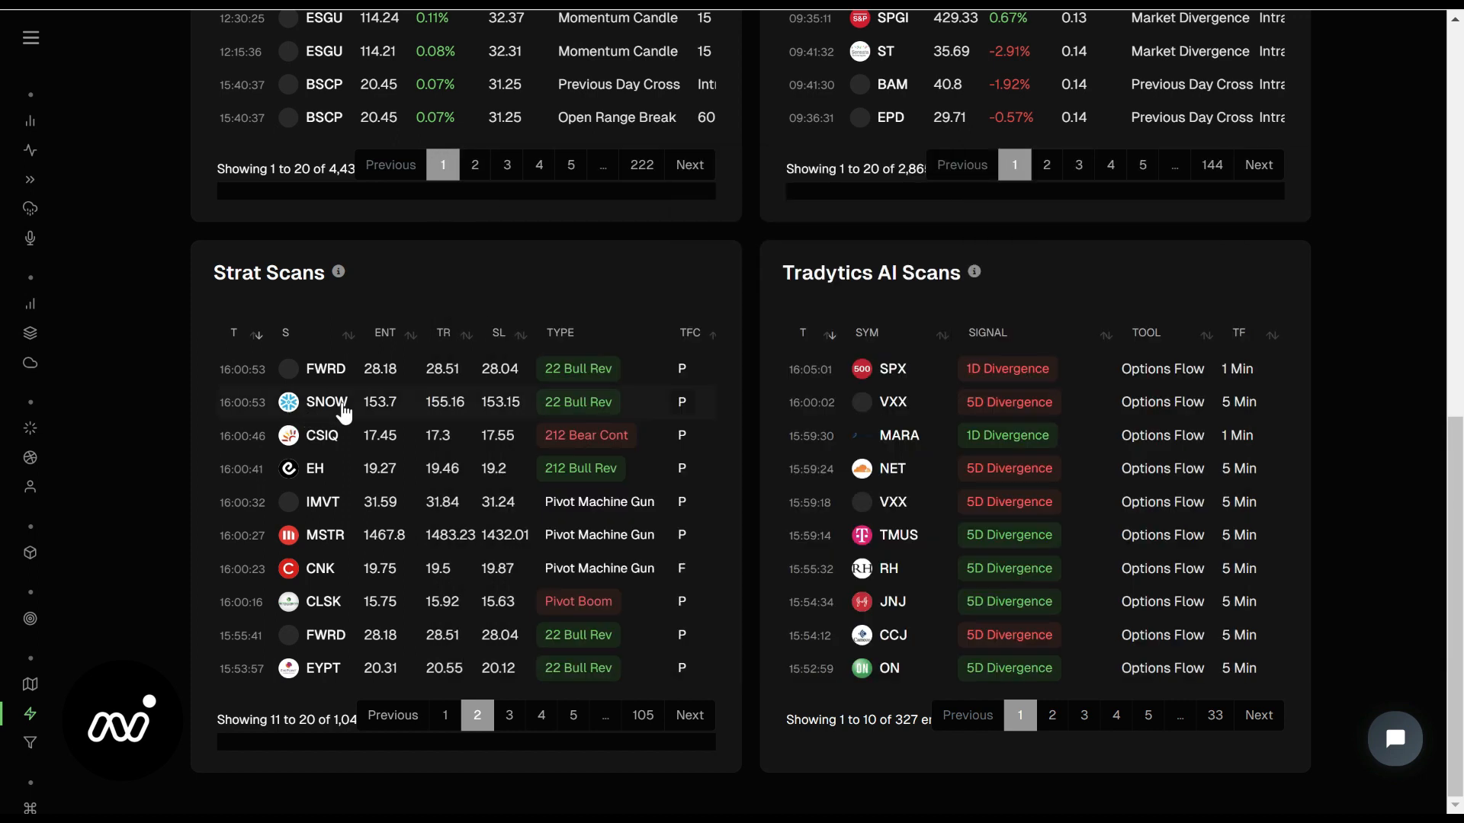
pyautogui.moveTo(390, 410)
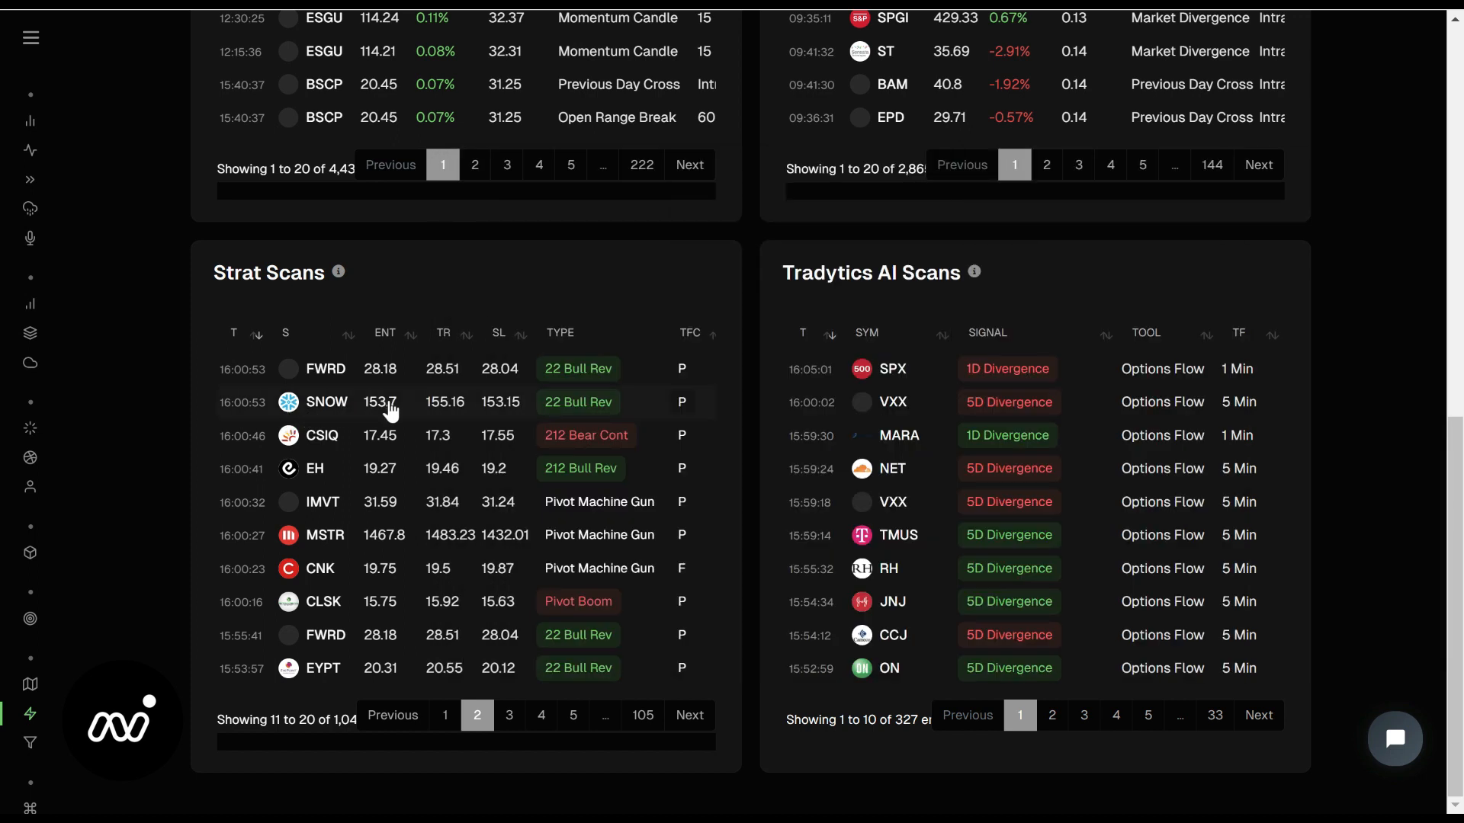
pyautogui.moveTo(439, 410)
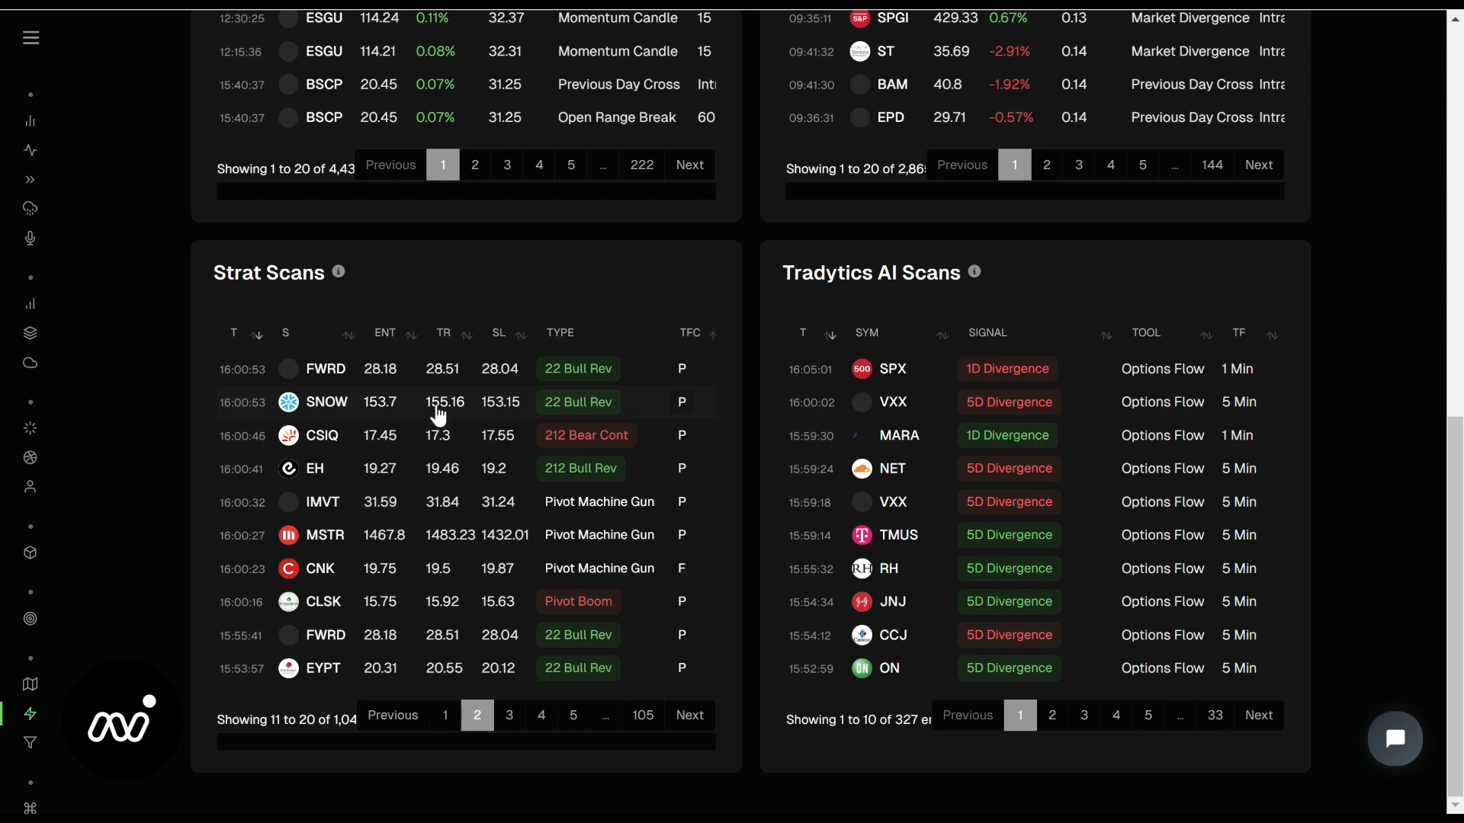
pyautogui.moveTo(505, 411)
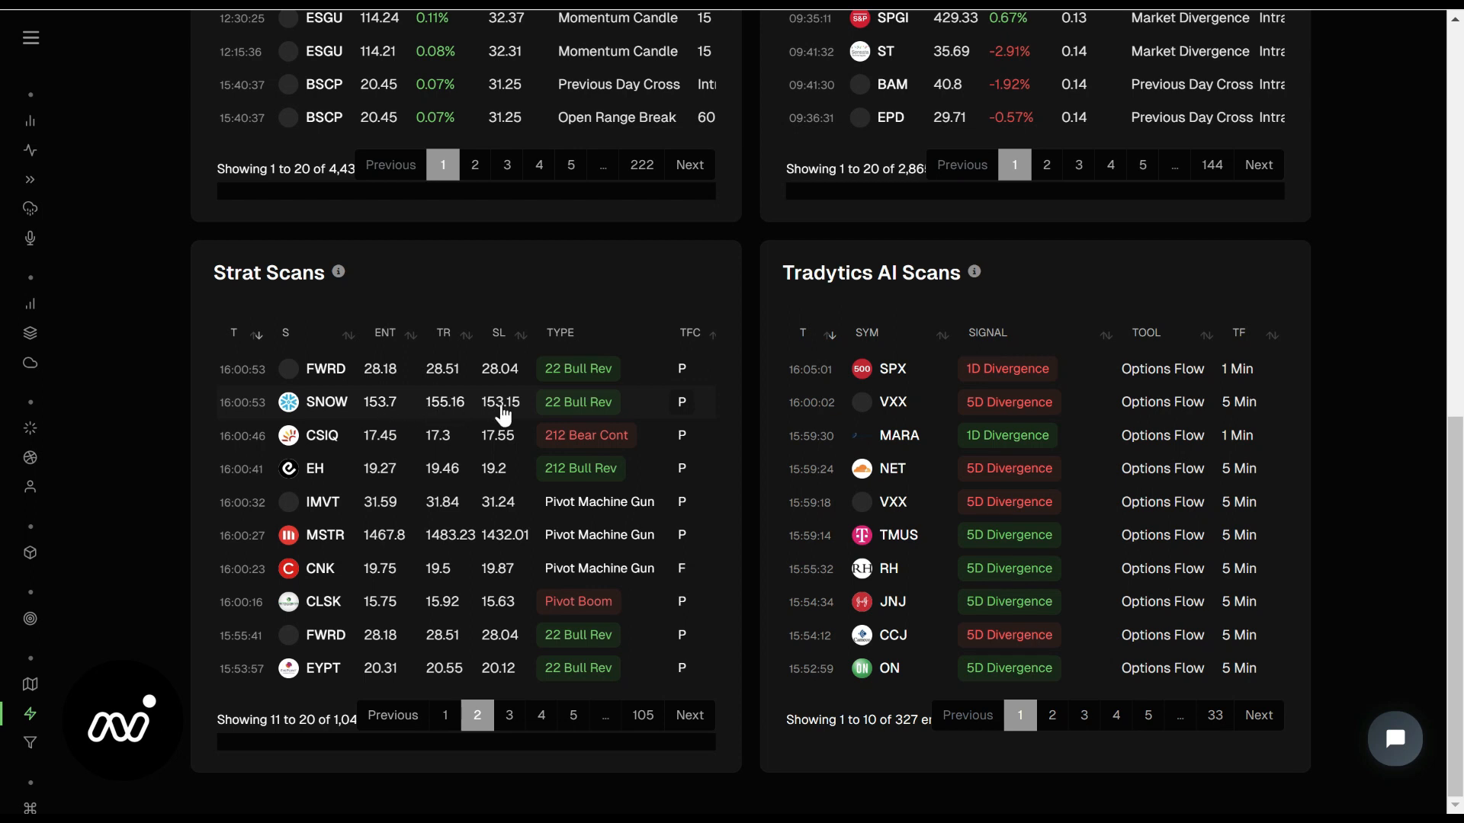
pyautogui.moveTo(495, 418)
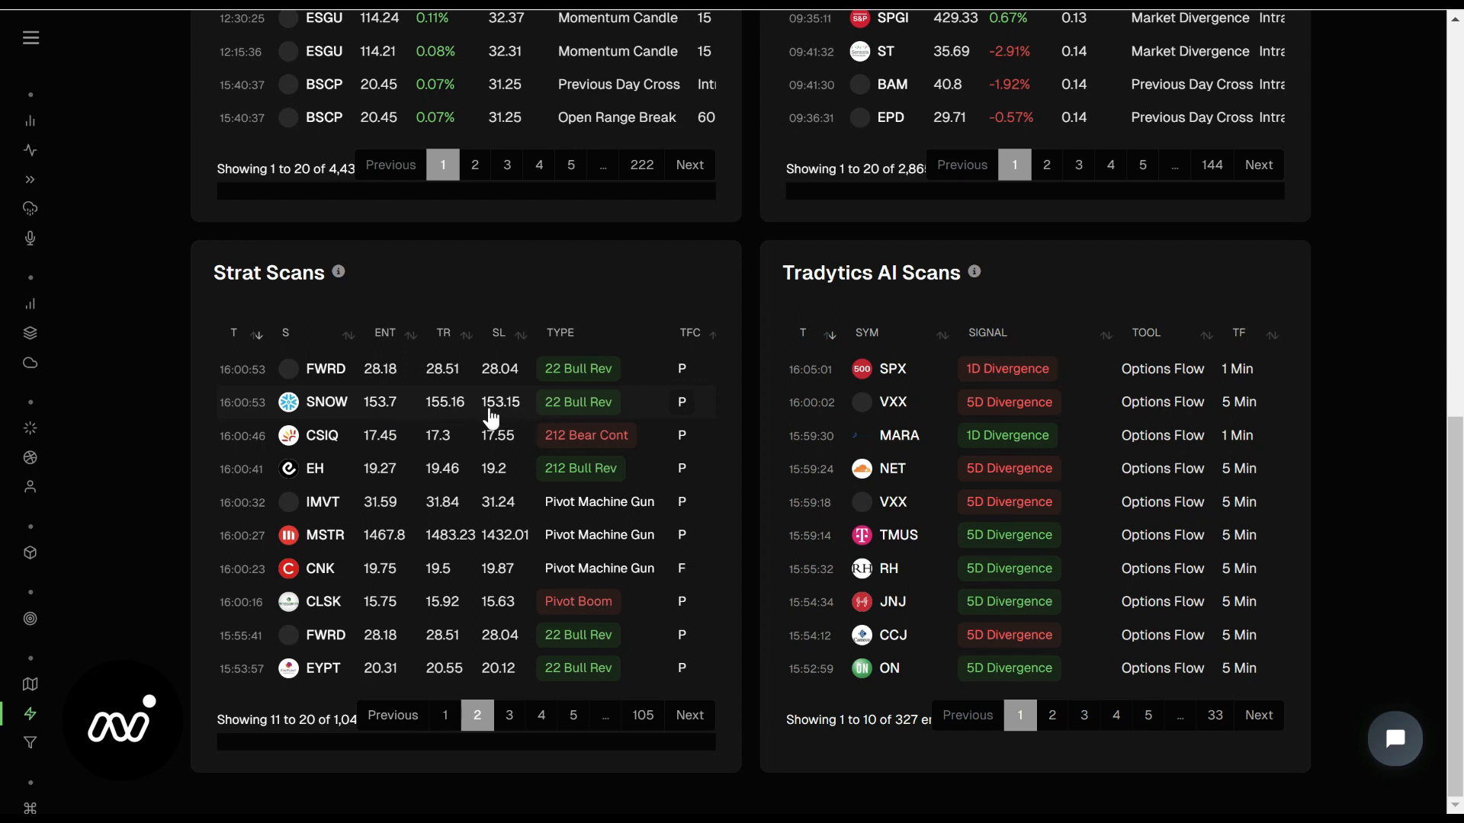
pyautogui.moveTo(501, 409)
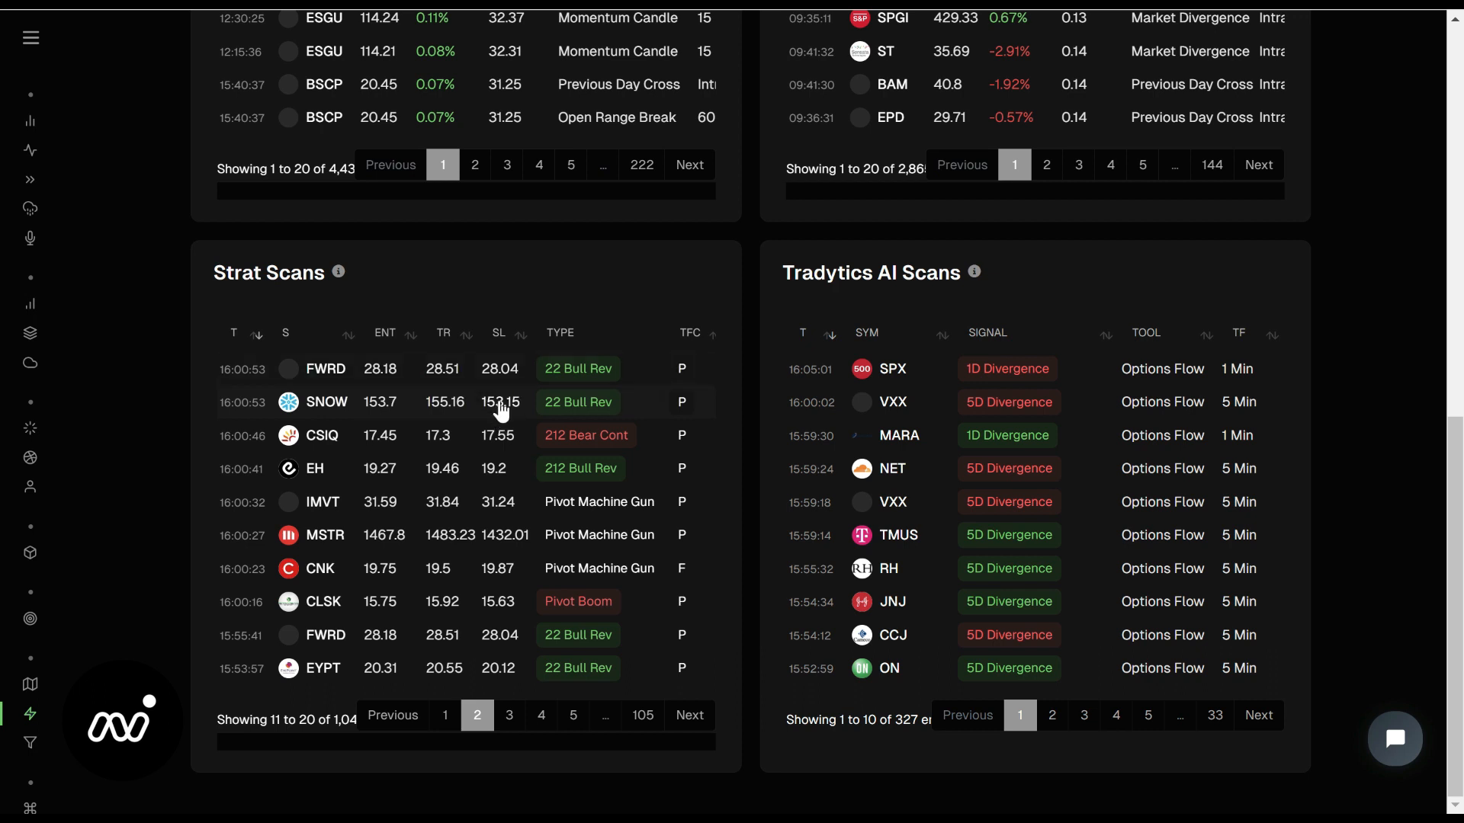
pyautogui.moveTo(415, 620)
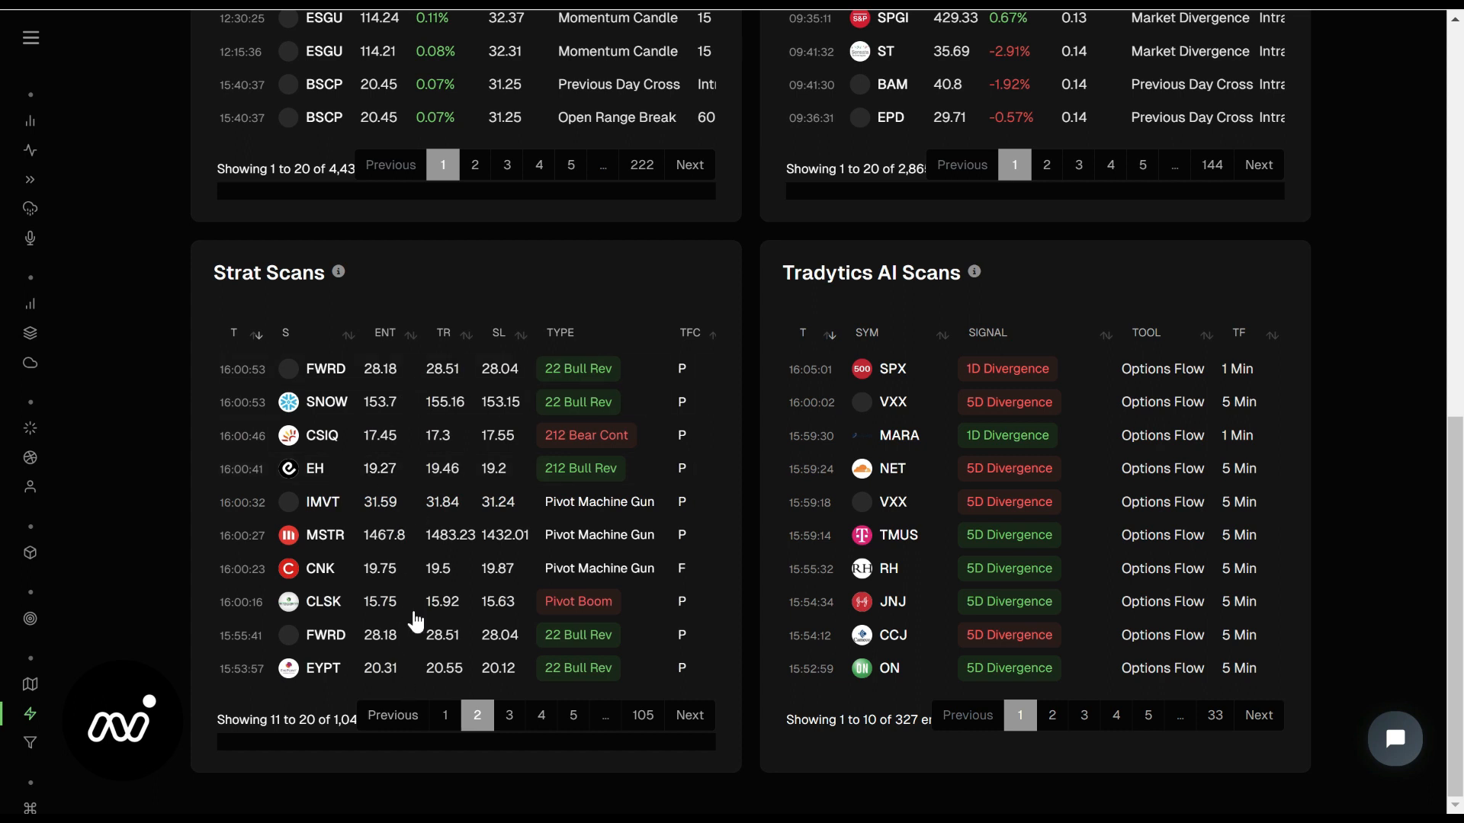
pyautogui.moveTo(784, 317)
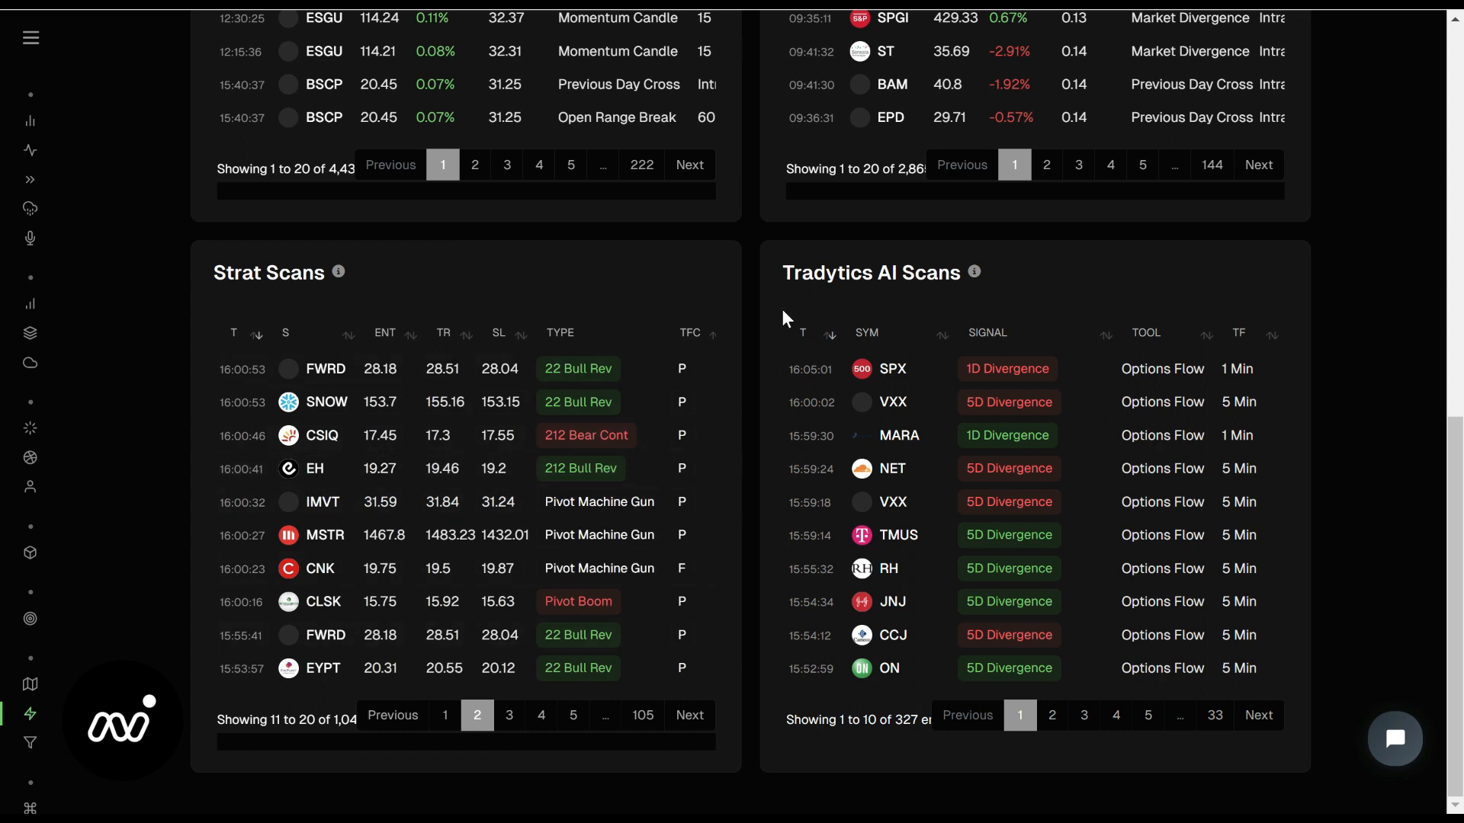
# Toggle Small Cap Divergences, then apply the Flags & Pennant filter and check Strat and AI Scans
pyautogui.scroll(3)
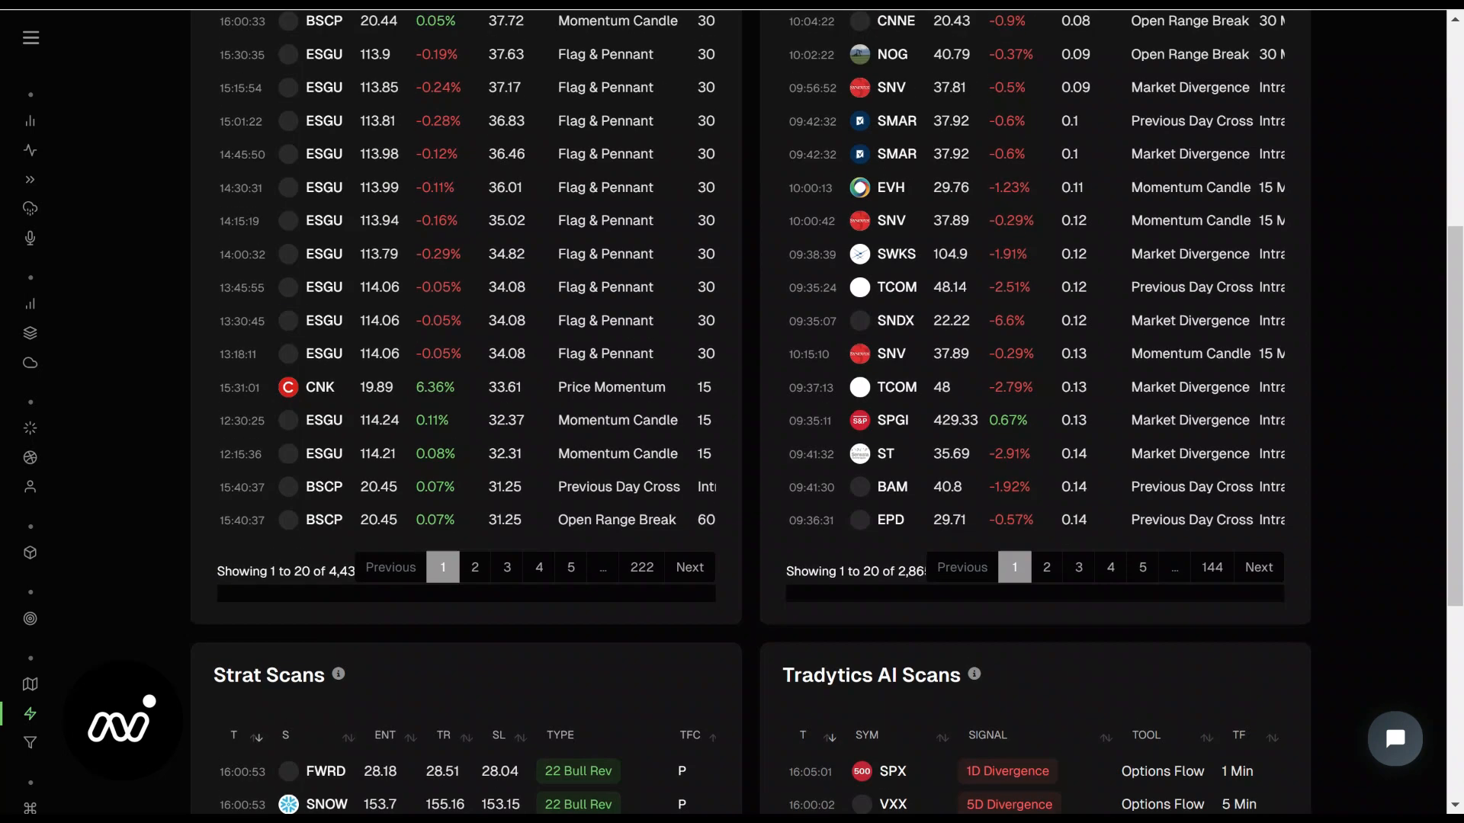
pyautogui.click(1061, 119)
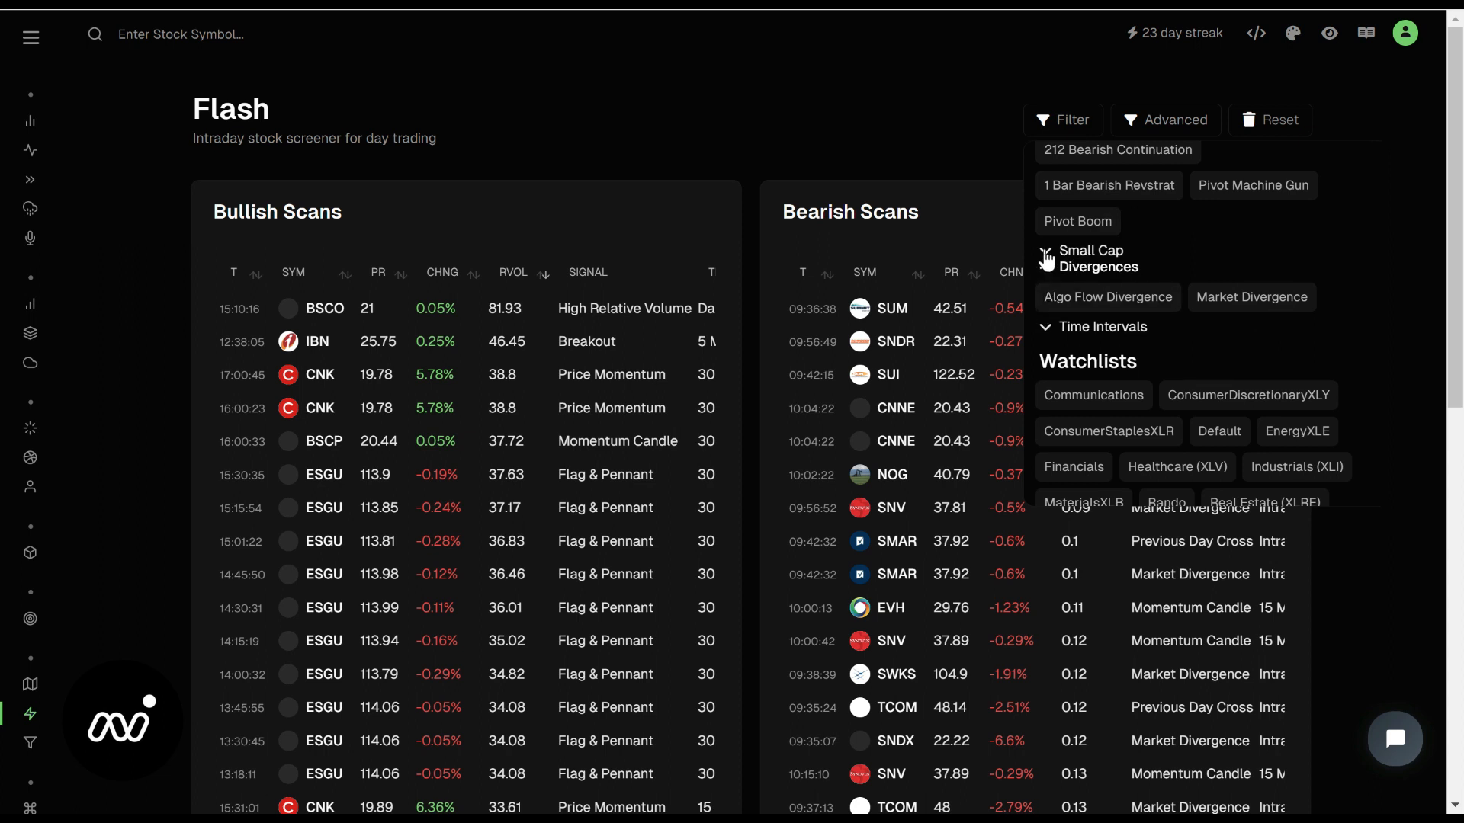
pyautogui.click(1088, 259)
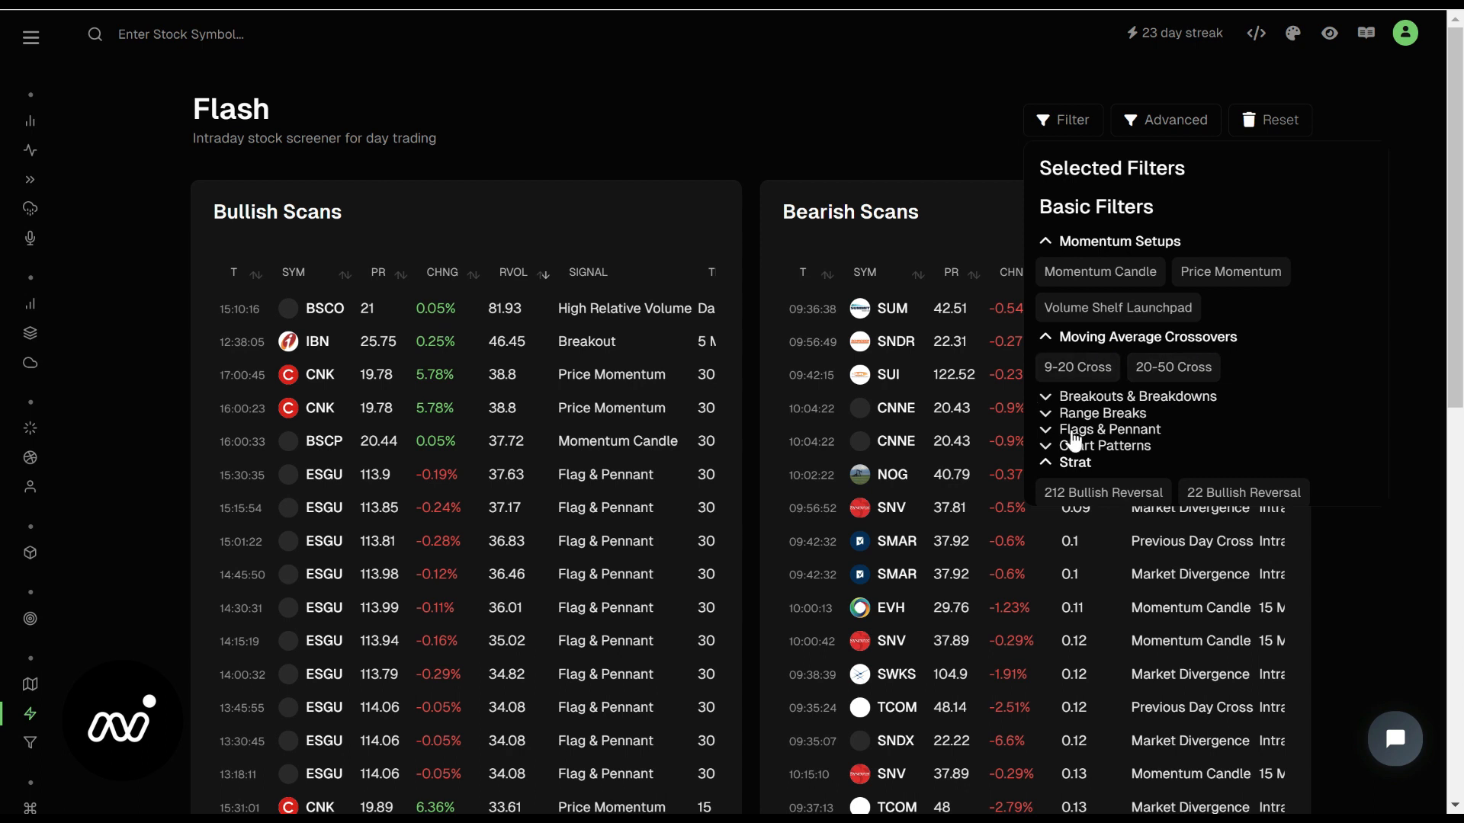
pyautogui.moveTo(1046, 413)
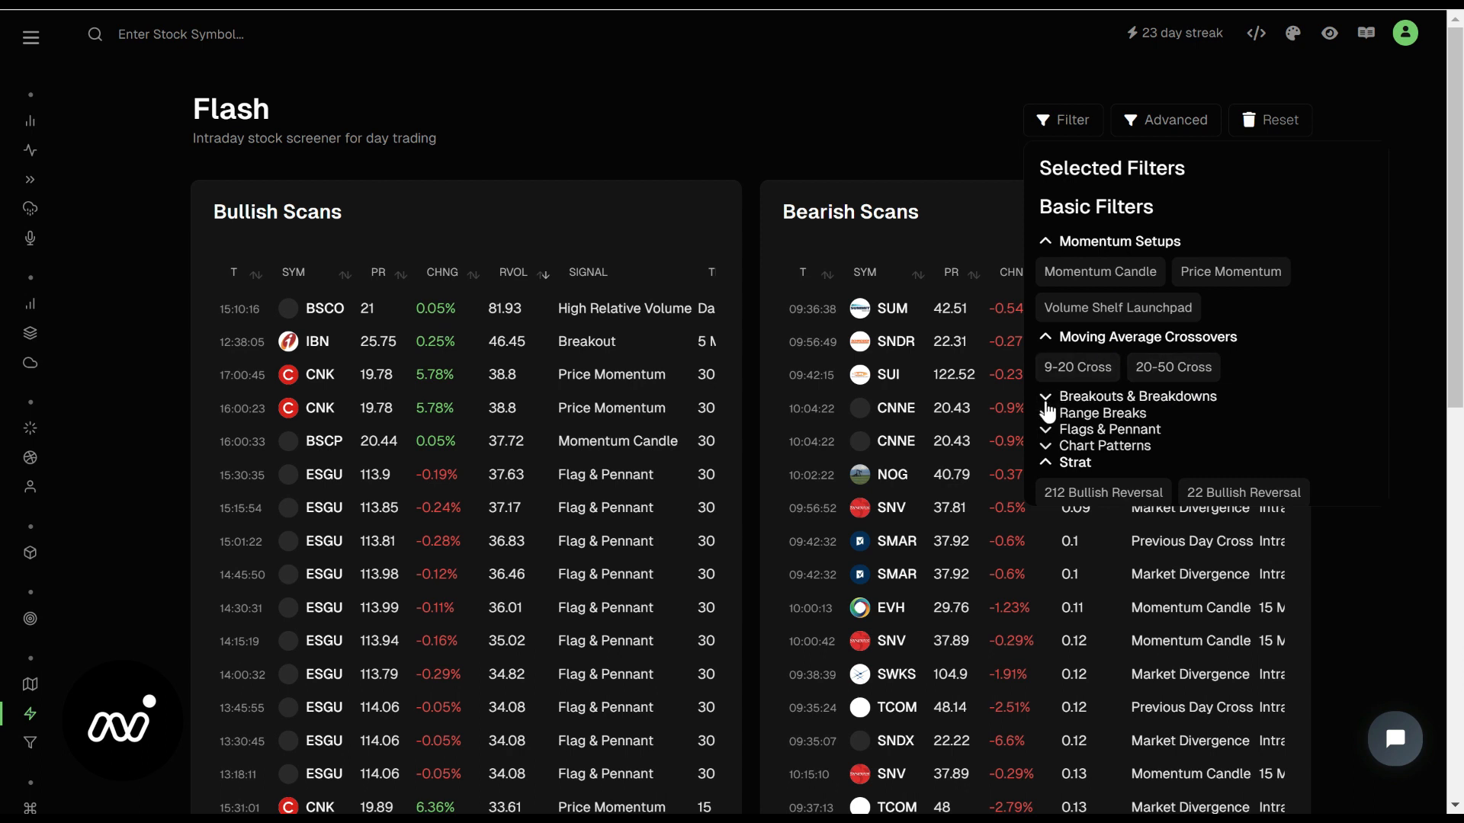
pyautogui.click(1048, 429)
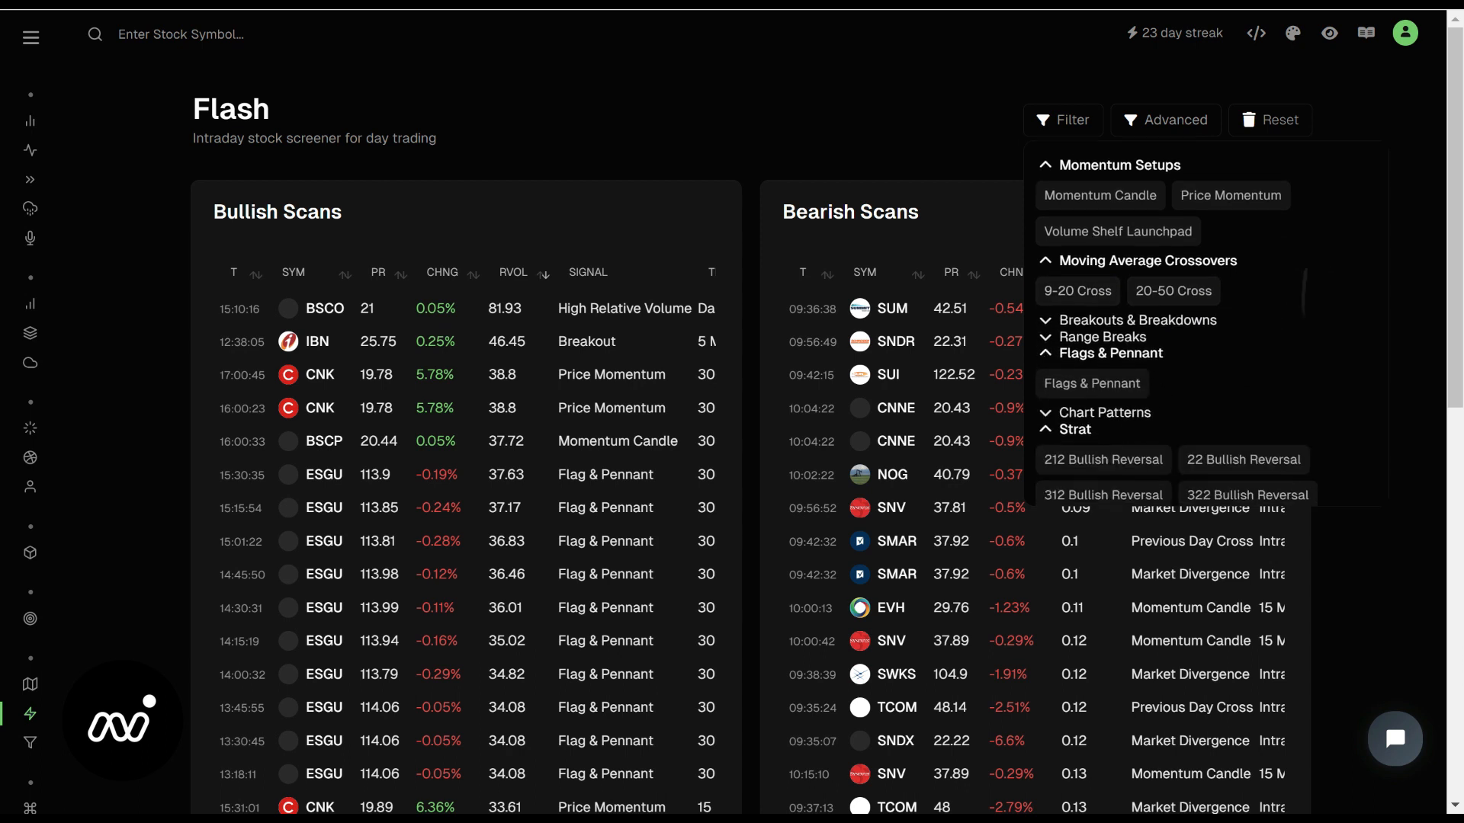
pyautogui.click(1090, 383)
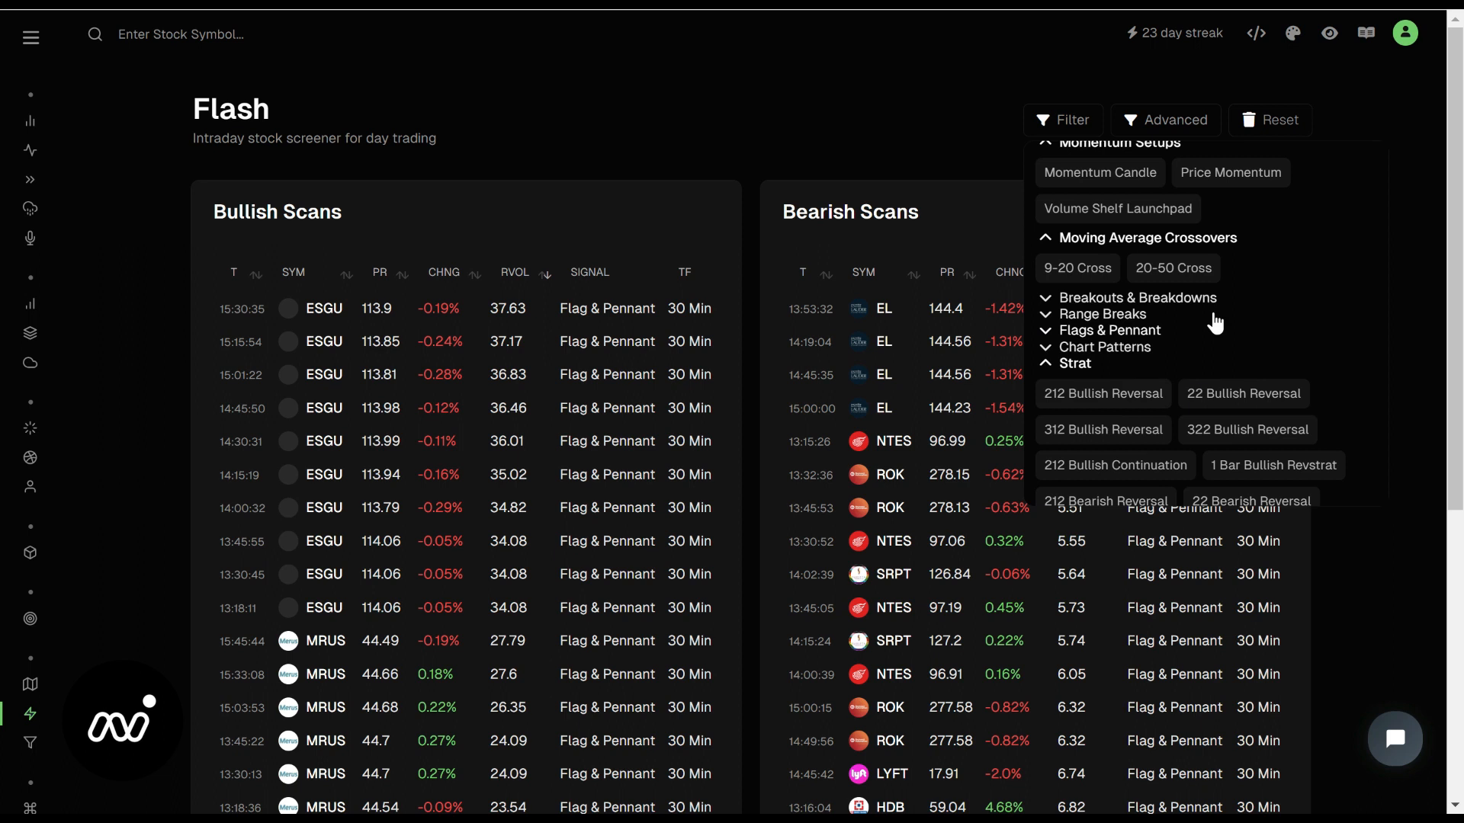
pyautogui.moveTo(651, 248)
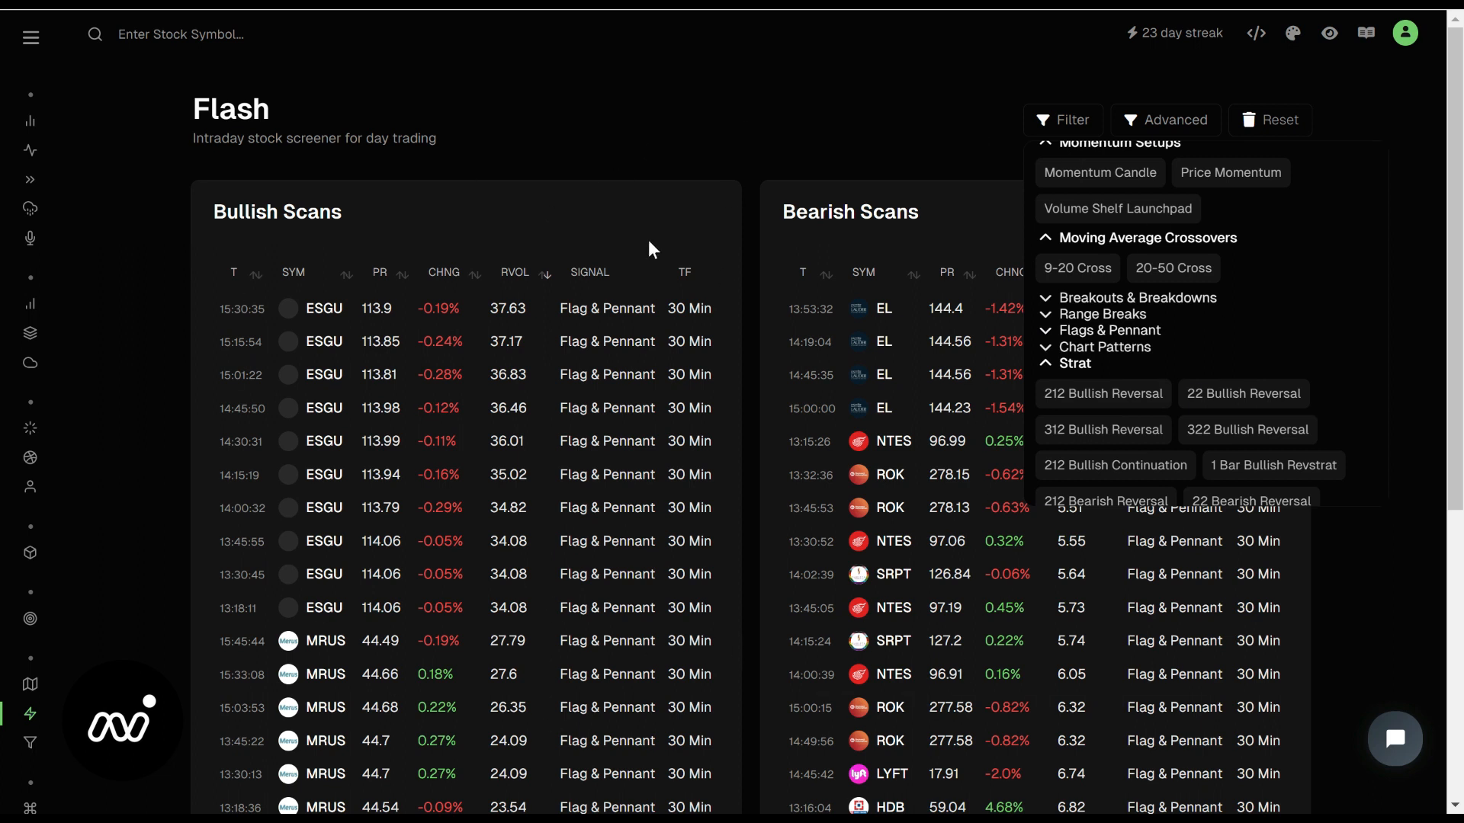
pyautogui.moveTo(457, 198)
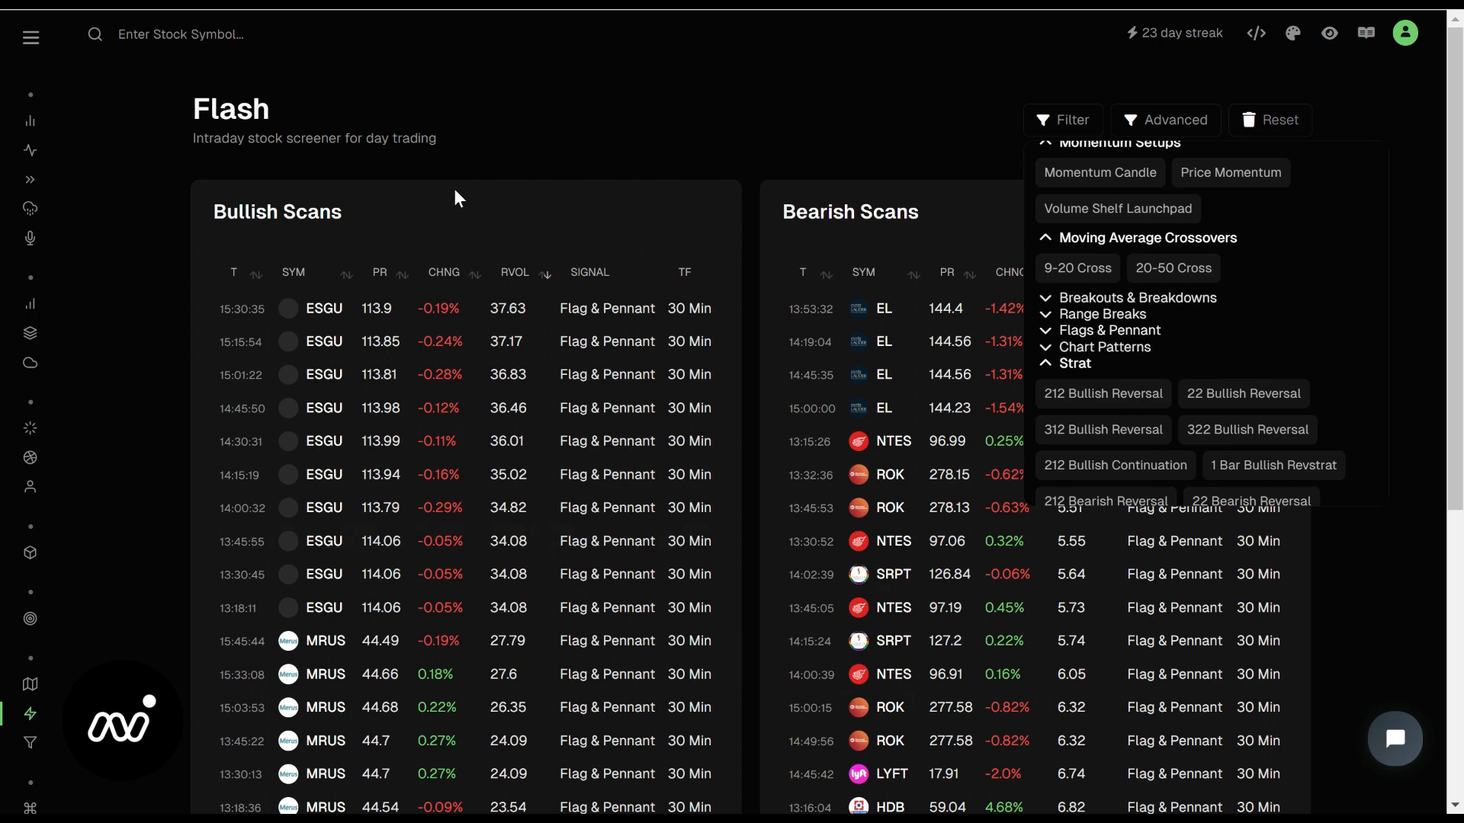
pyautogui.moveTo(751, 334)
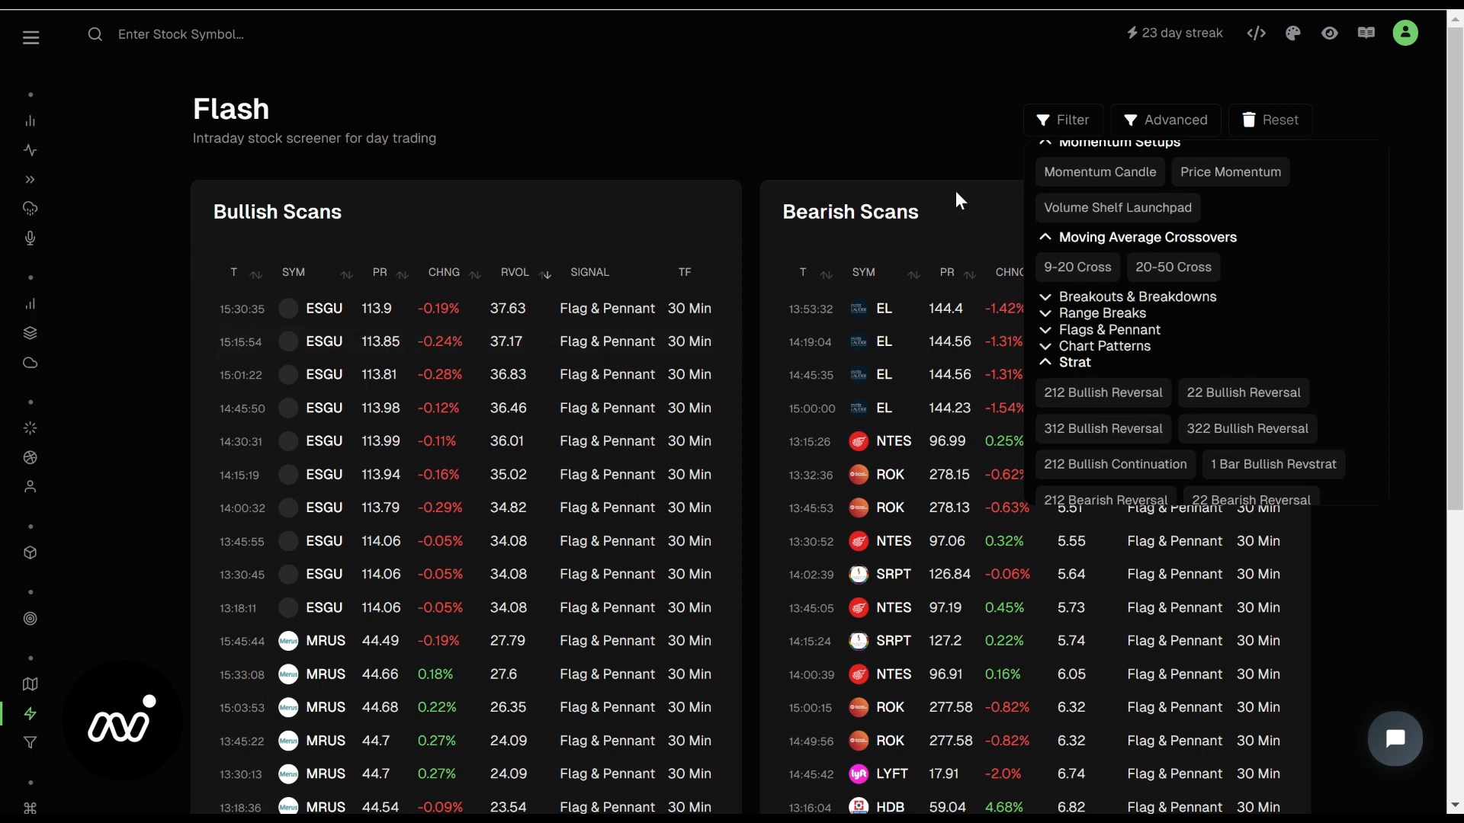
pyautogui.scroll(-3)
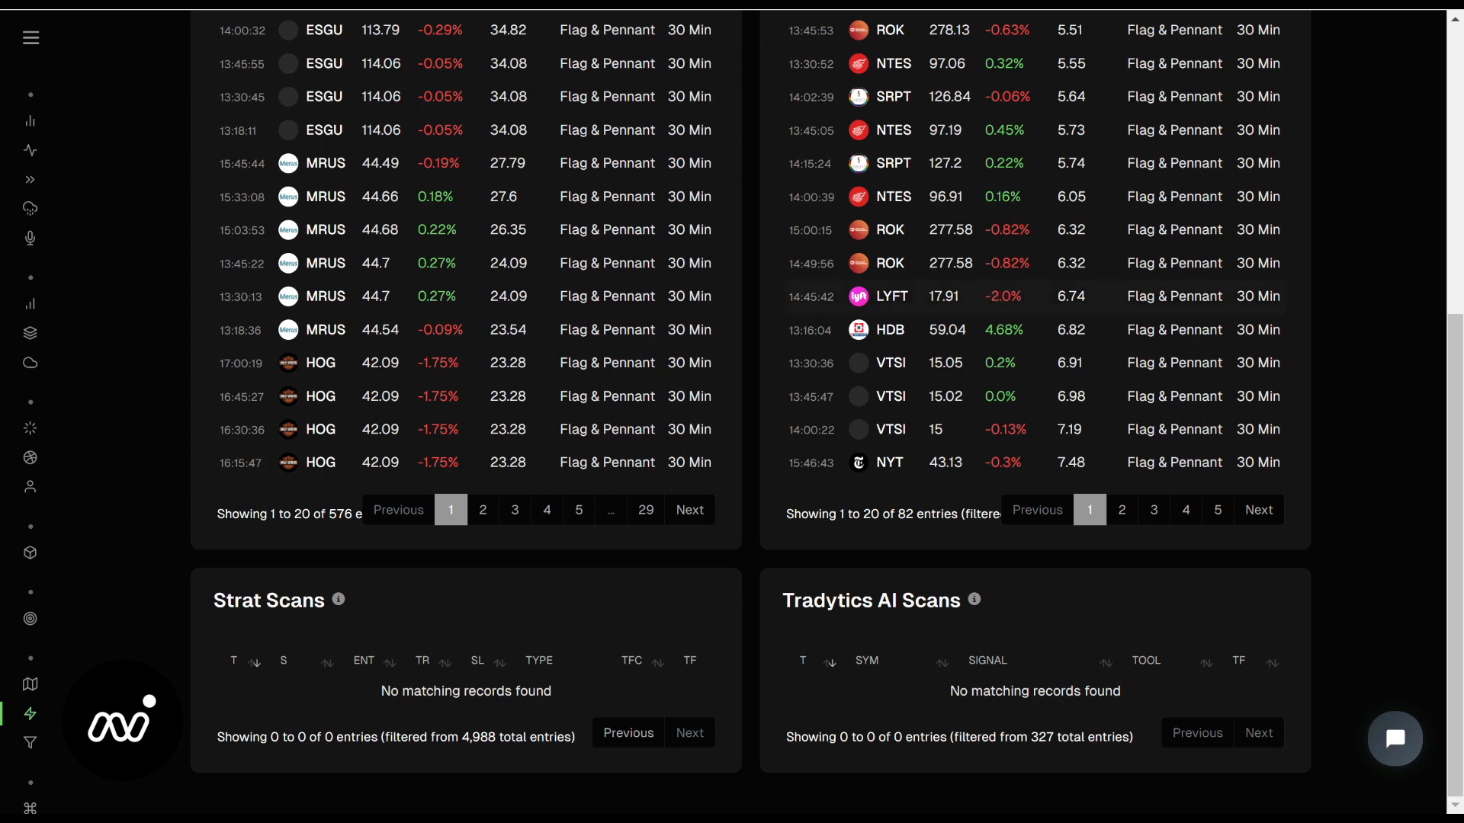
# Set a 15.00 minimum price in Advanced and review the repopulated Strat and AI Scans
pyautogui.scroll(3)
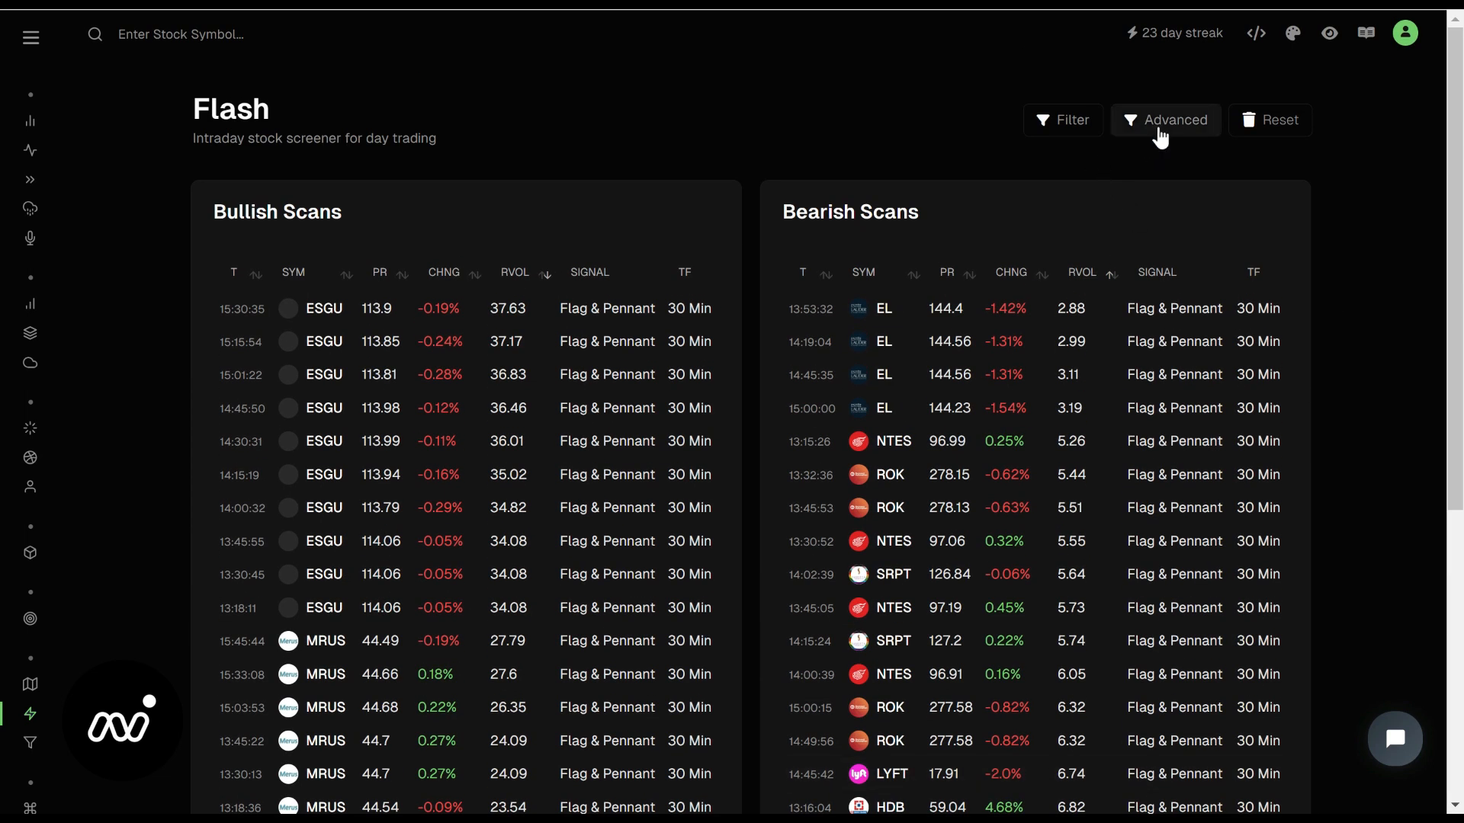
pyautogui.click(1163, 119)
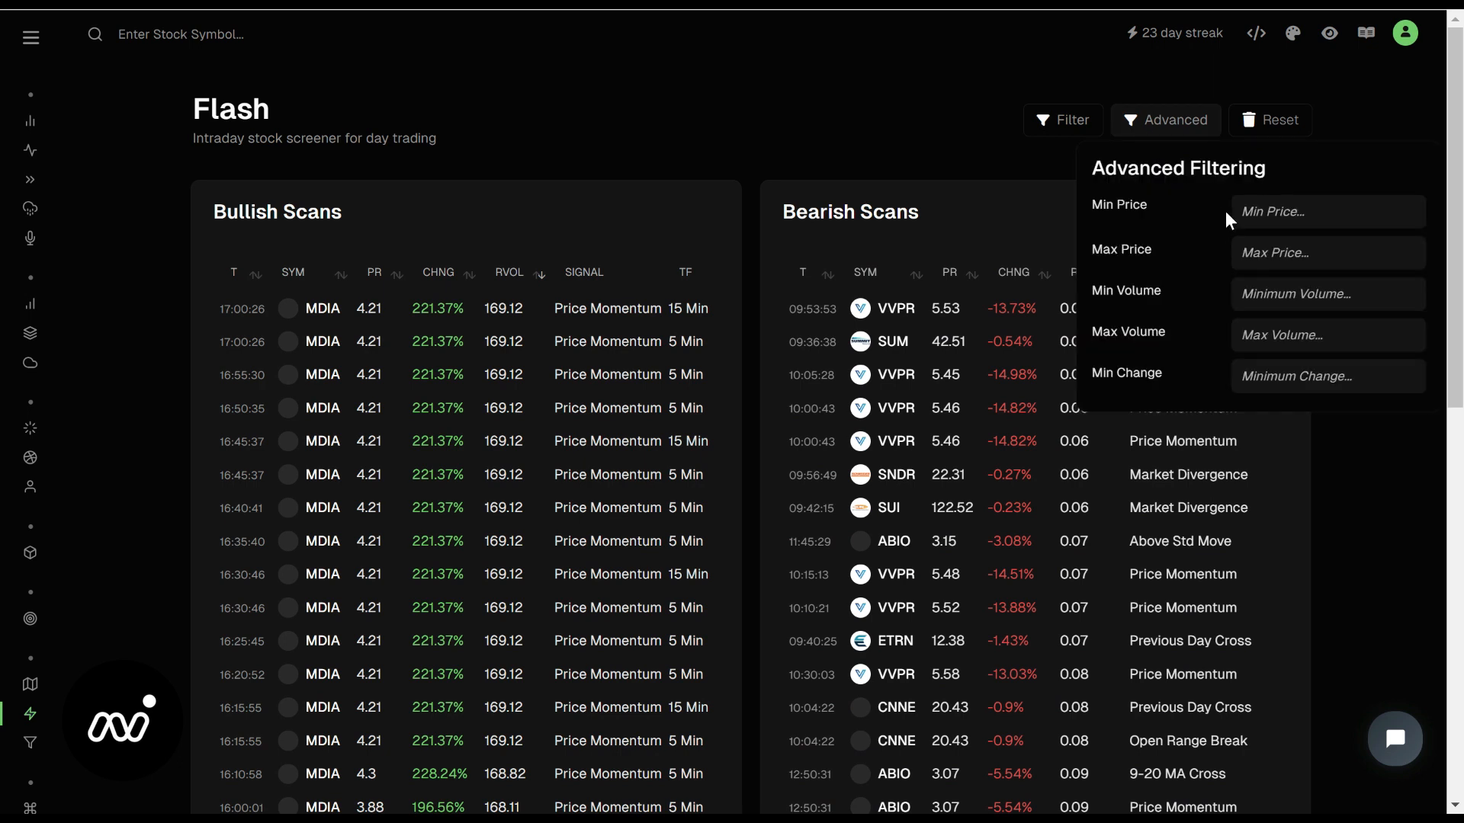
pyautogui.write('15.00')
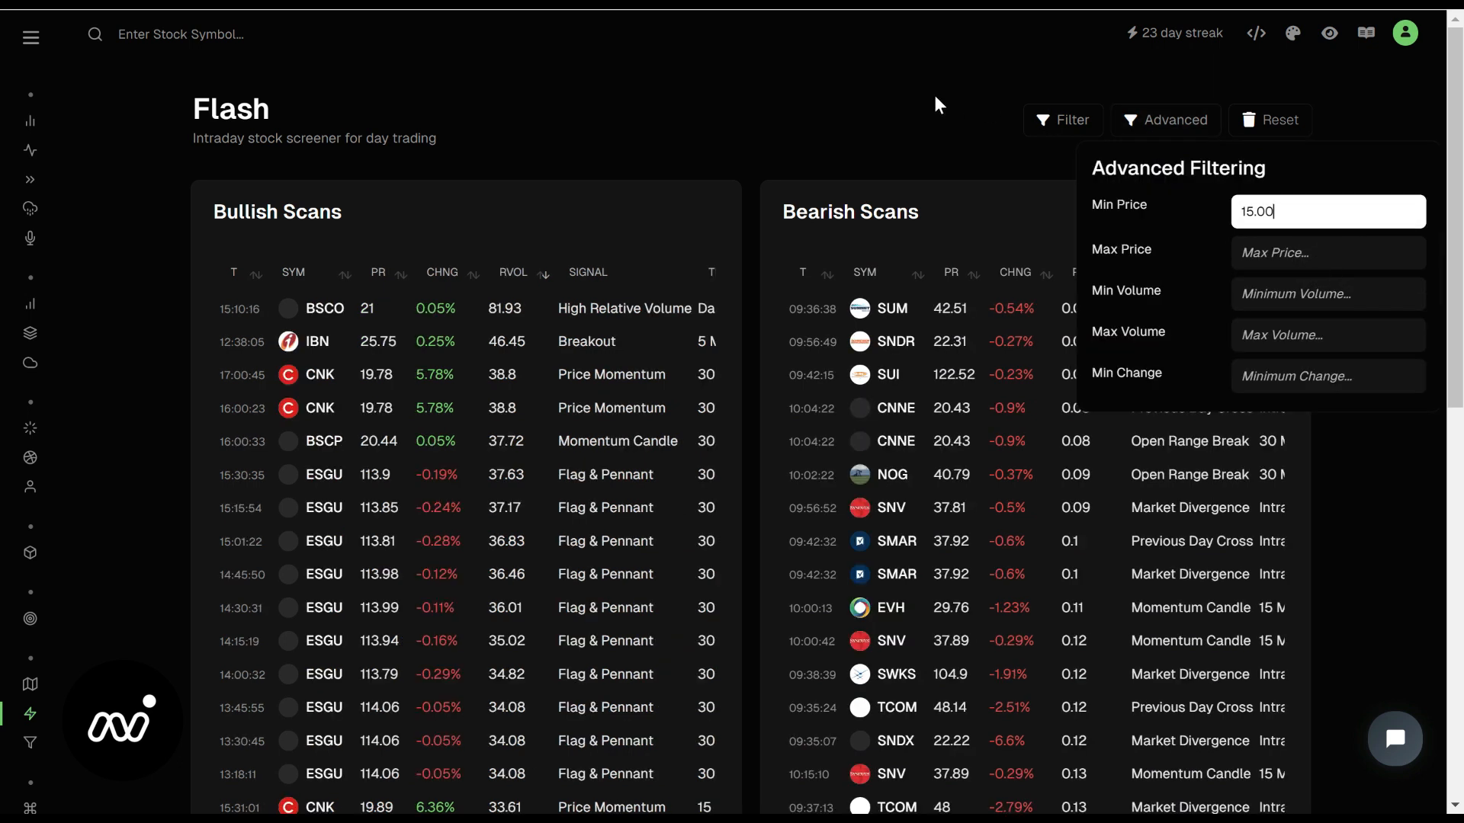
pyautogui.scroll(-3)
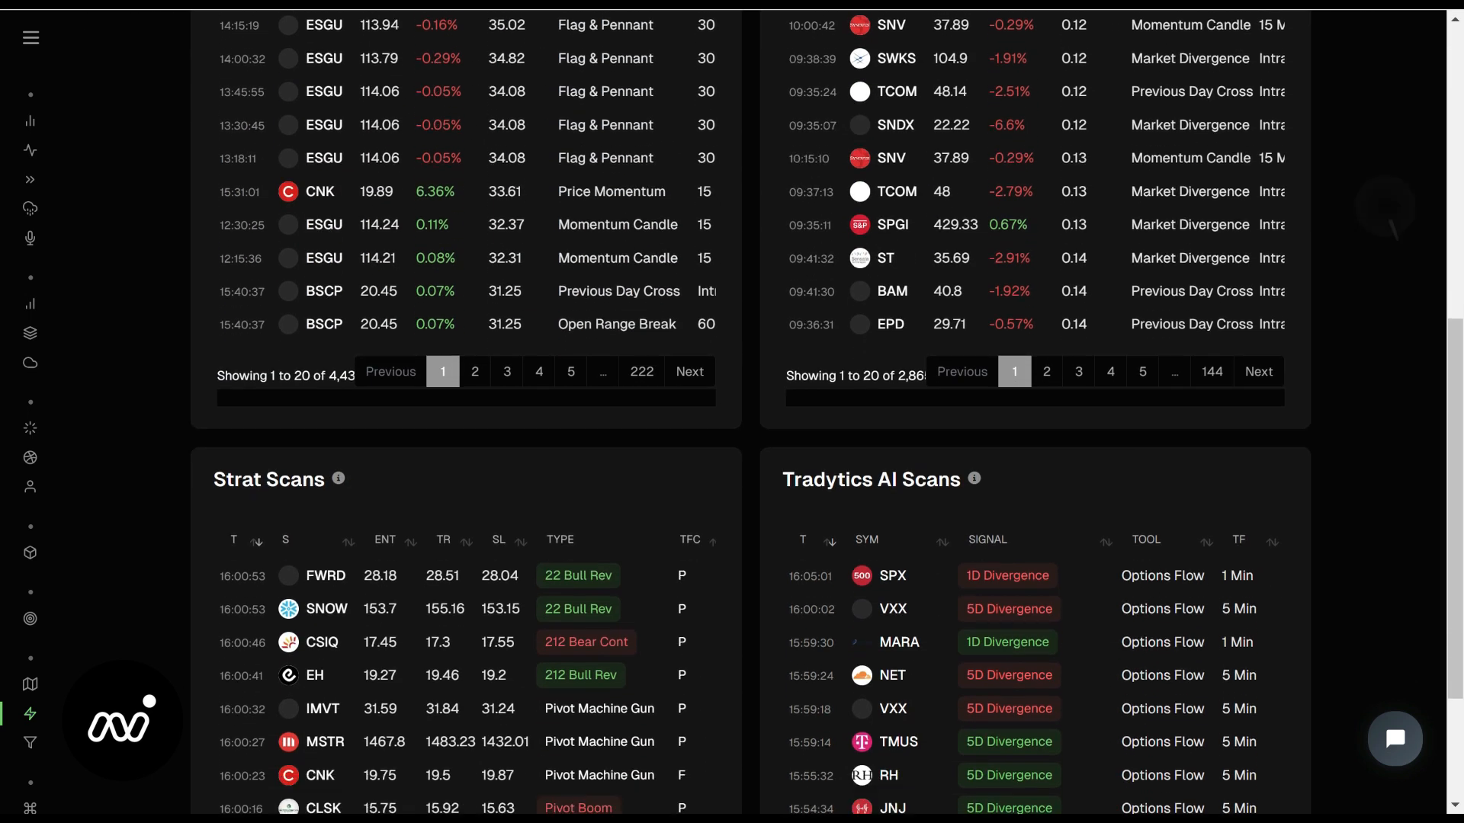
pyautogui.scroll(-3)
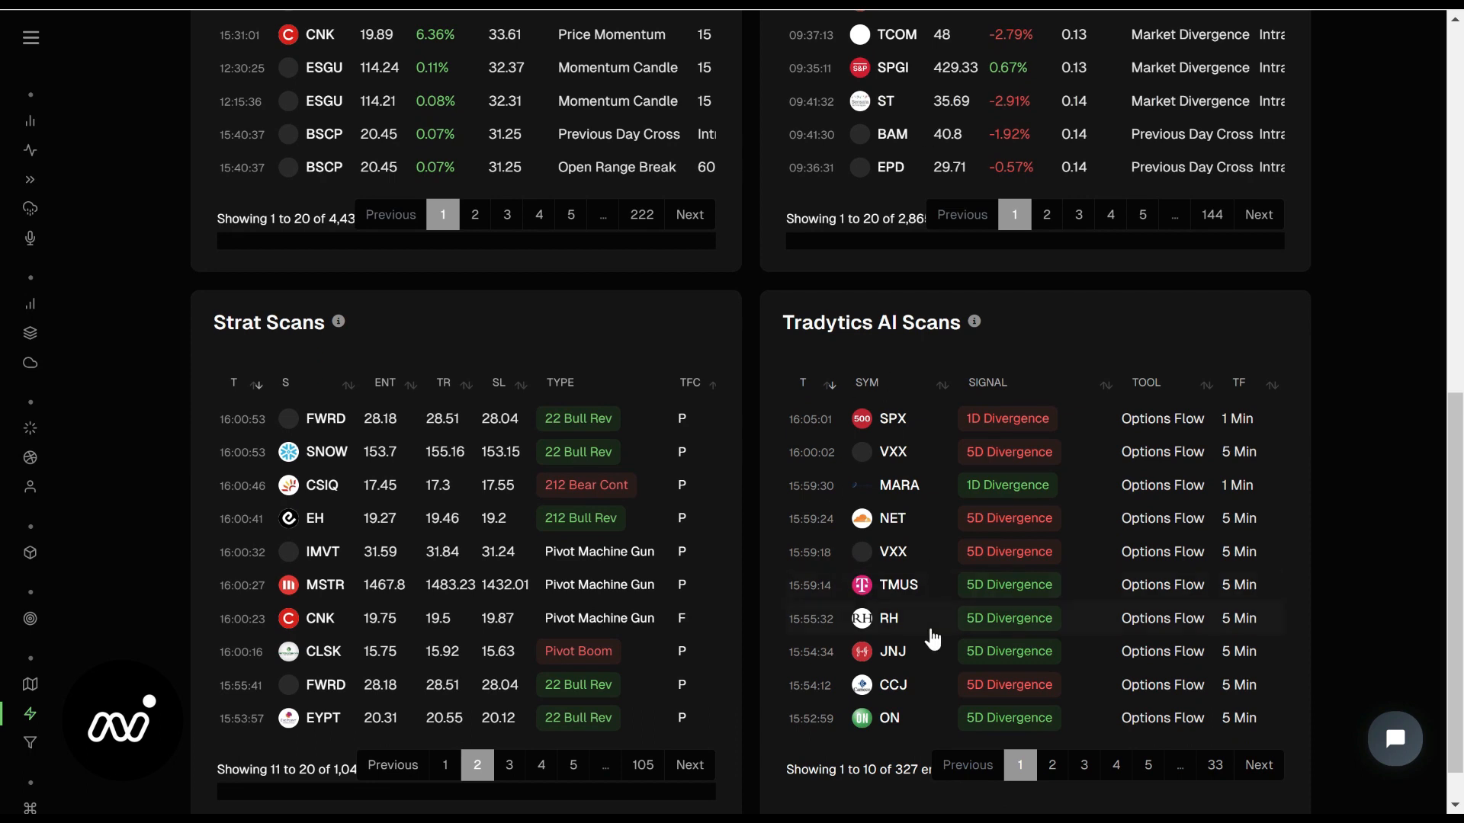
pyautogui.click(898, 584)
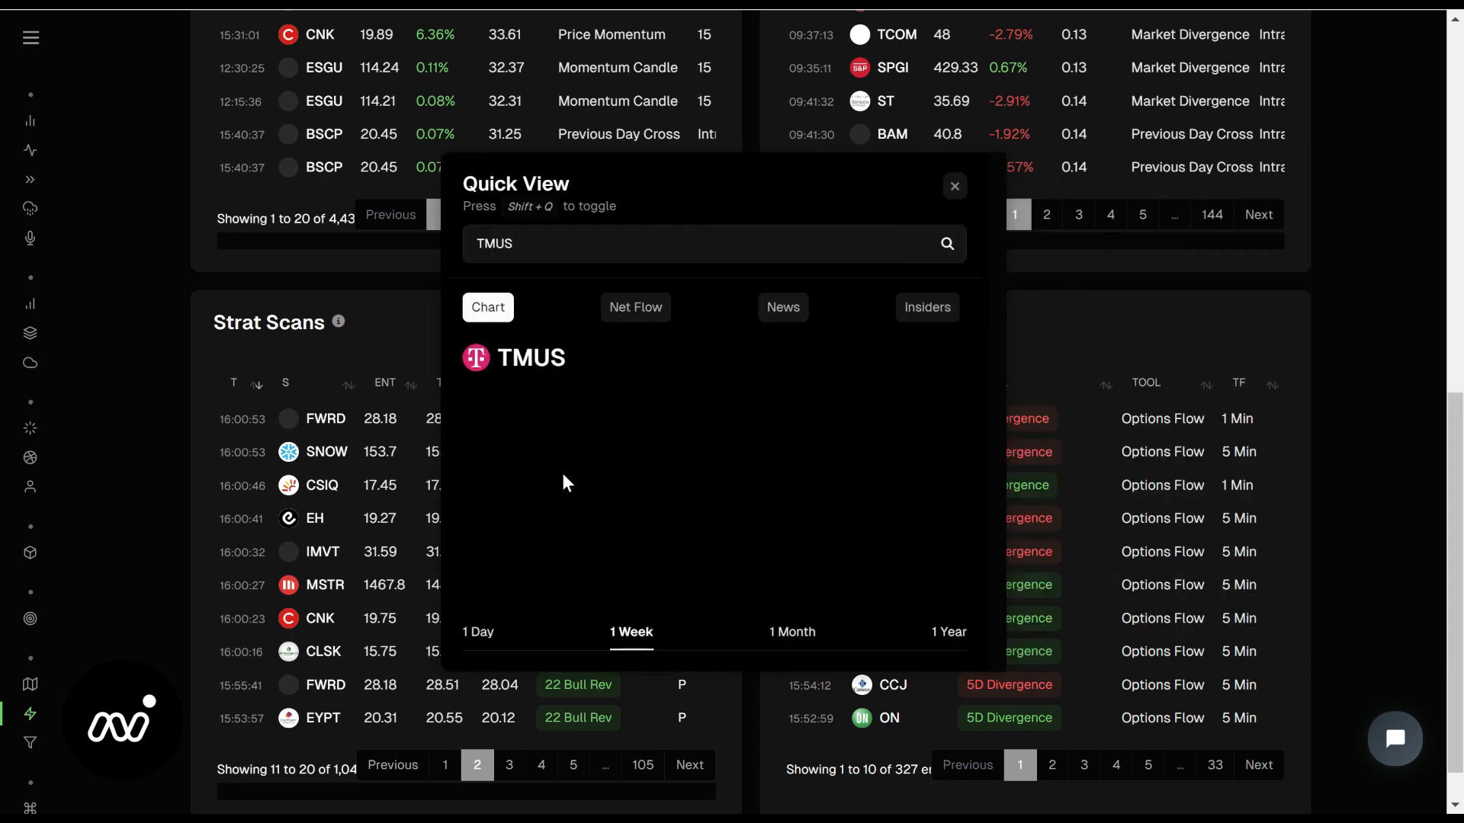
pyautogui.click(634, 306)
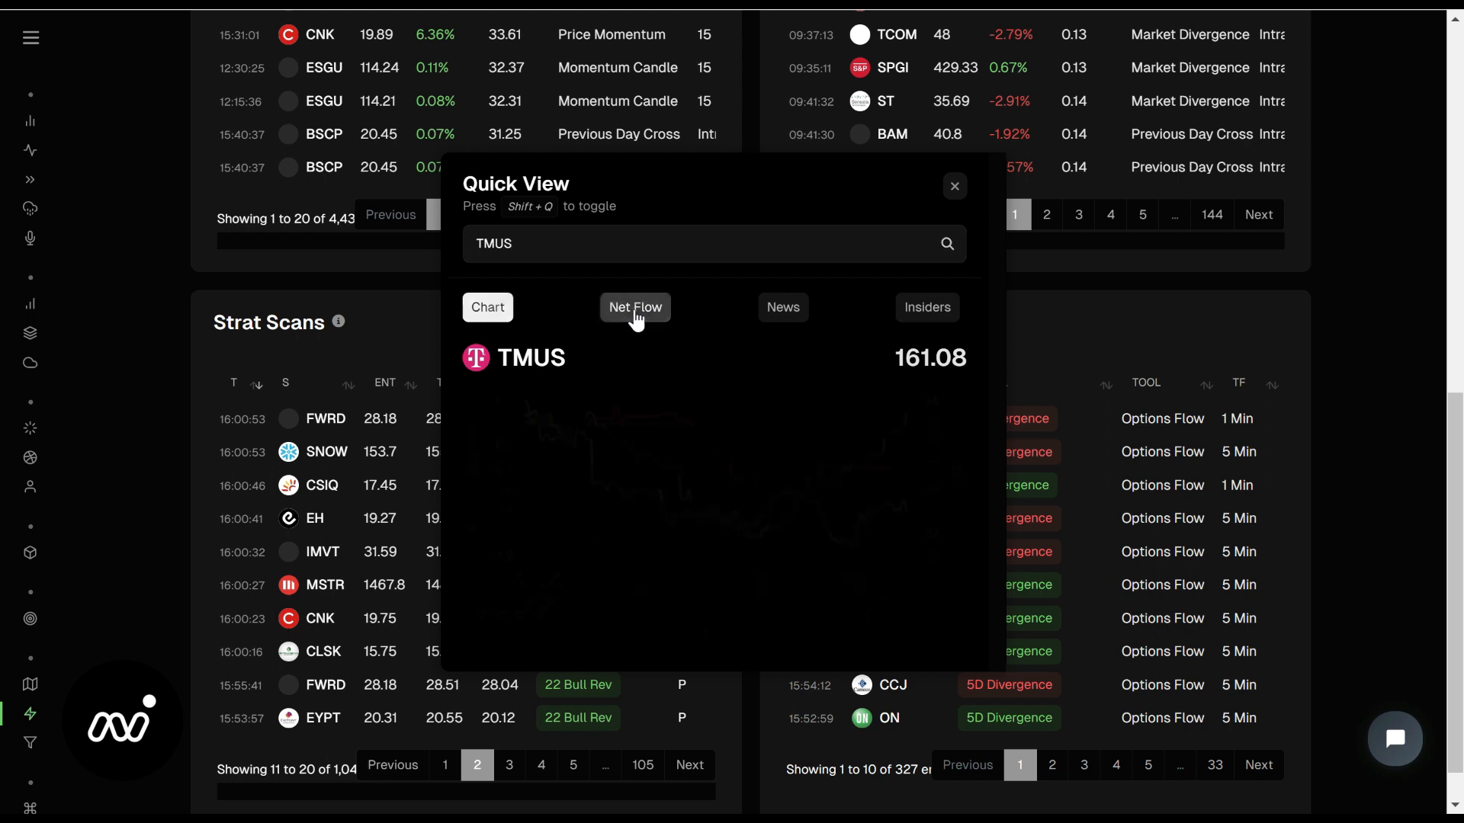
pyautogui.click(635, 306)
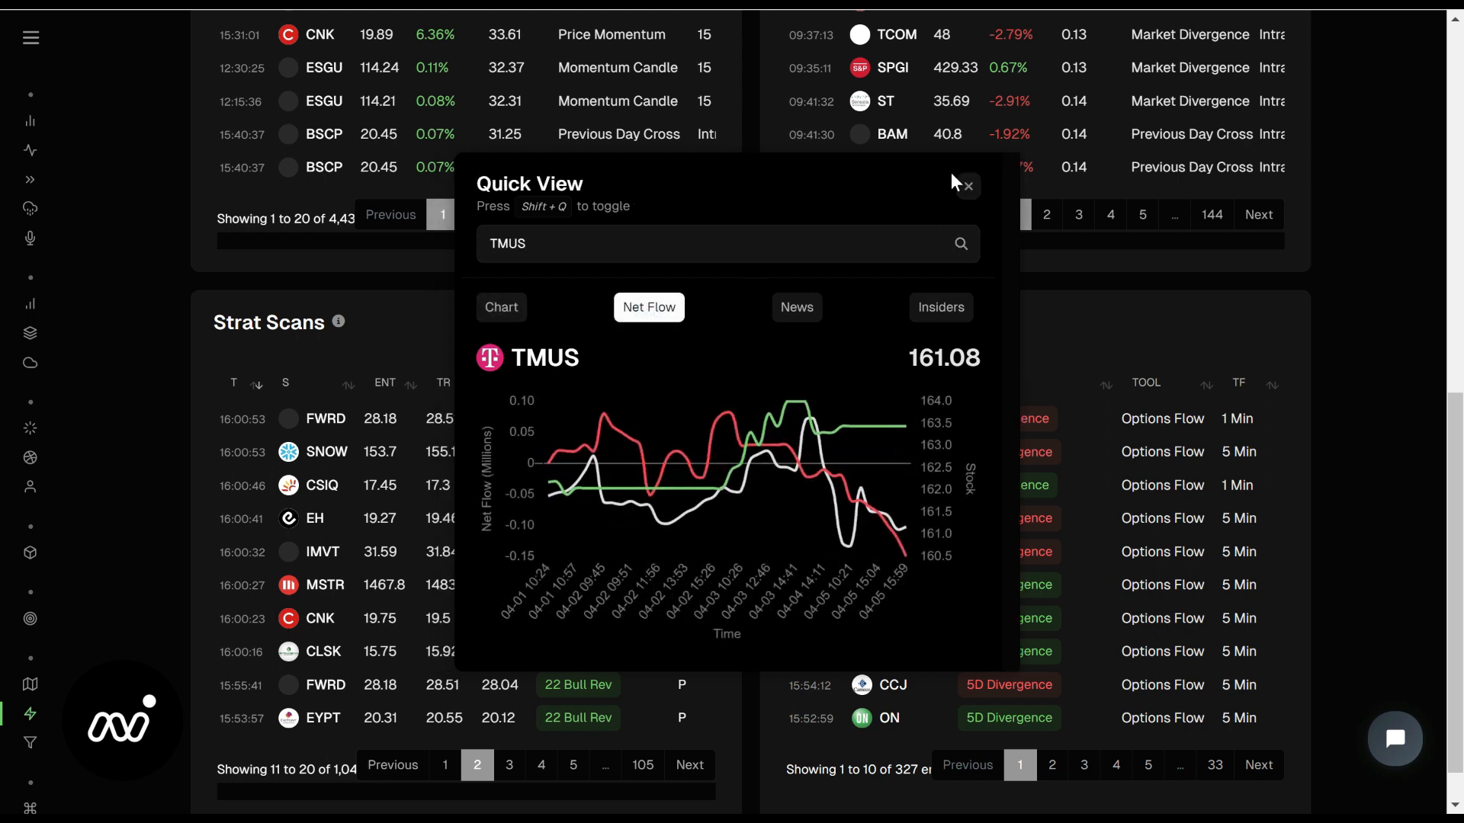
pyautogui.click(968, 186)
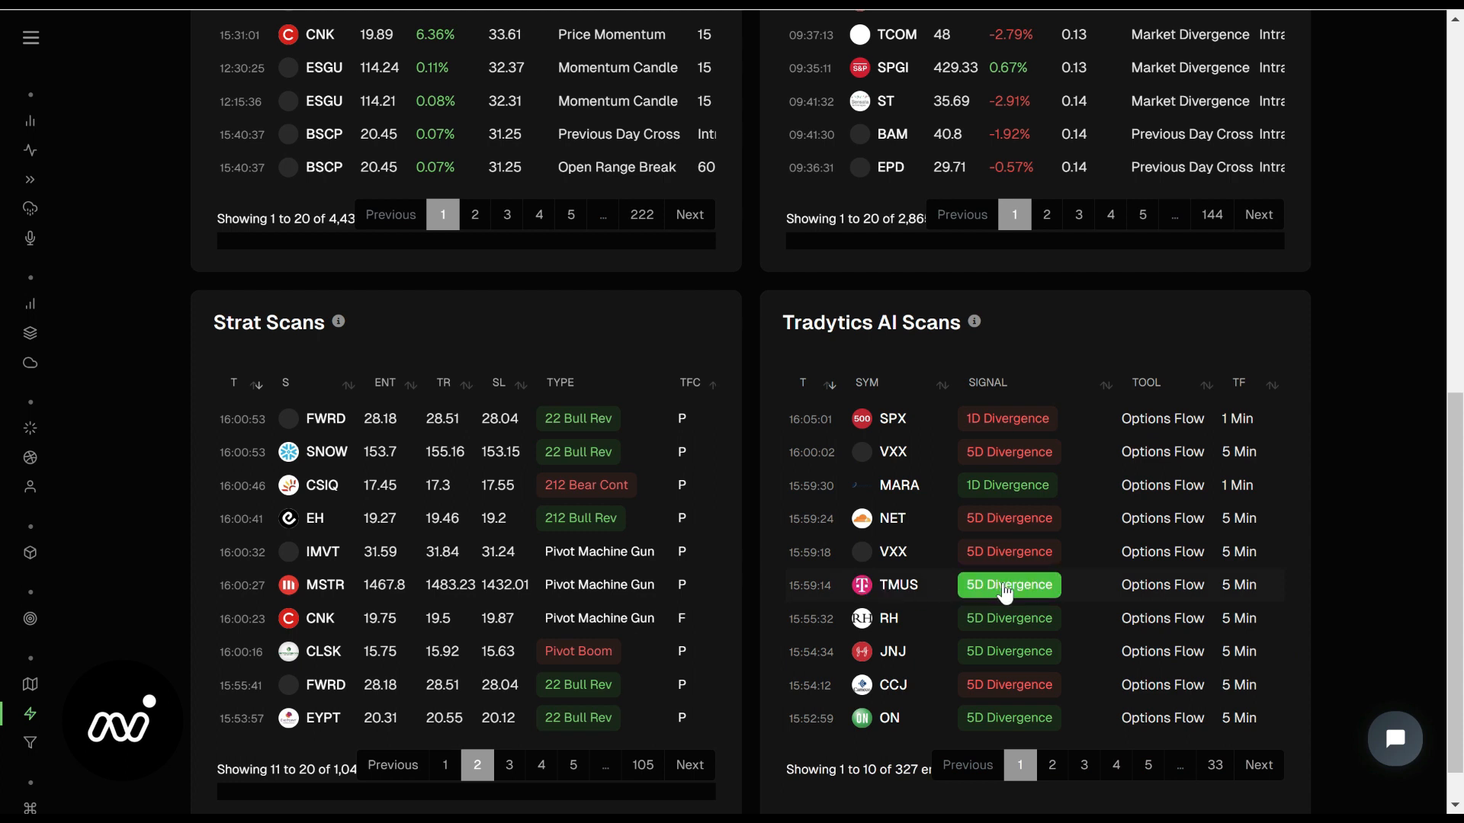
pyautogui.moveTo(859, 594)
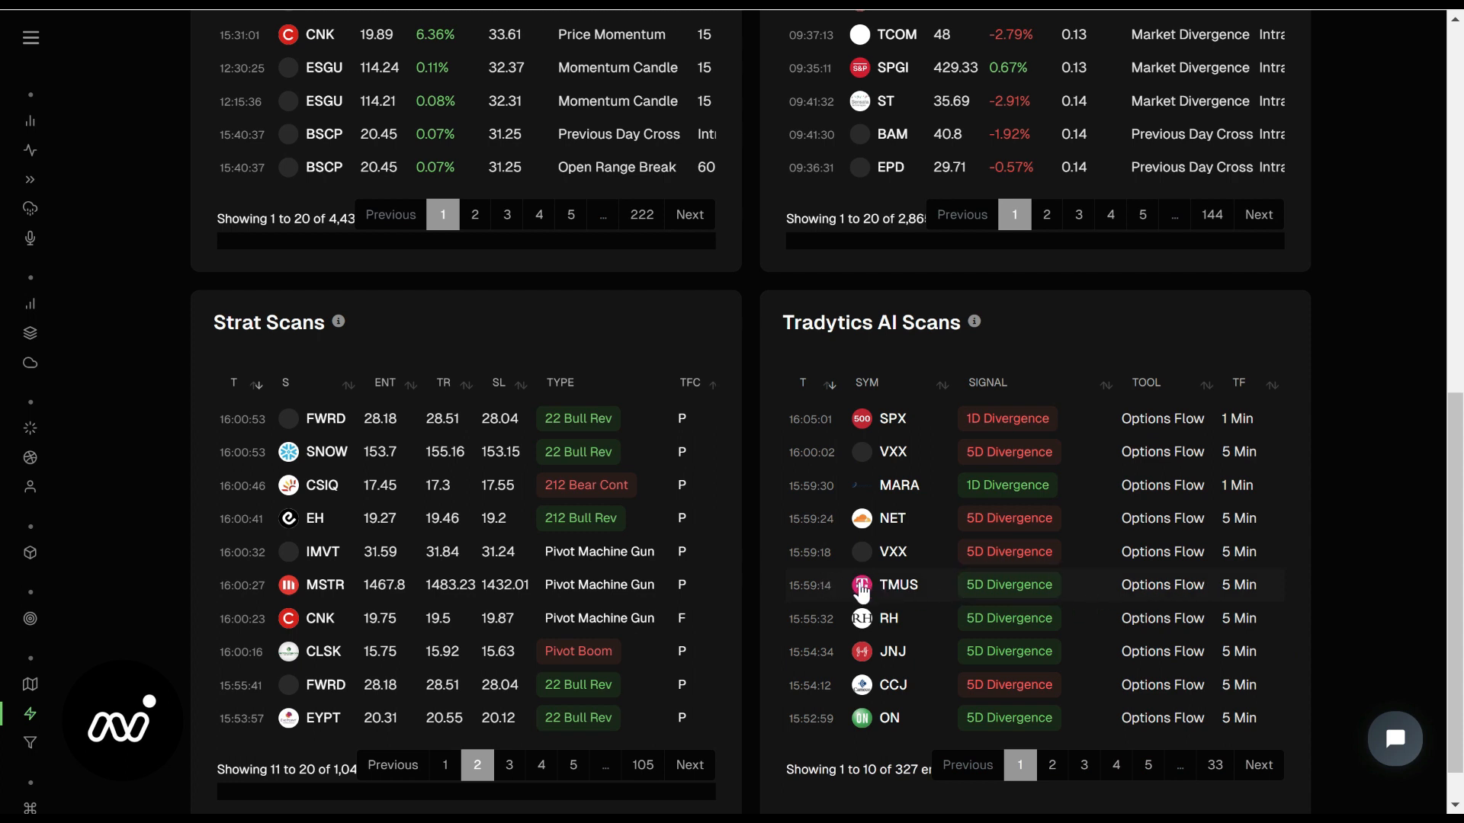
pyautogui.click(896, 584)
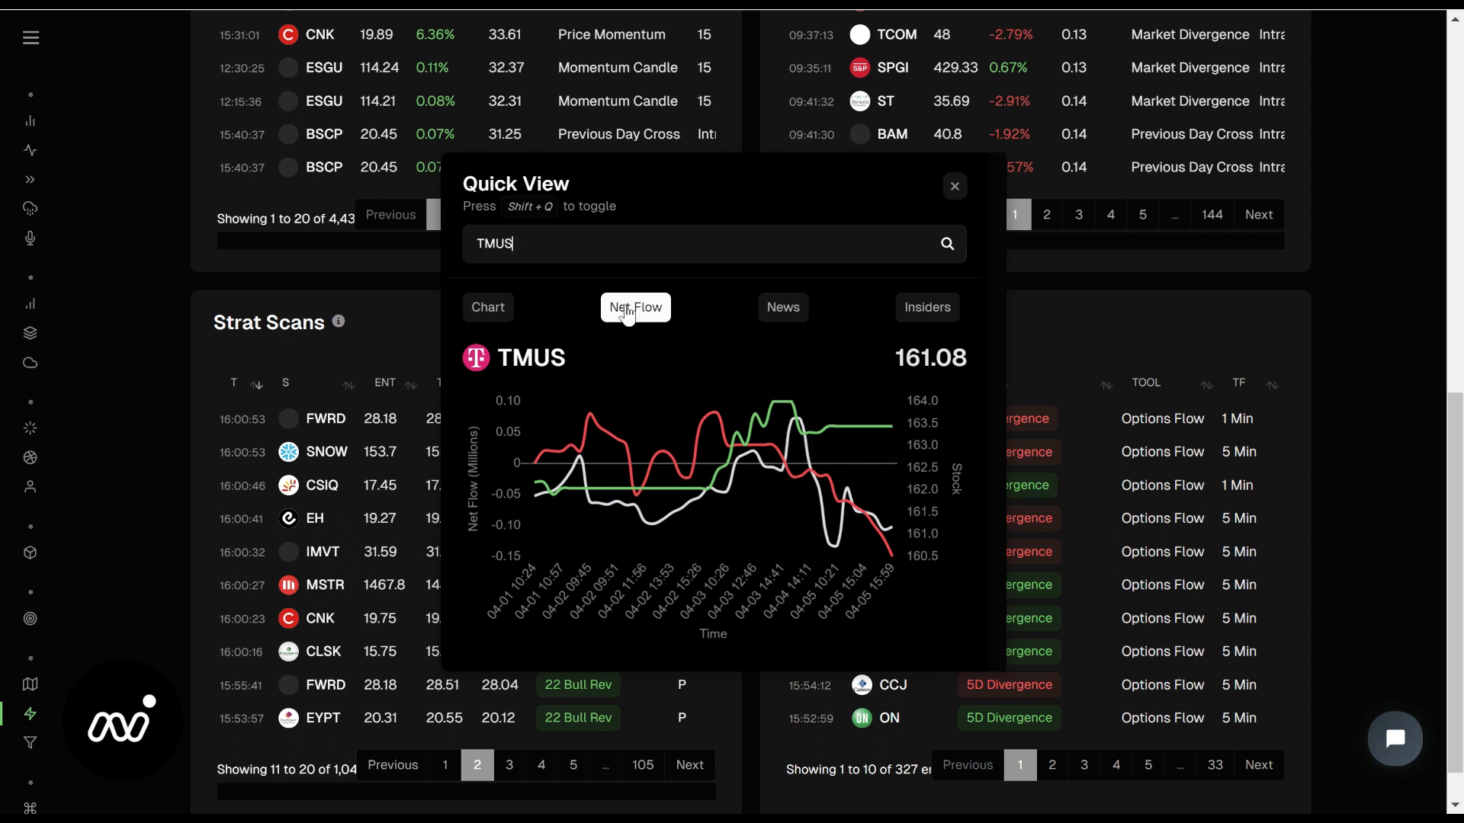
pyautogui.moveTo(809, 489)
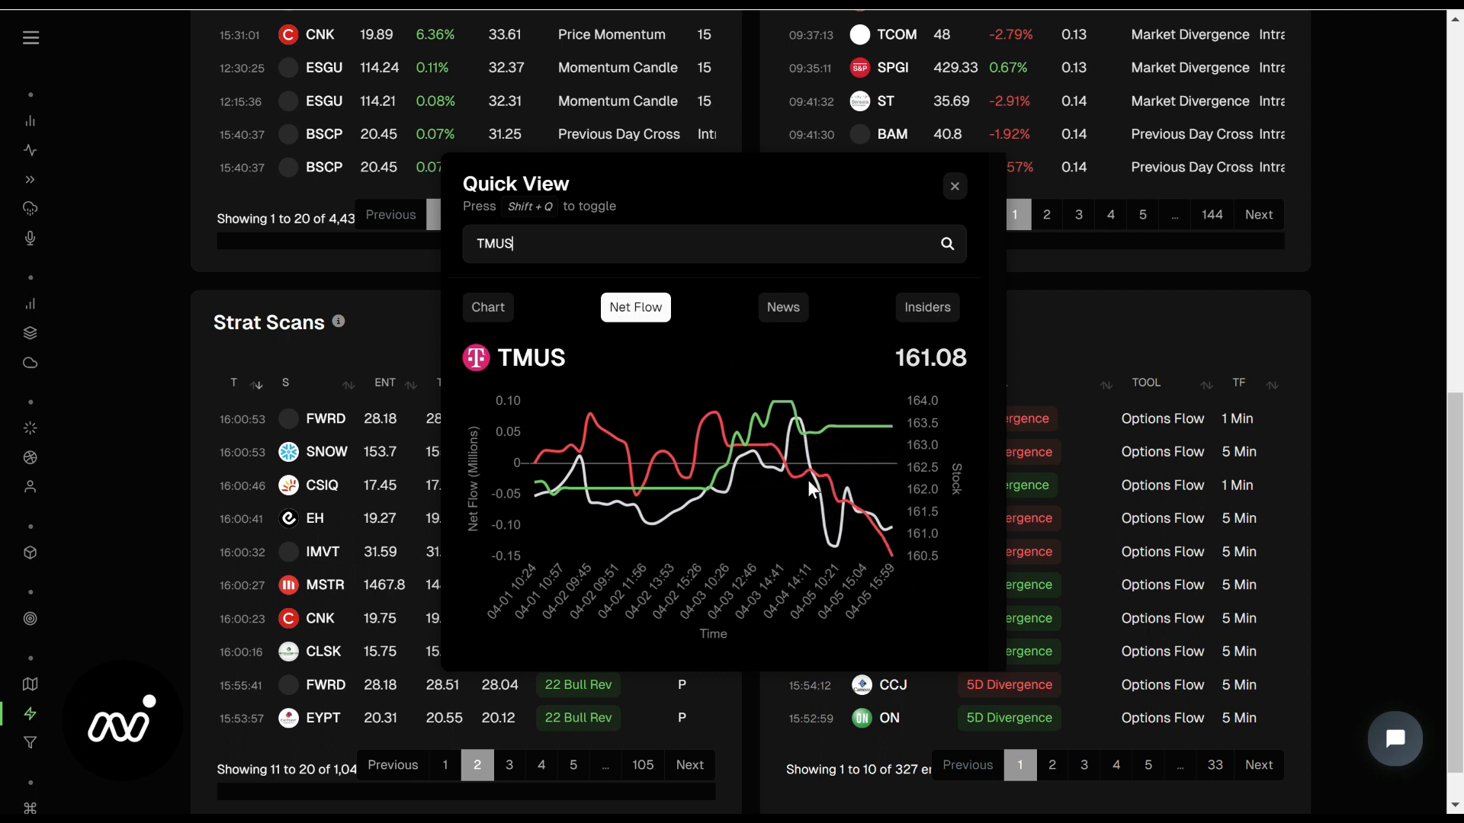
pyautogui.moveTo(880, 425)
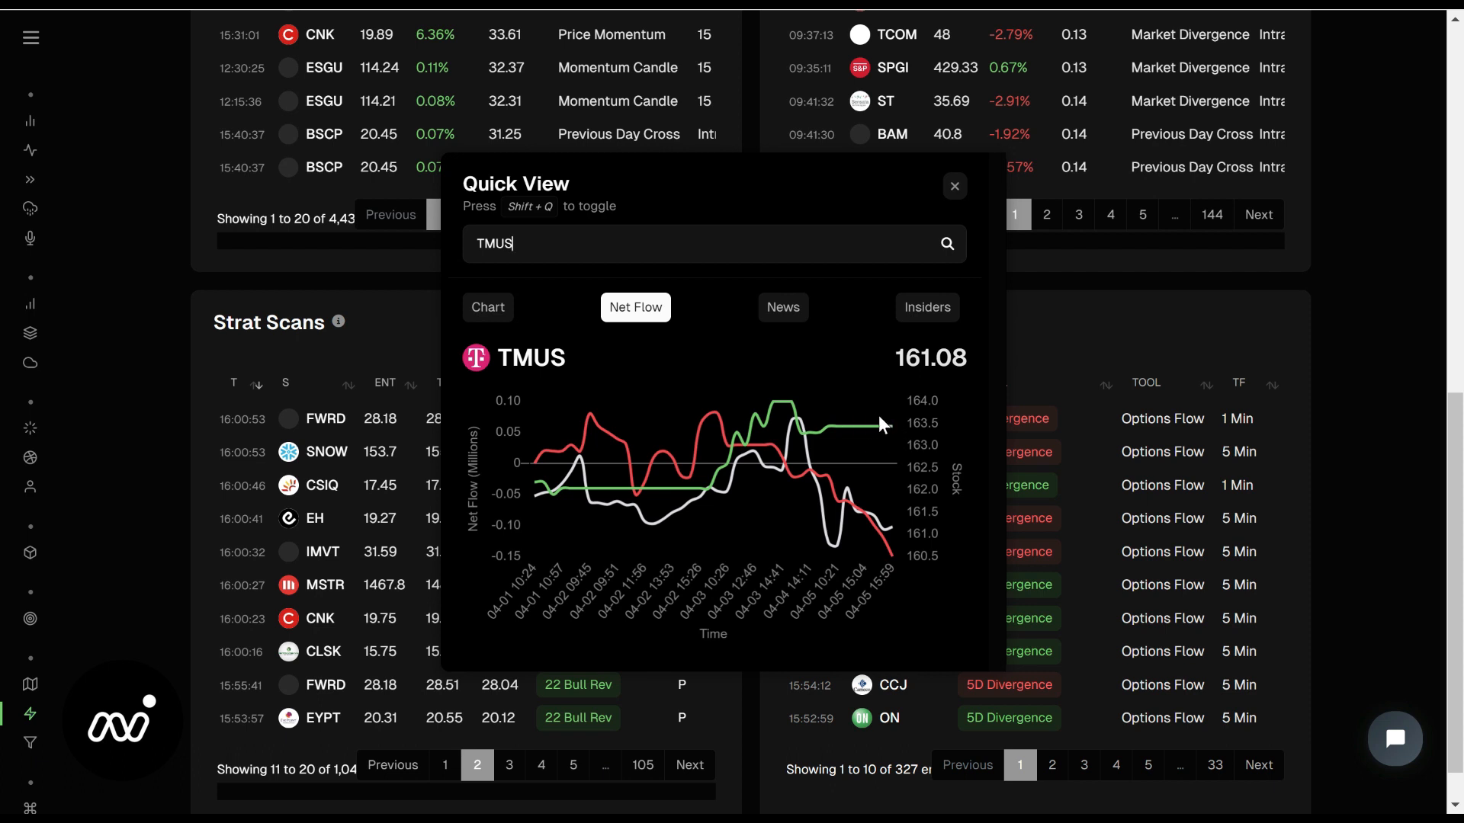
pyautogui.moveTo(624, 417)
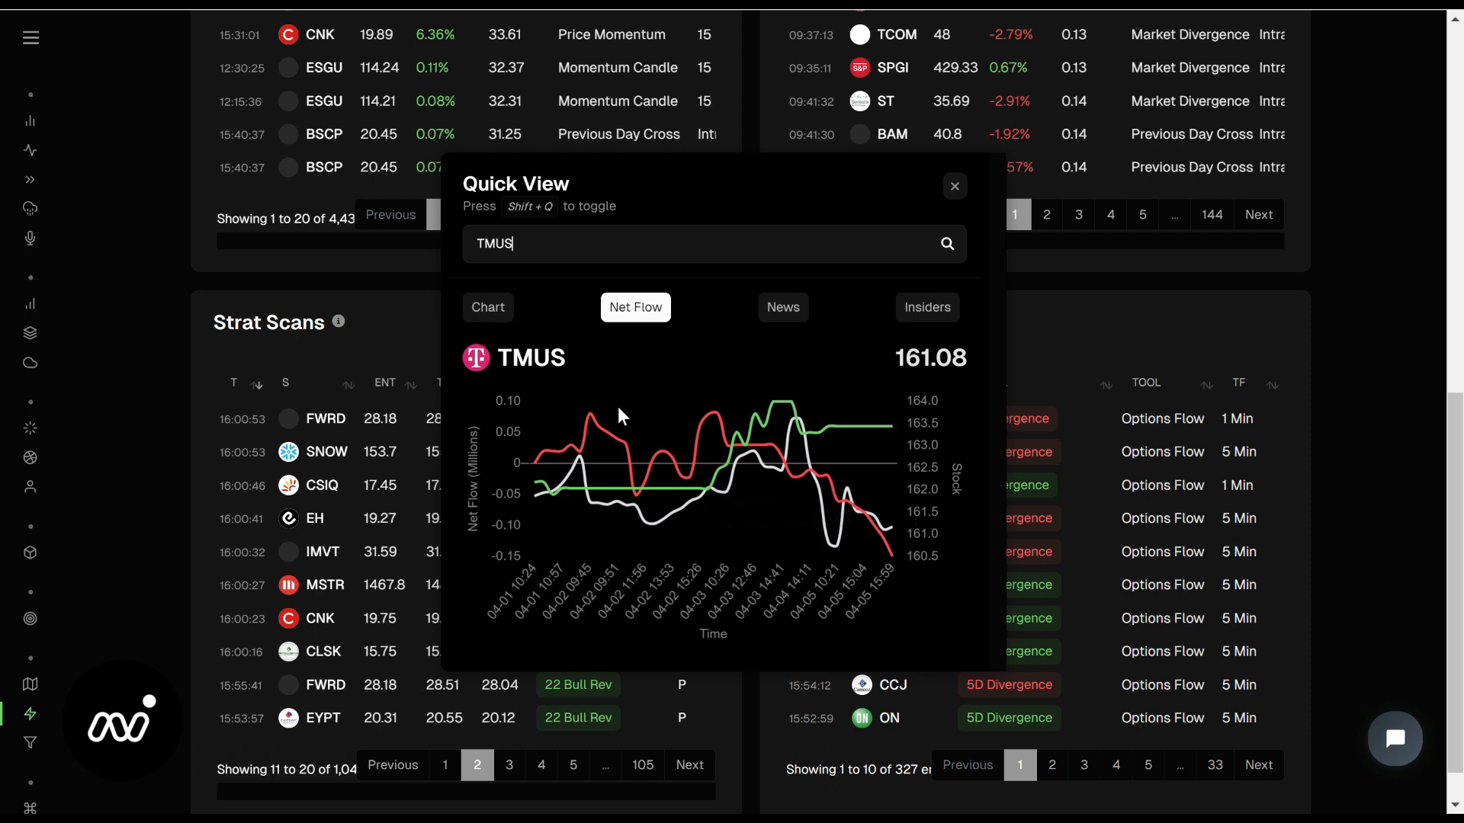
pyautogui.moveTo(658, 513)
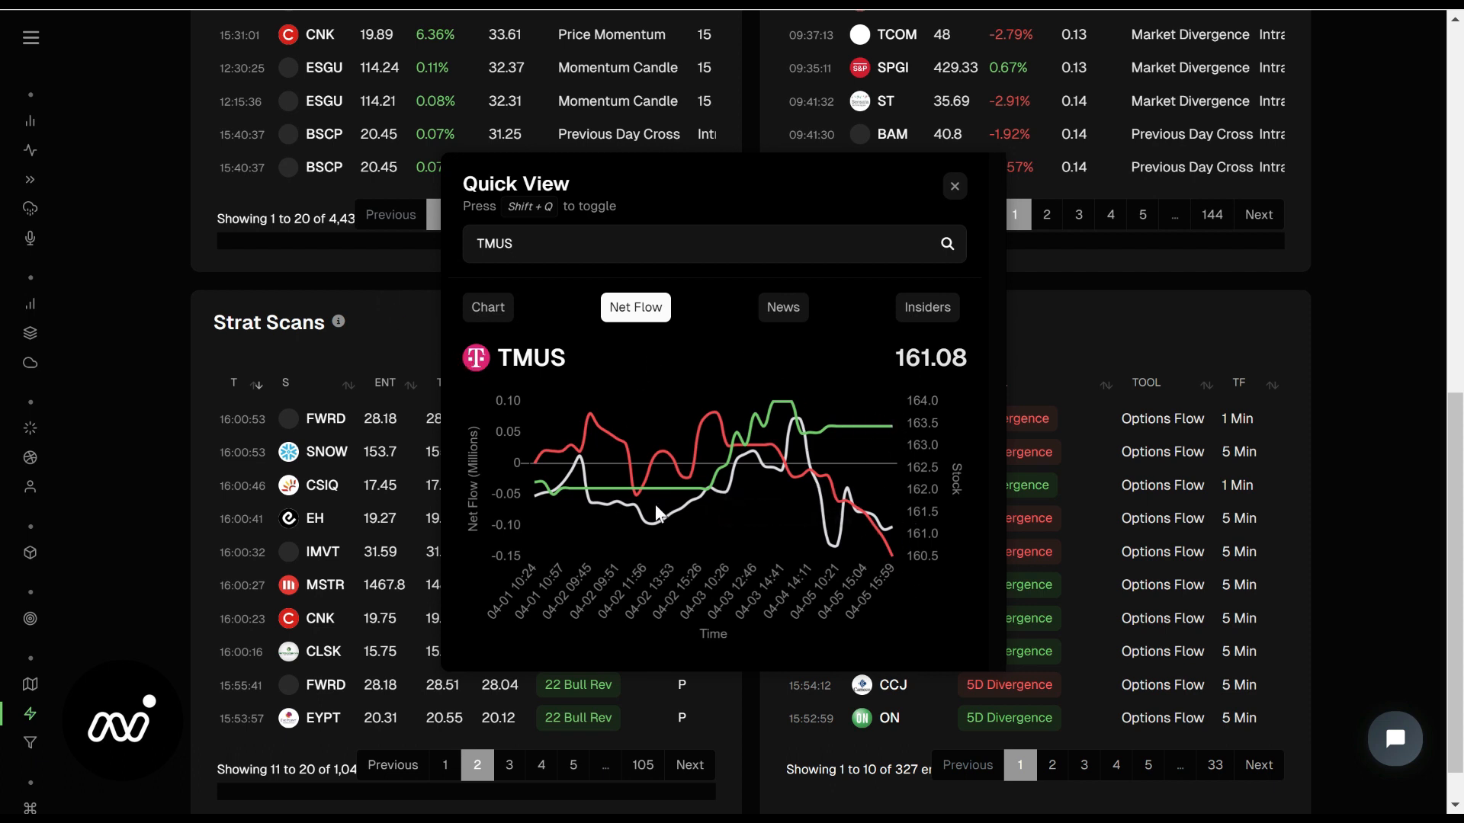
pyautogui.click(954, 186)
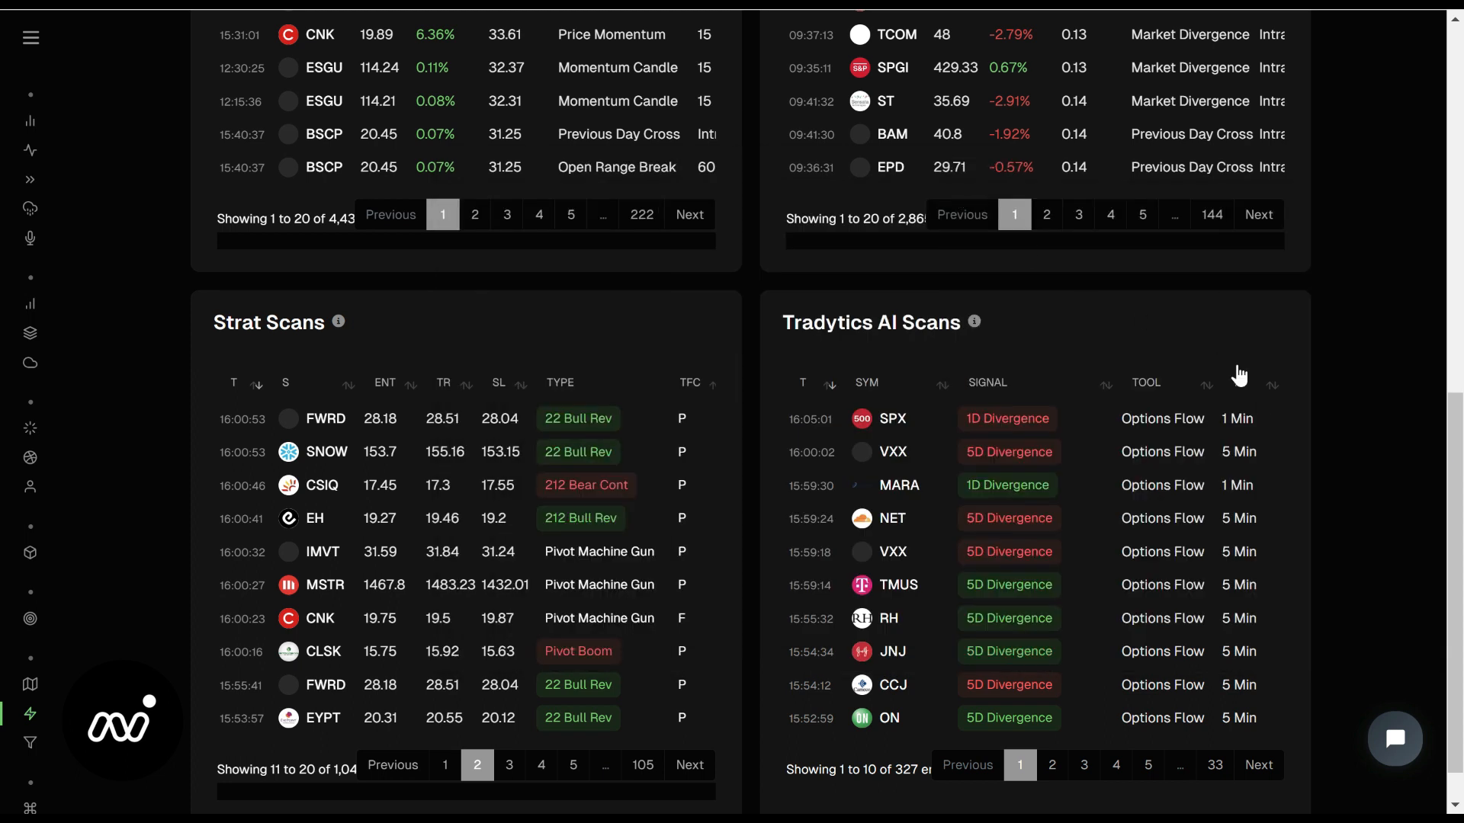
pyautogui.moveTo(1342, 364)
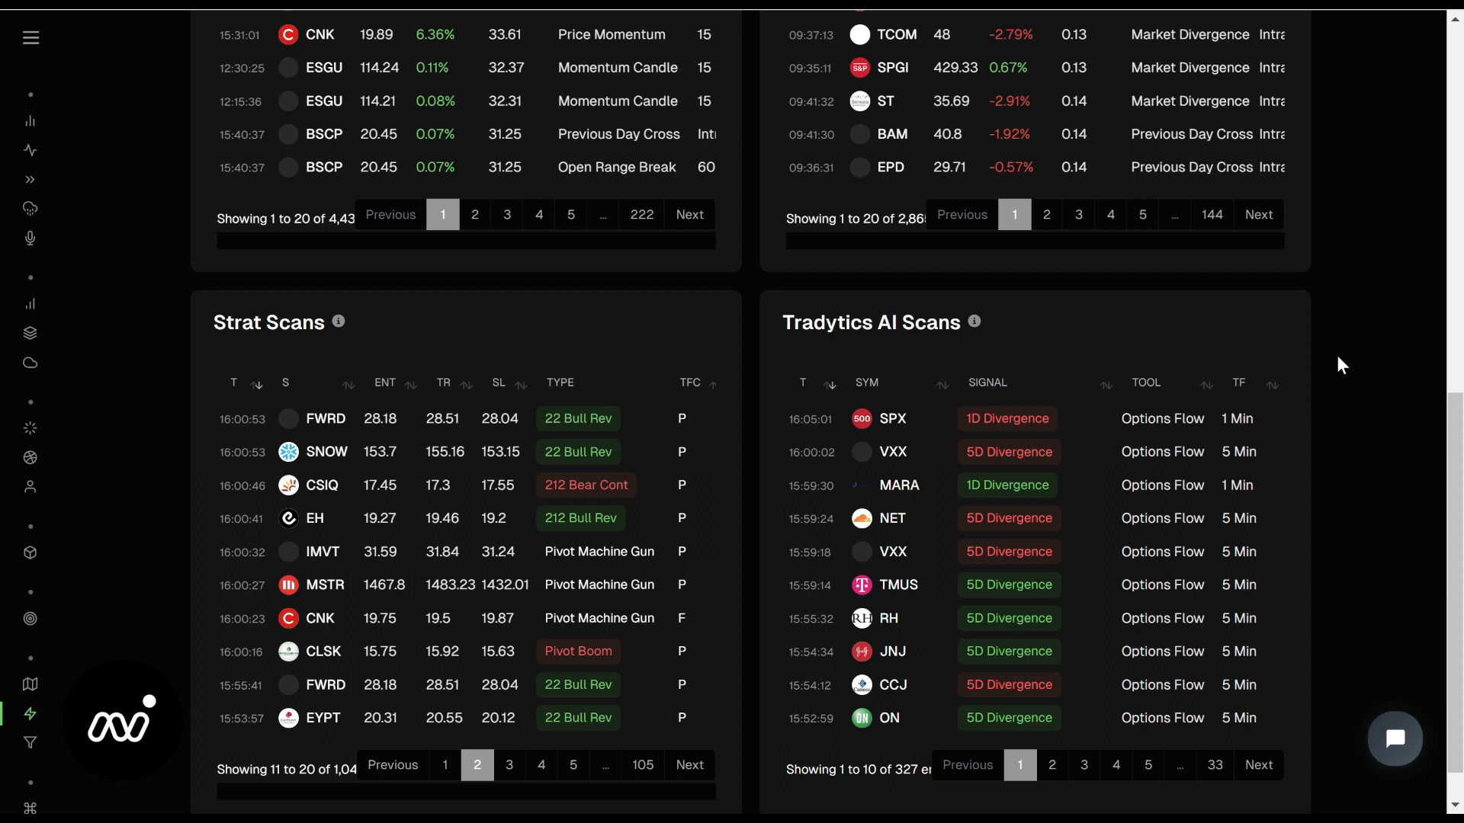
# Limit the Bullish and Bearish scans to Engulfing Candles under Chart Patterns, leaving the filter list closed
pyautogui.scroll(3)
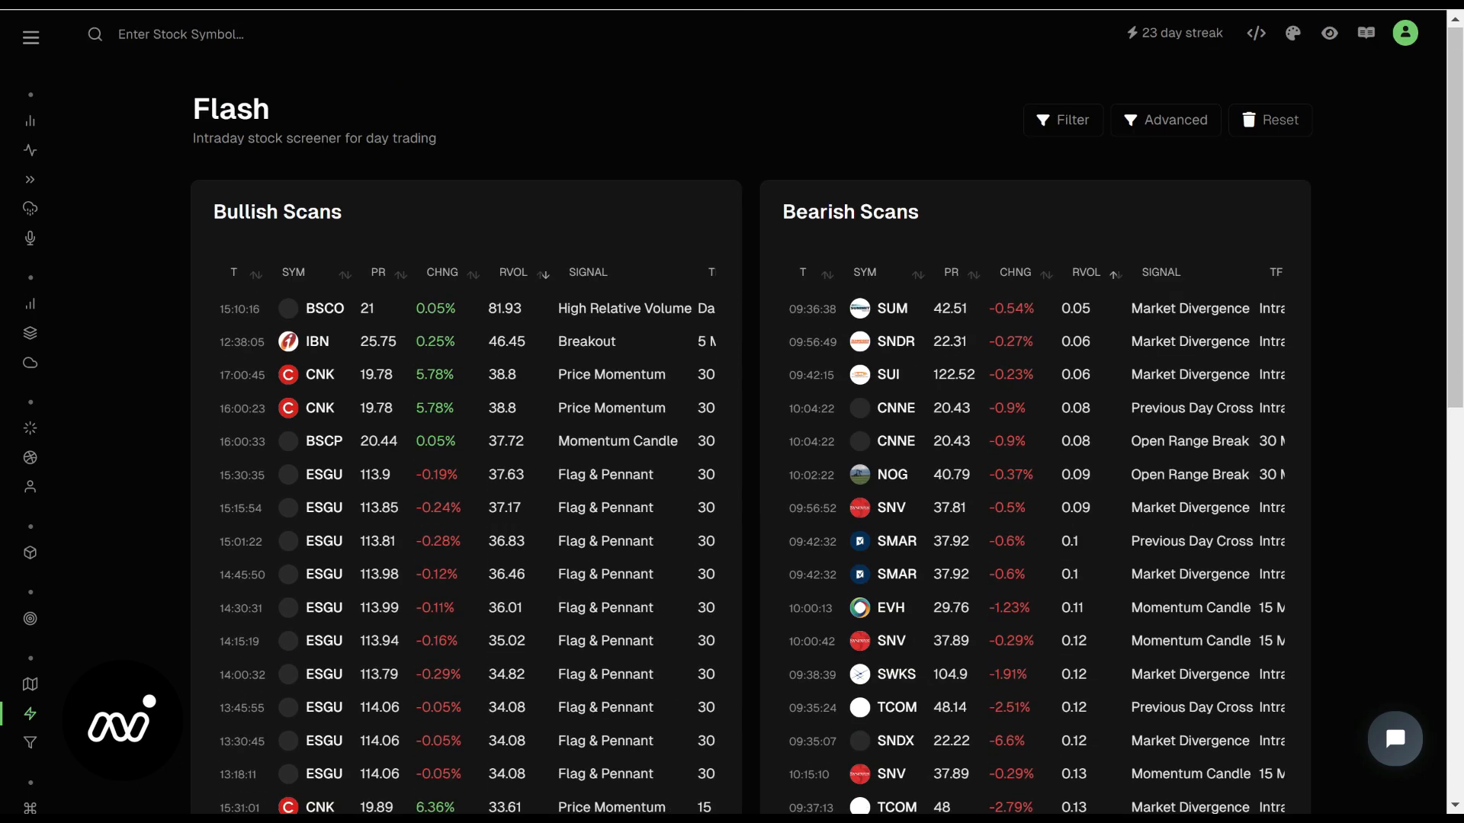
pyautogui.click(1063, 119)
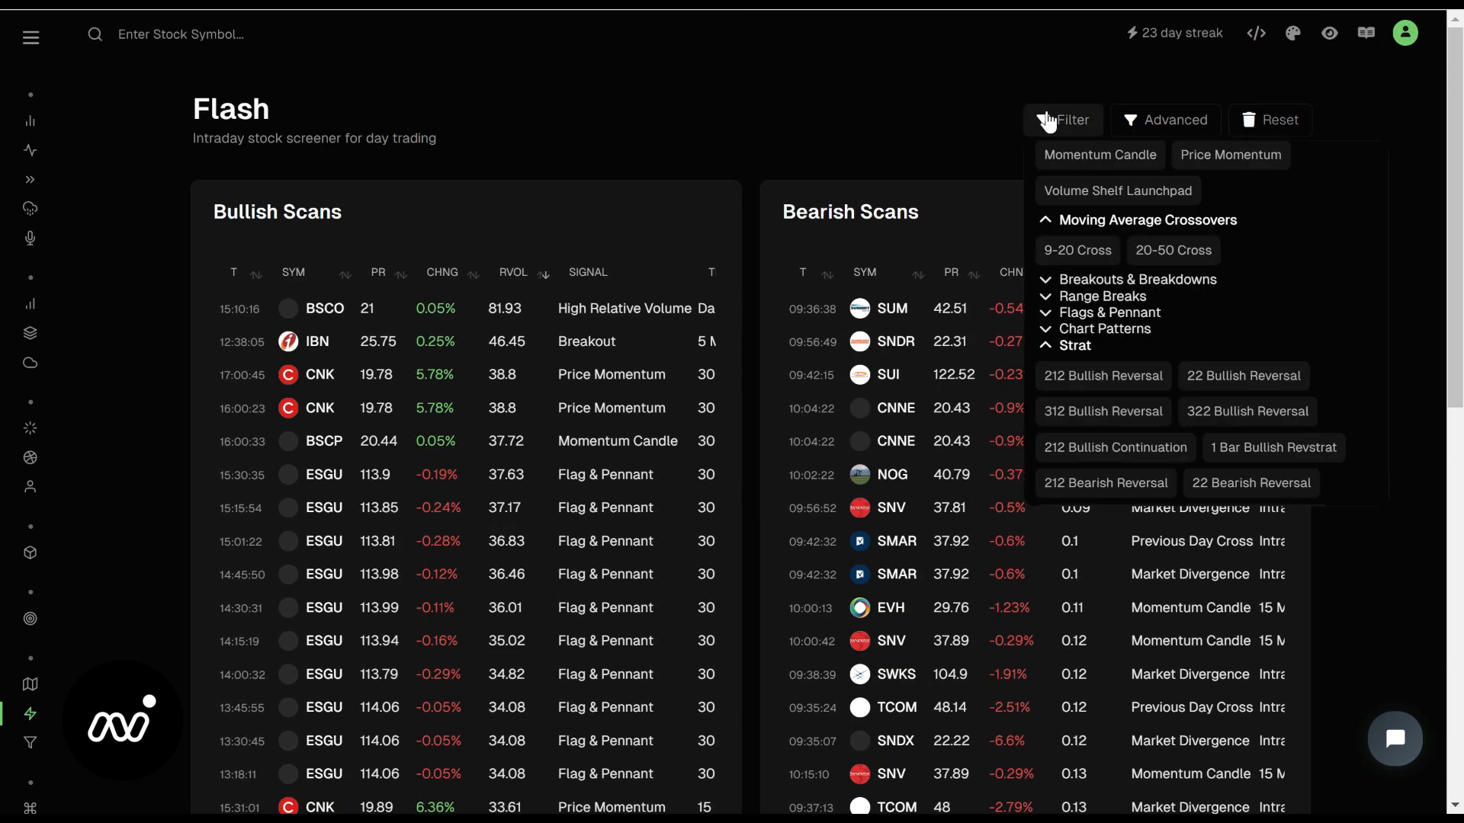
pyautogui.moveTo(1049, 301)
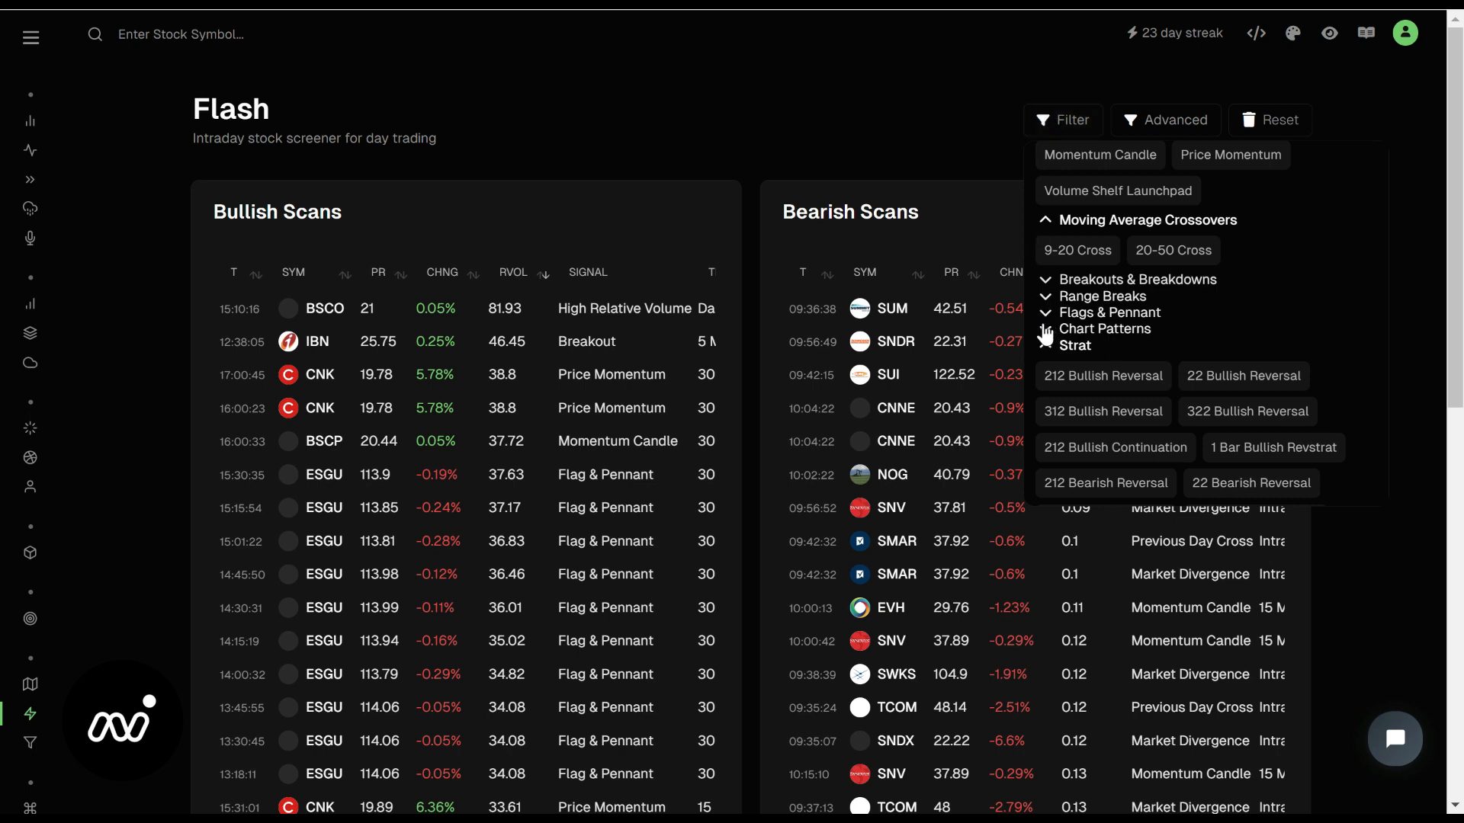
pyautogui.click(1106, 329)
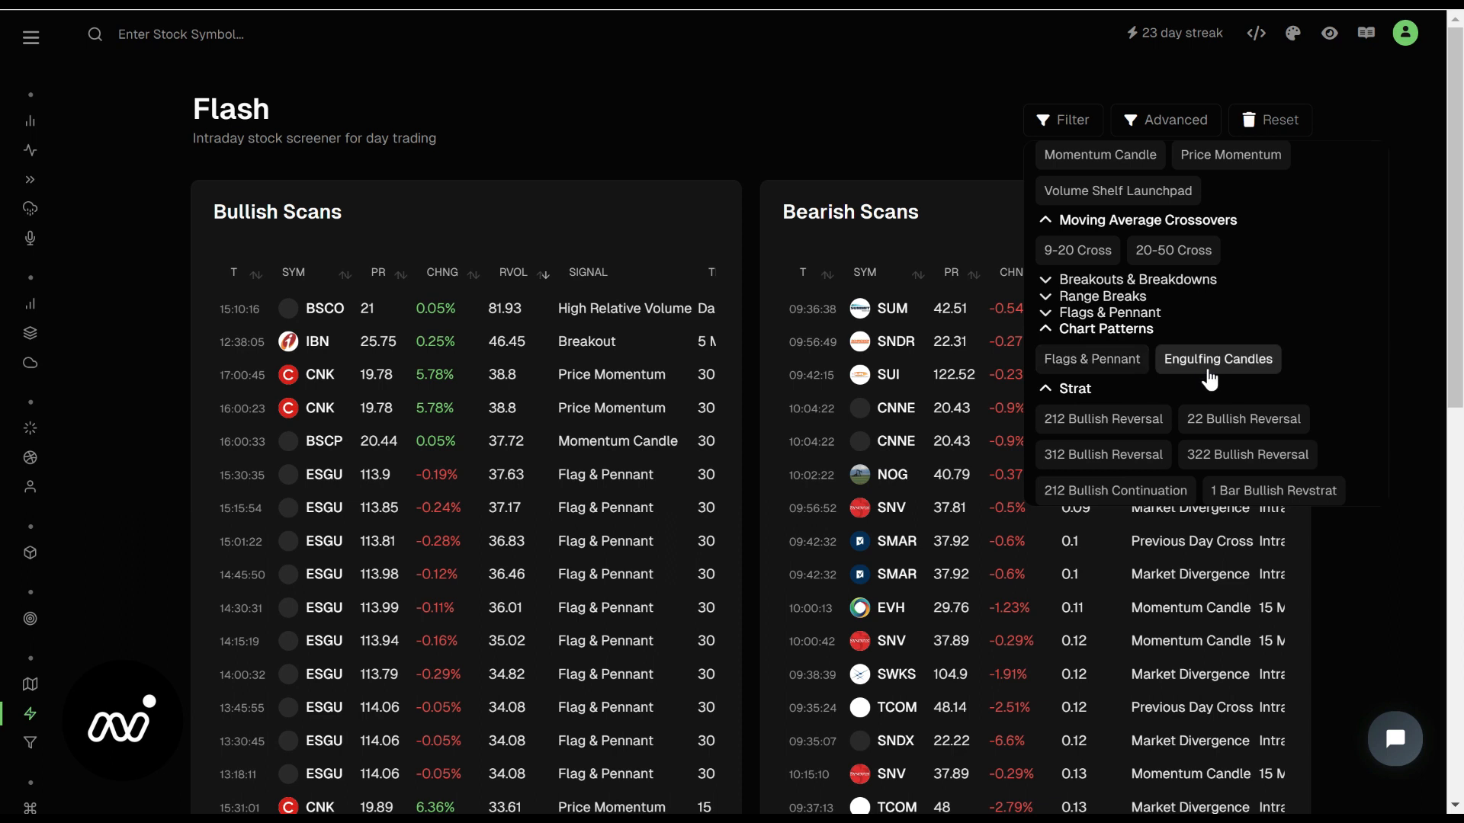
pyautogui.click(1217, 359)
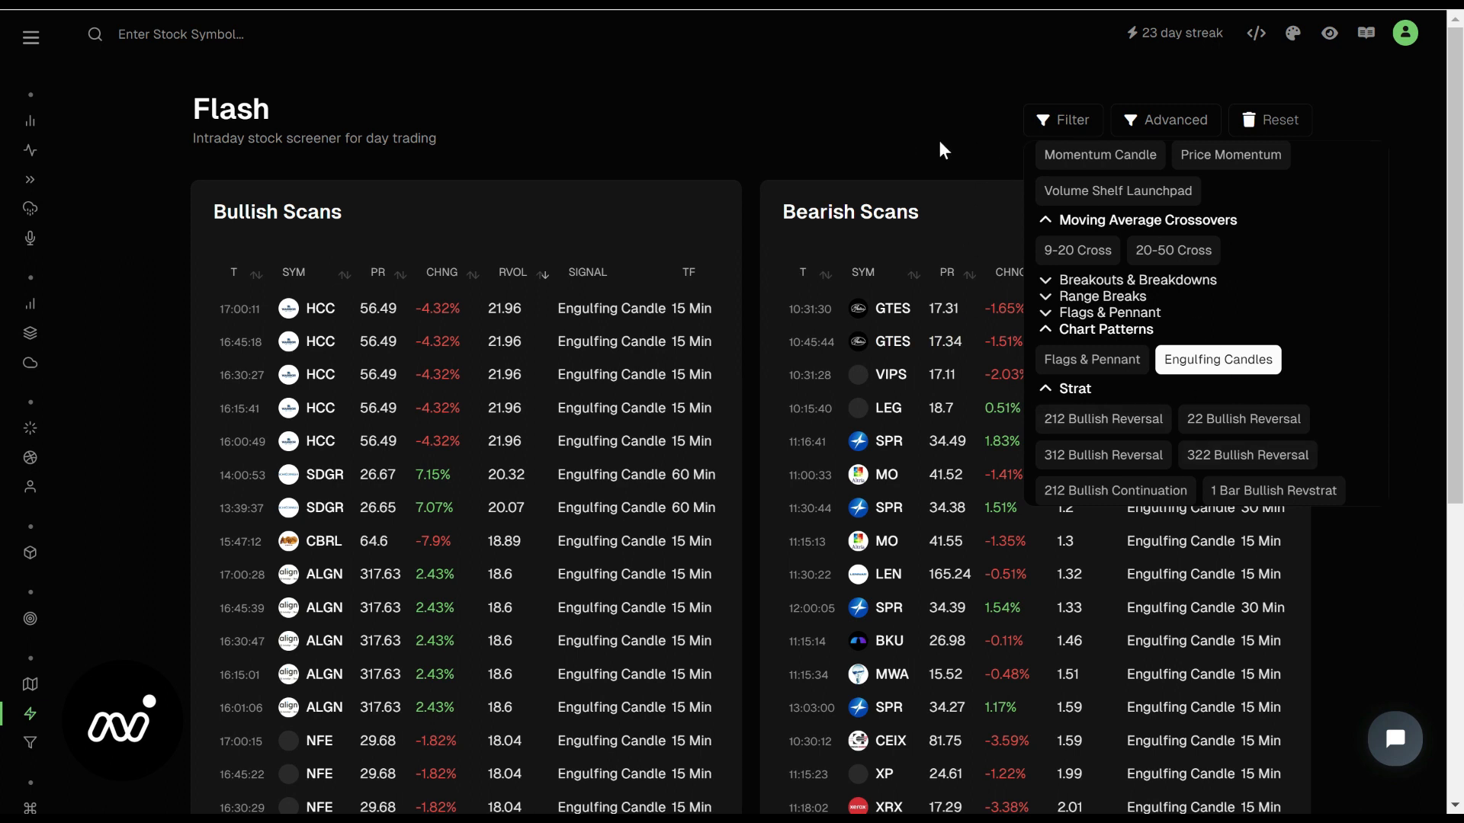
pyautogui.moveTo(1061, 119)
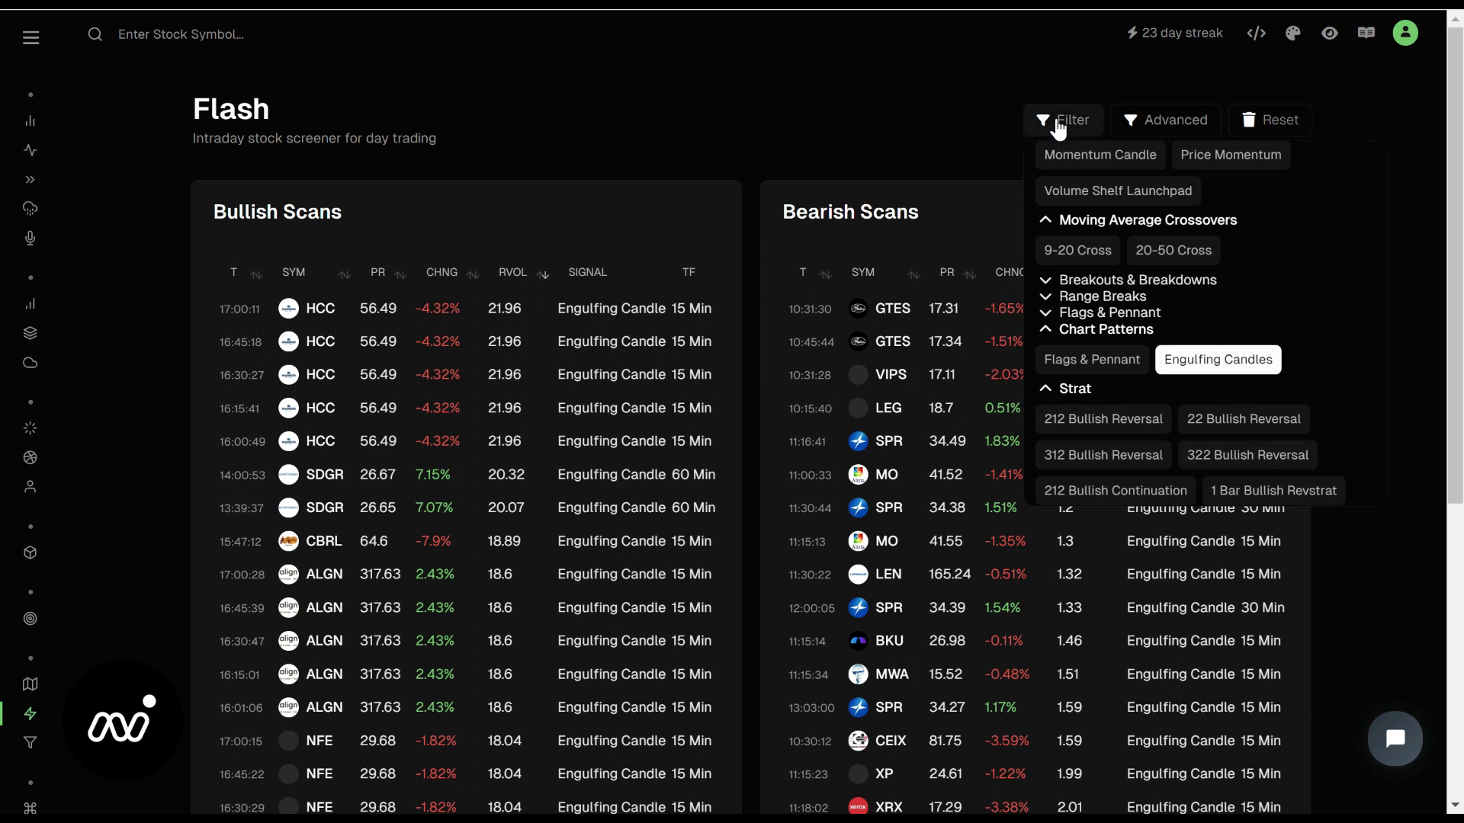
pyautogui.click(668, 84)
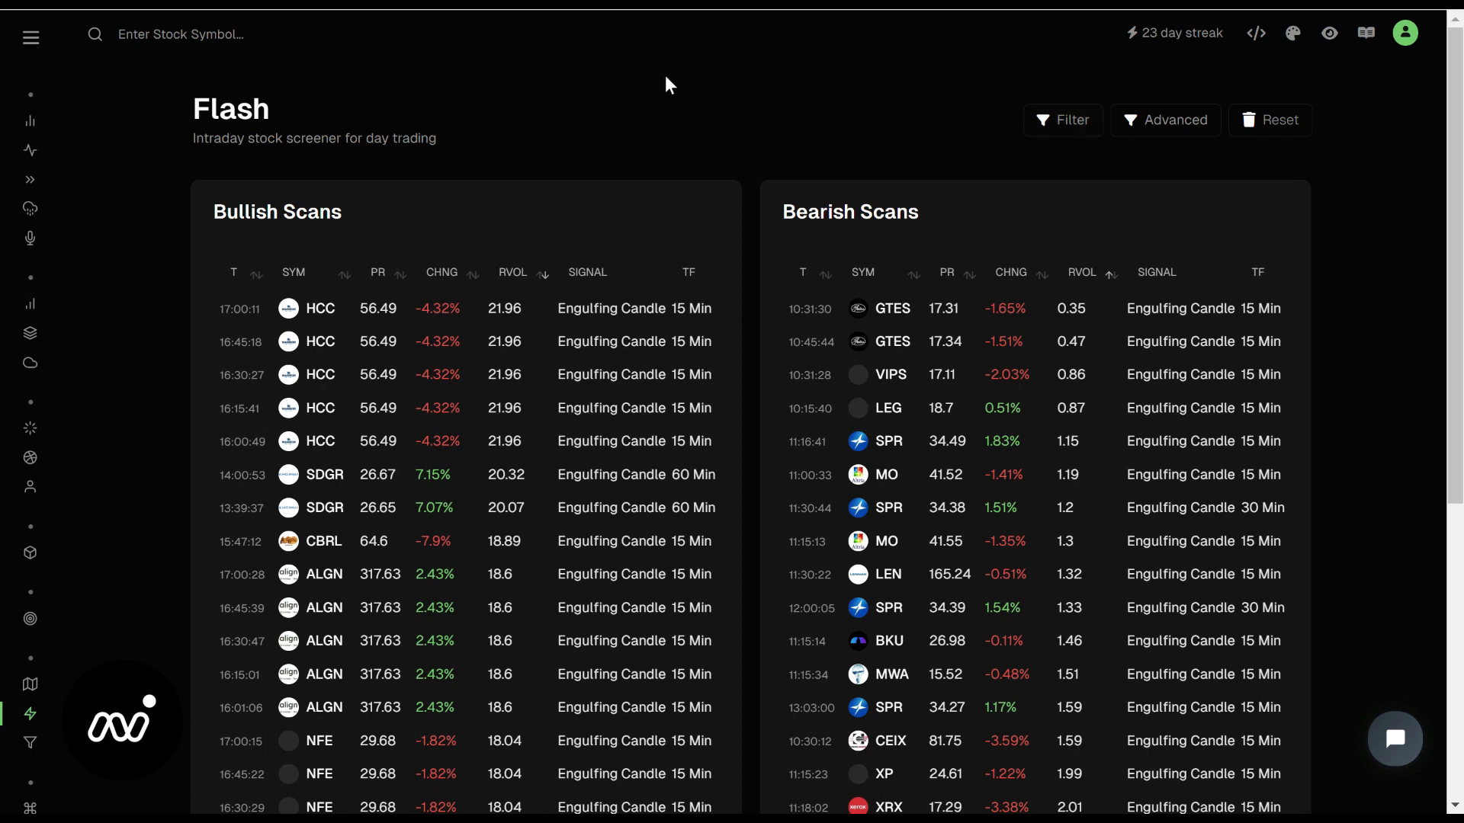